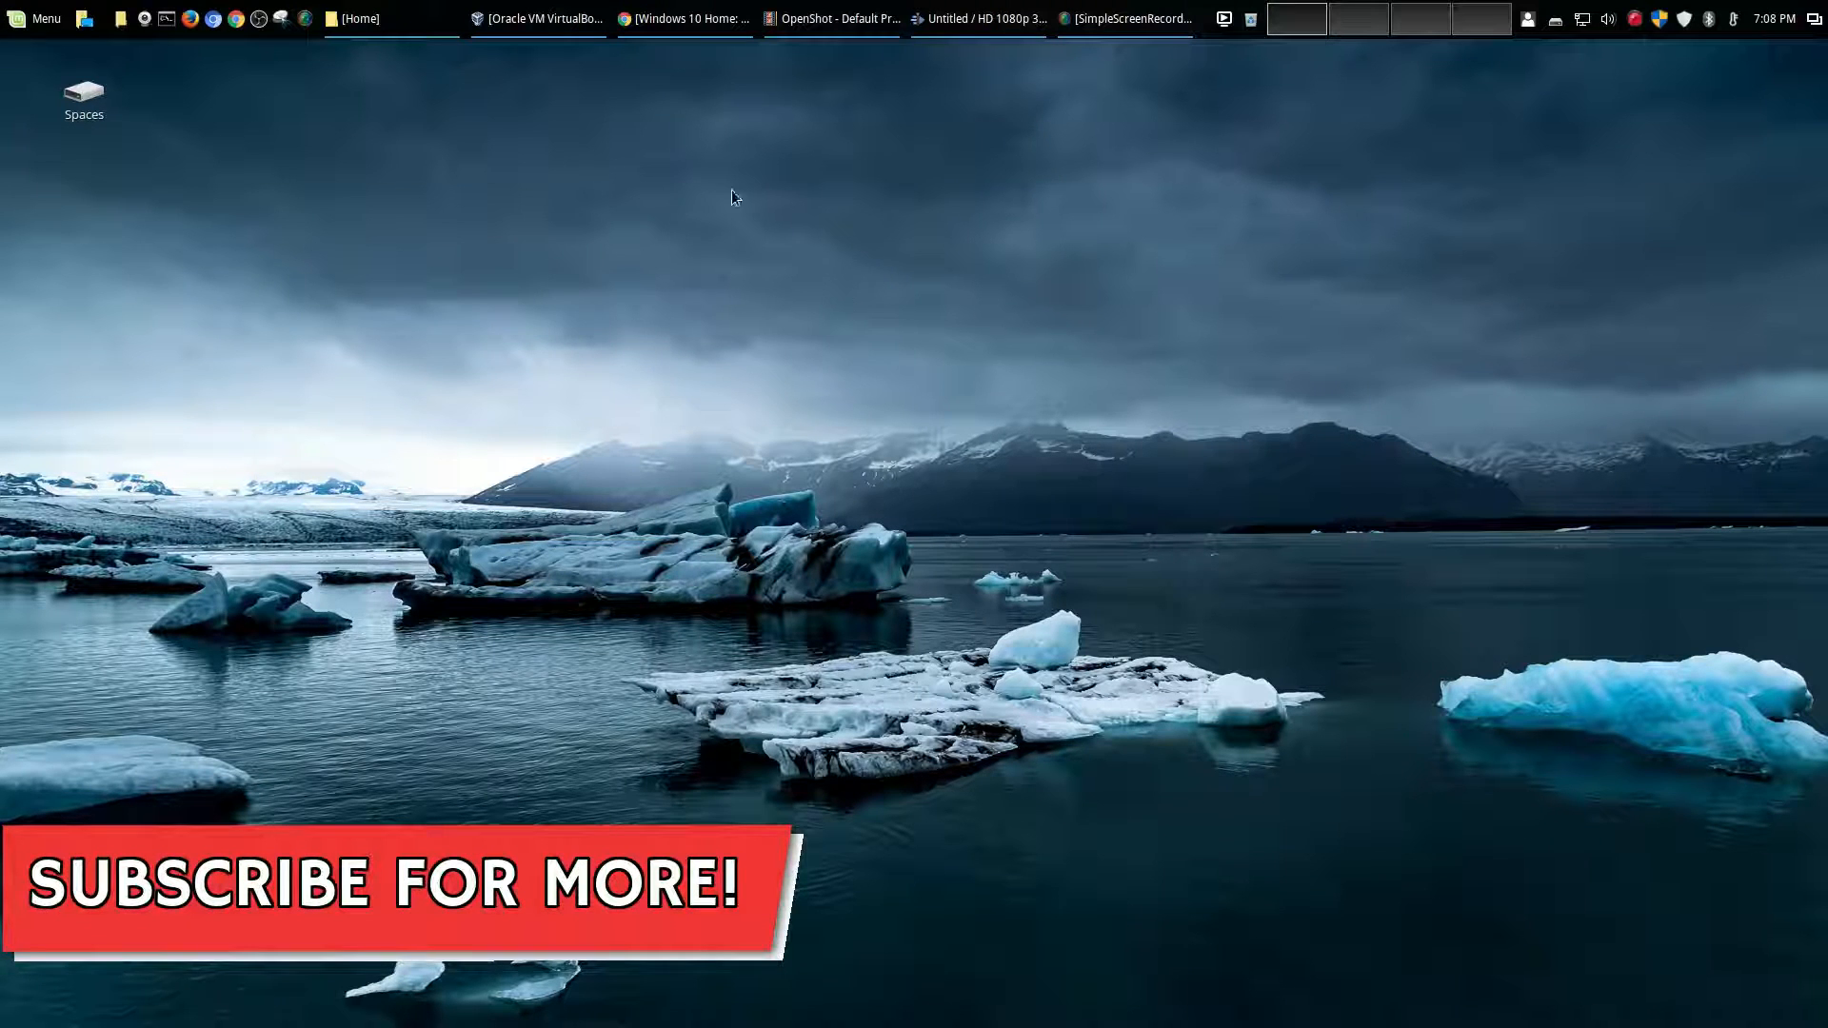
mouse_move(536, 19)
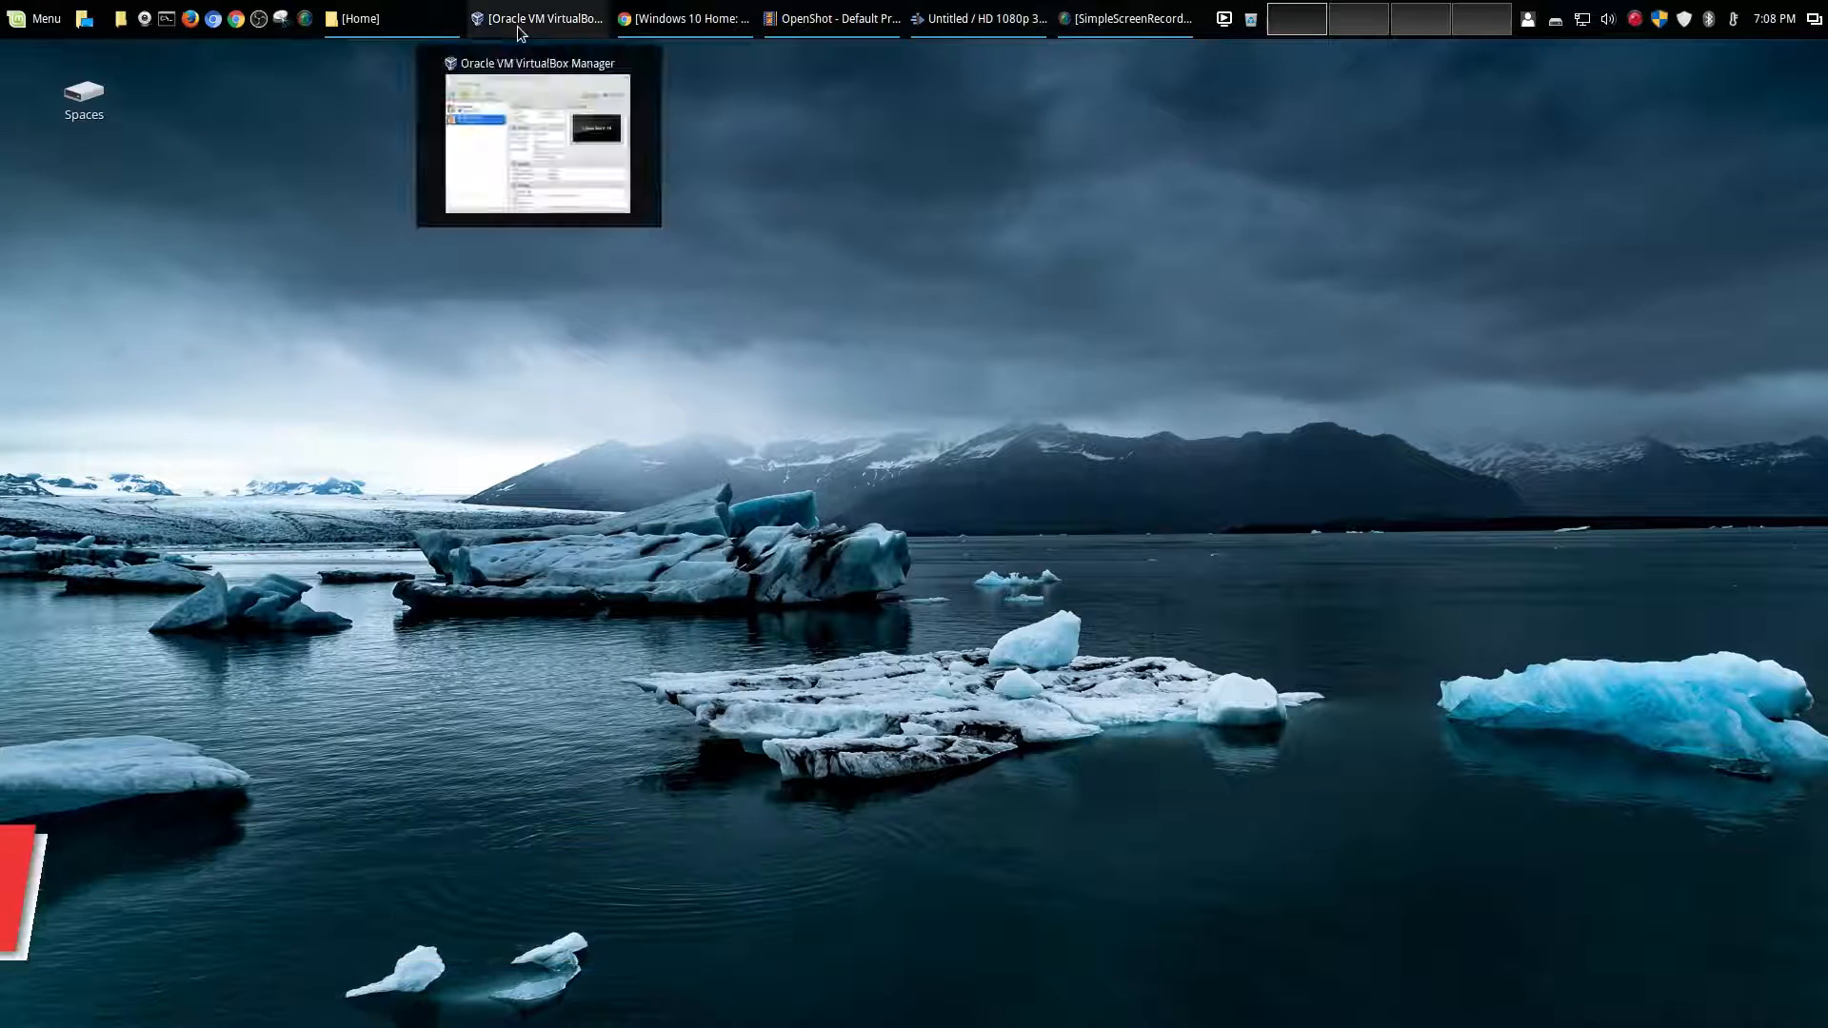
Glance at the VirtualBox Manager, then return to the Windows 10 Home page
left_click(539, 19)
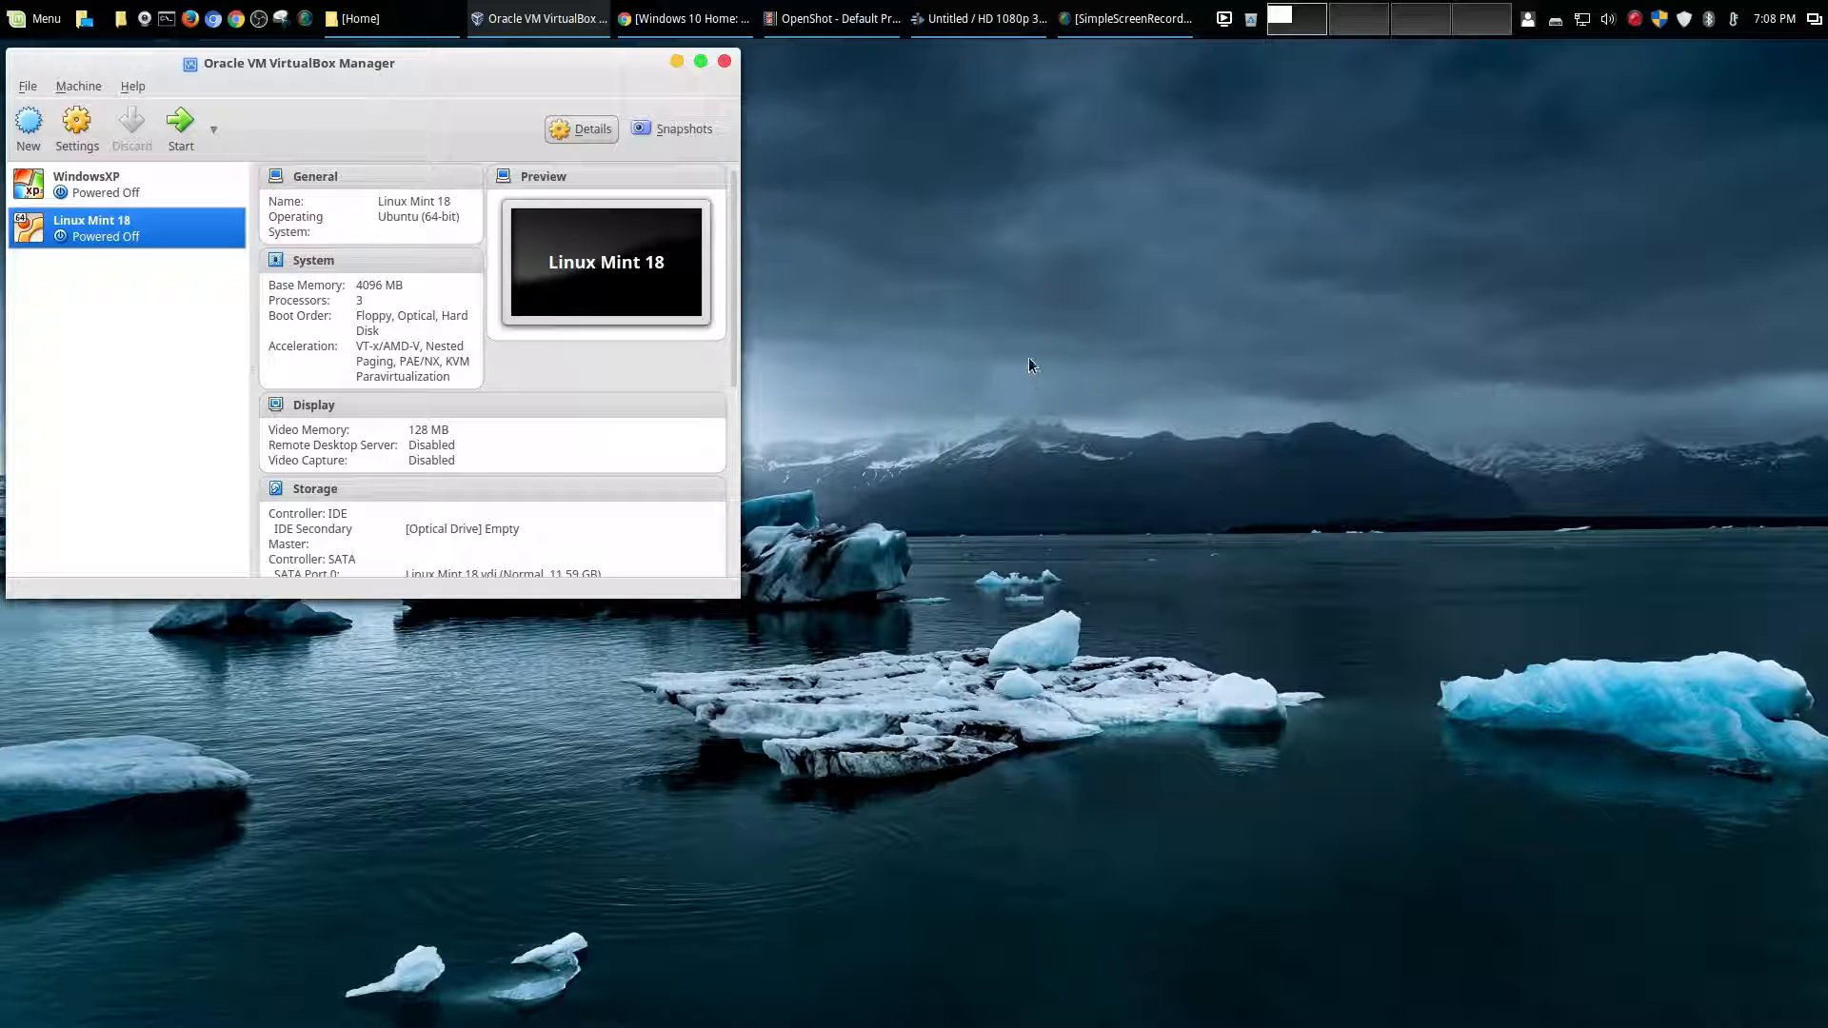
mouse_move(222, 400)
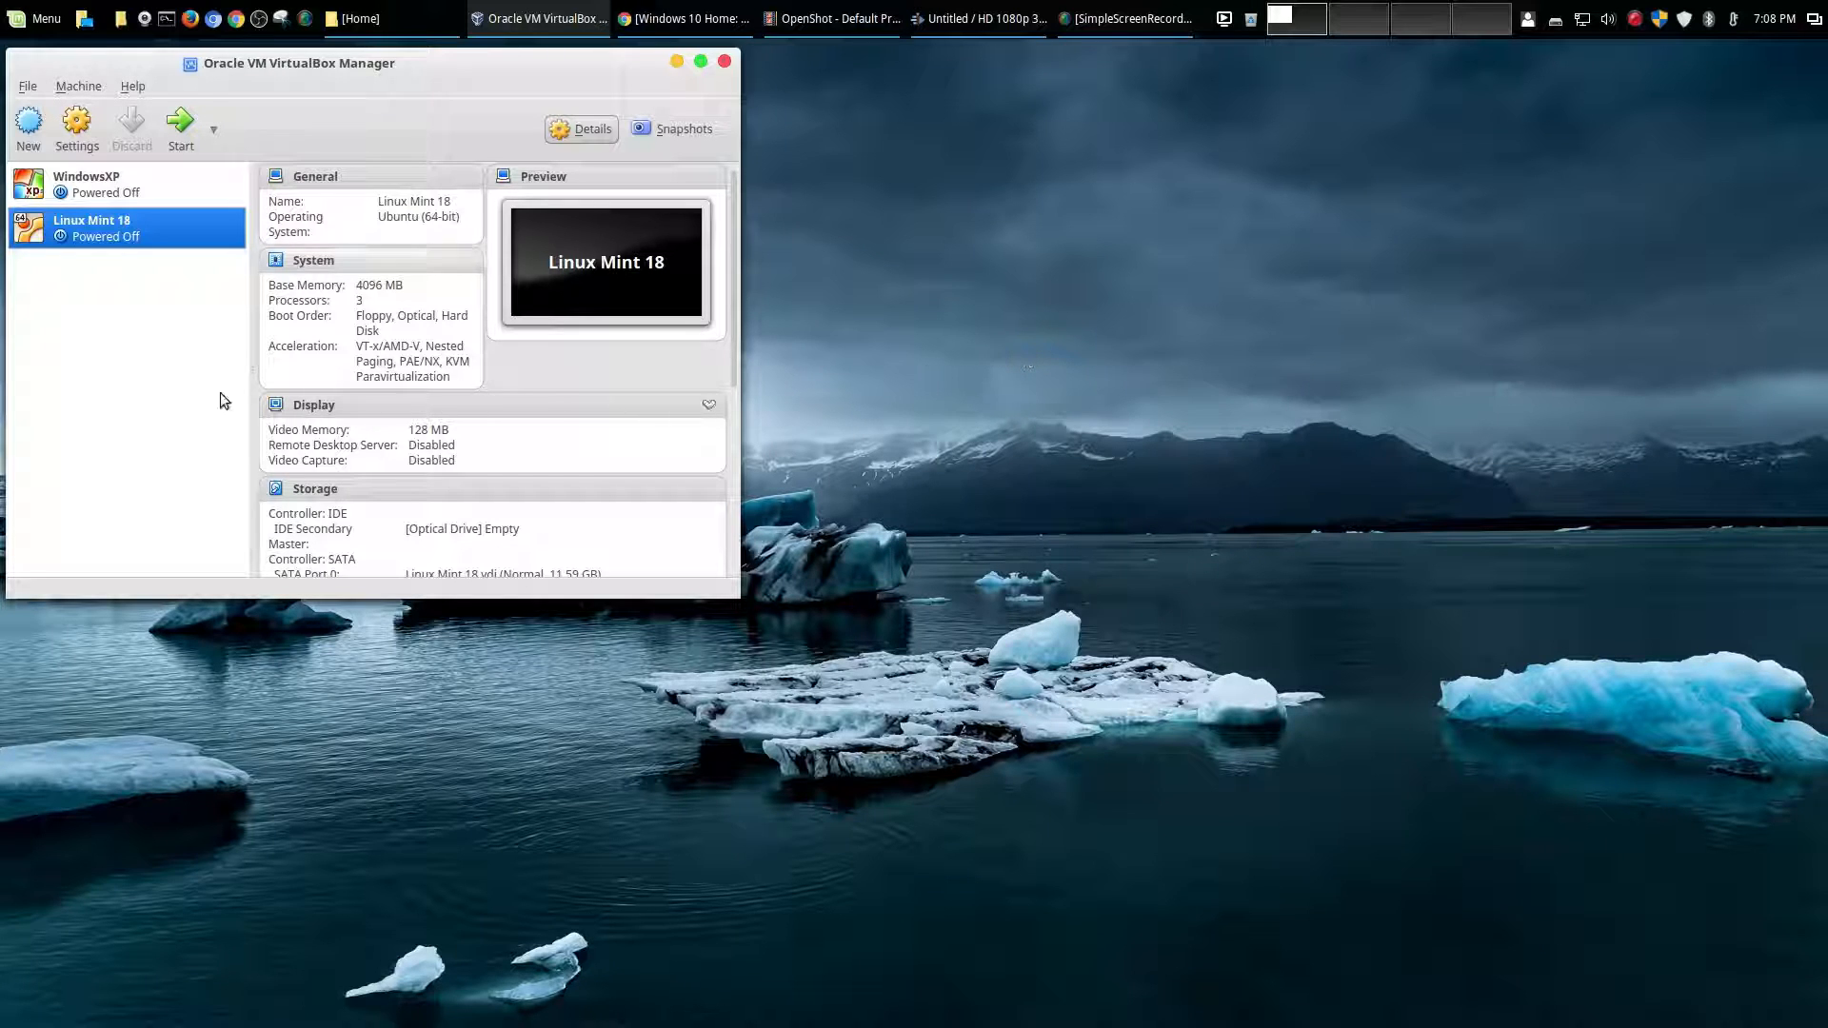
mouse_move(344, 85)
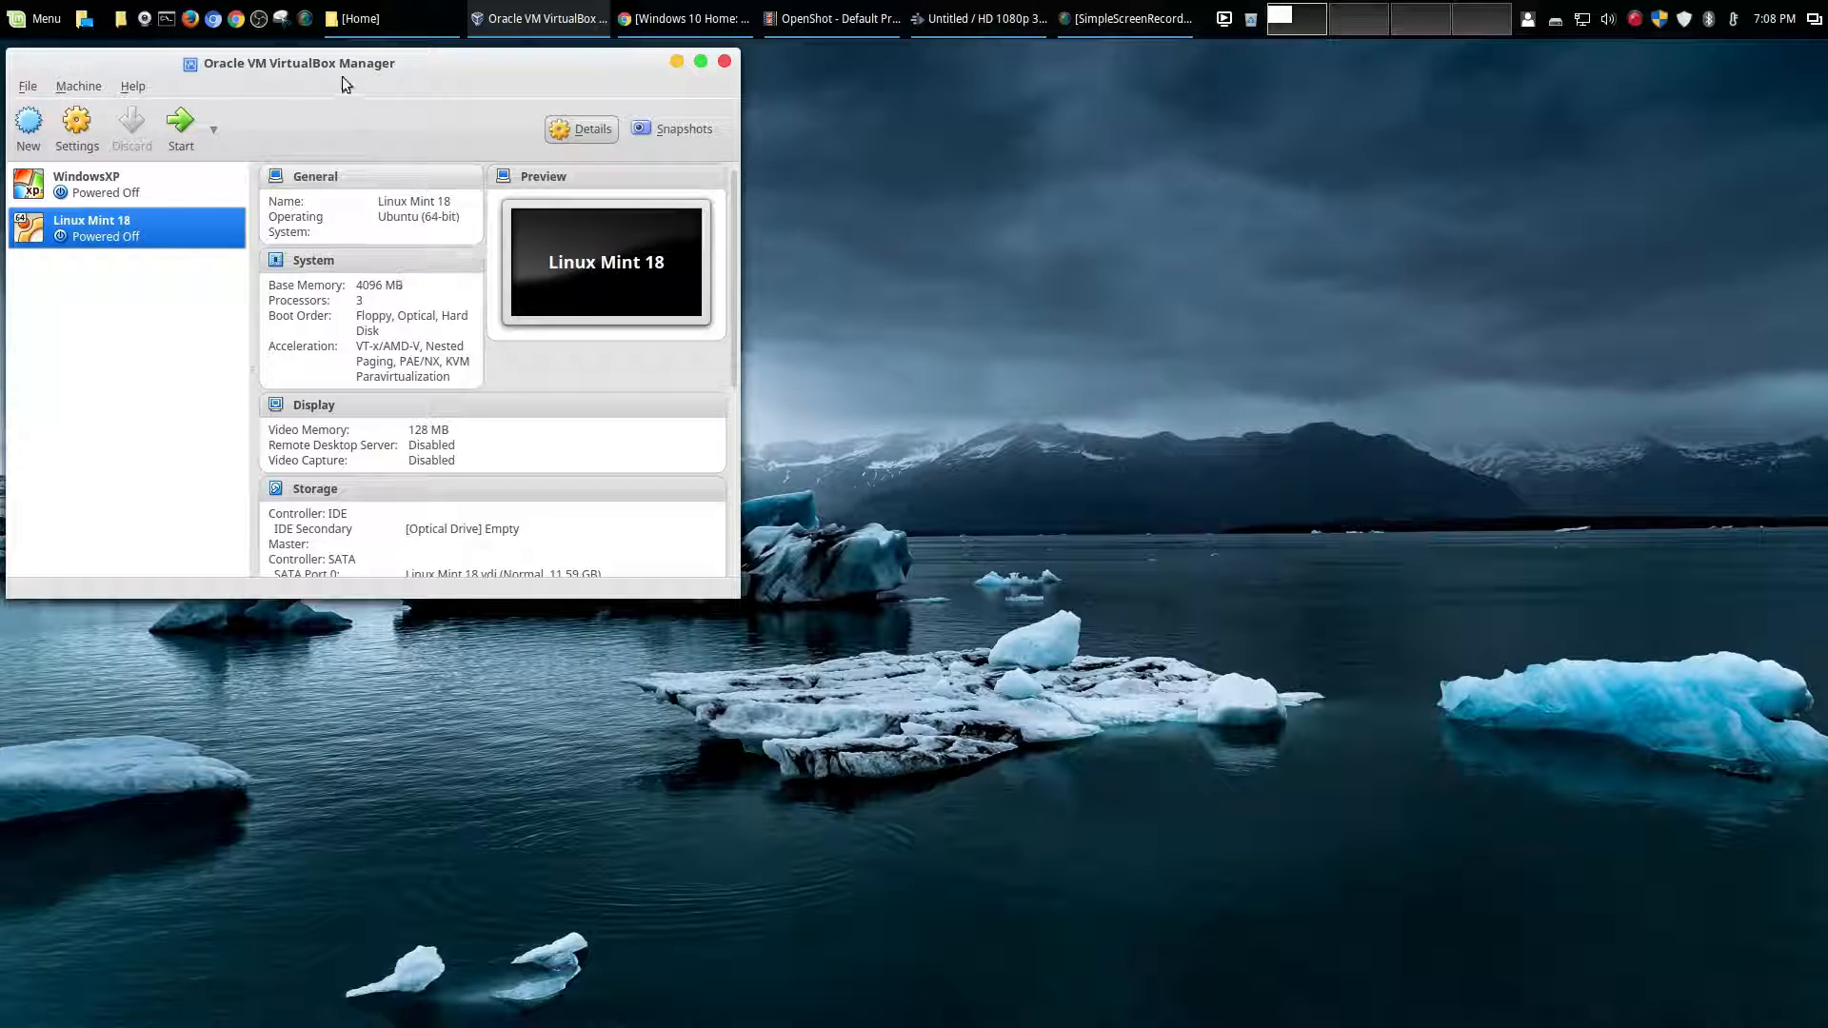
mouse_move(556, 346)
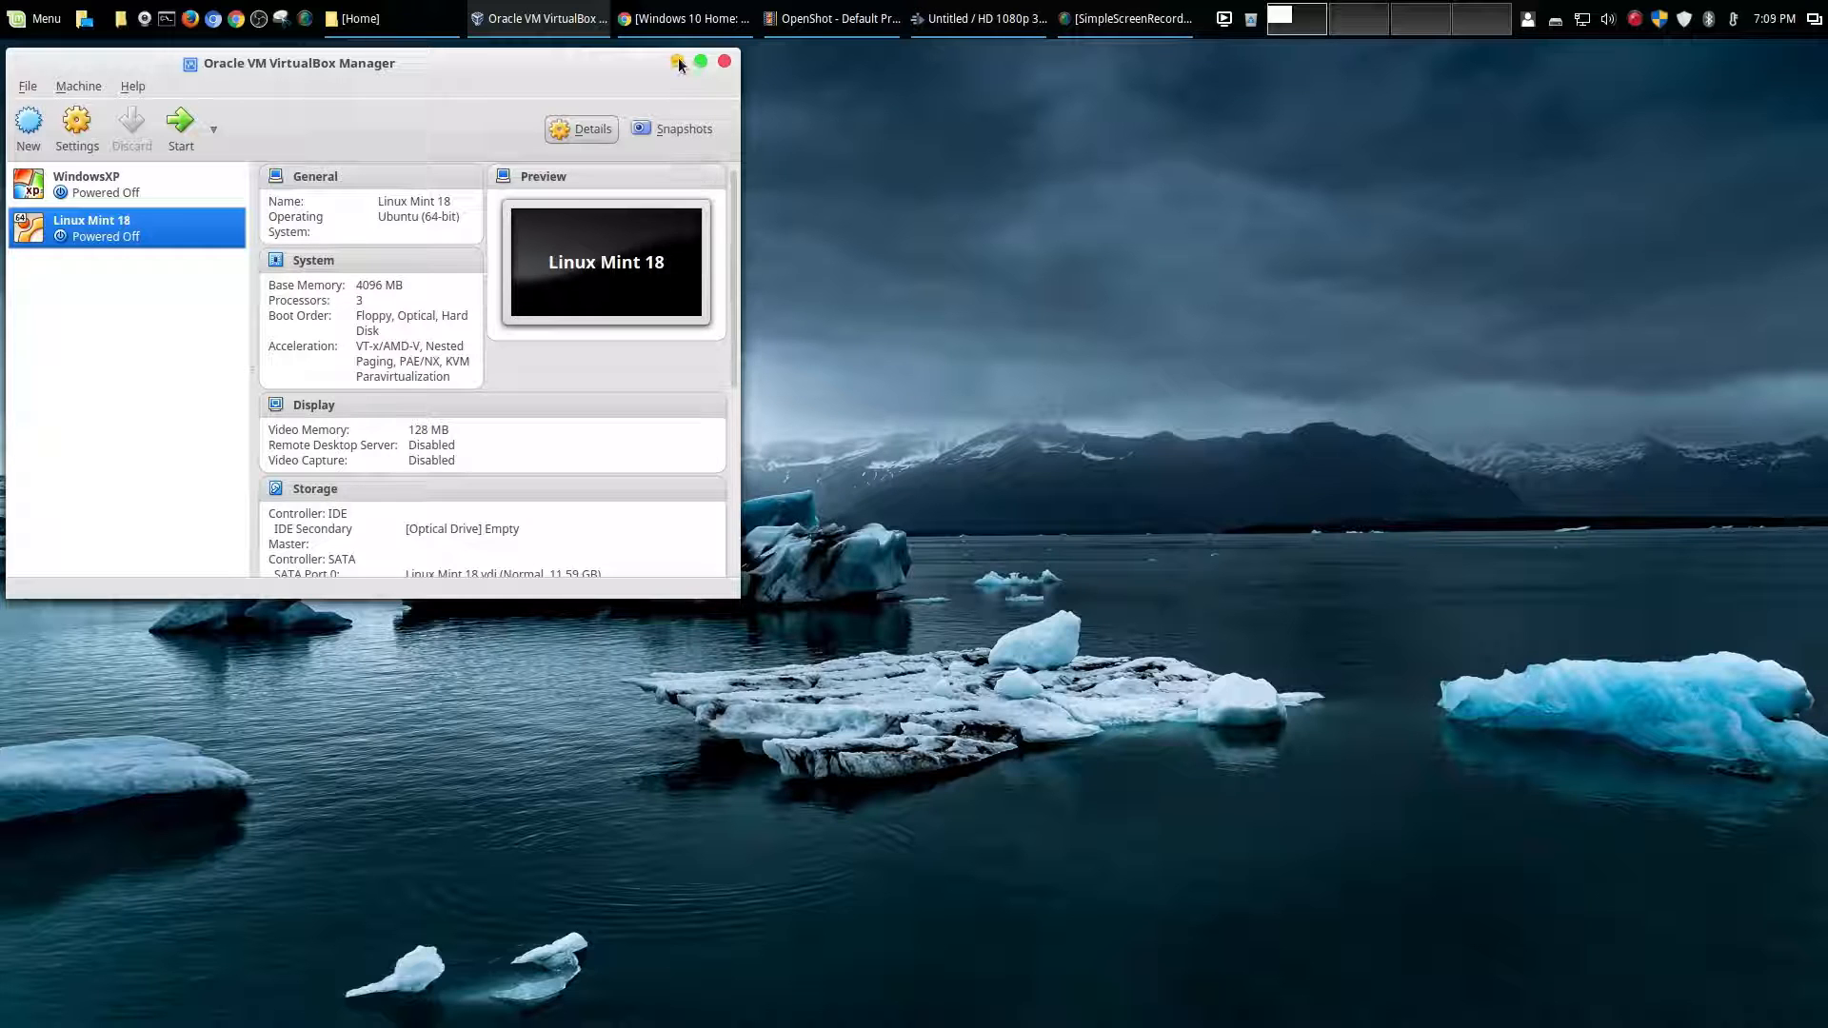
left_click(681, 62)
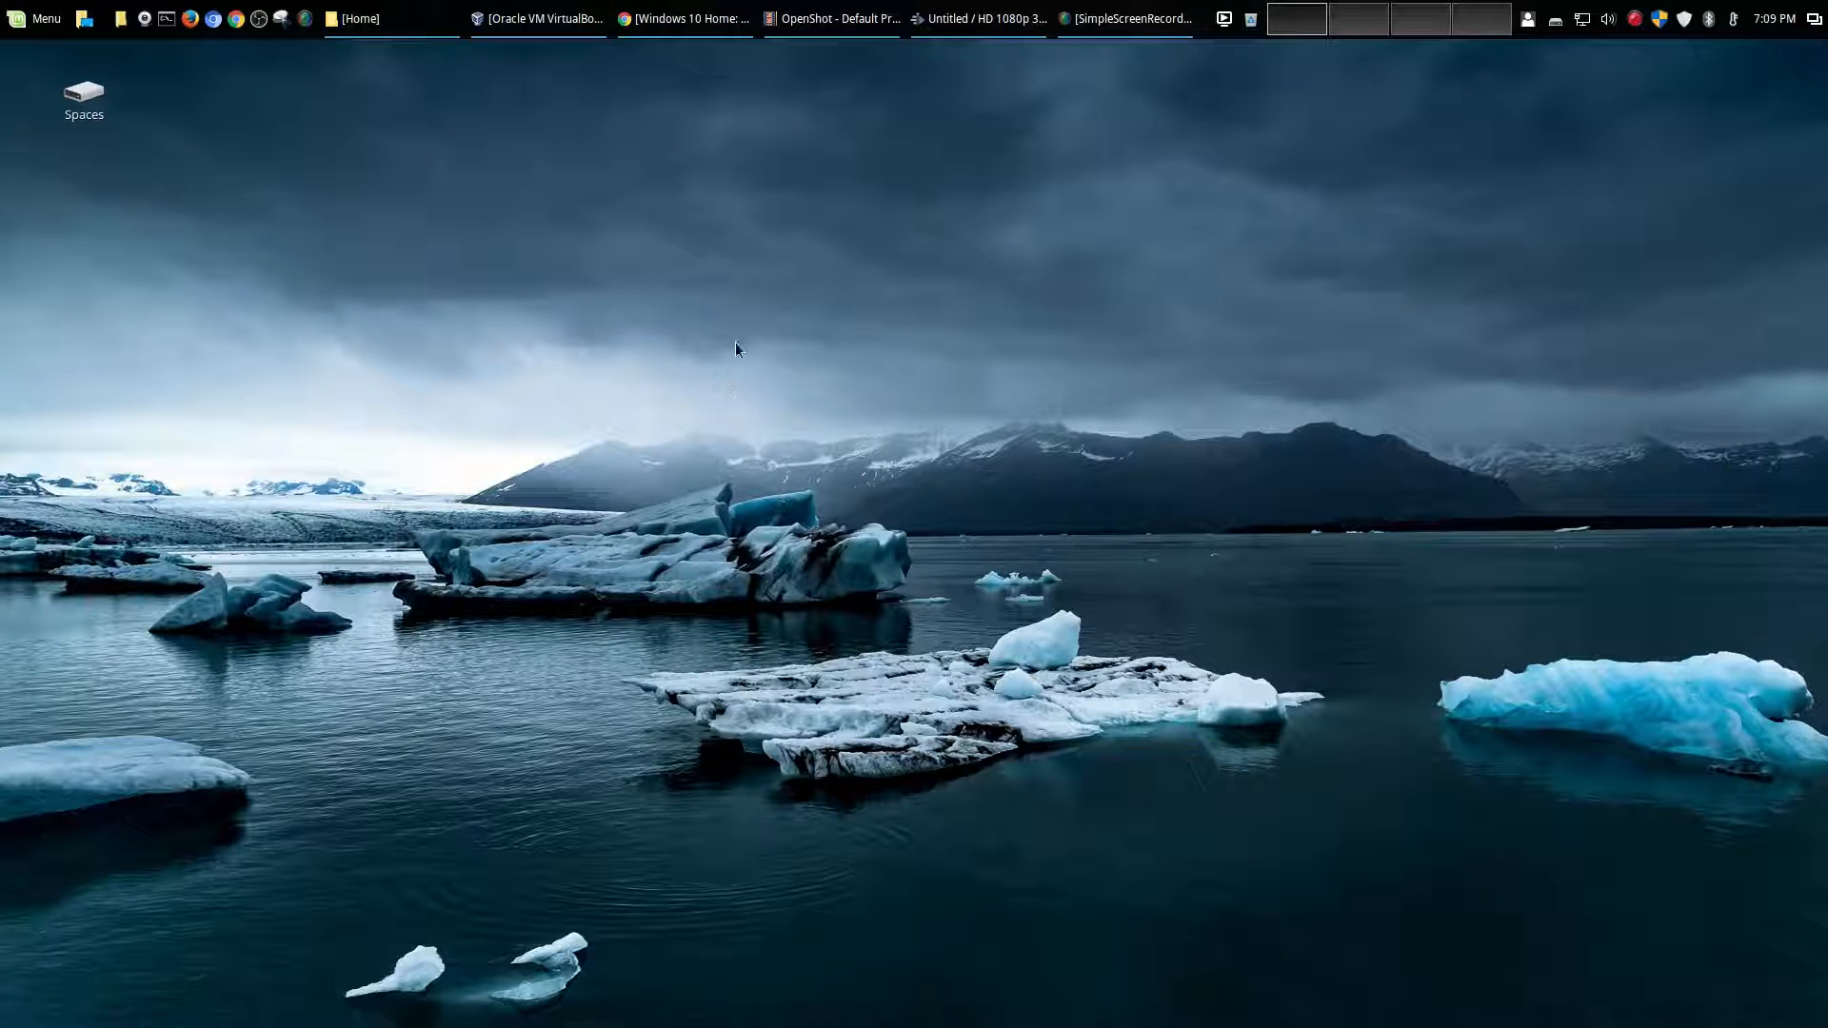
left_click(686, 19)
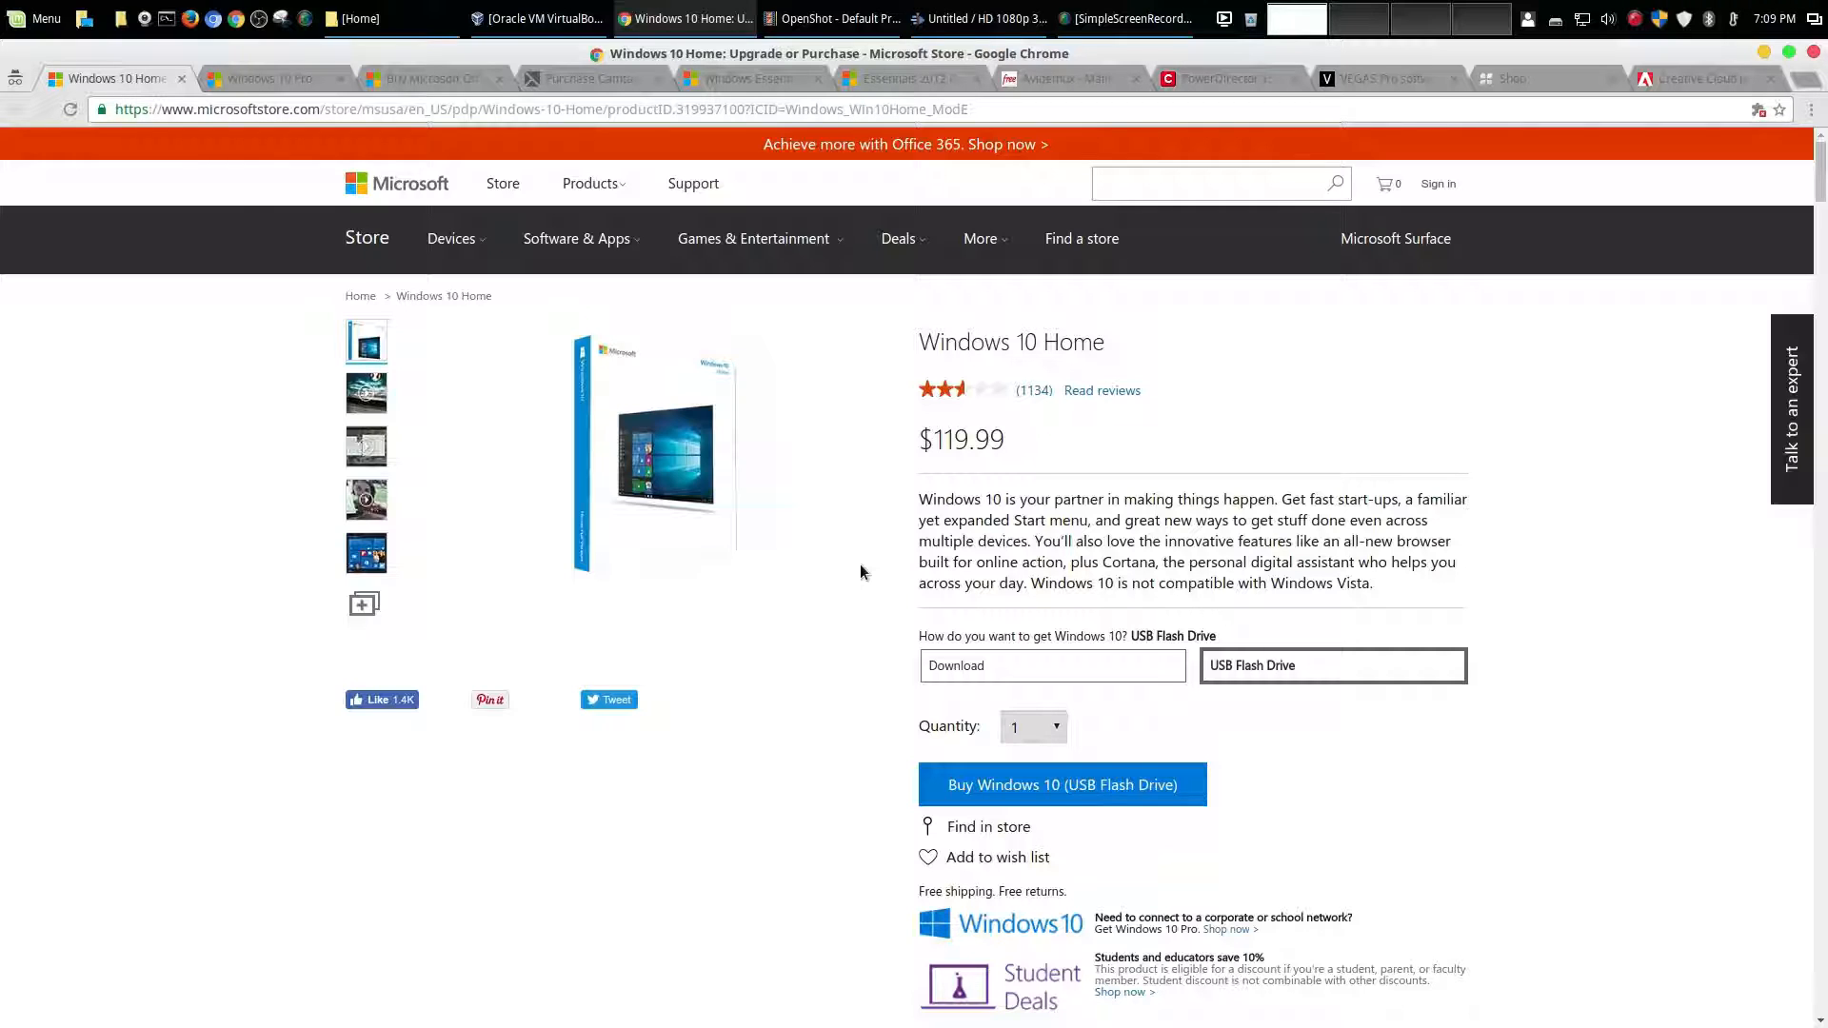
mouse_move(867, 563)
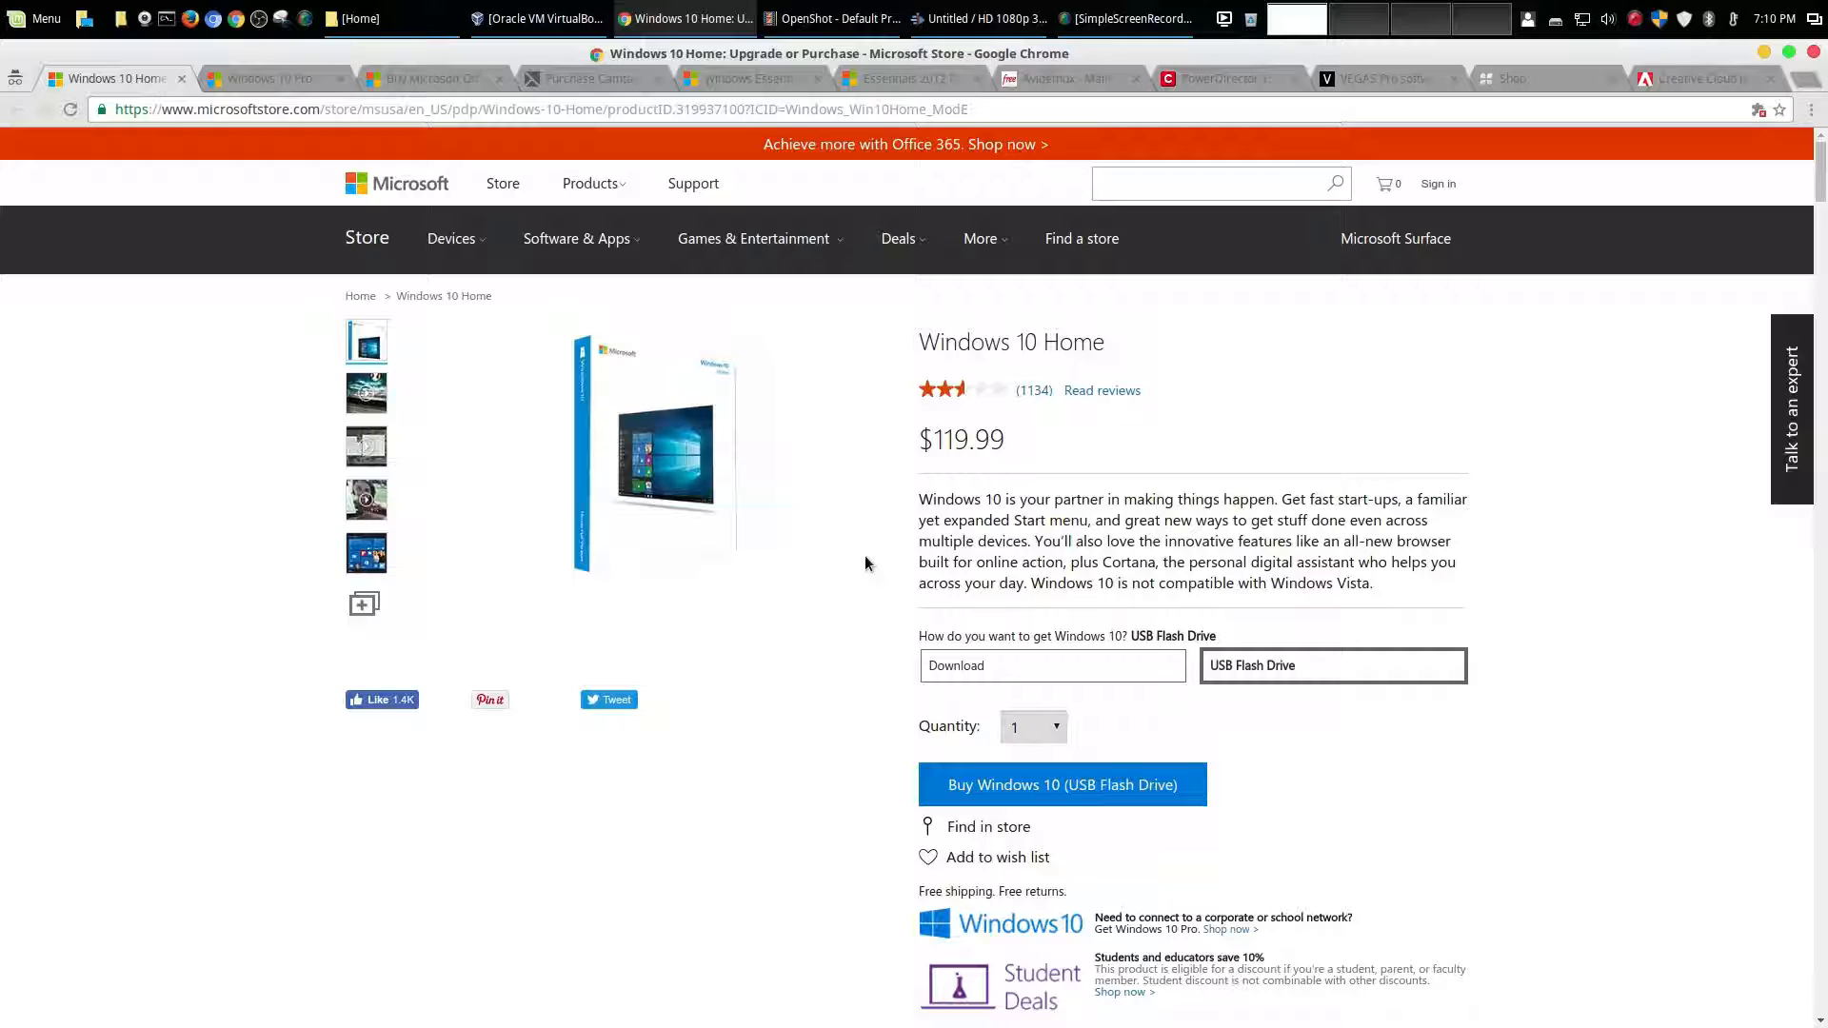
mouse_move(650, 599)
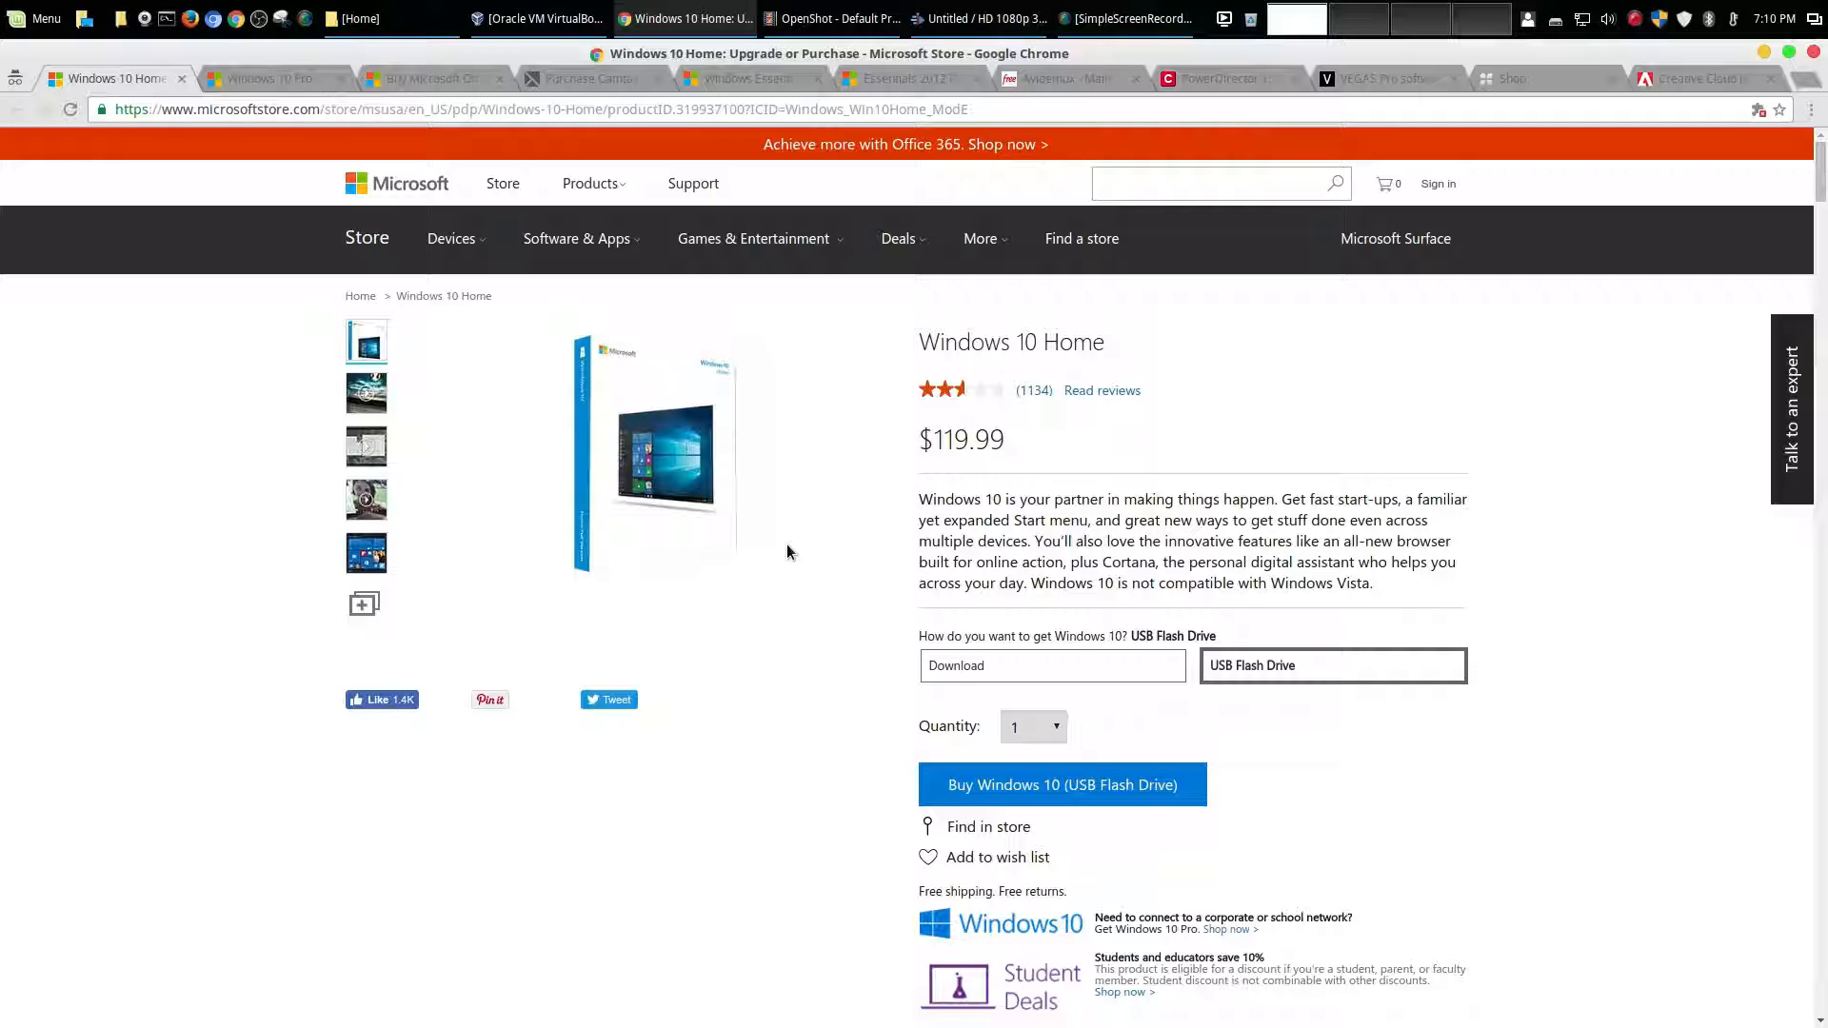
mouse_move(1107, 440)
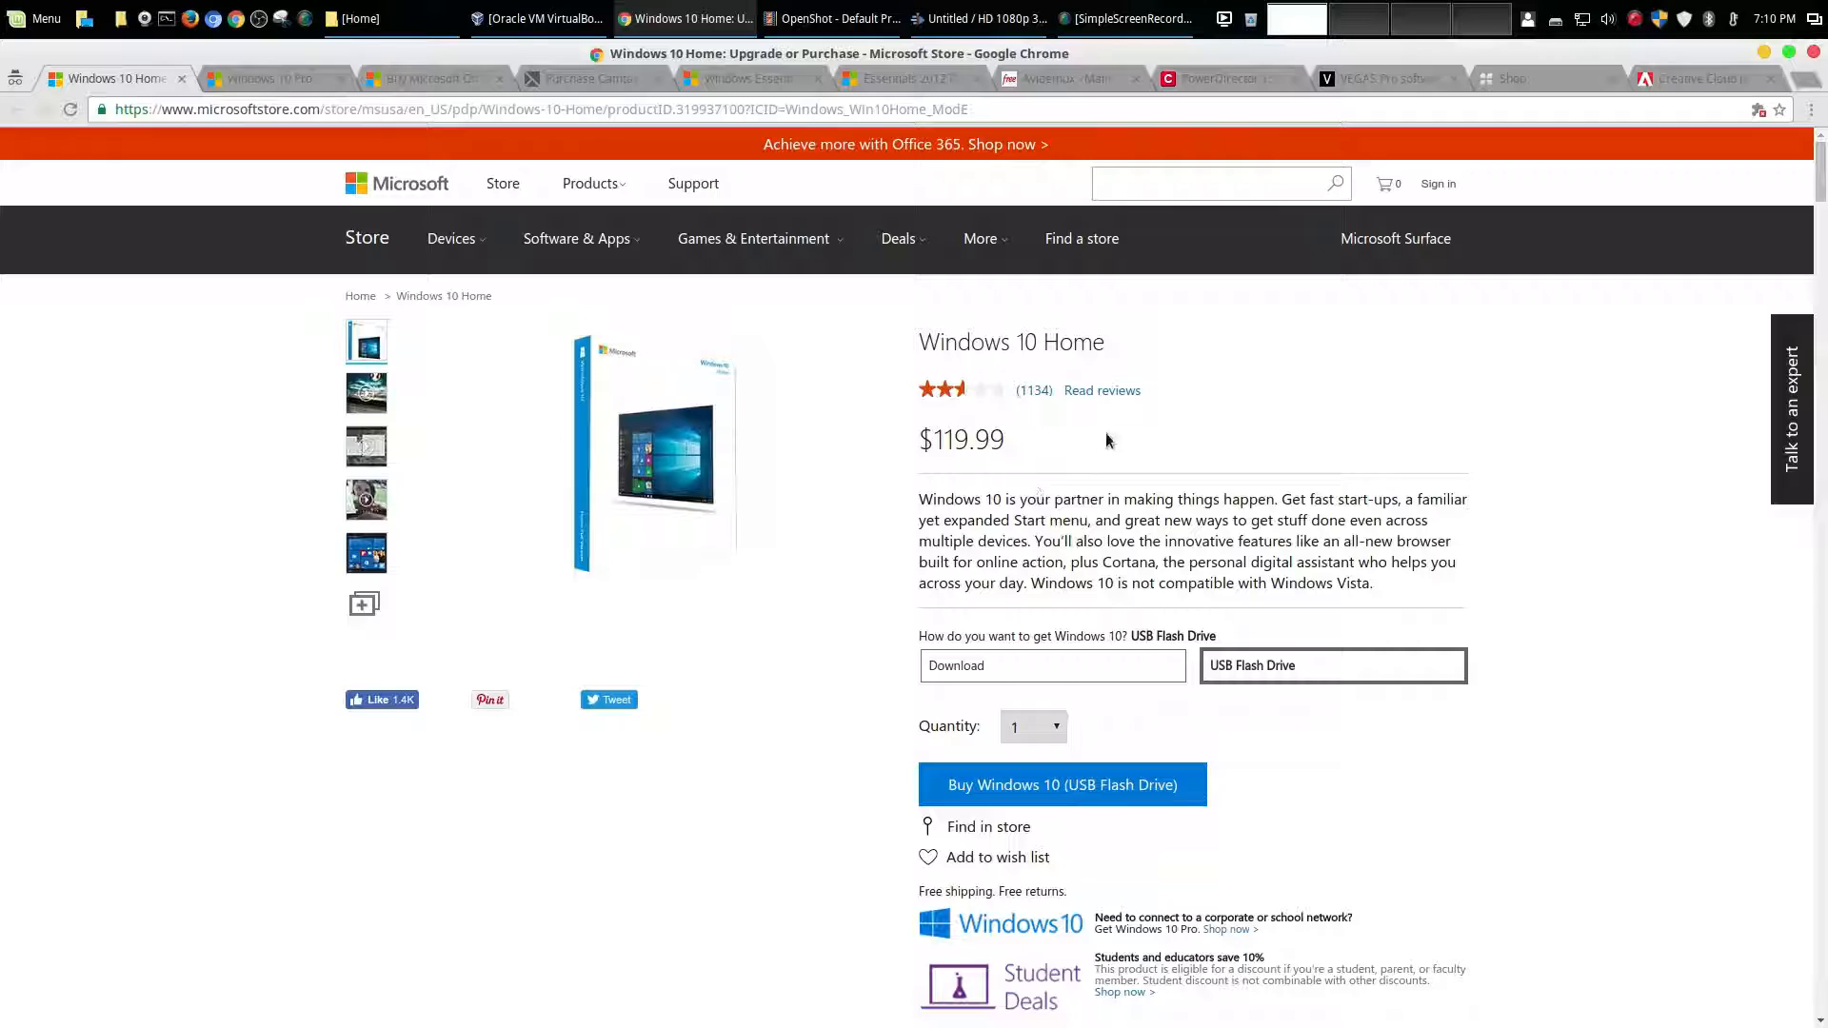
mouse_move(1419, 402)
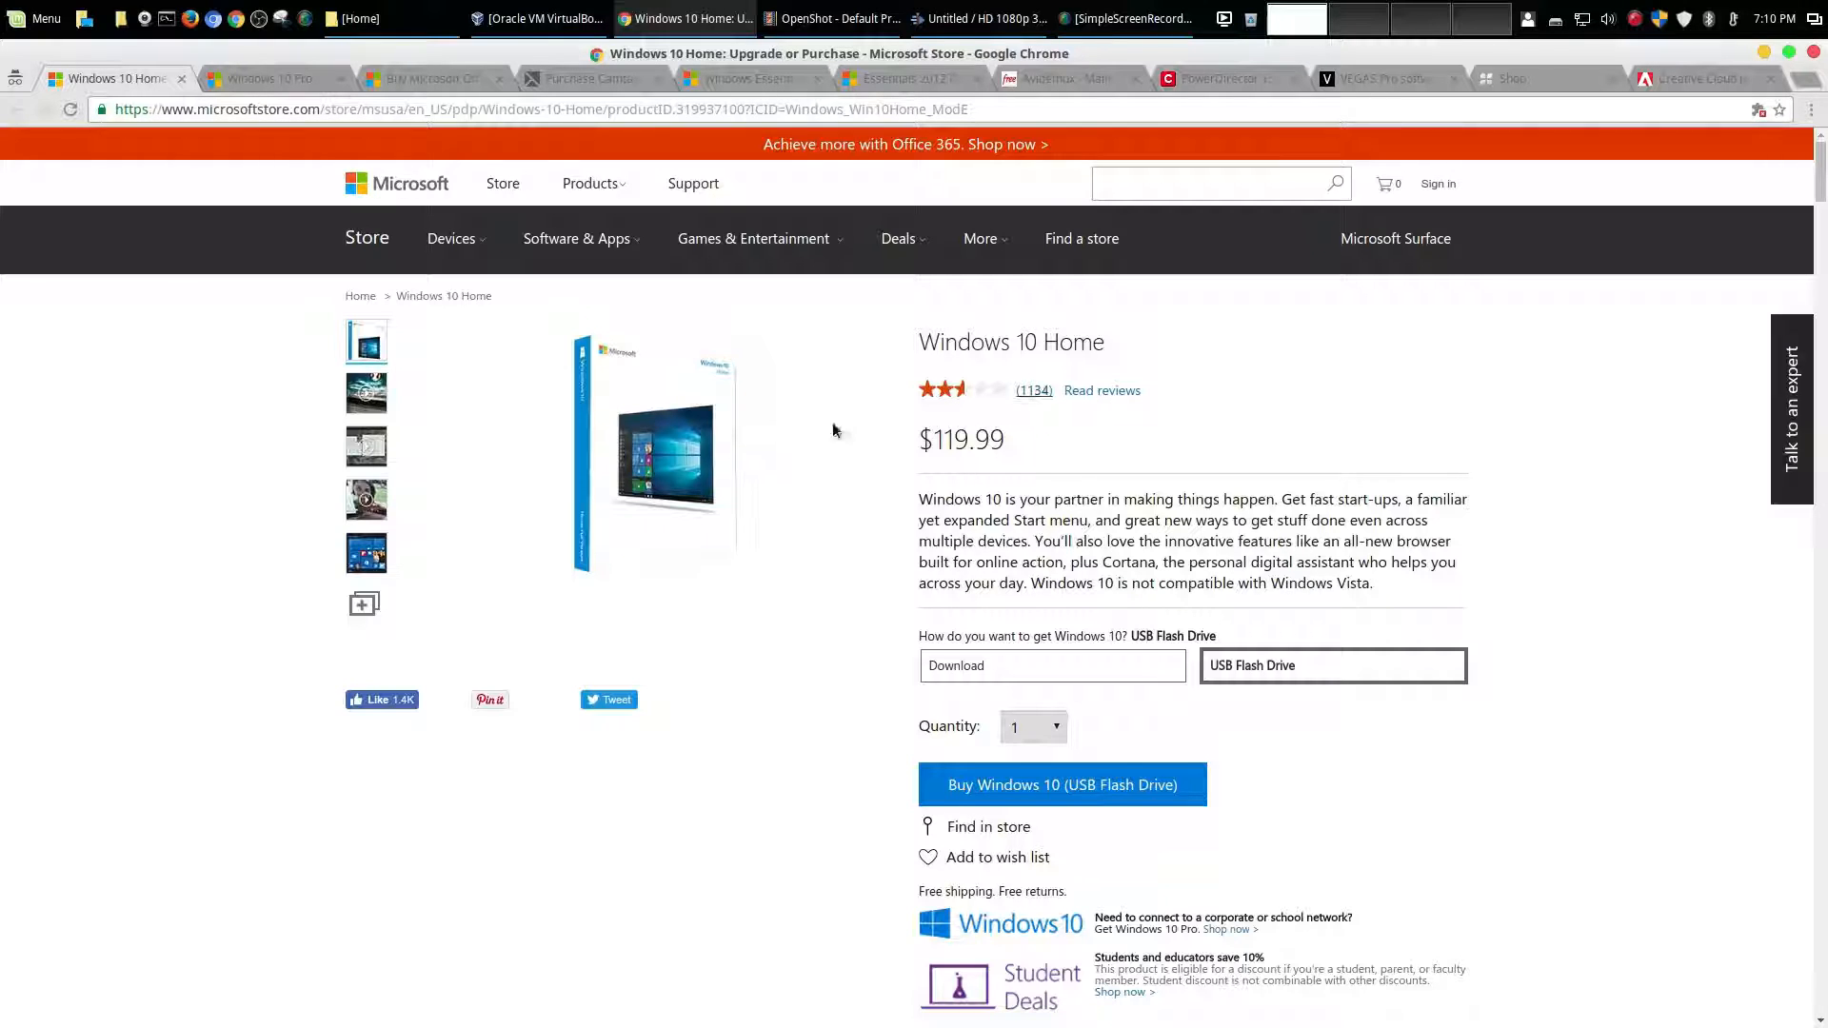
mouse_move(1390, 457)
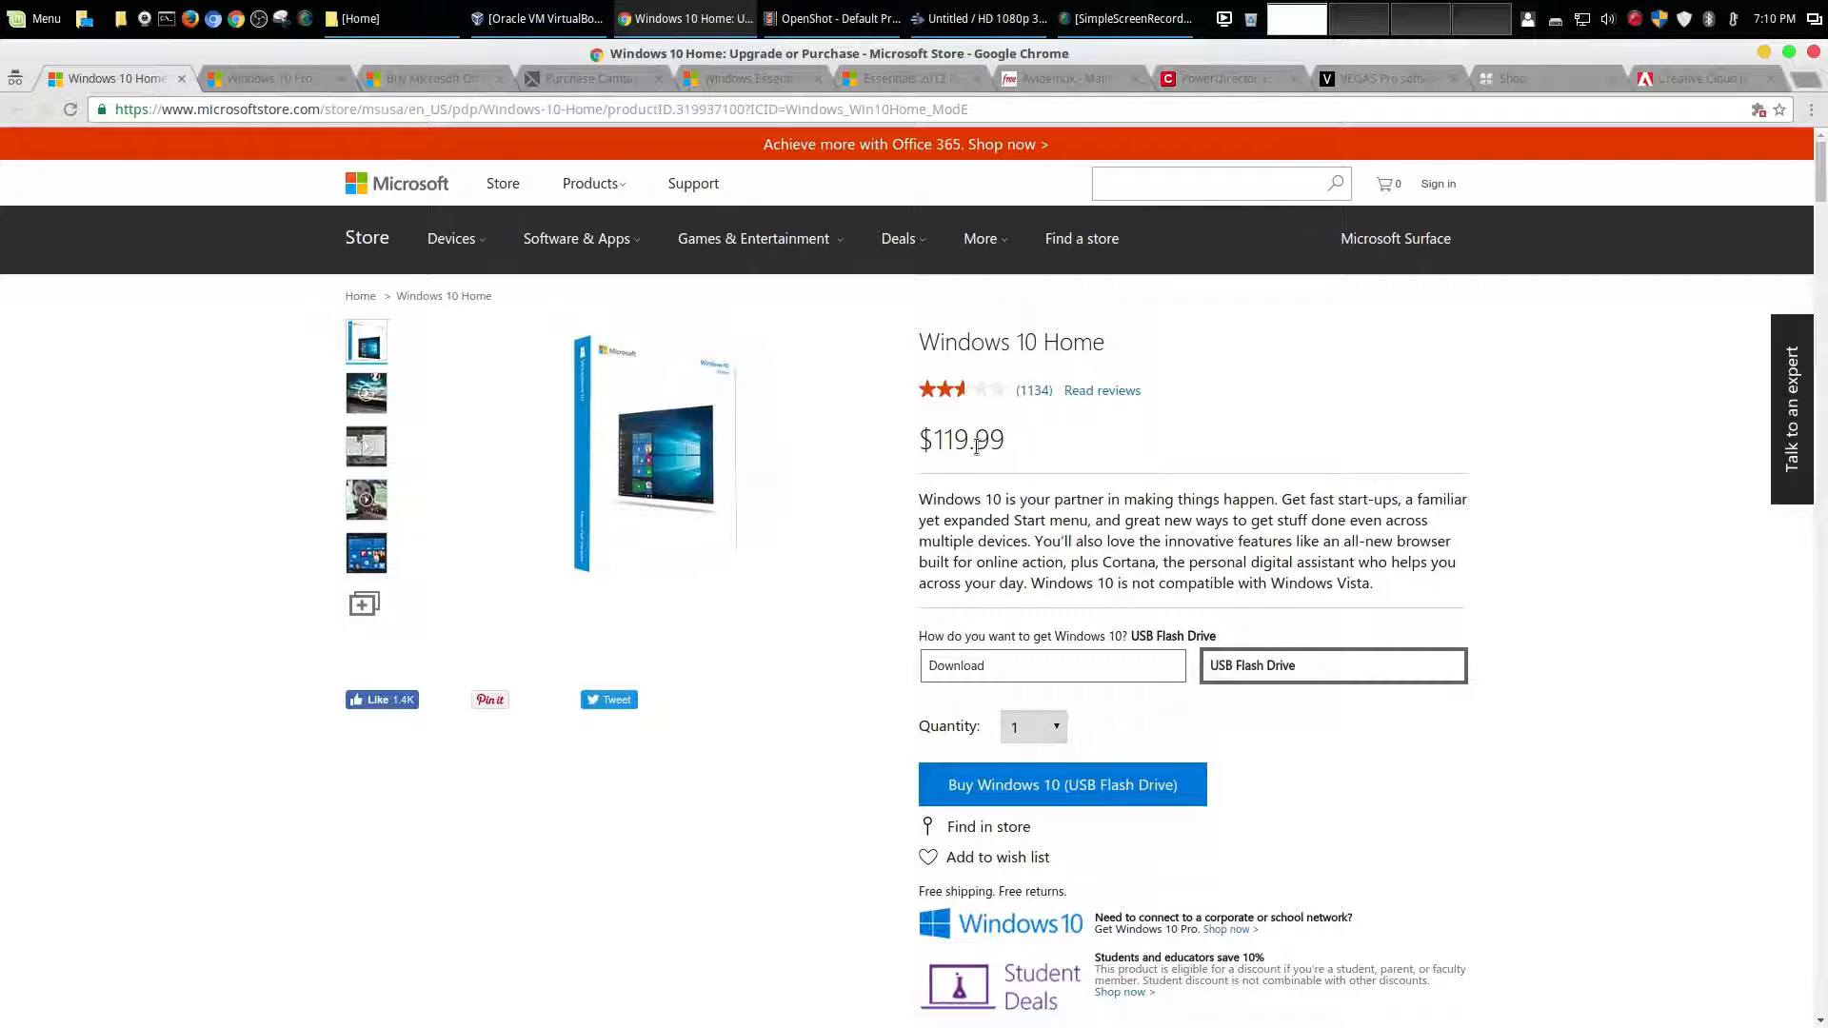
Scroll the Windows 10 Home page, then view Windows 10 Pro at $199.99
scroll("down", 3)
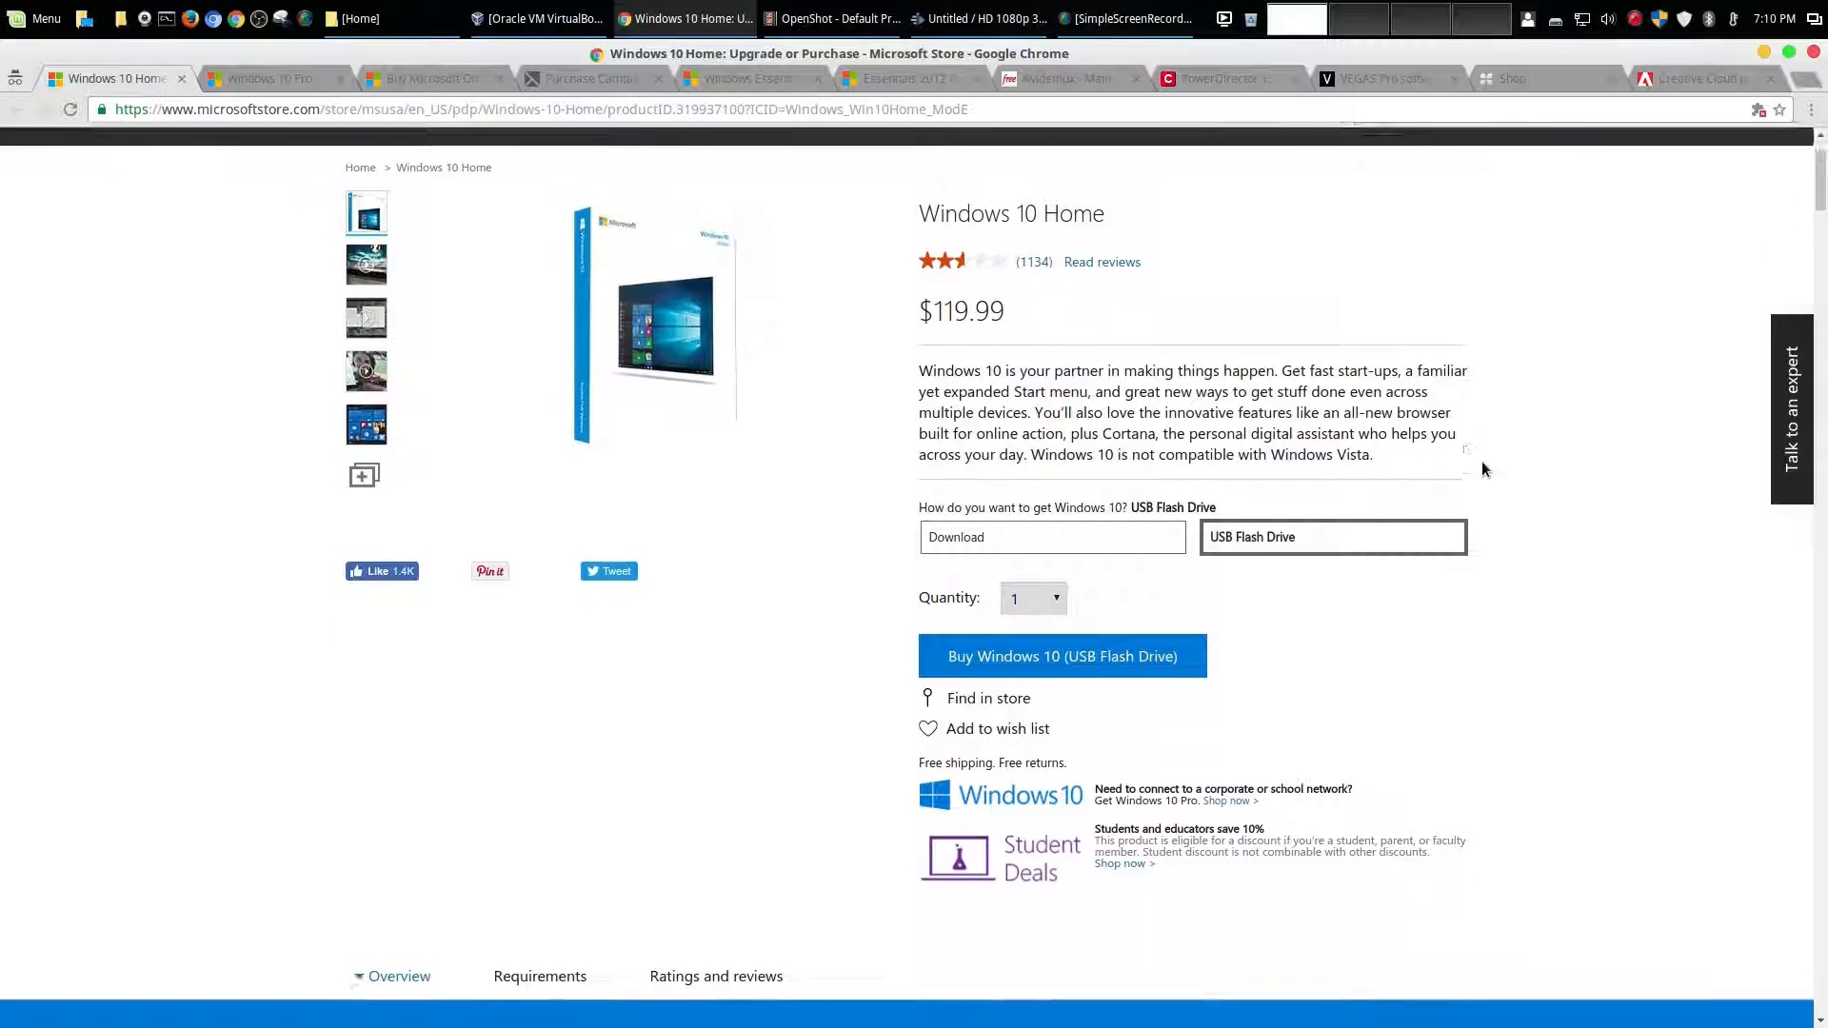
scroll("down", 3)
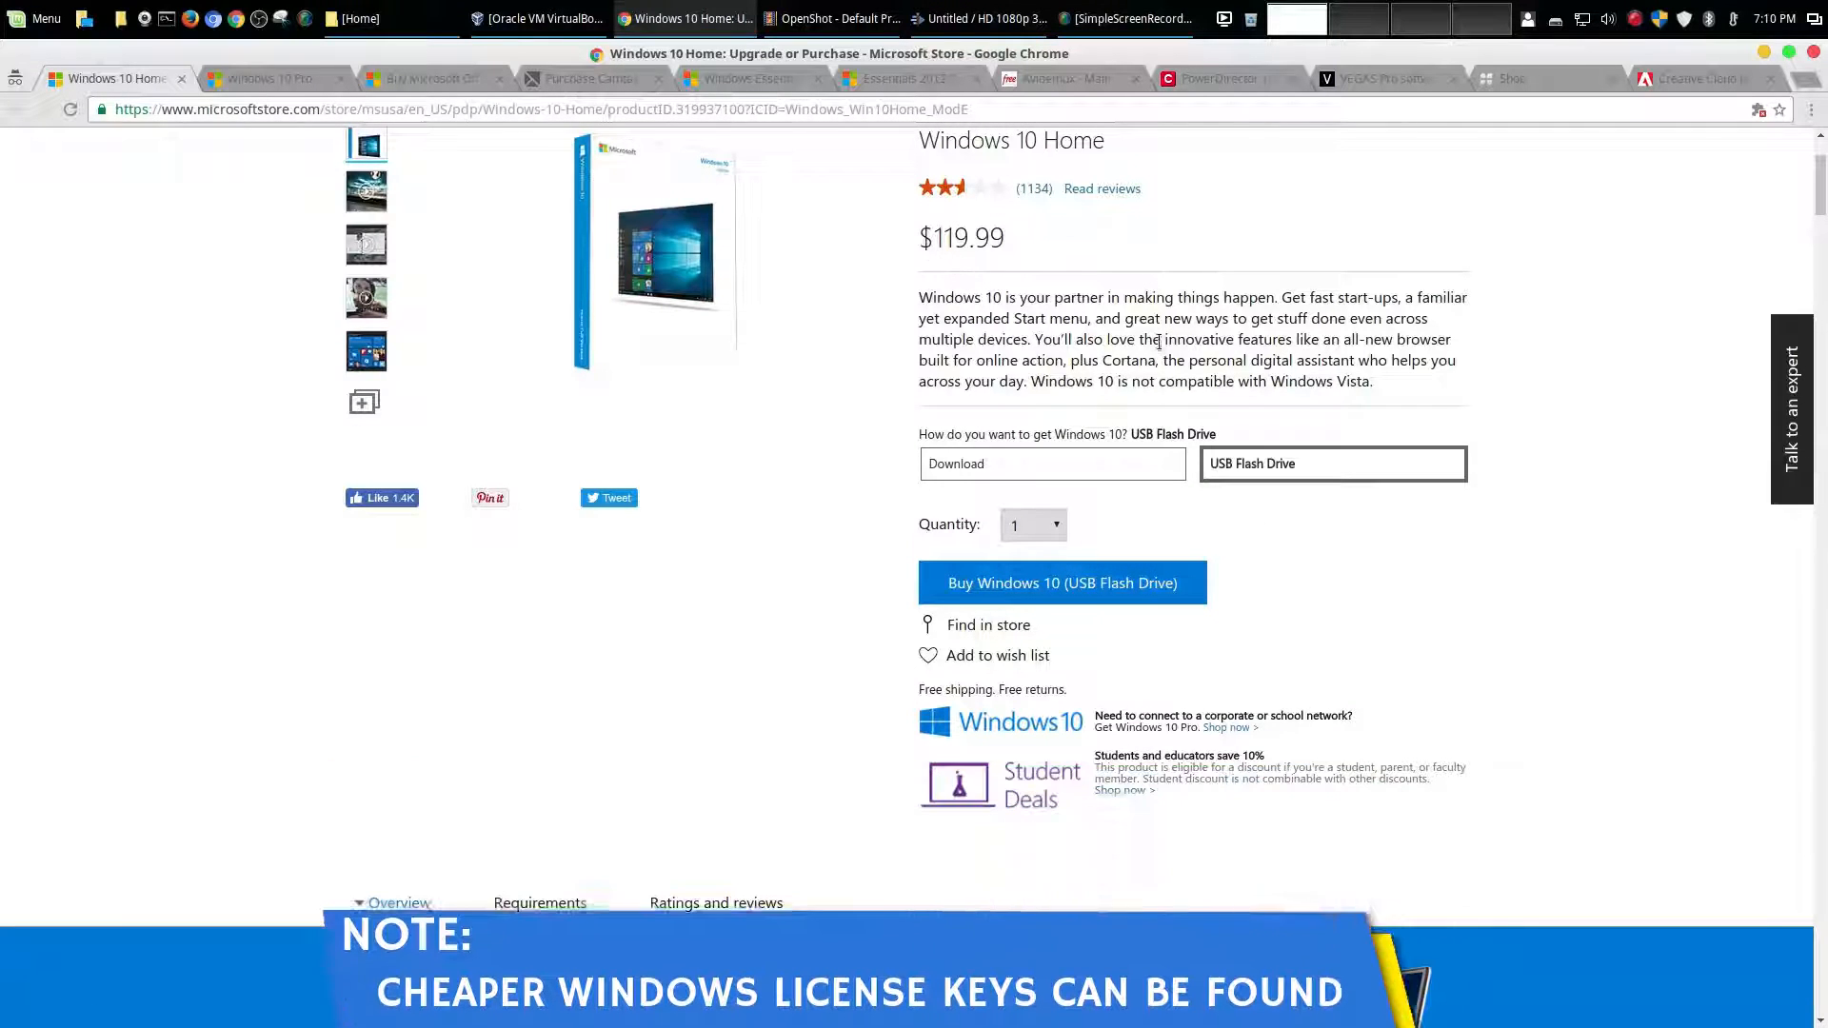
scroll("down", 3)
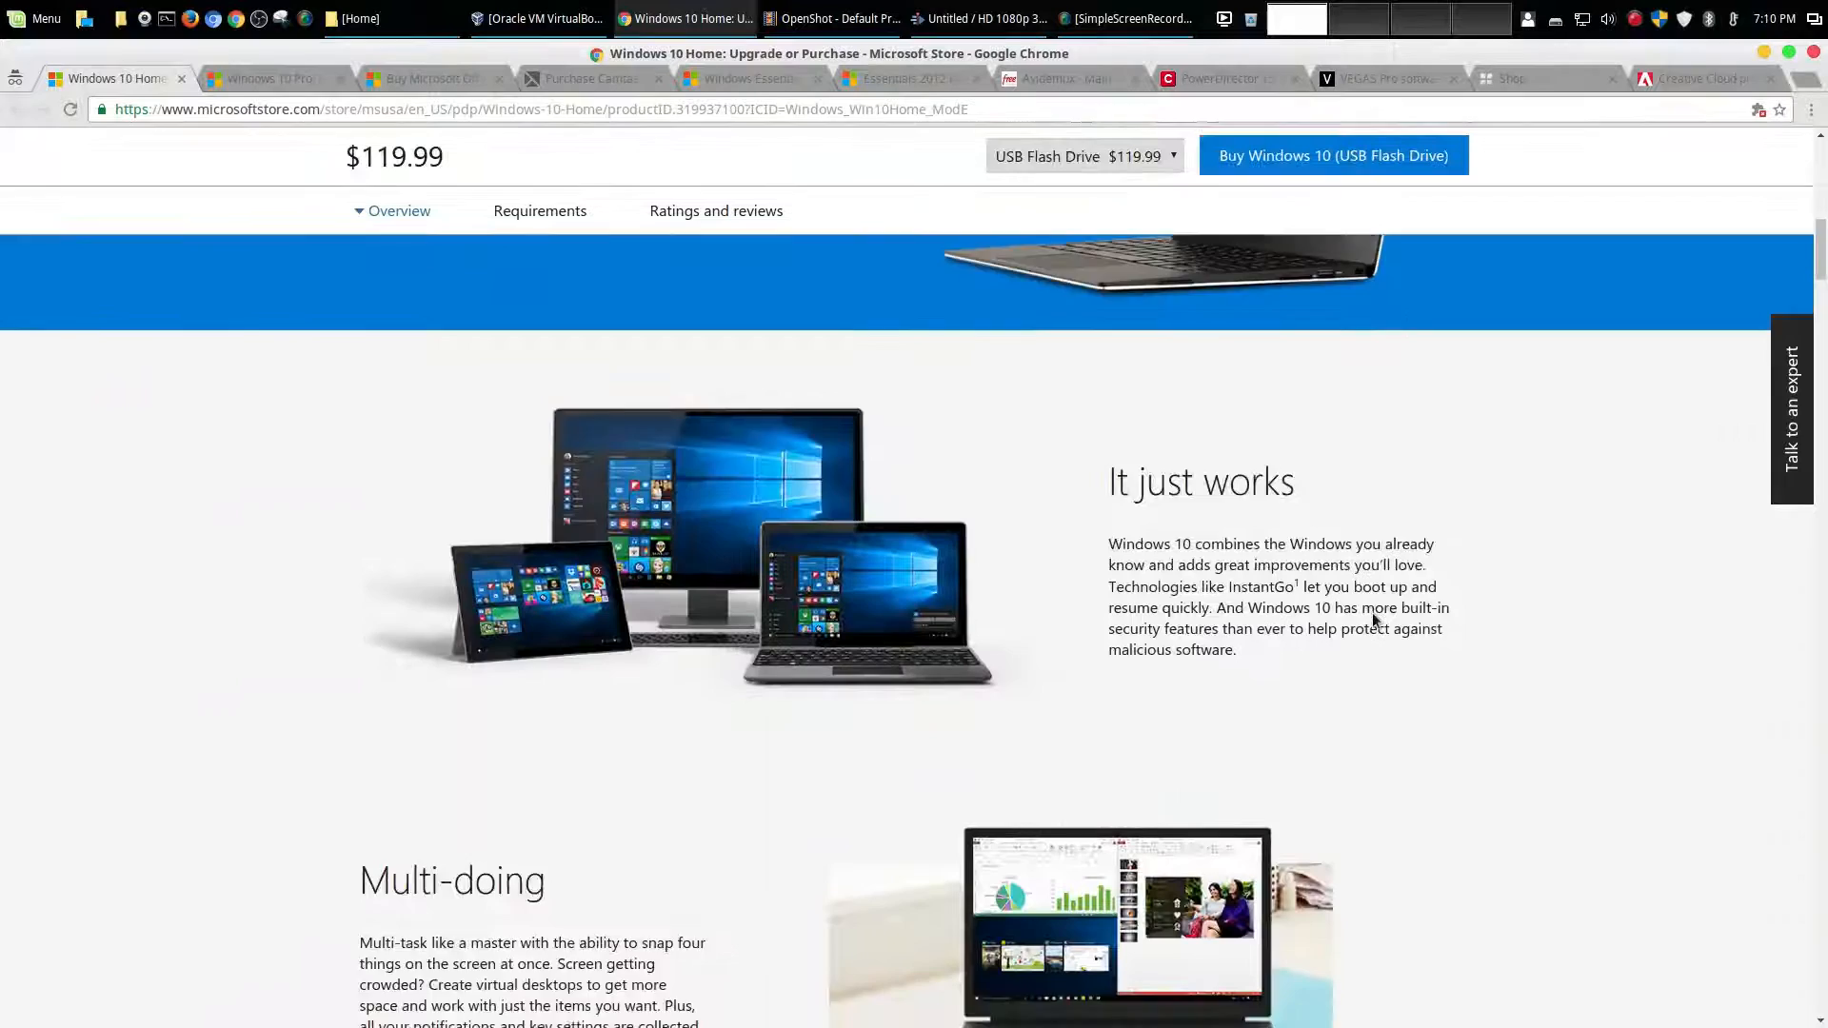
left_click(716, 211)
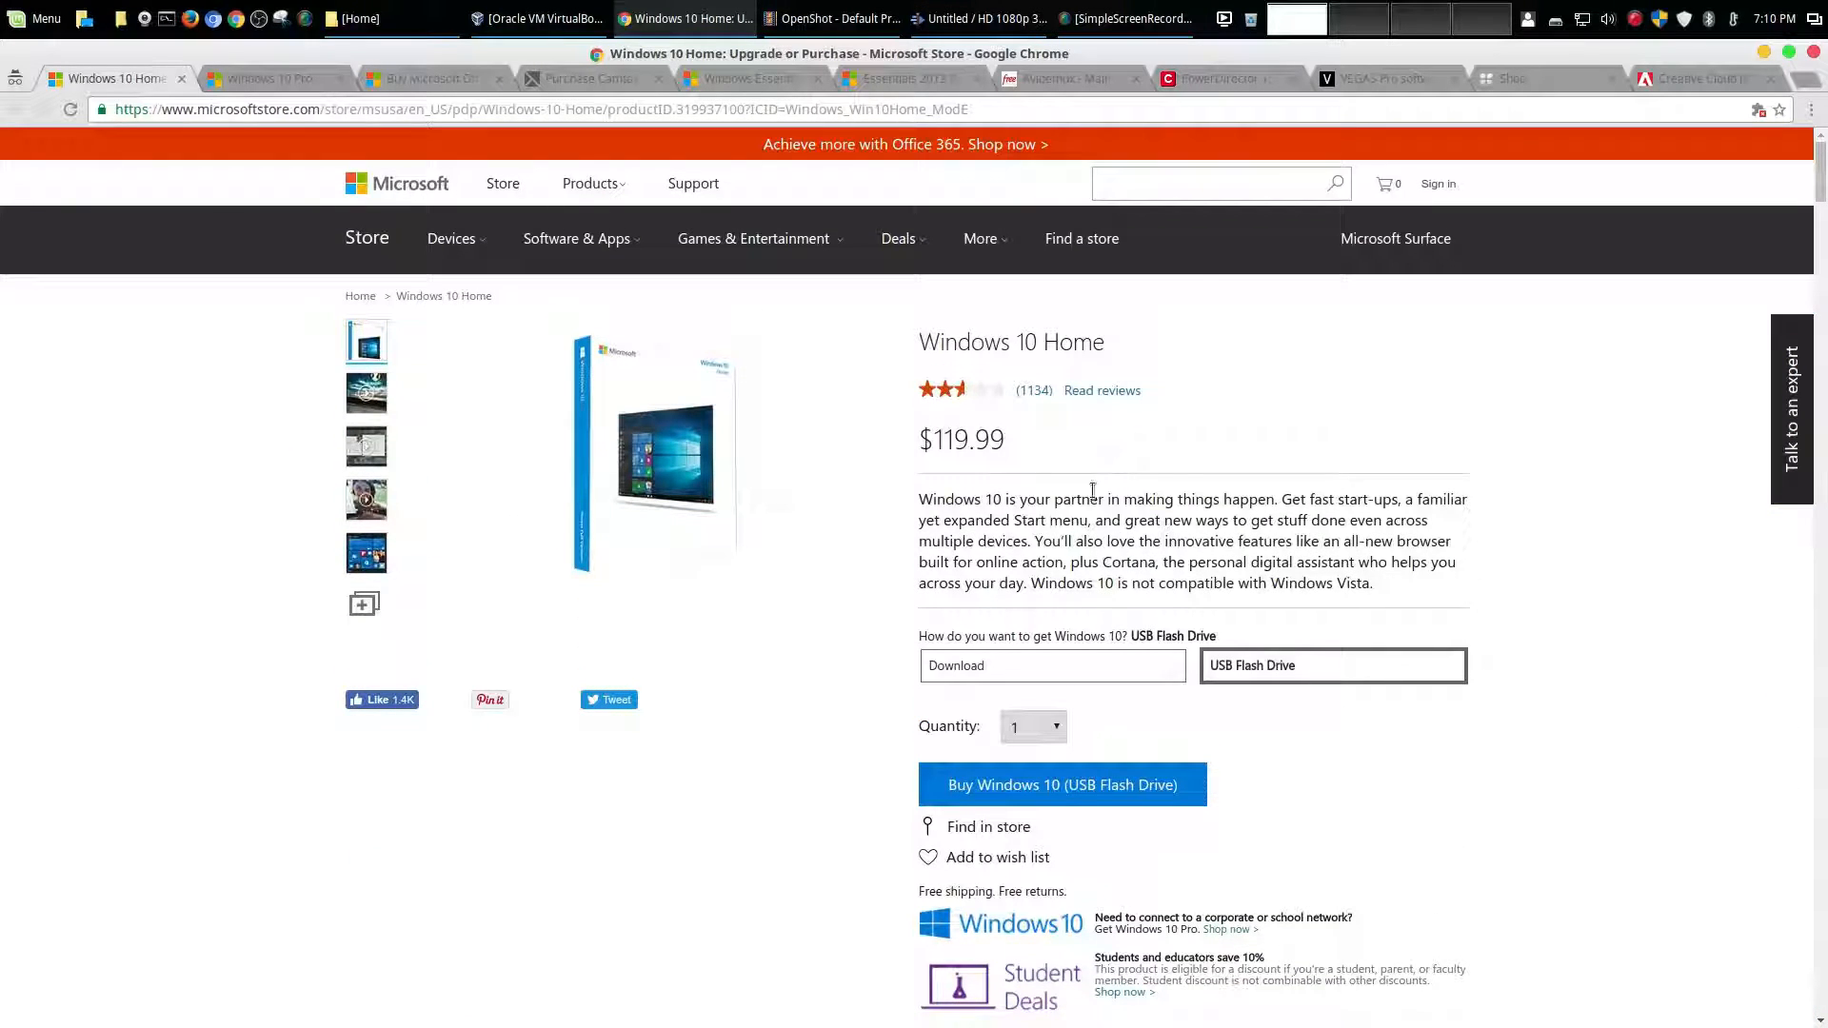
left_click(274, 78)
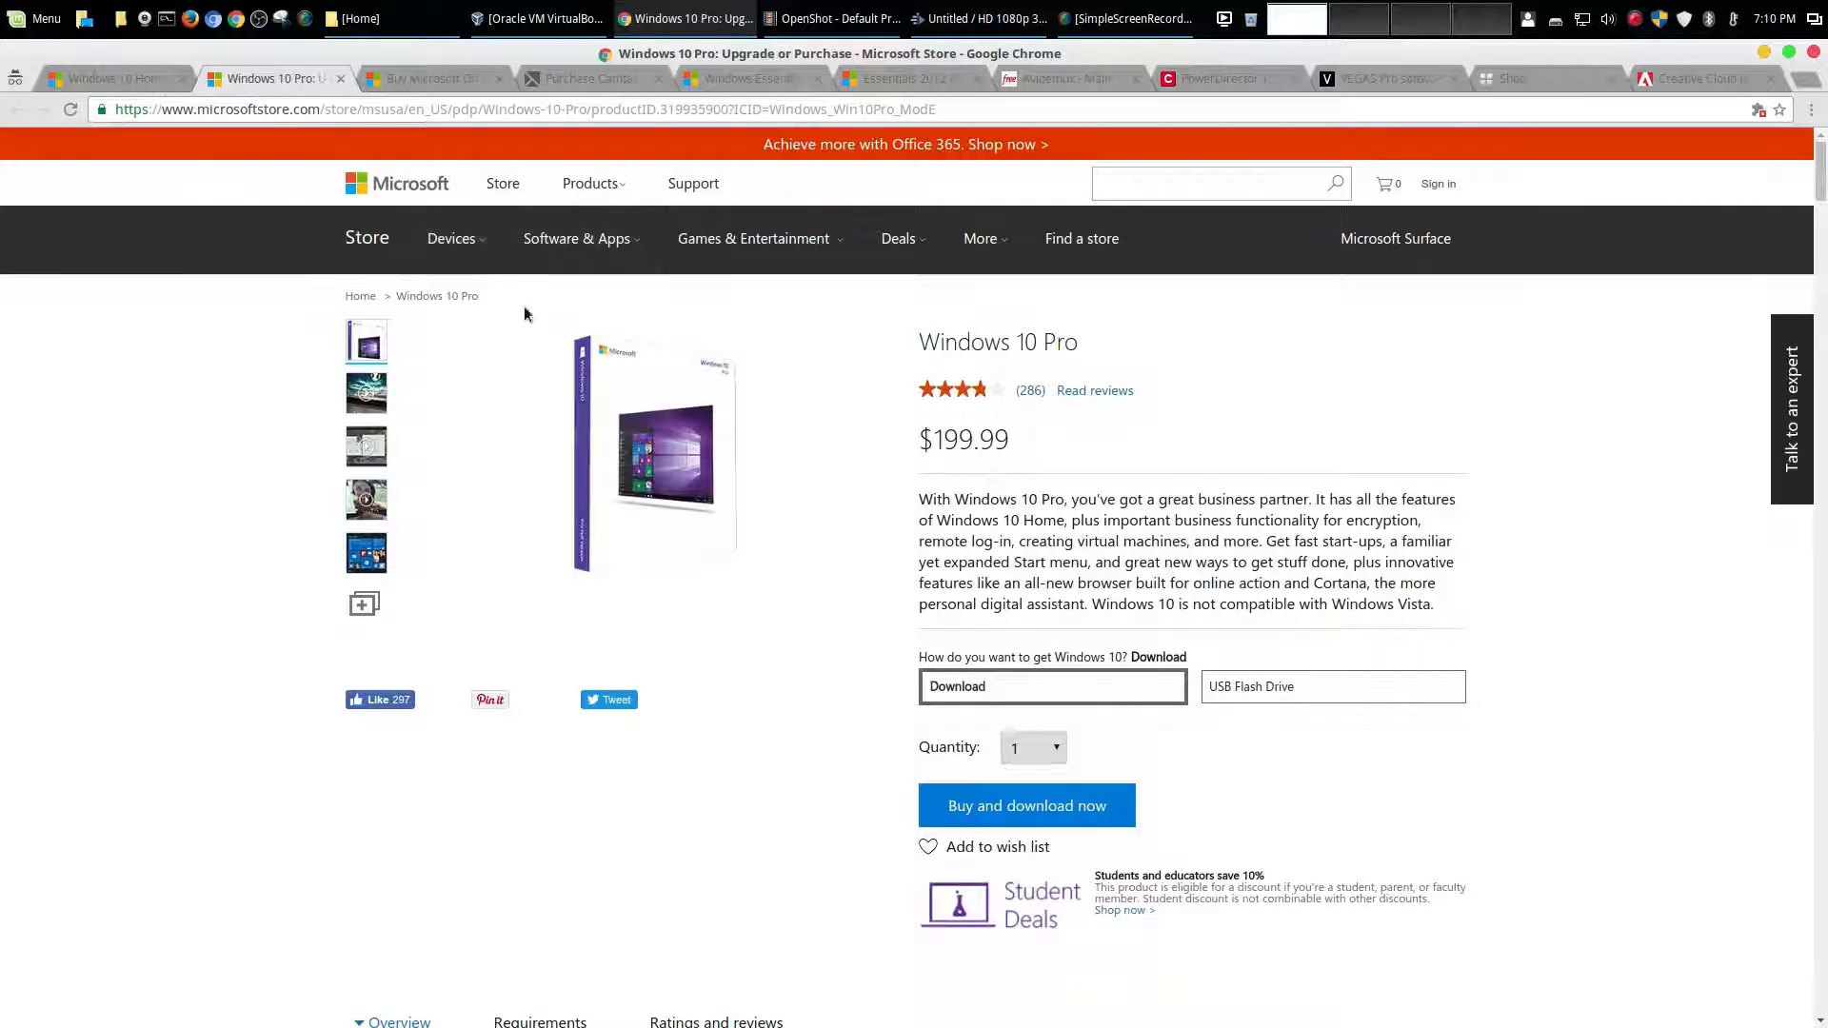
mouse_move(1078, 431)
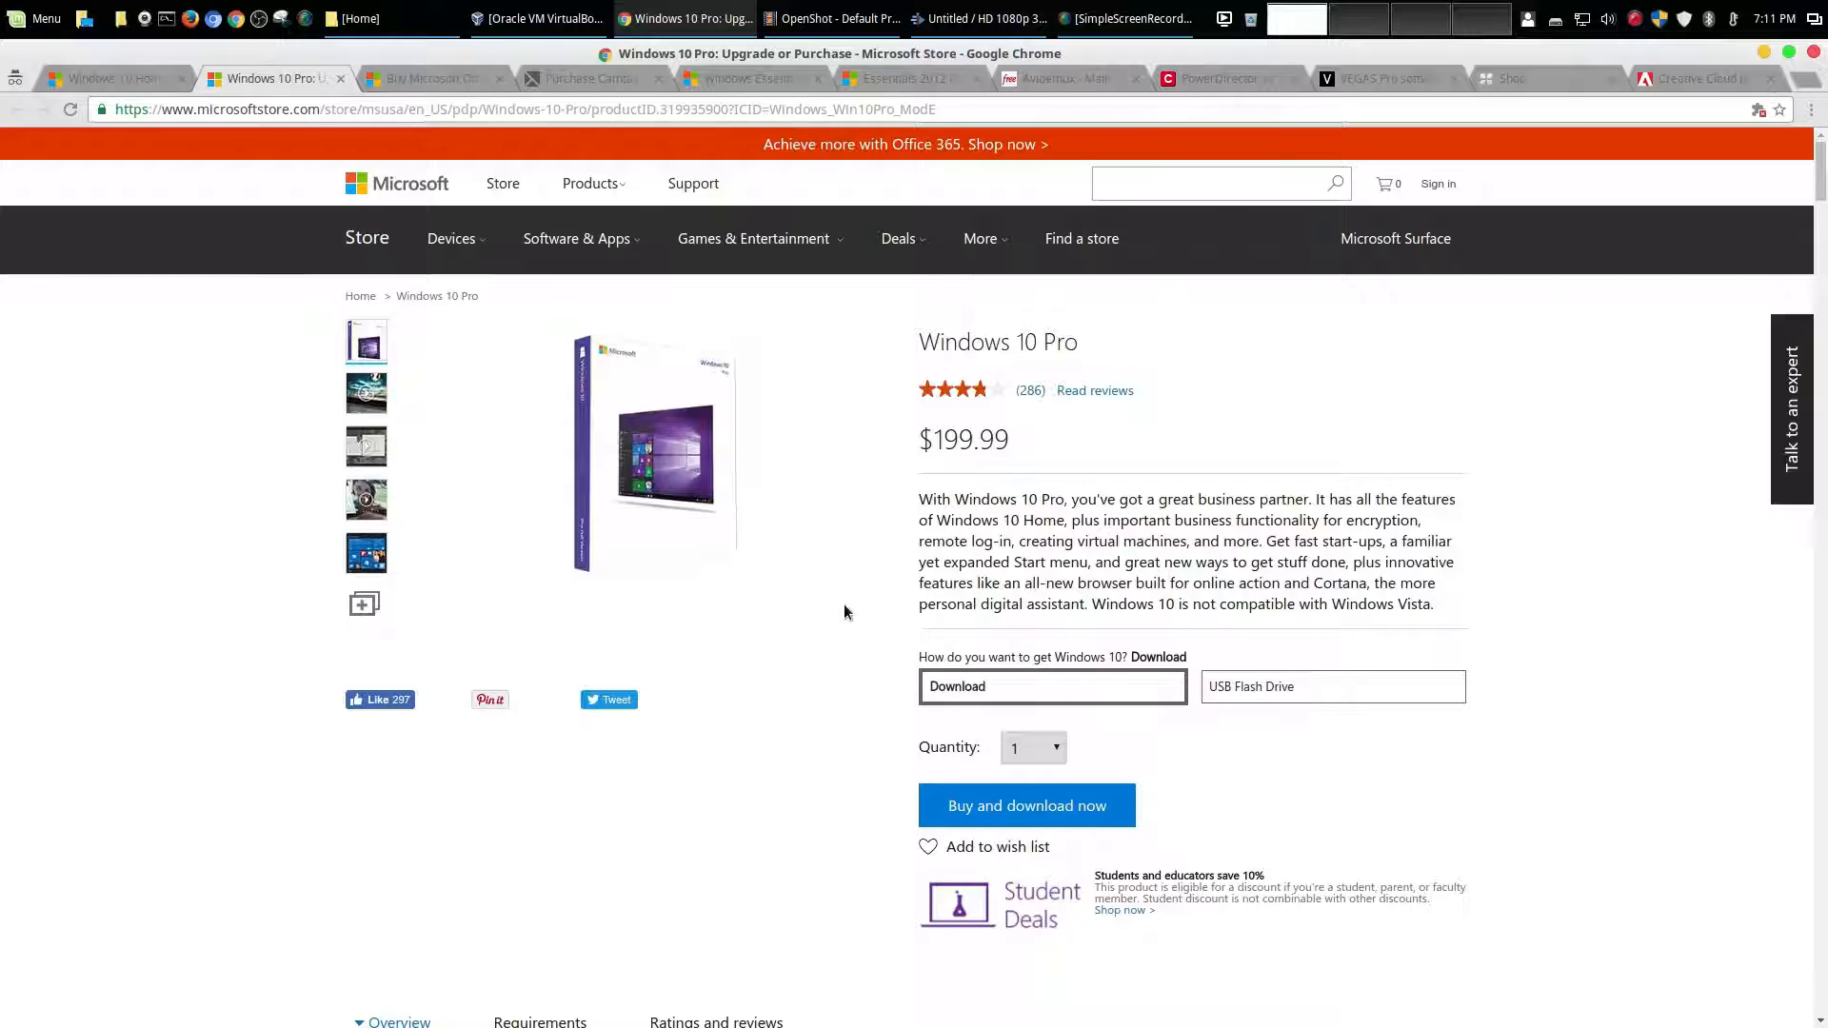
mouse_move(365, 238)
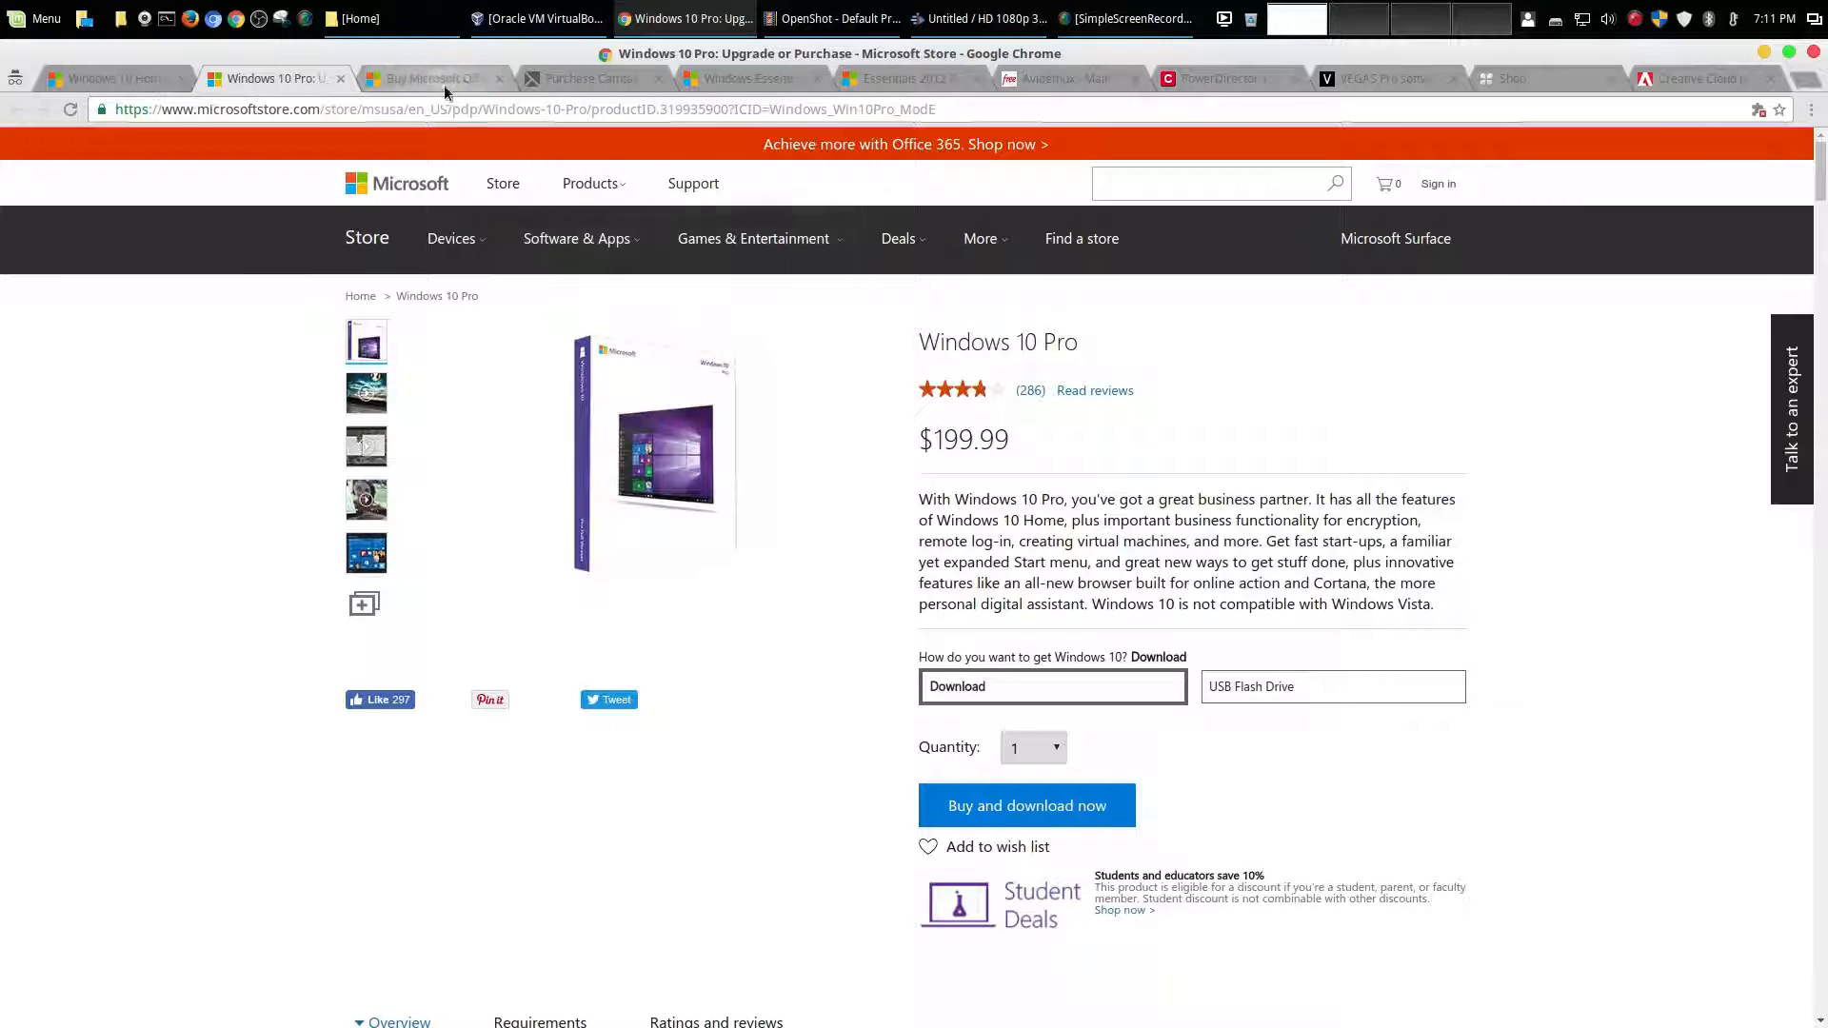
Review Office 365 Personal pricing: $69.99 per year or $6.99 per month
left_click(431, 78)
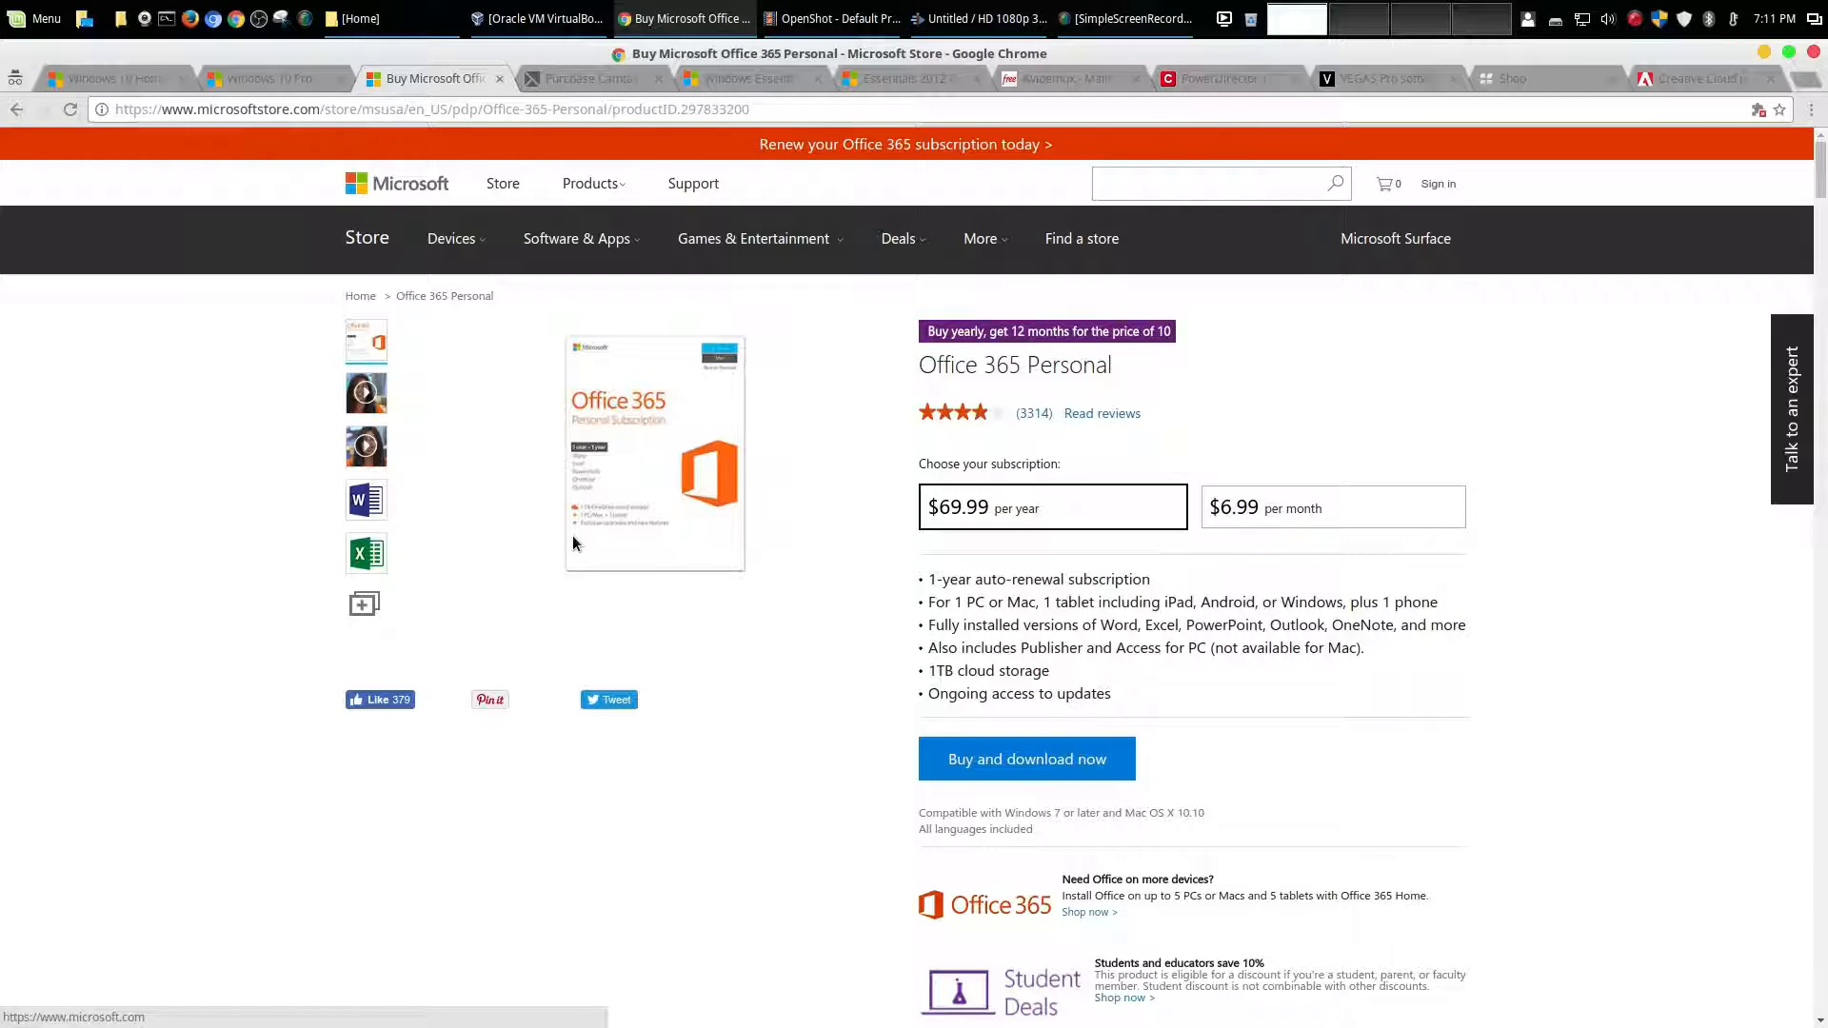
mouse_move(765, 732)
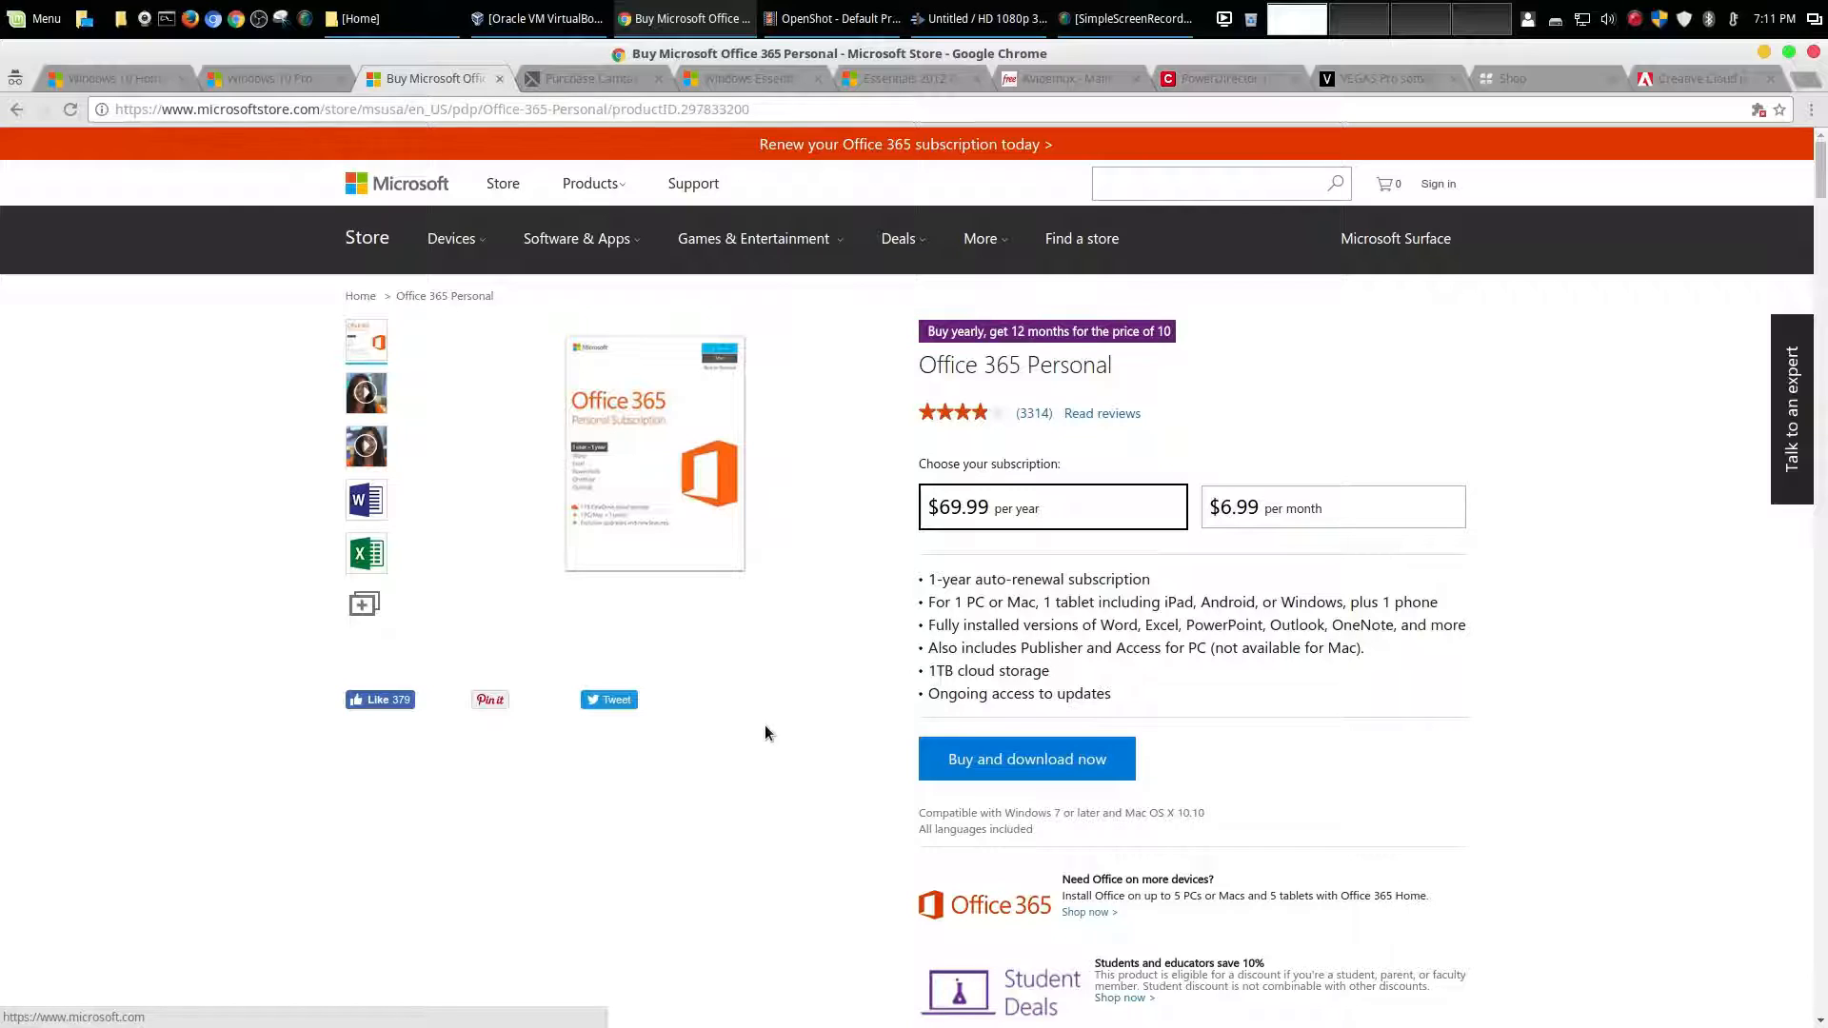
mouse_move(591, 606)
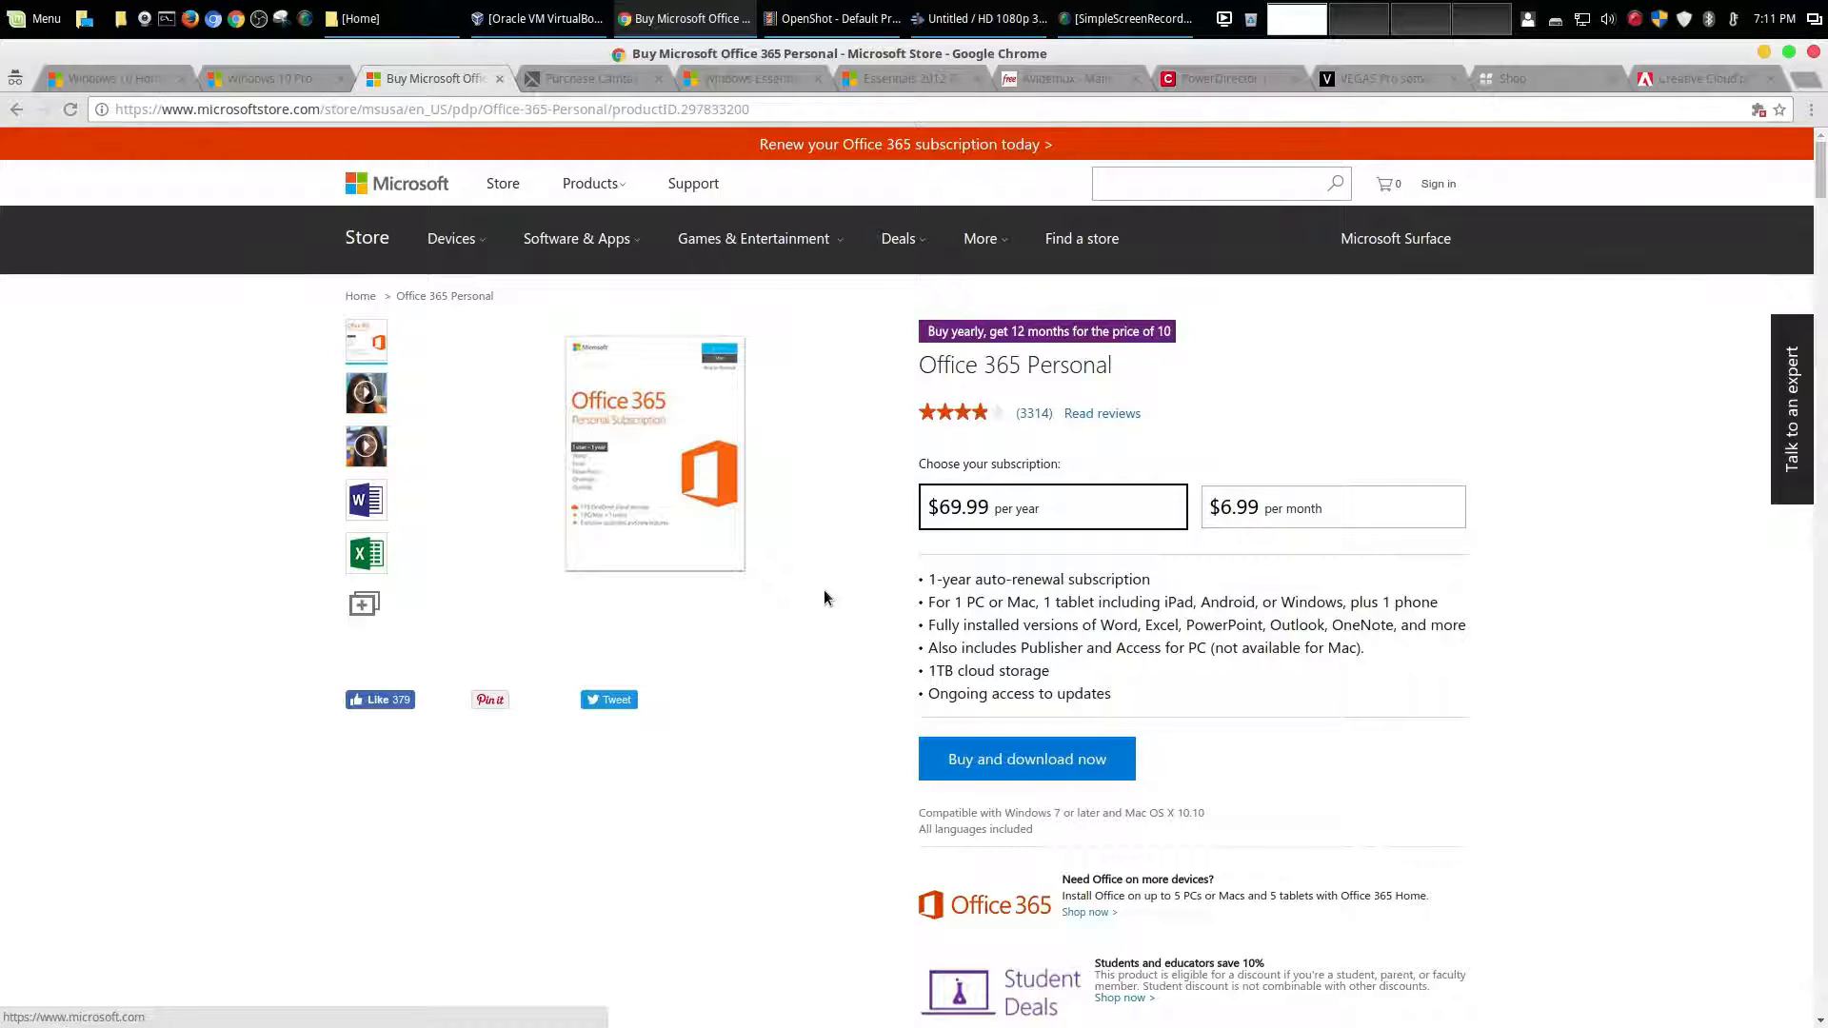
mouse_move(862, 732)
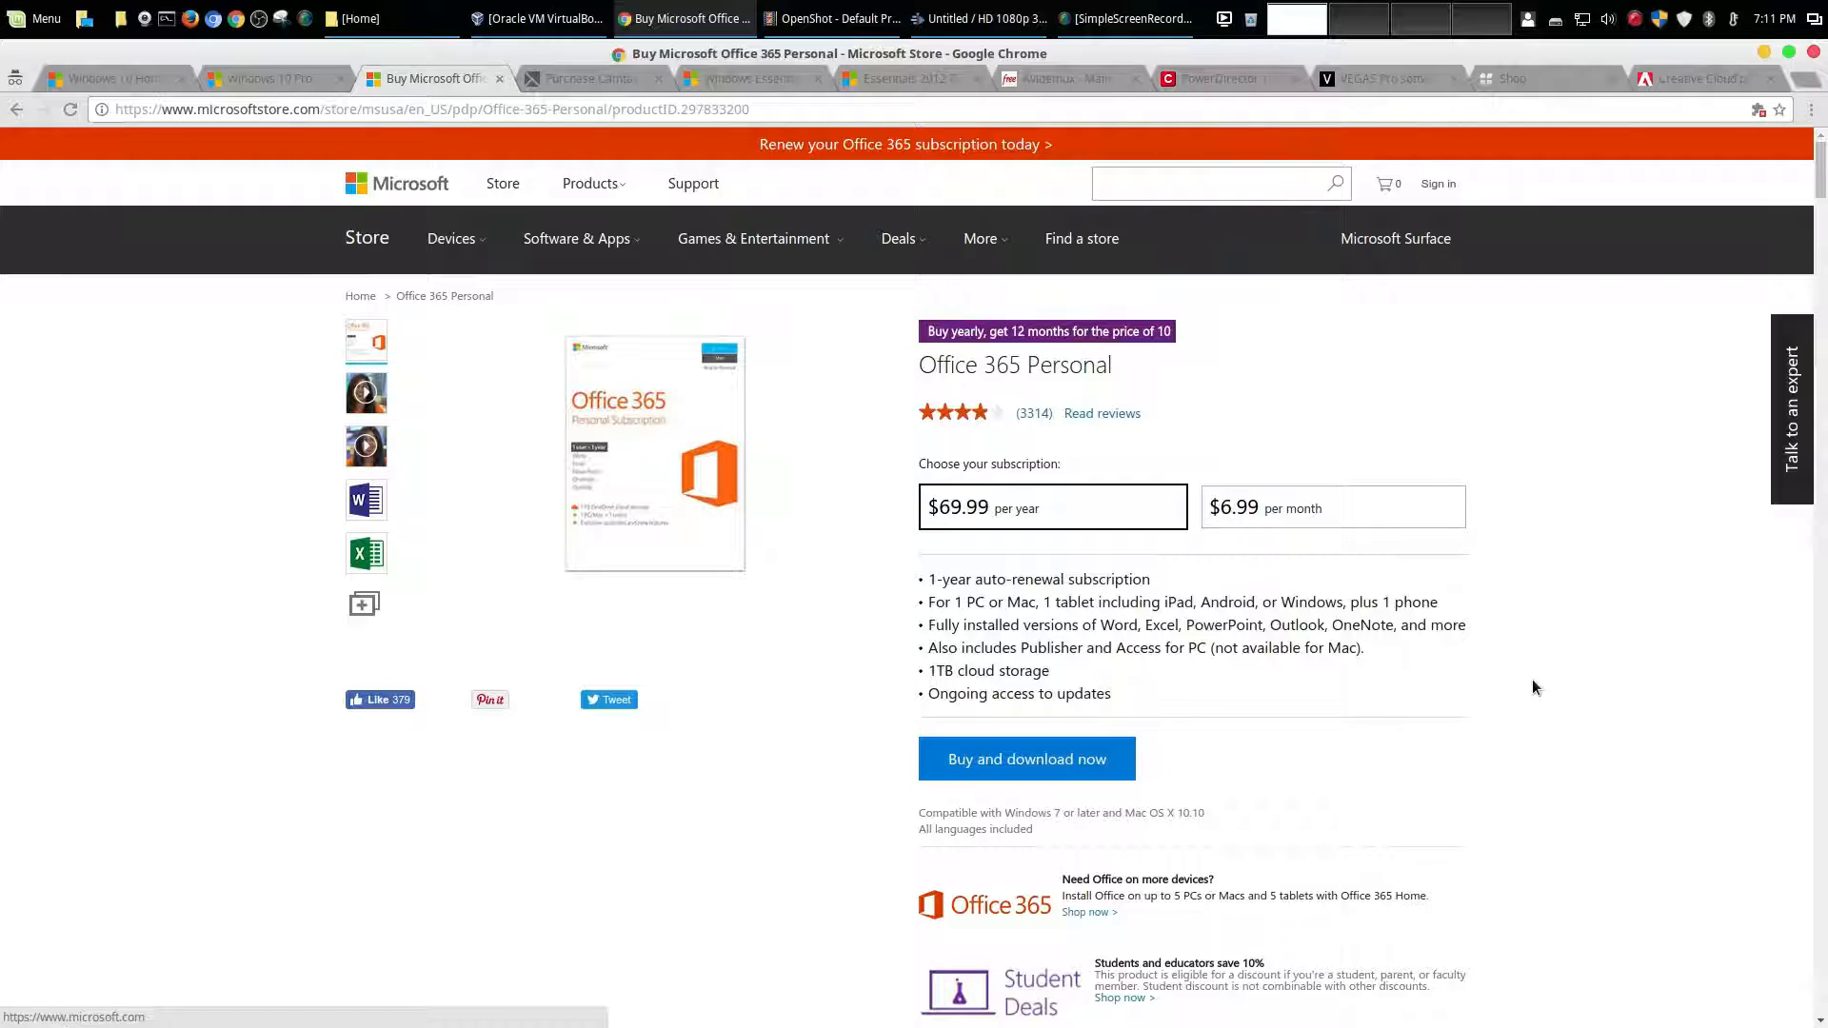
mouse_move(1489, 629)
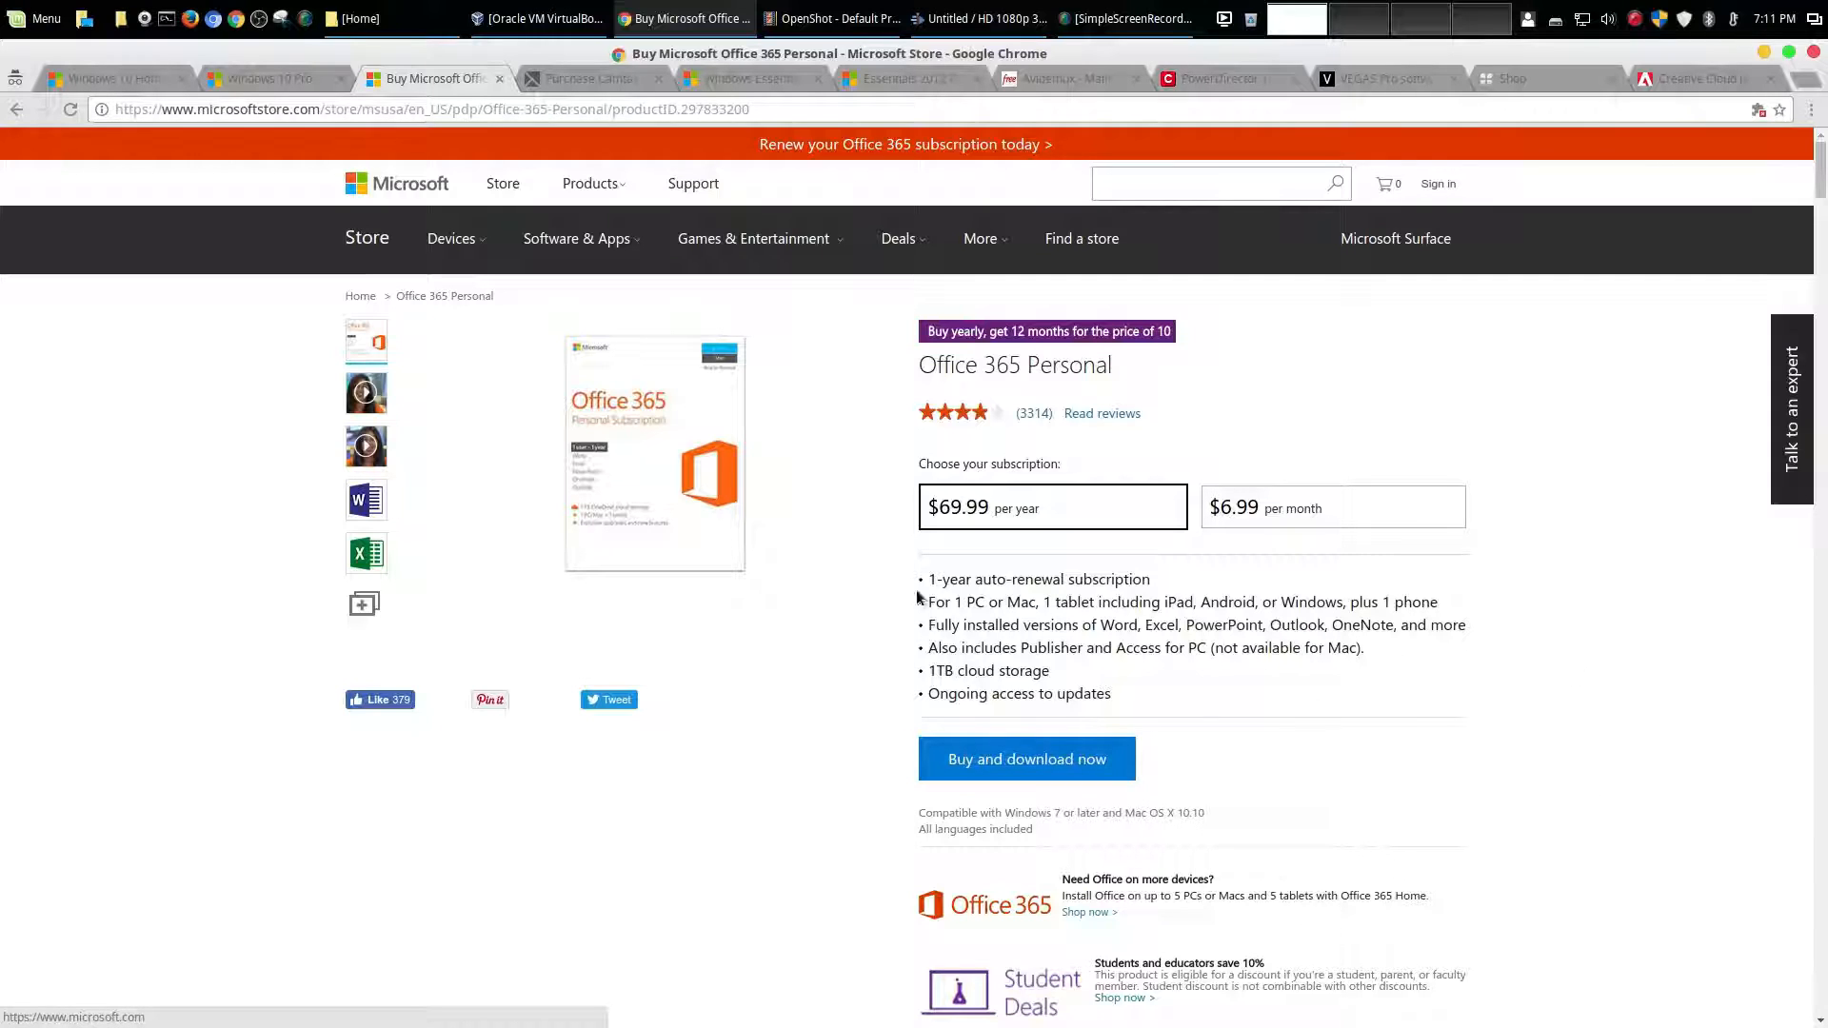
mouse_move(1402, 705)
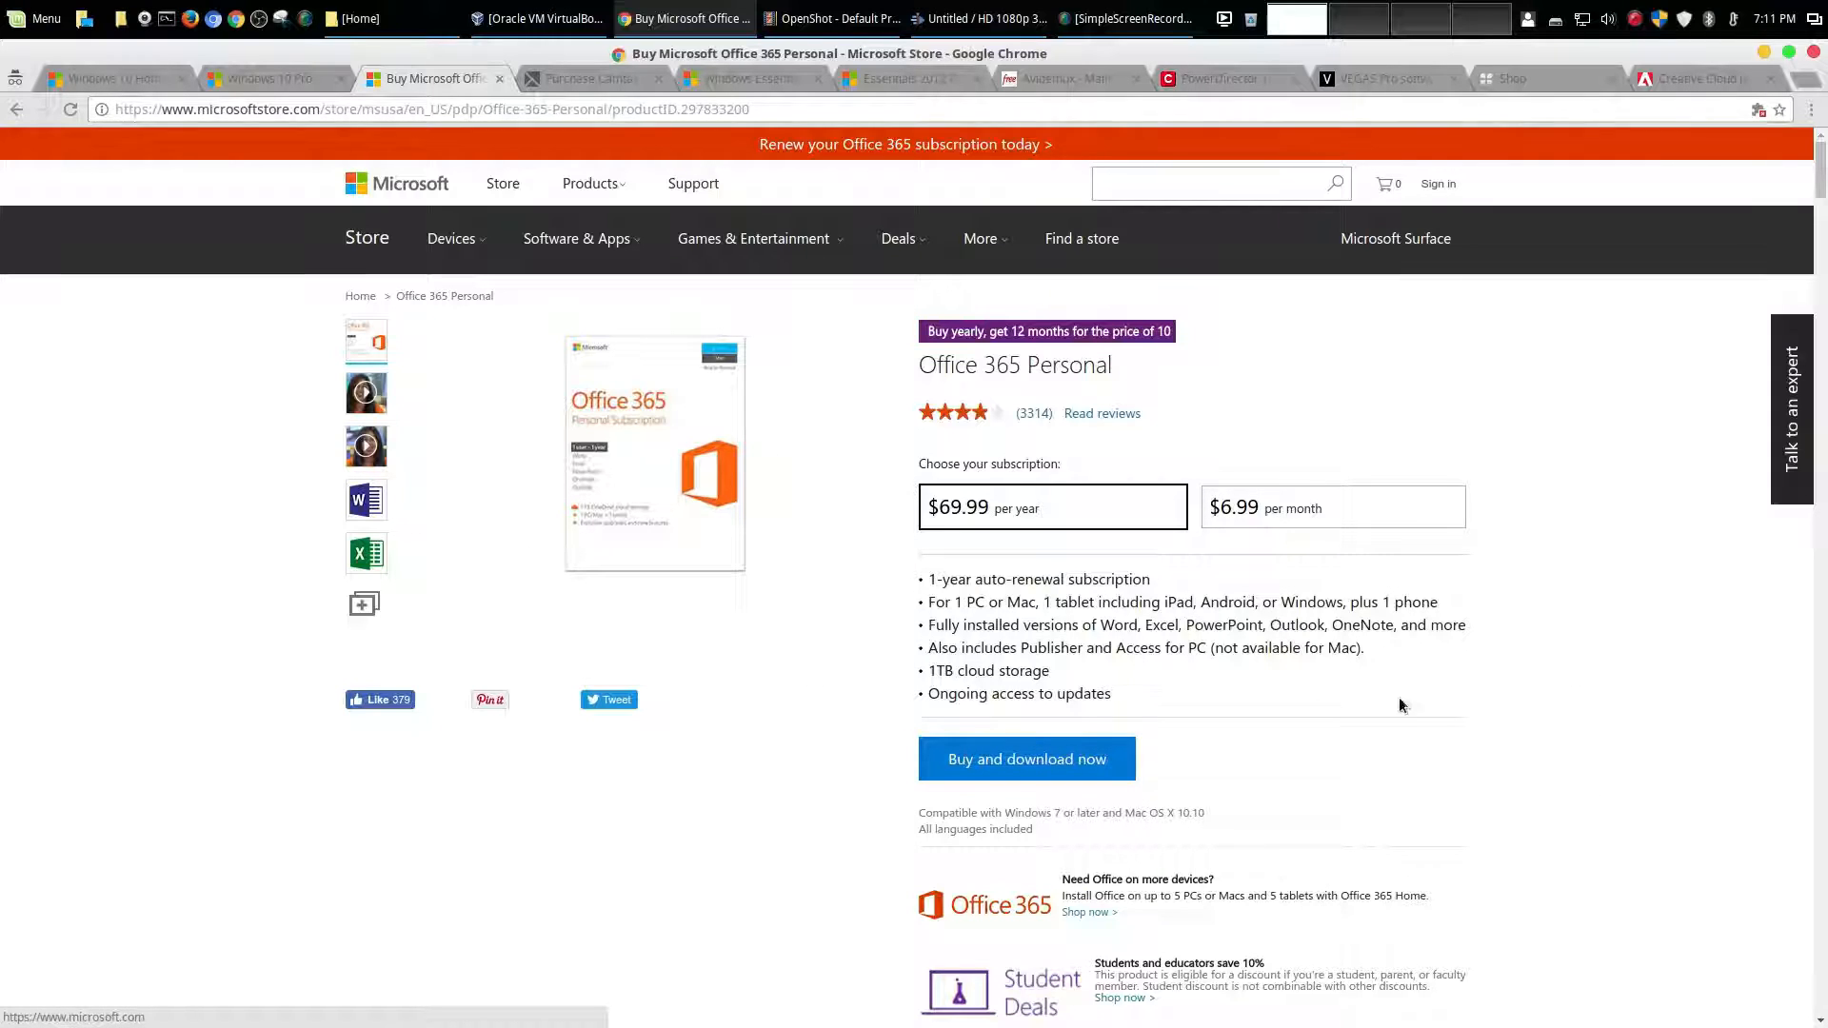
mouse_move(736, 629)
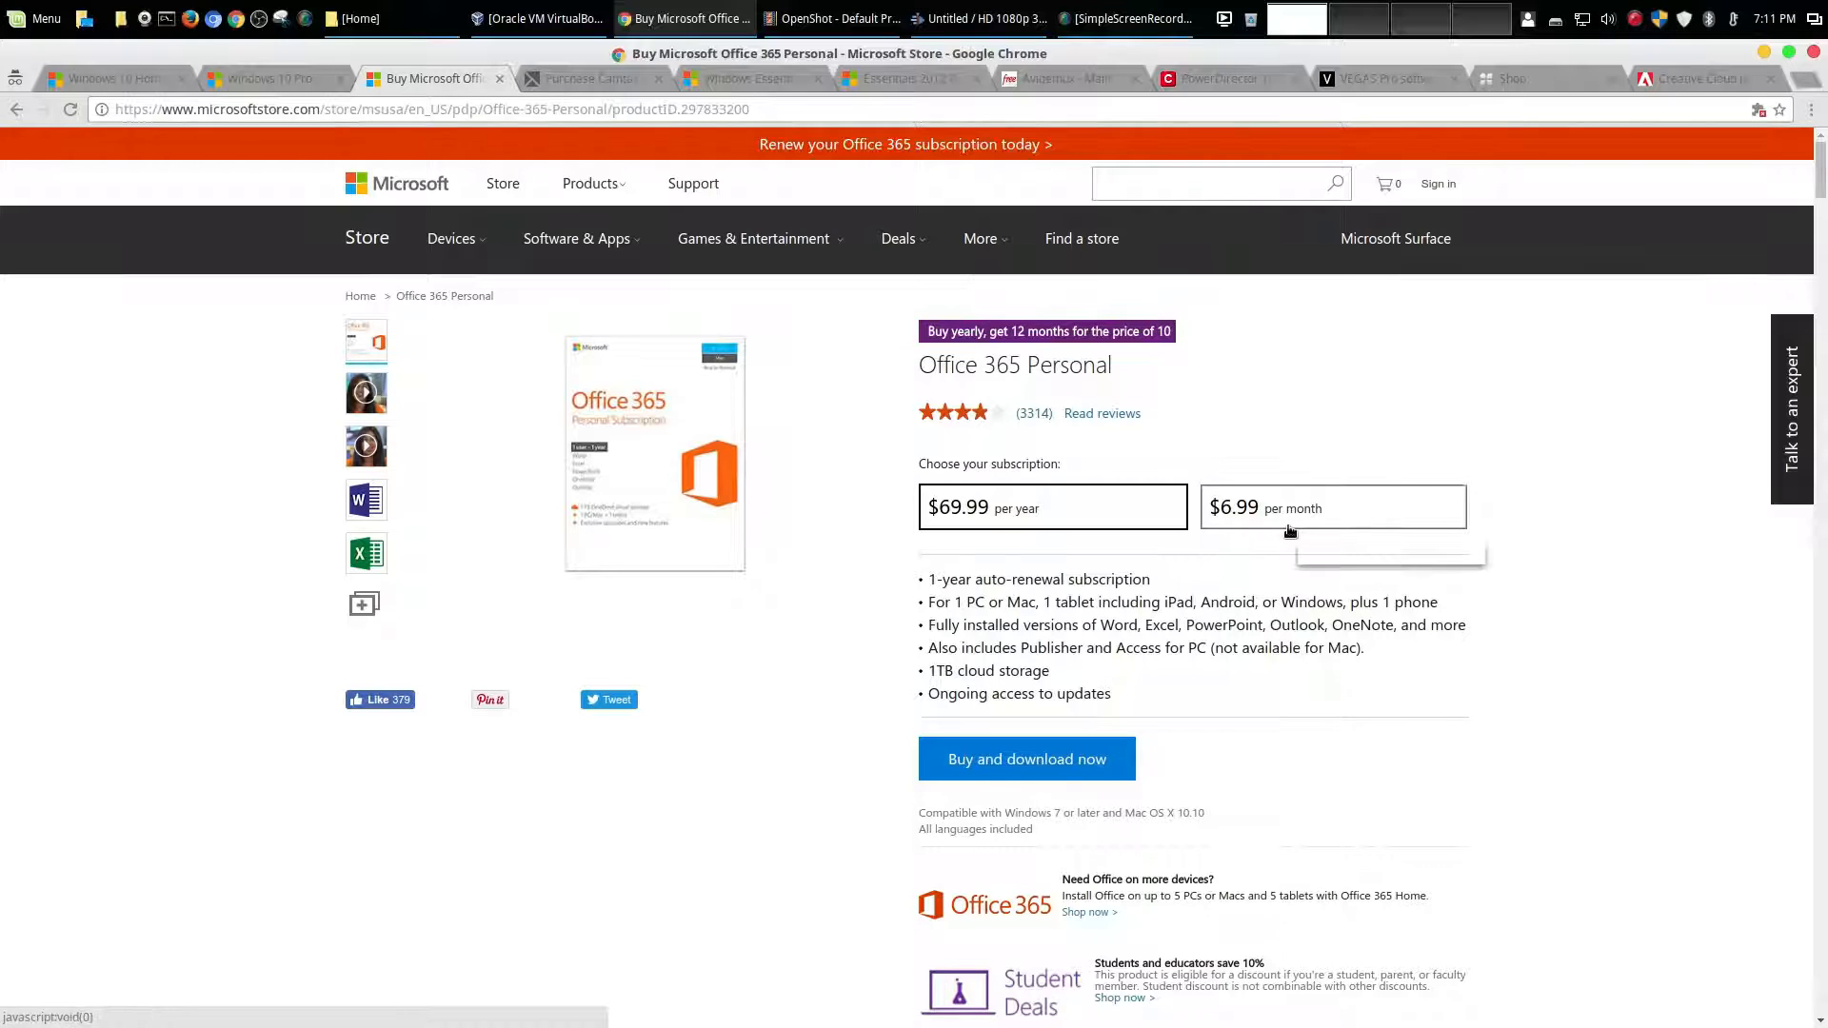
left_click(1050, 506)
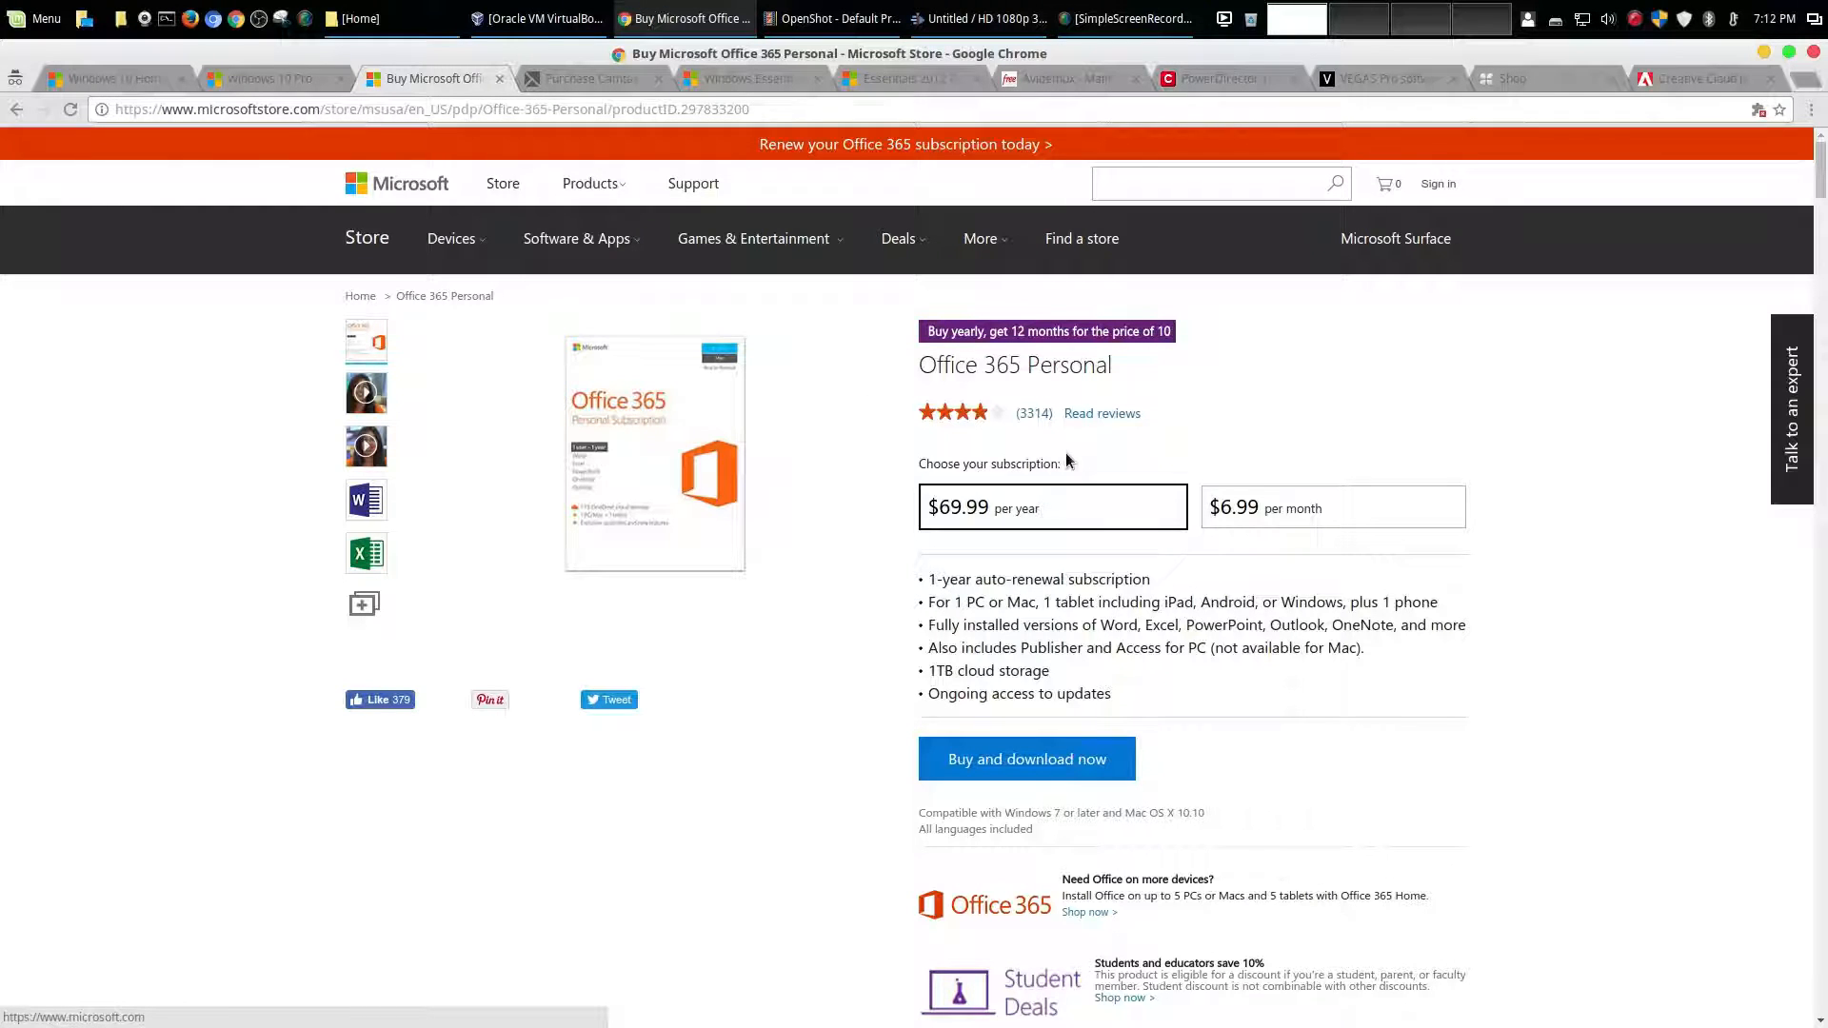
mouse_move(801, 513)
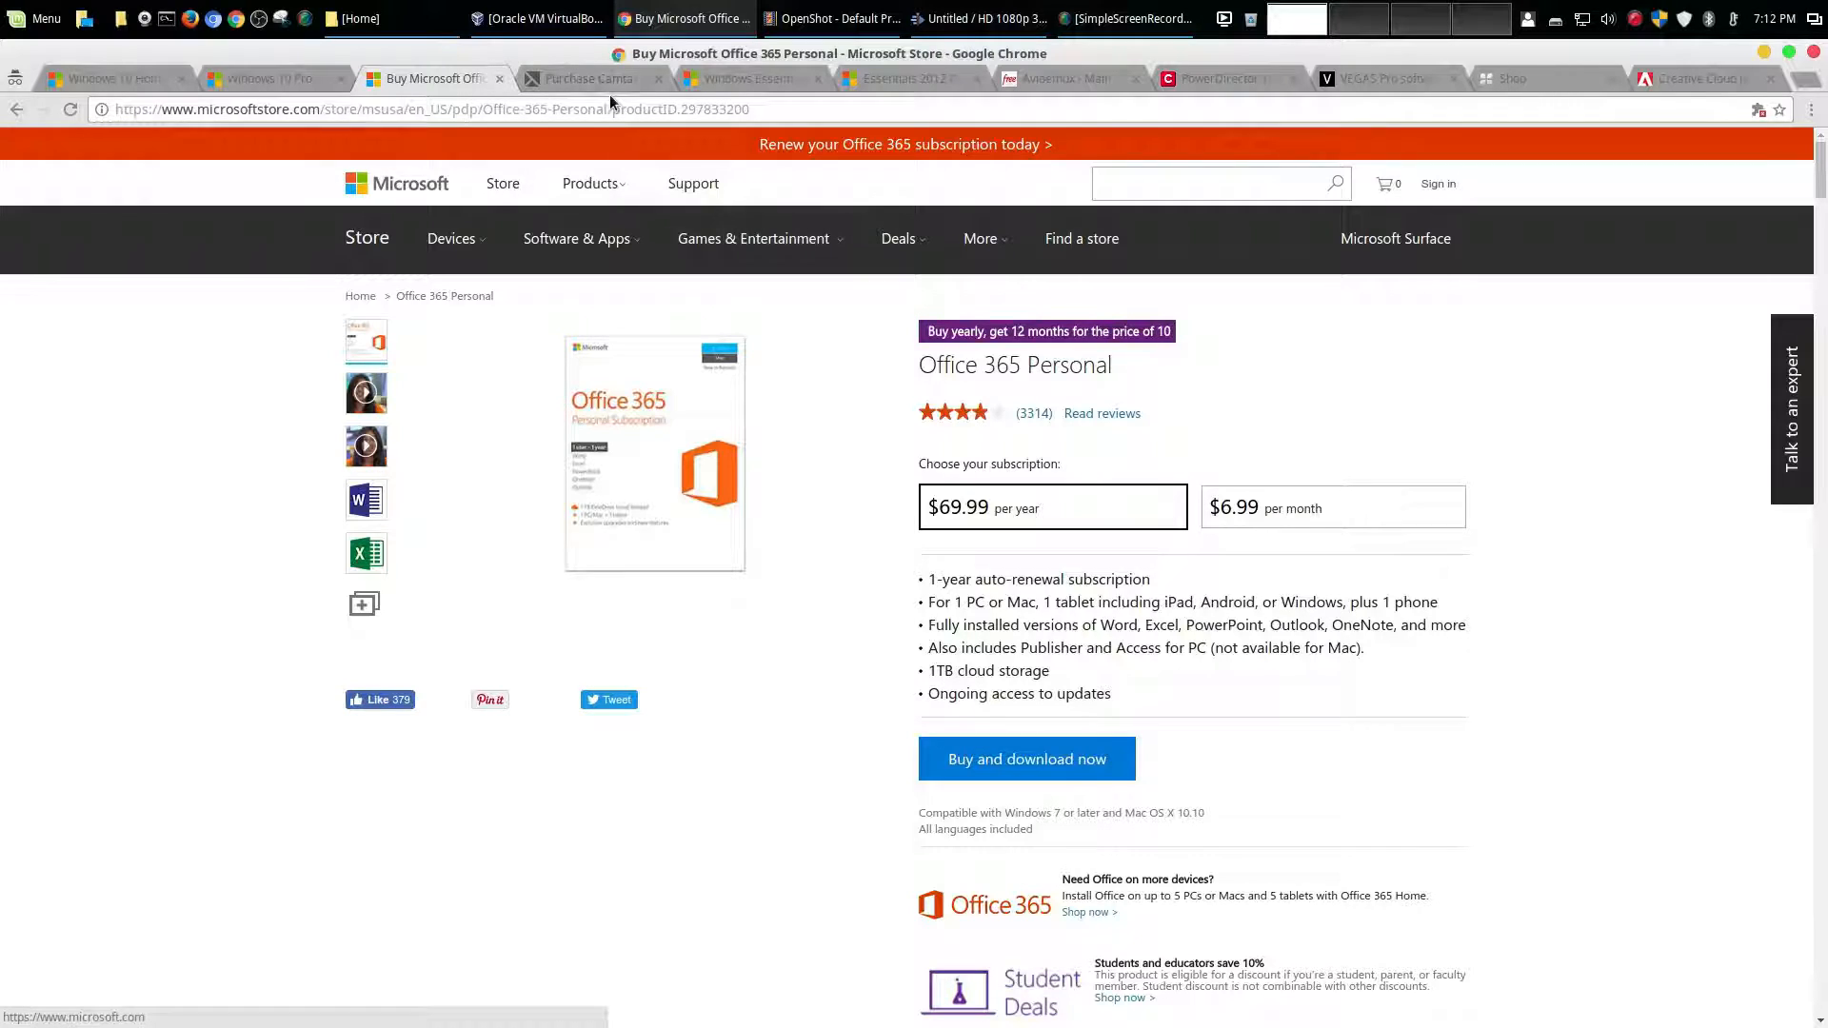
mouse_move(592, 88)
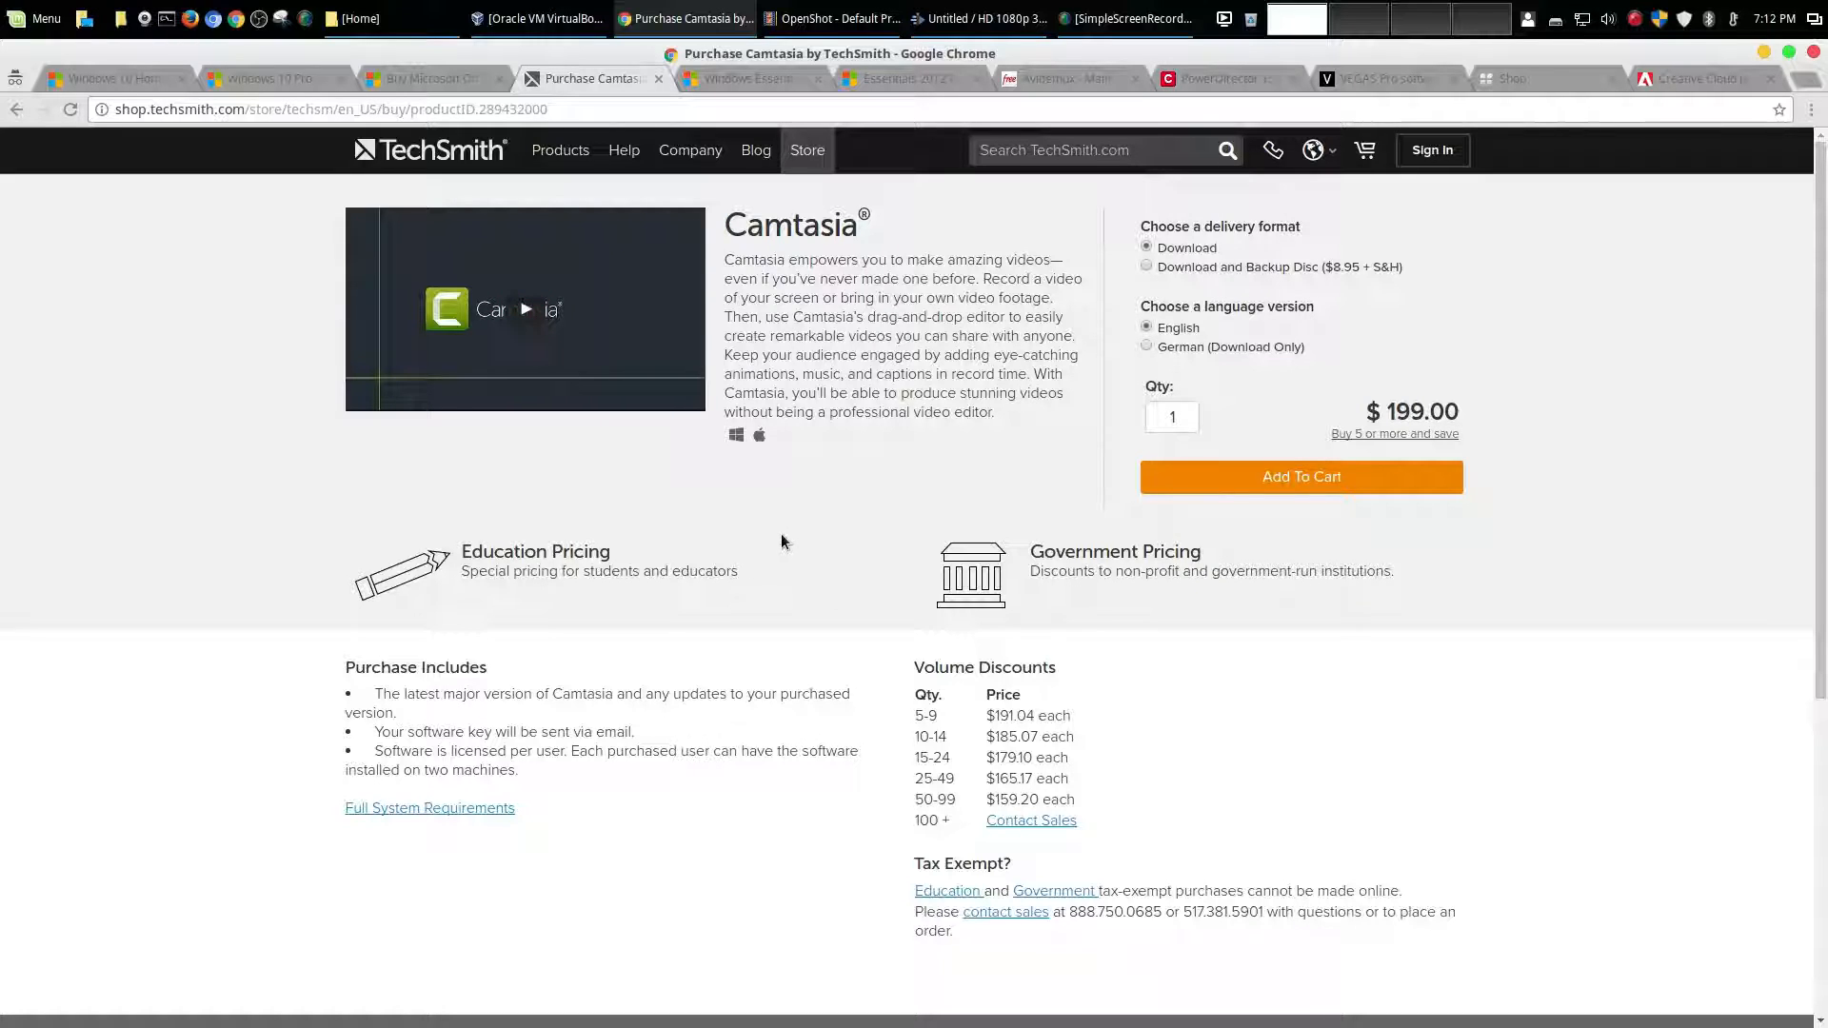
mouse_move(821, 497)
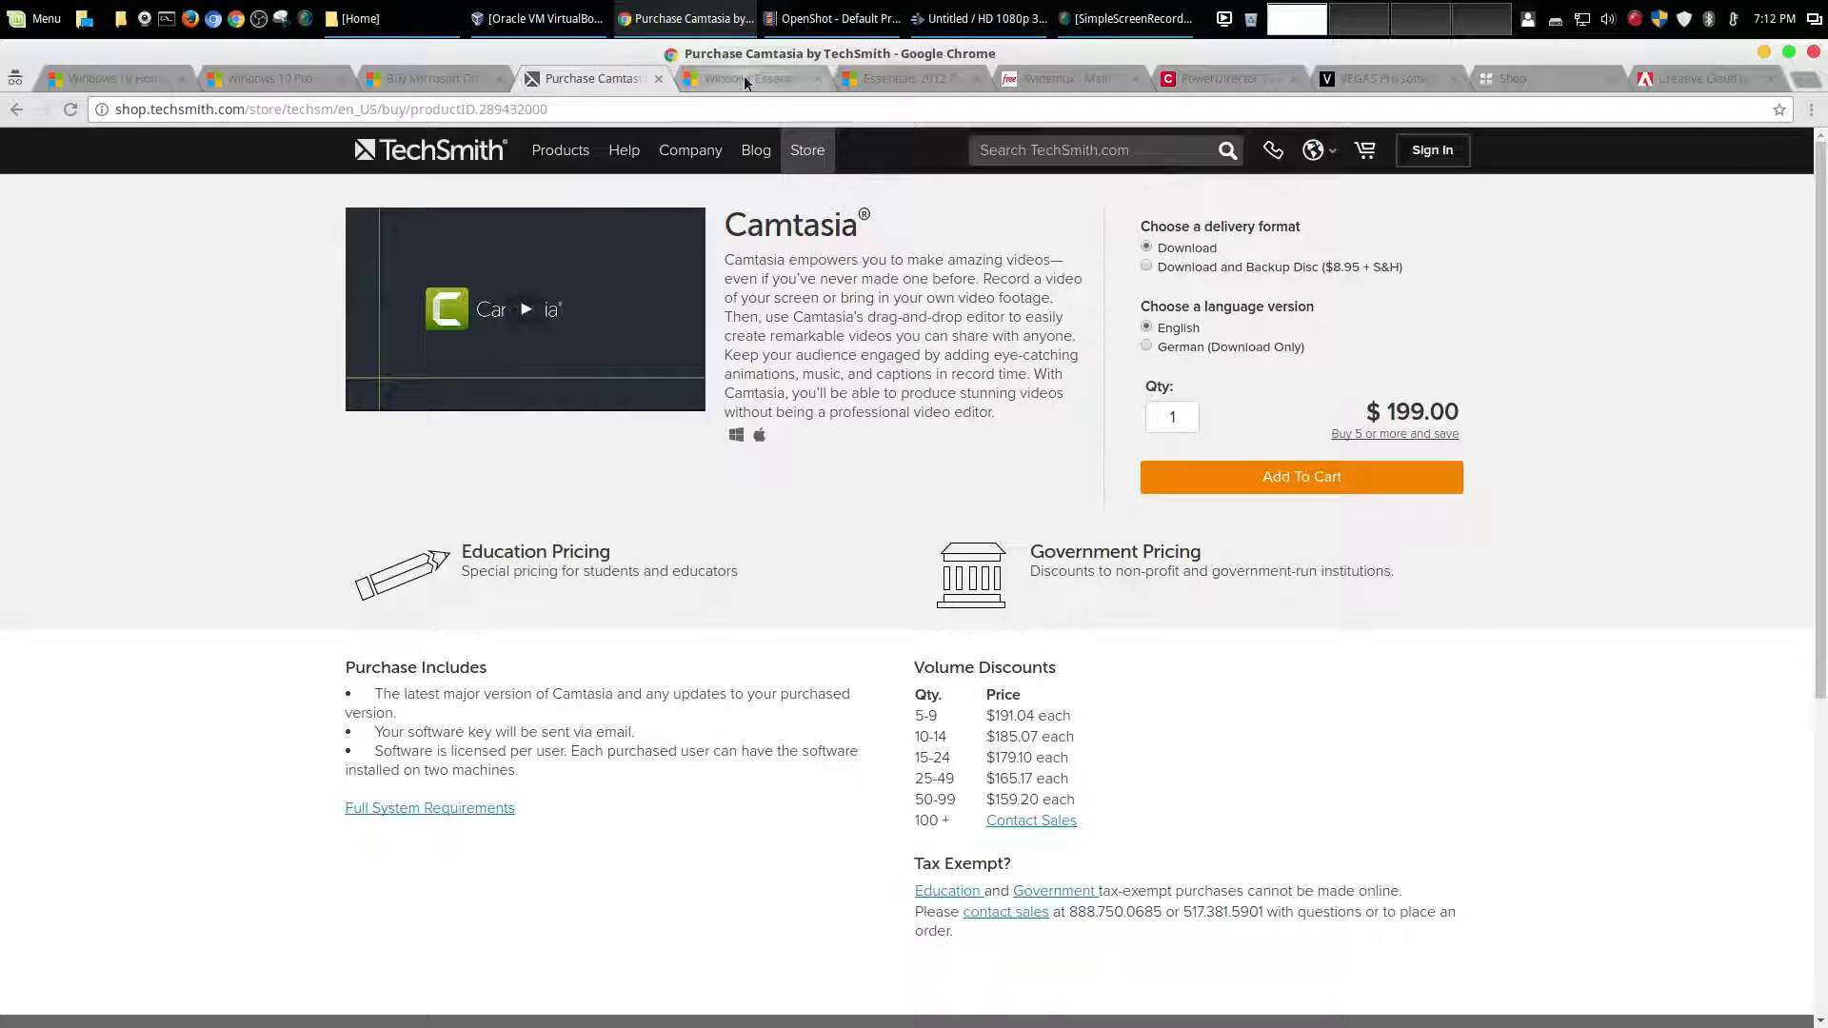
Scroll Windows Essentials help past the end-of-support note to the Live Mail and Movie Maker topics
left_click(746, 79)
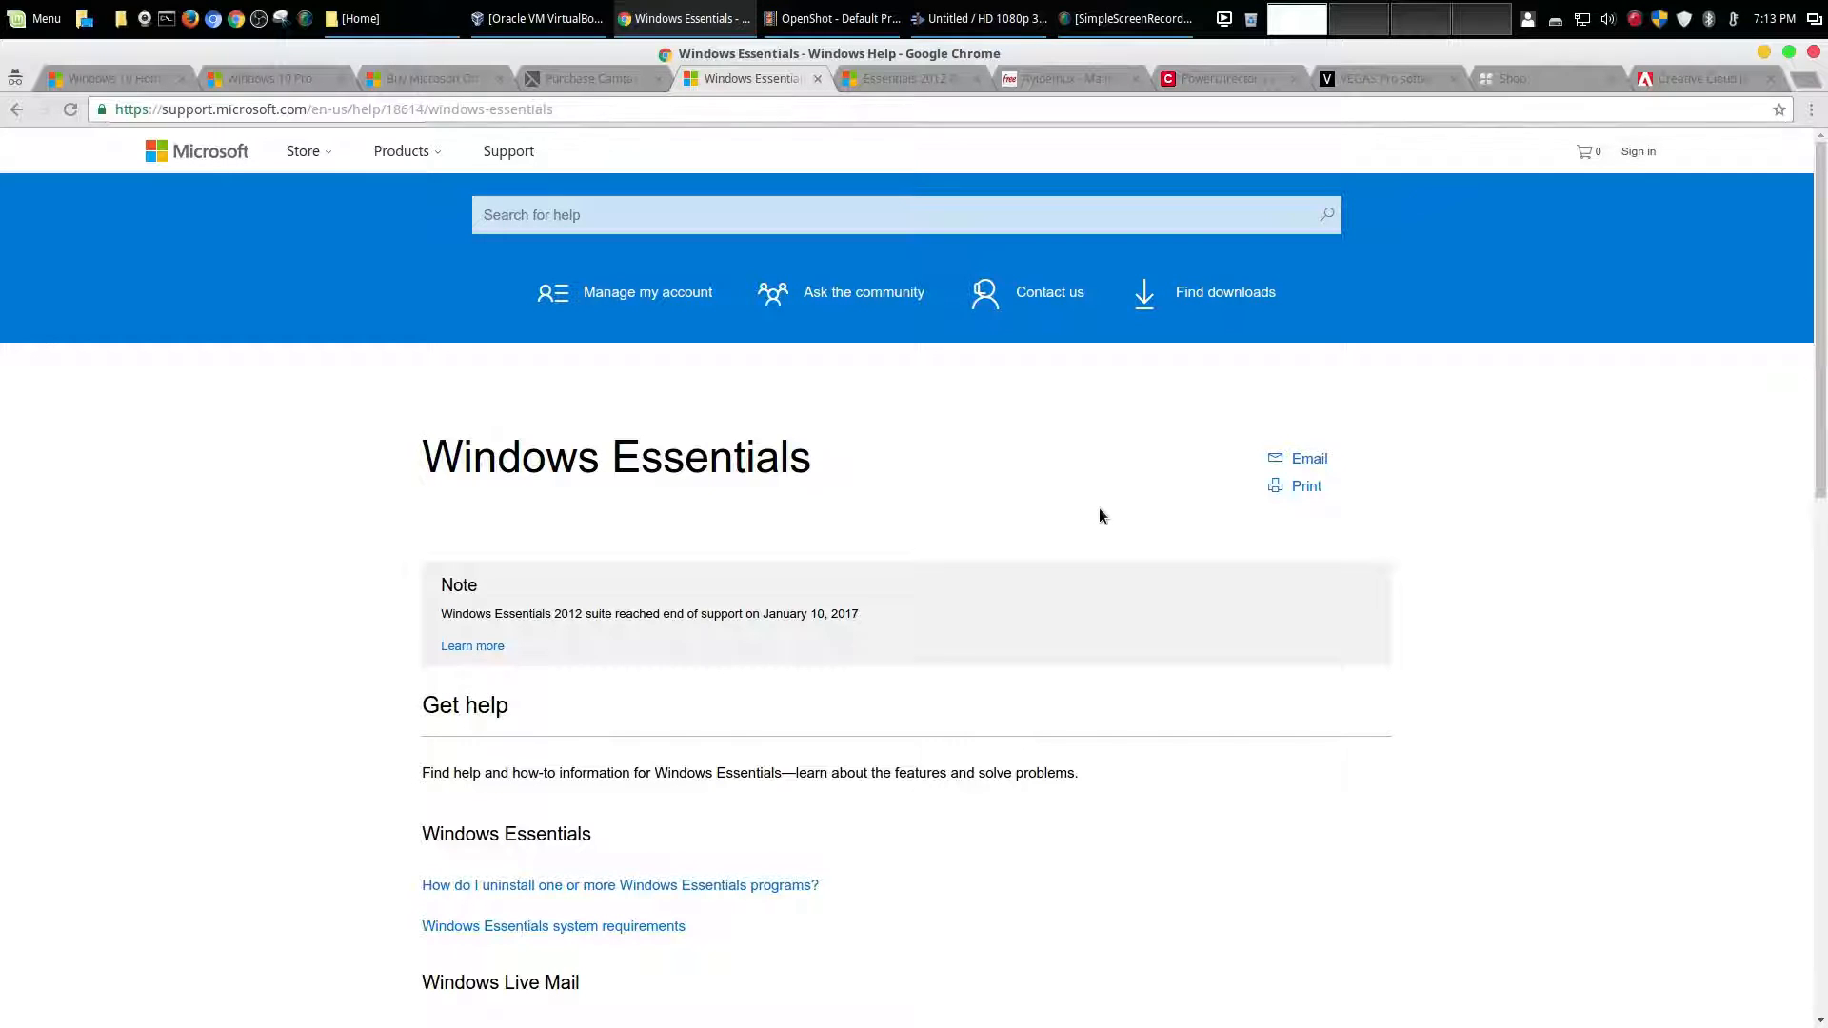
scroll("down", 3)
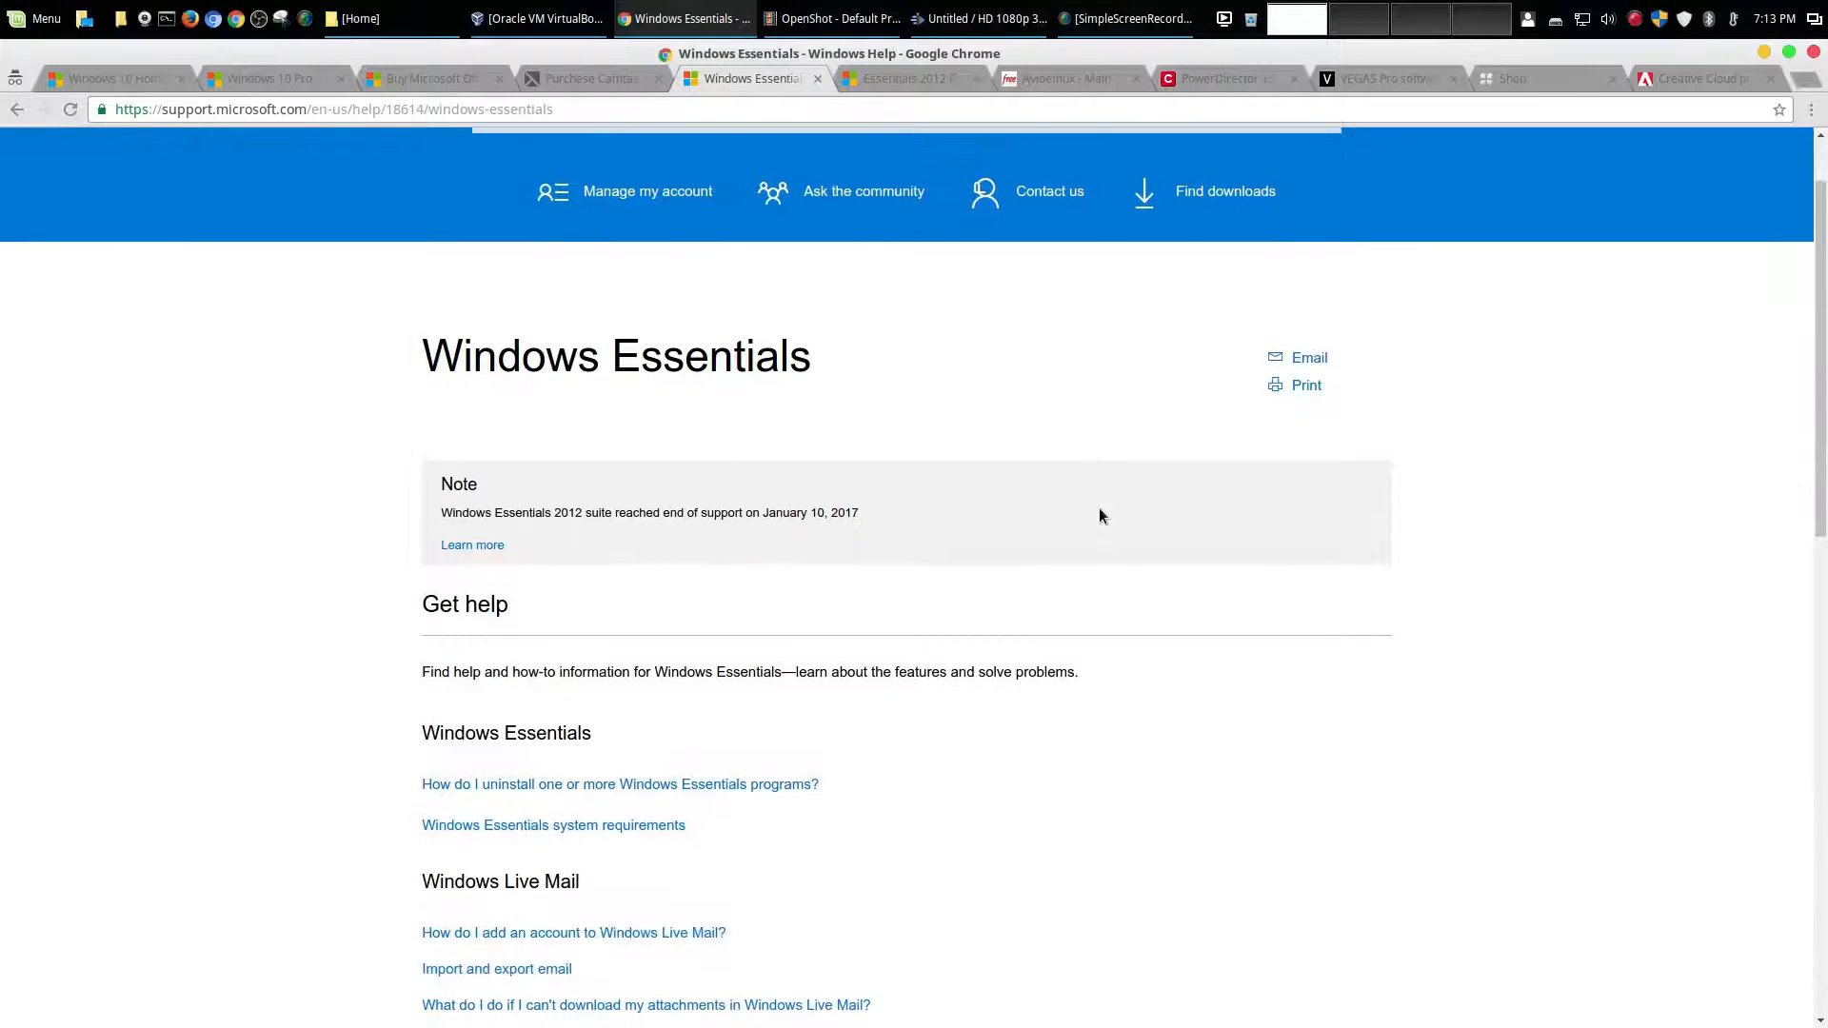
mouse_move(944, 182)
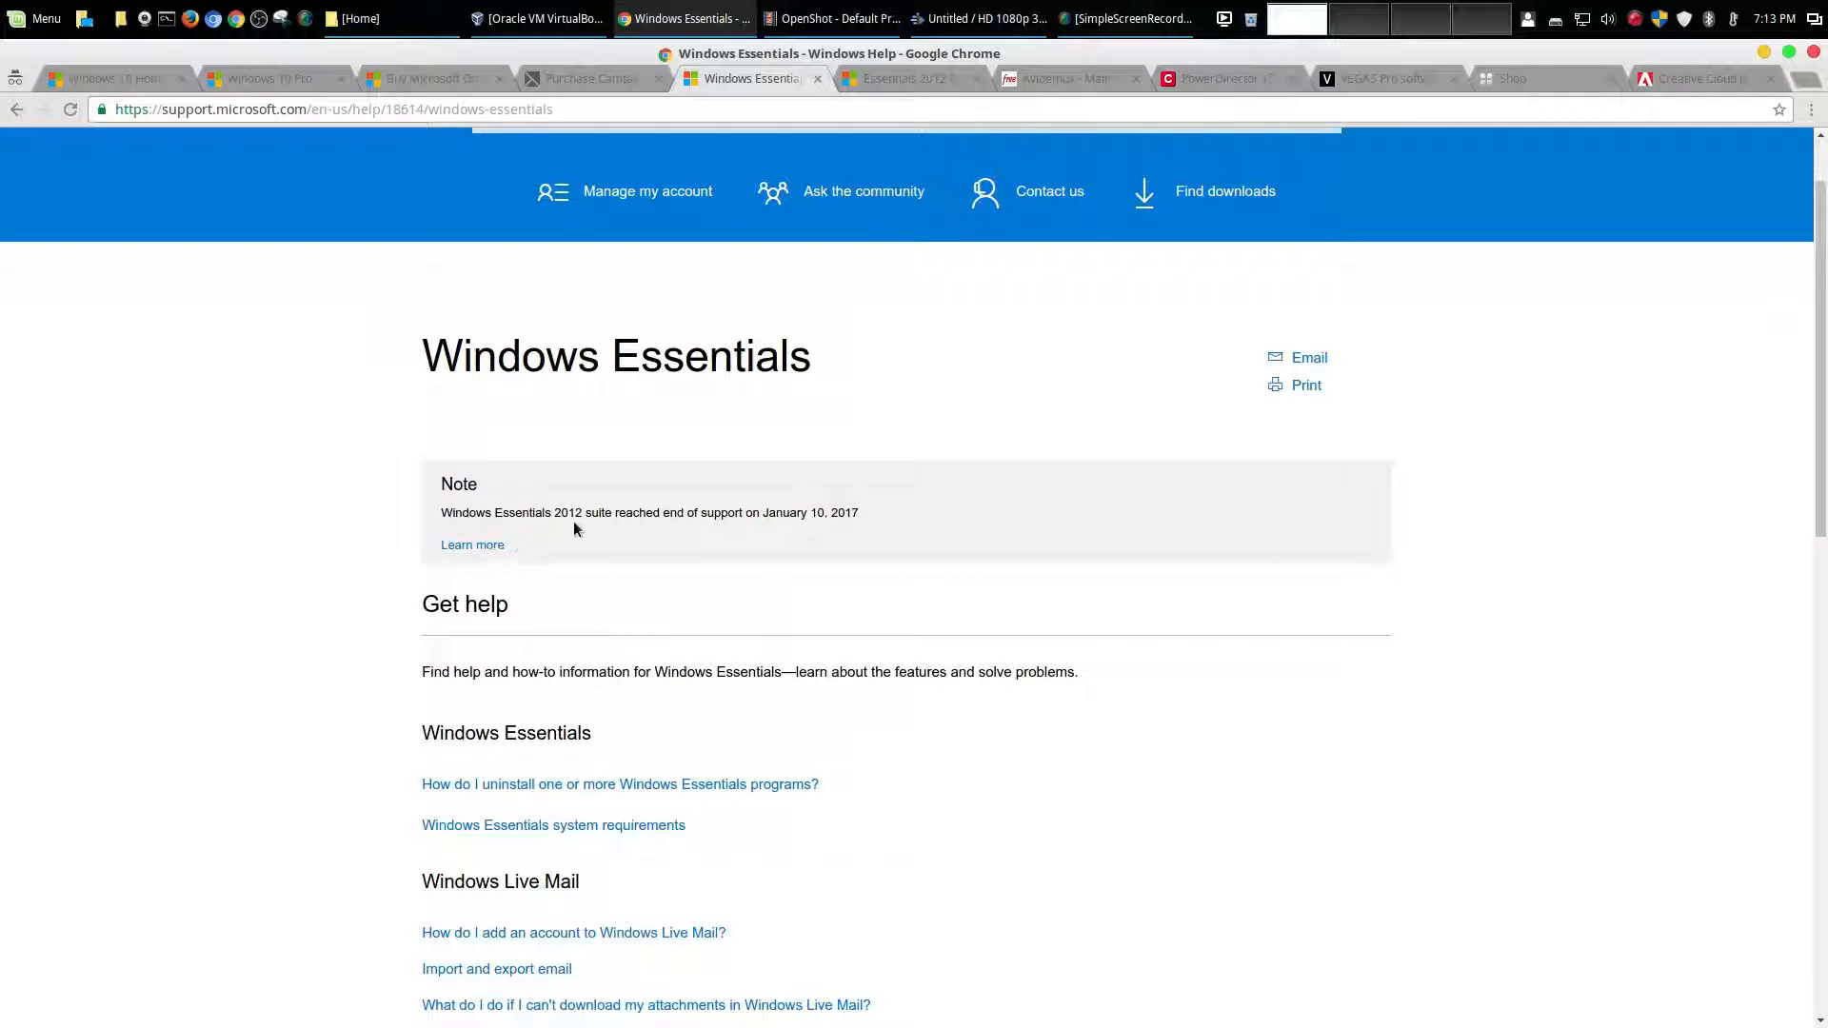
scroll("down", 3)
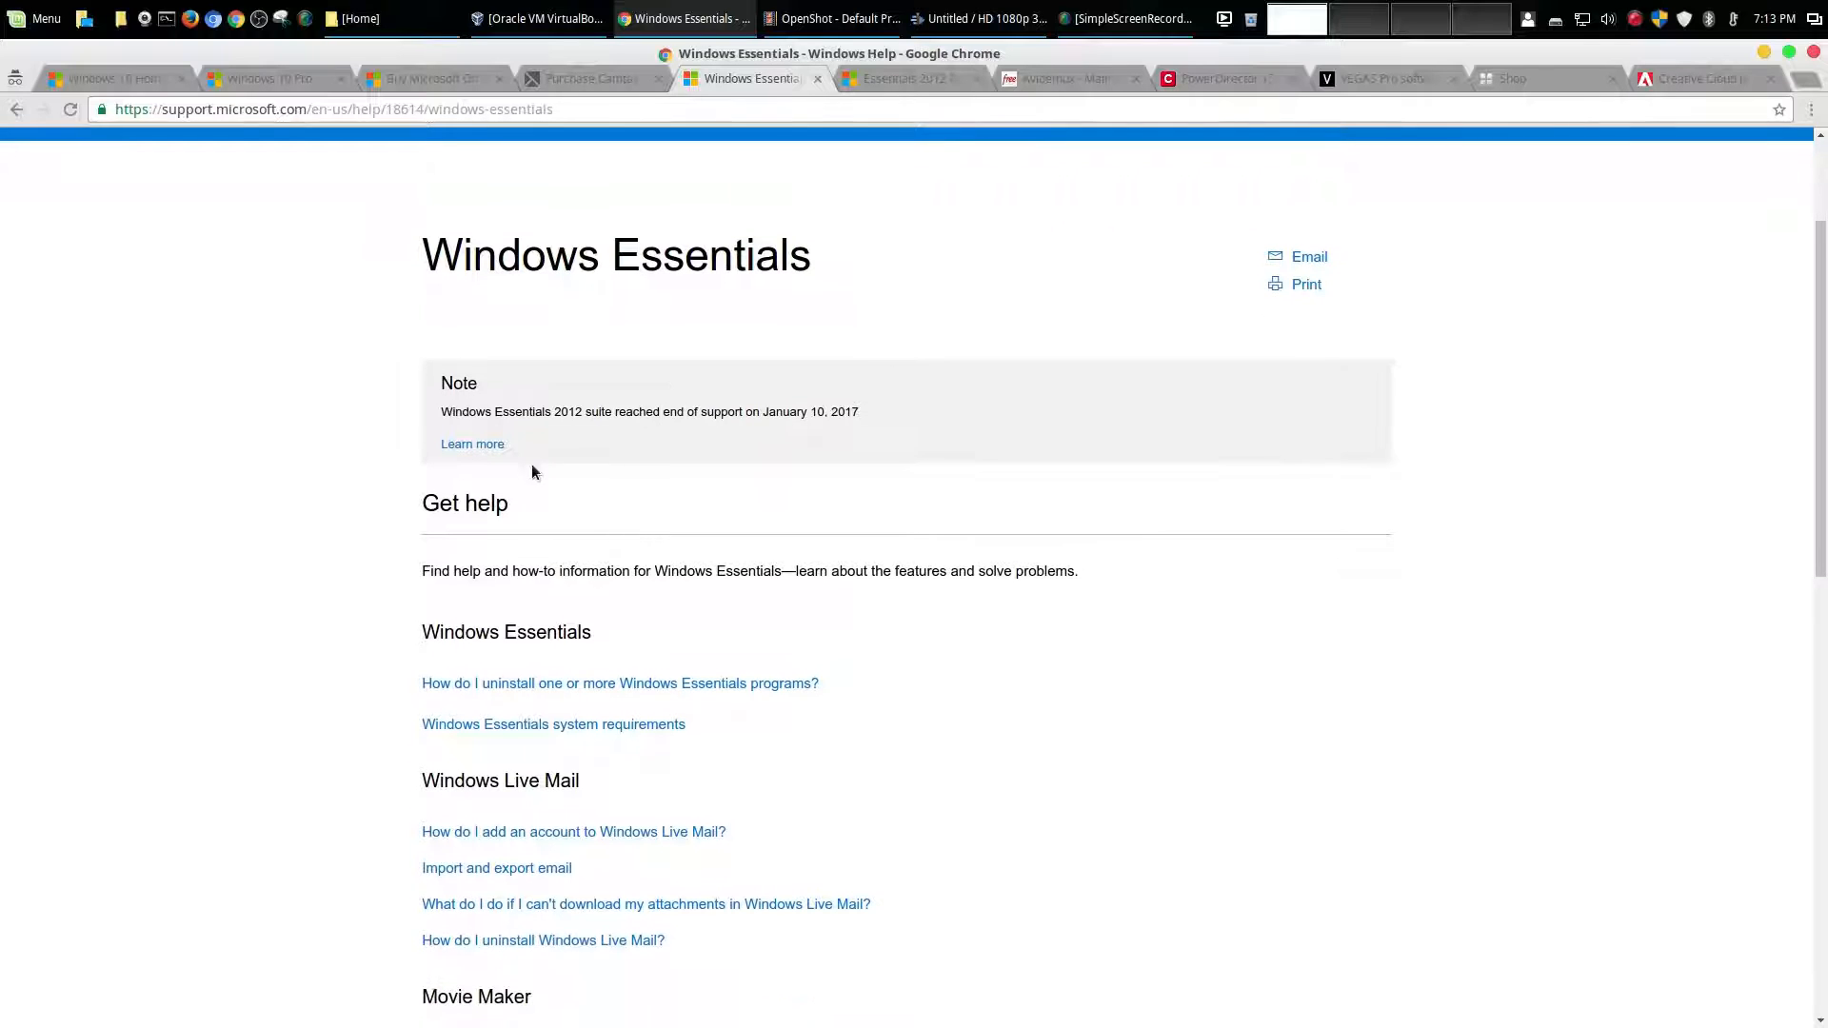
scroll("down", 3)
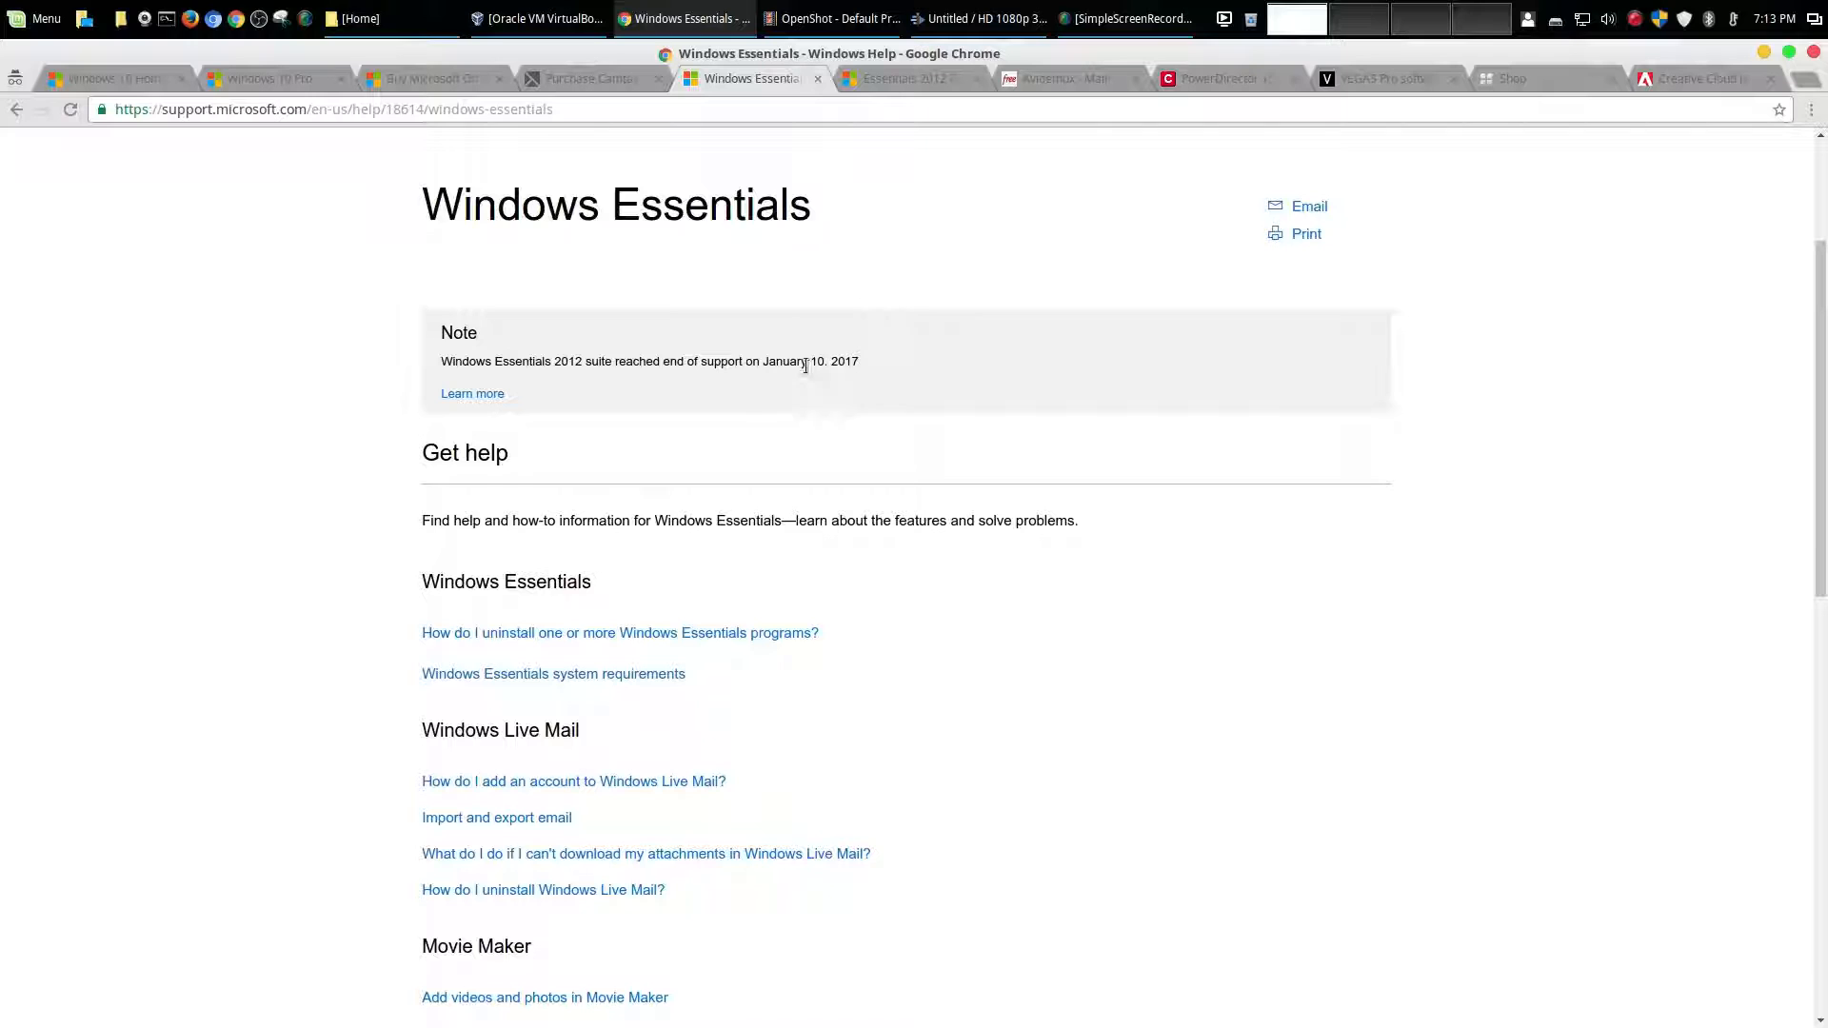
mouse_move(954, 412)
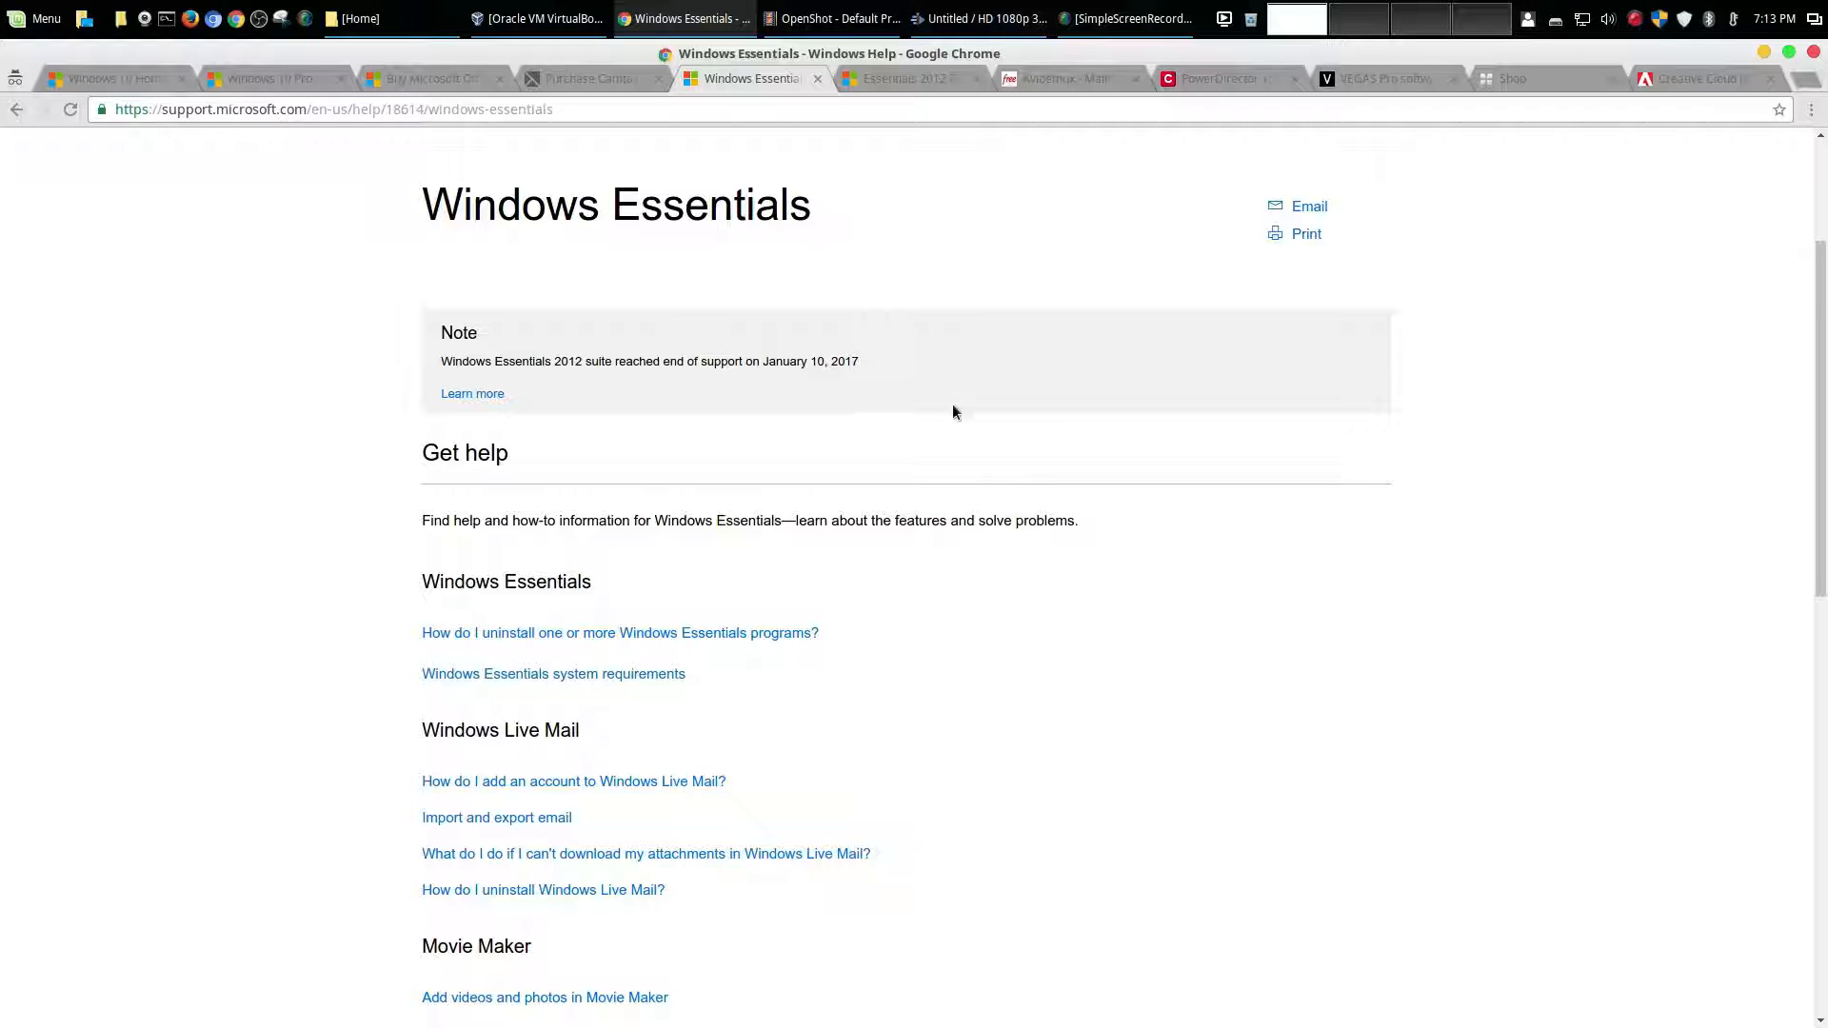
mouse_move(893, 370)
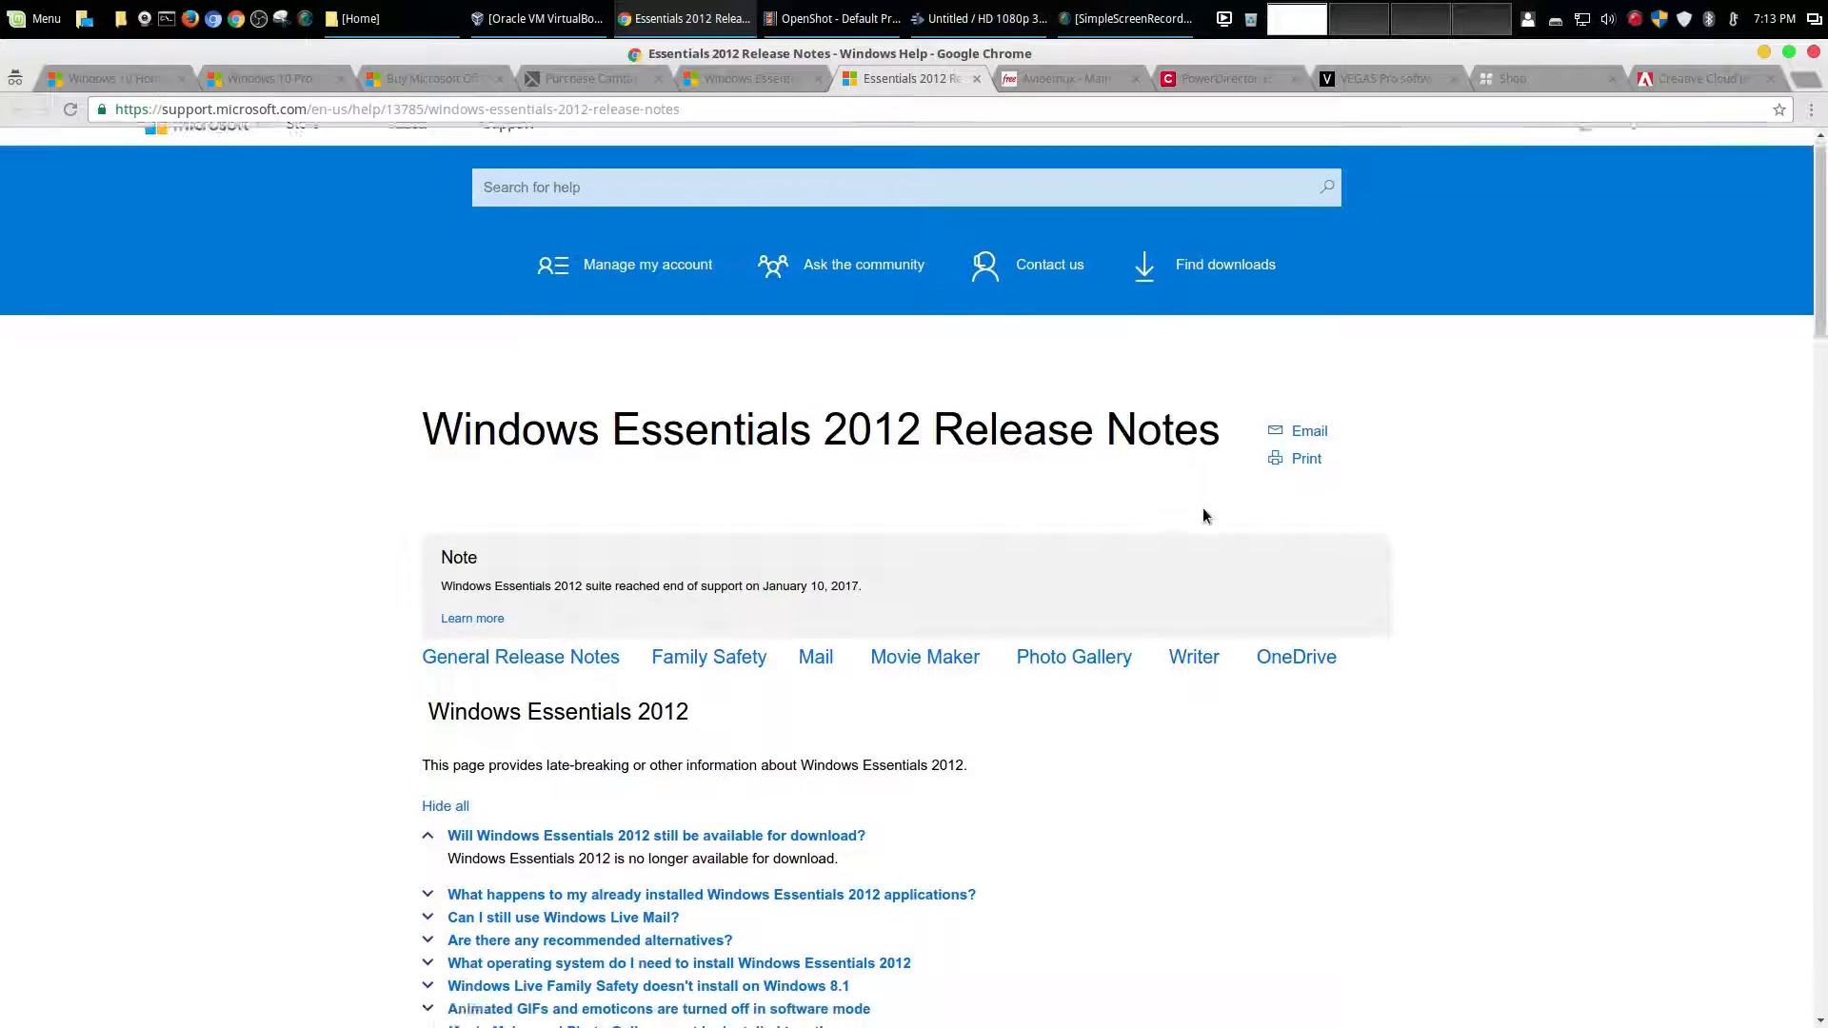
Scroll the Essentials 2012 Release Notes to the 'no longer available for download' answer
scroll("down", 3)
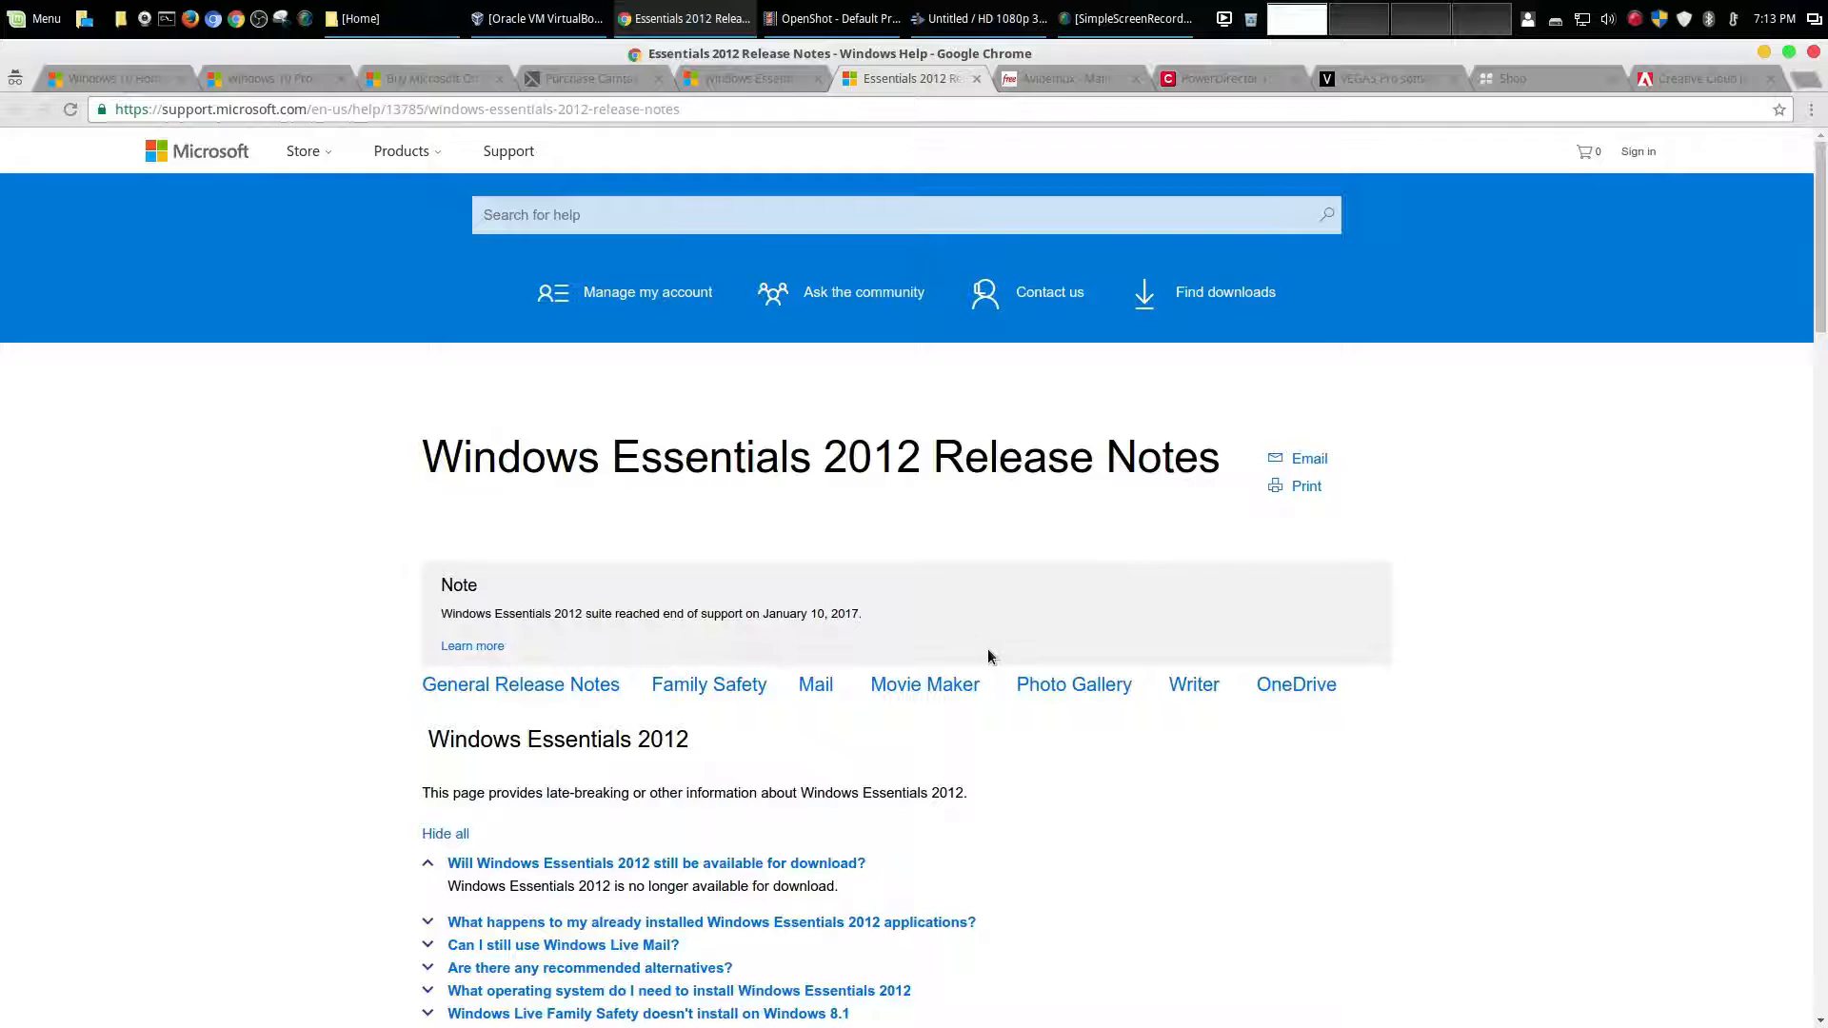
mouse_move(971, 606)
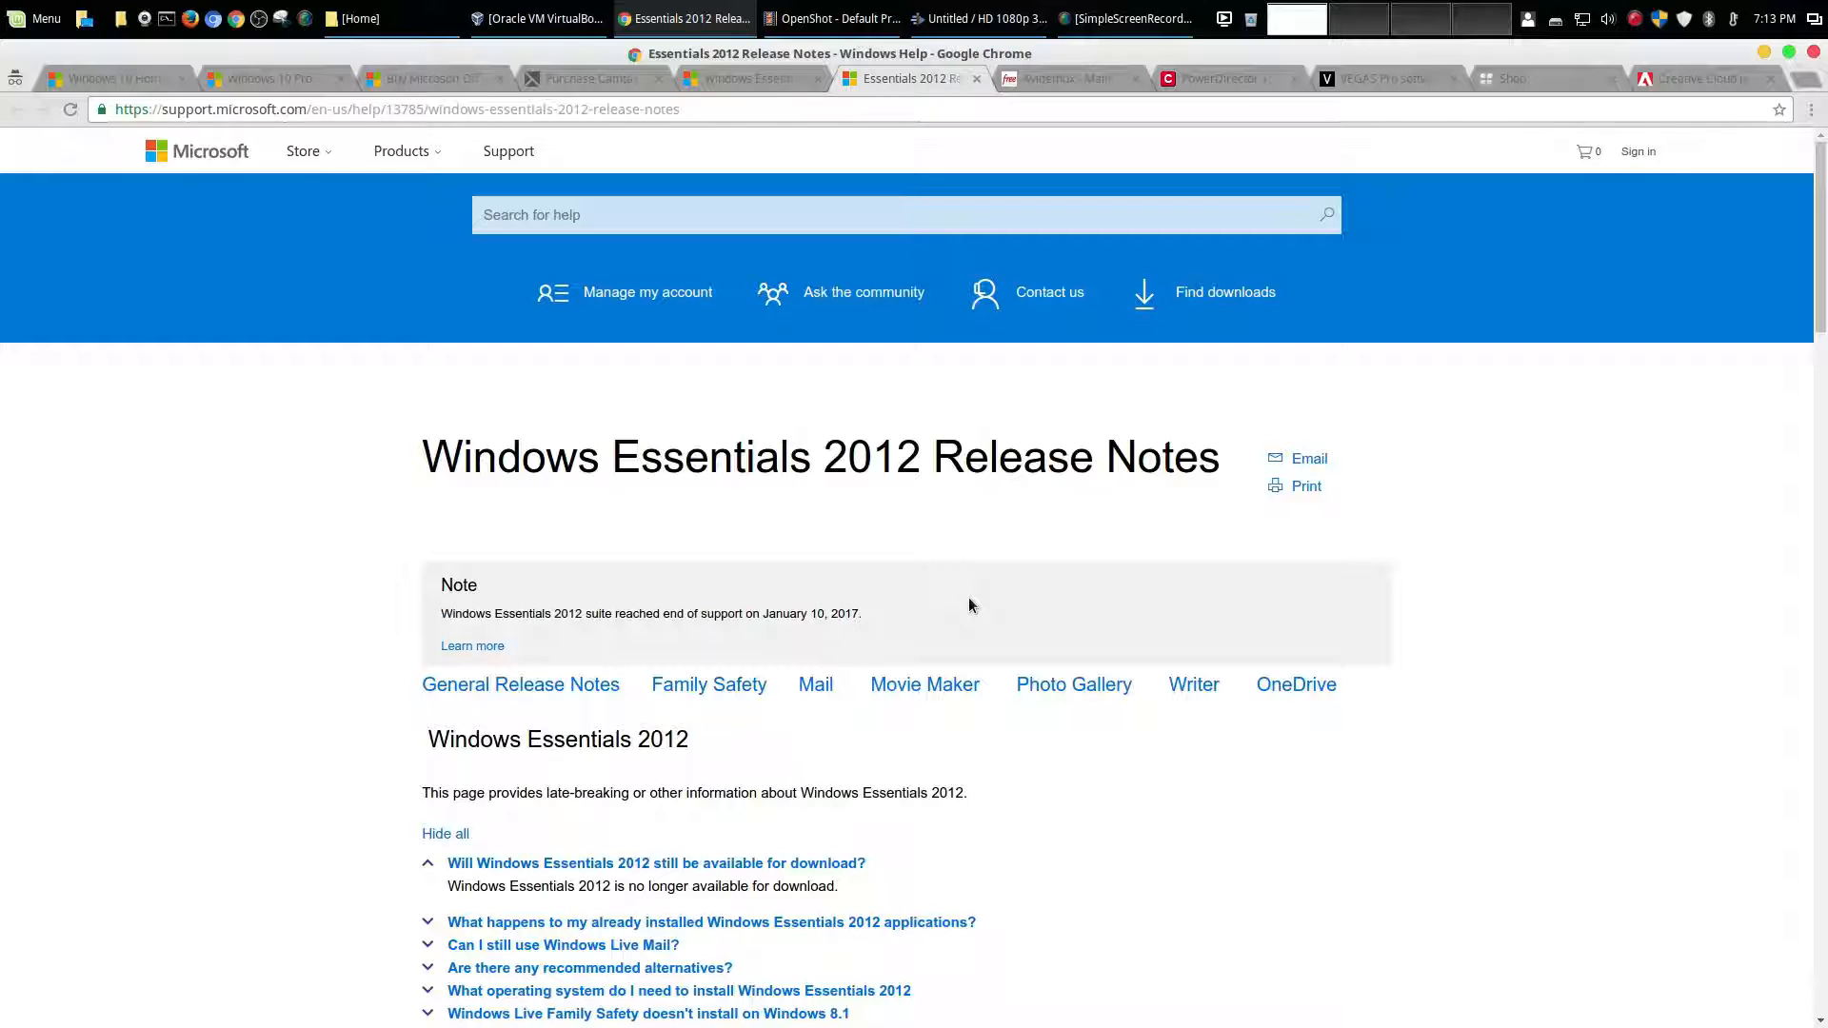
mouse_move(912, 525)
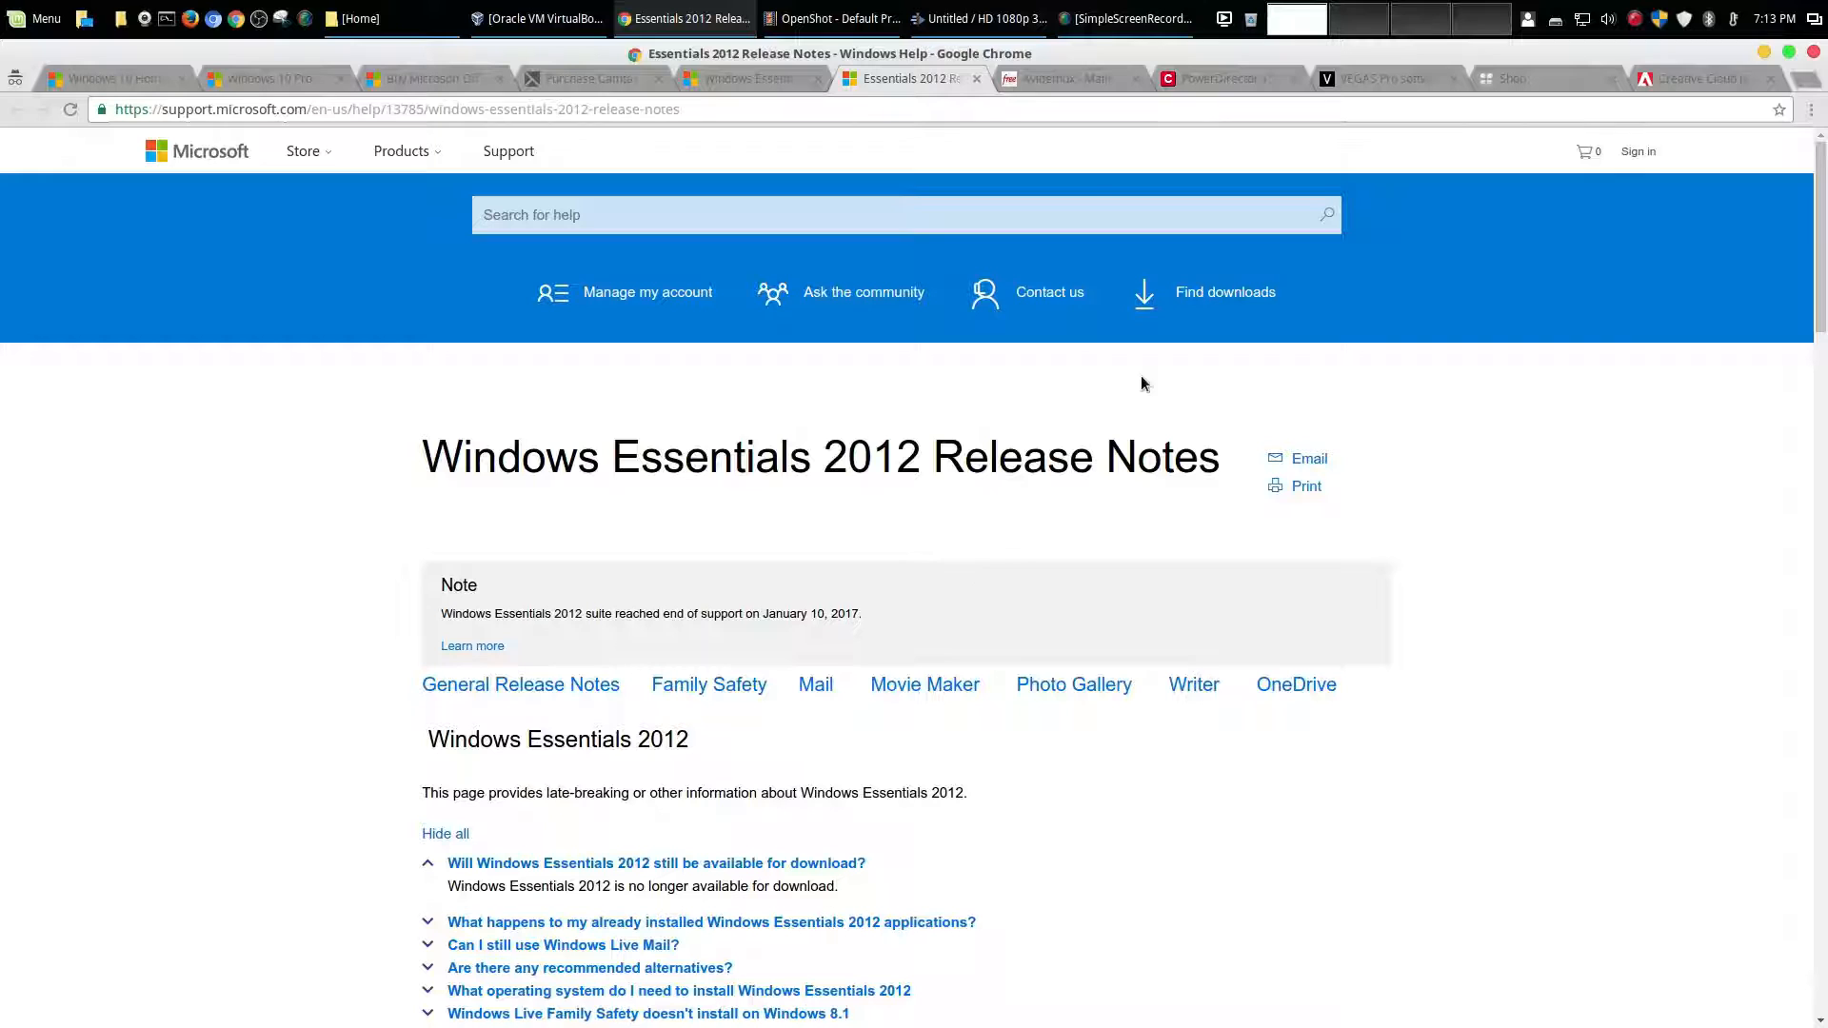
View the Avidemux main page describing the free video editor
left_click(1063, 78)
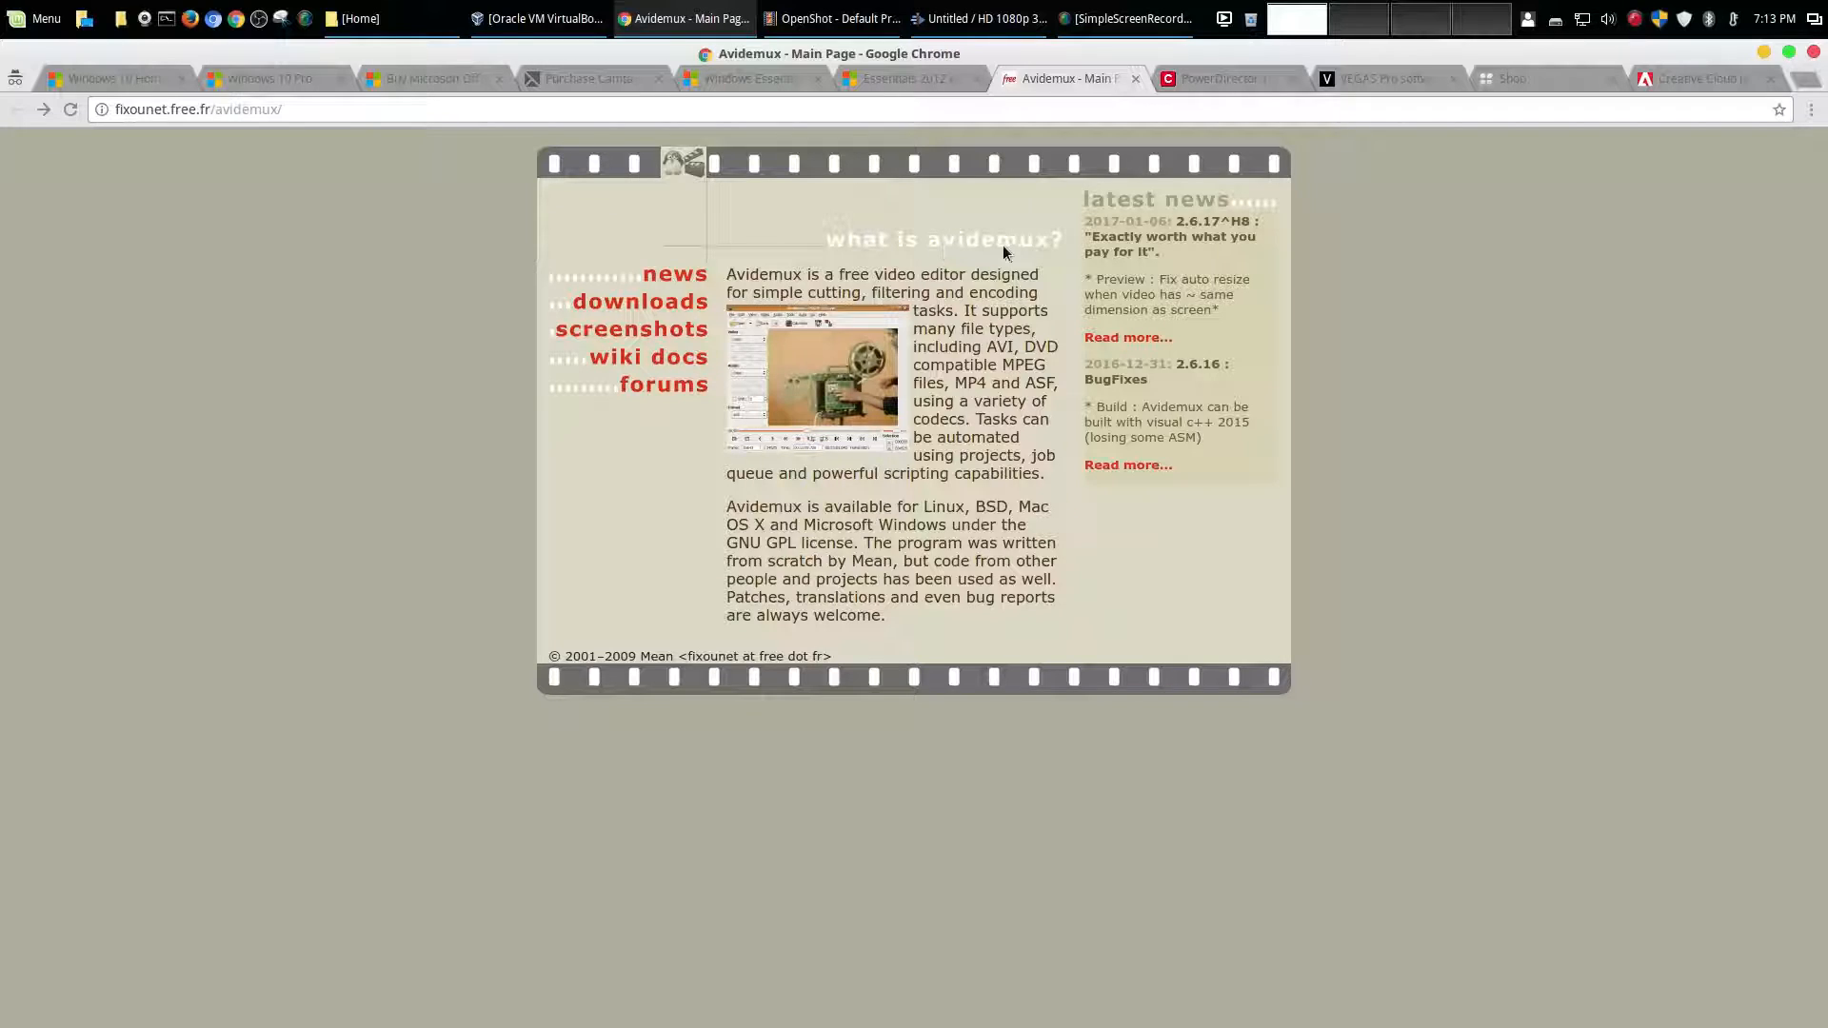
mouse_move(868, 362)
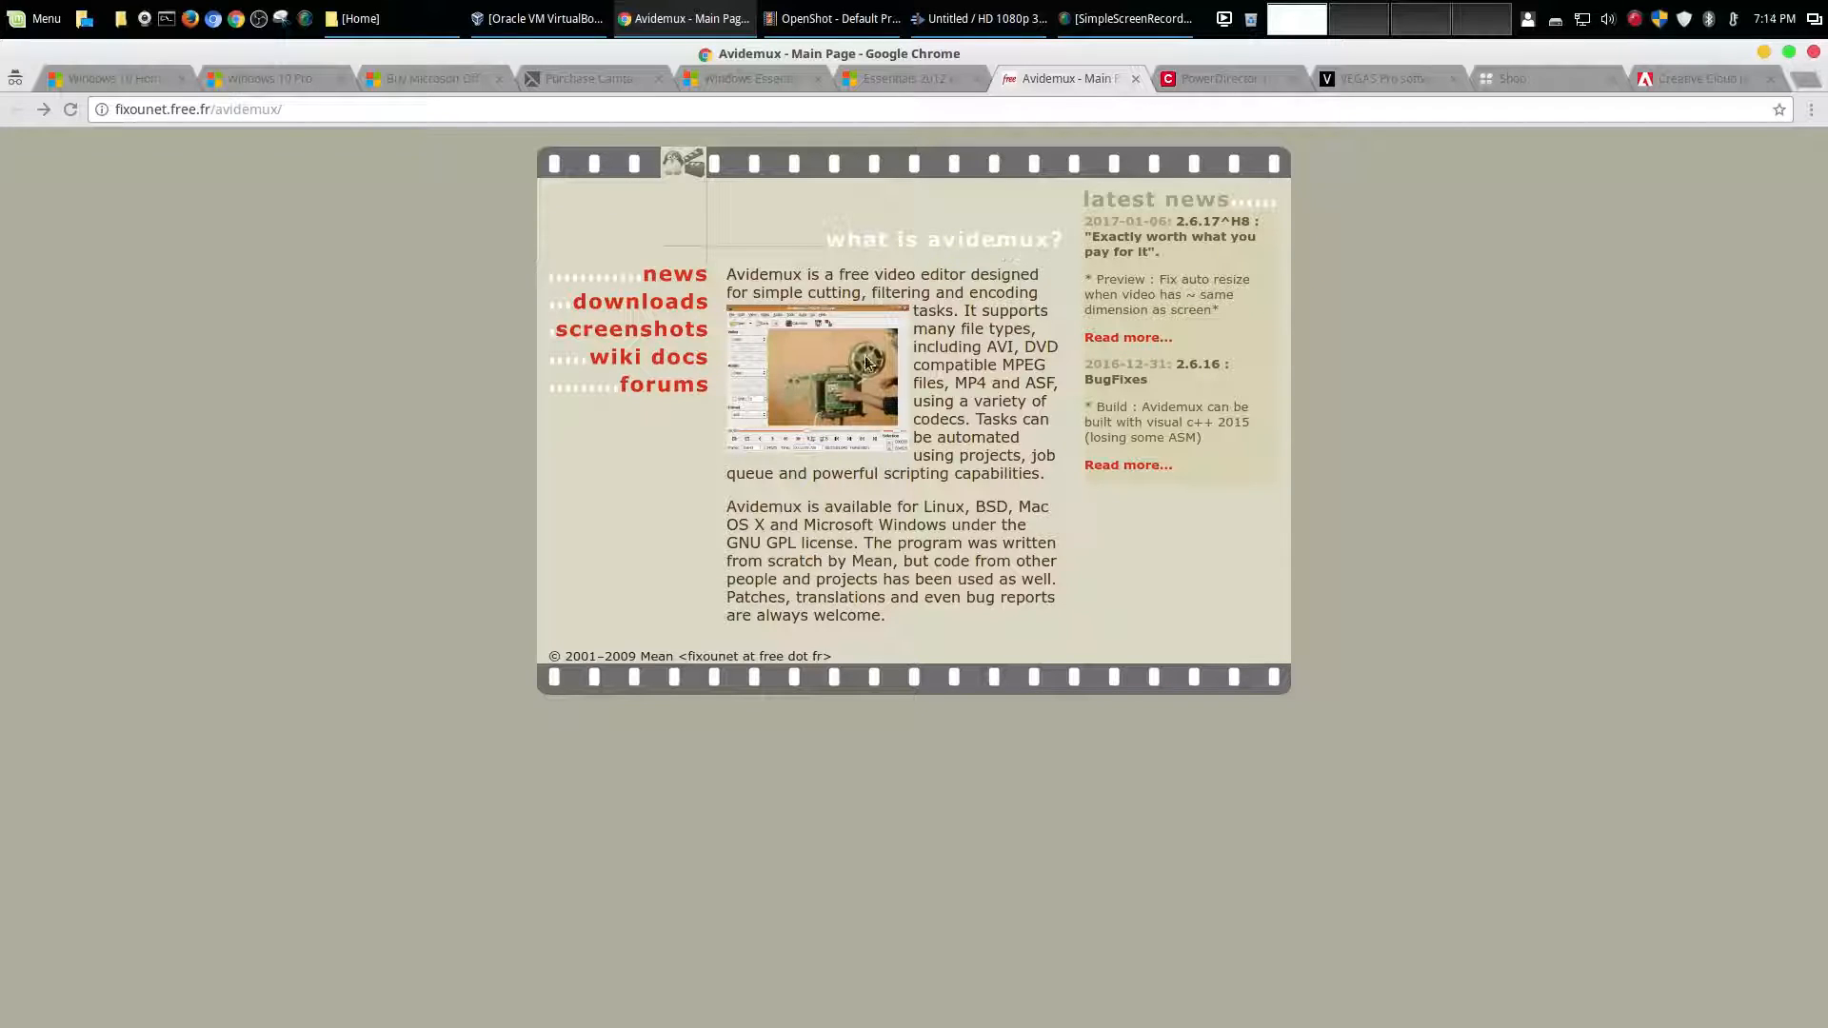
mouse_move(740, 571)
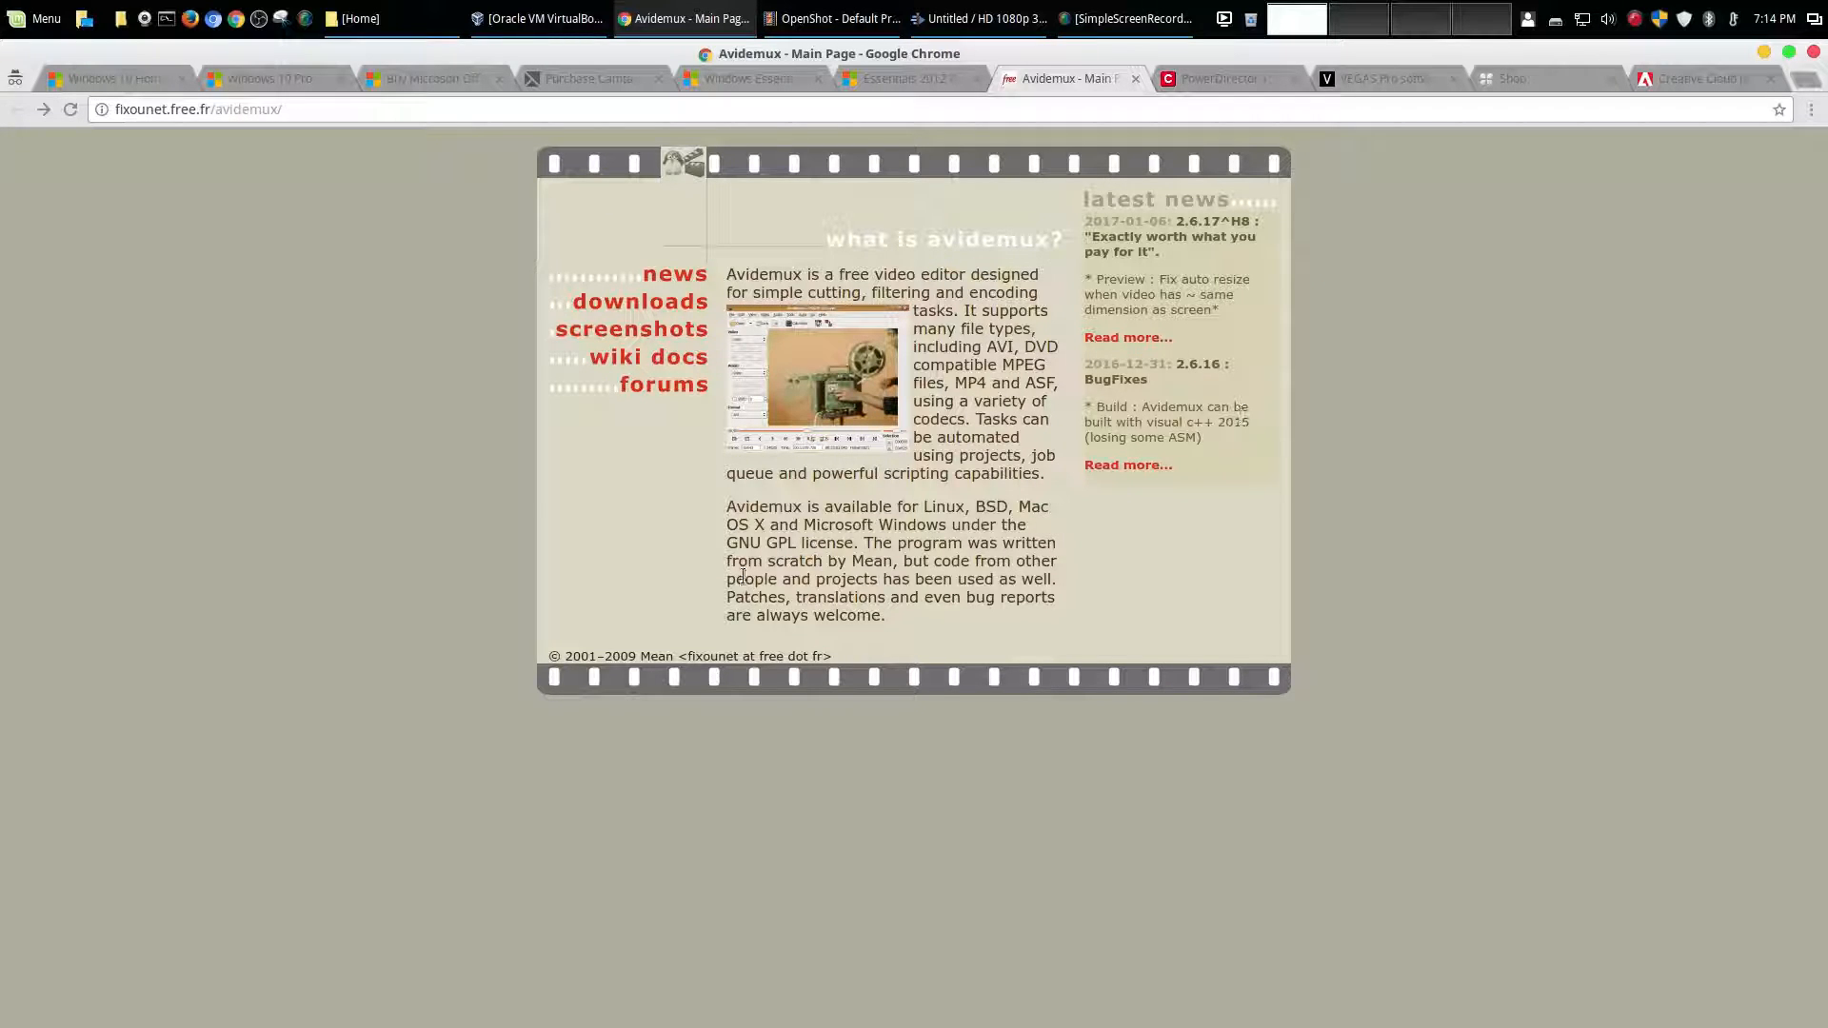
mouse_move(1313, 341)
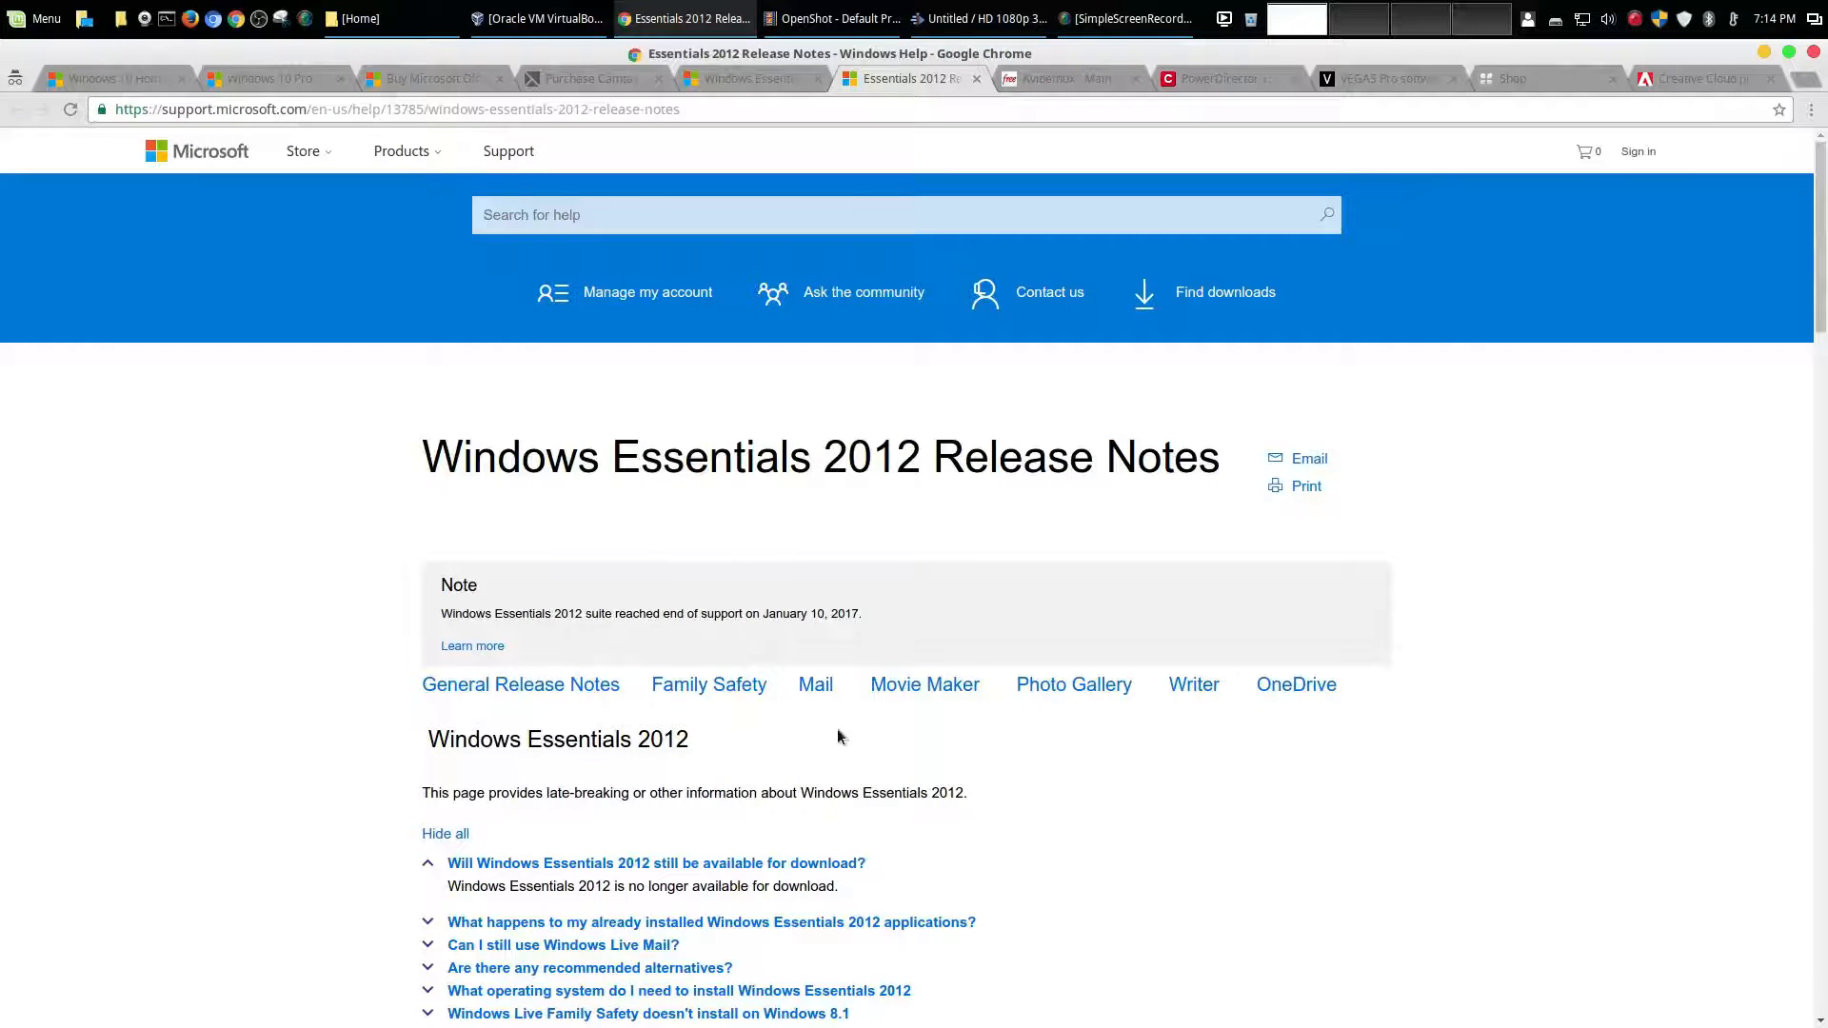
Scroll down before reaching PowerDirector 15, with Ultra at $69.99
scroll("down", 3)
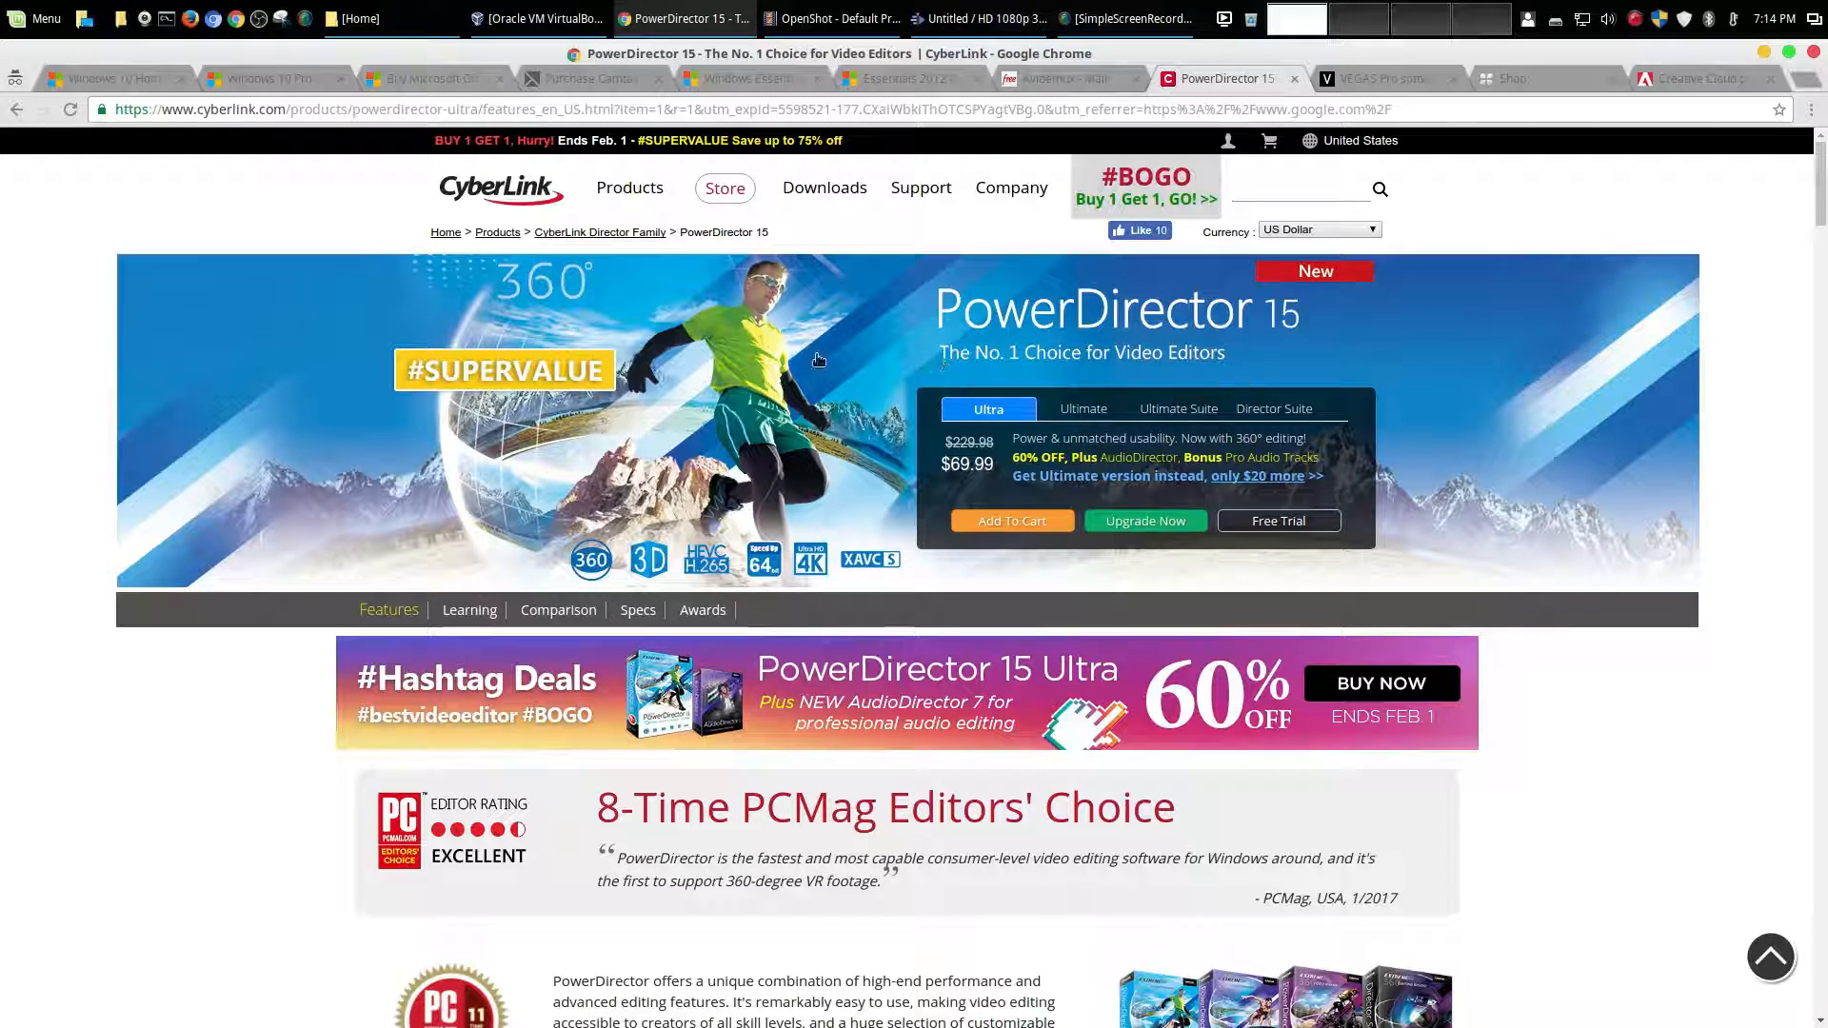
left_click(1081, 408)
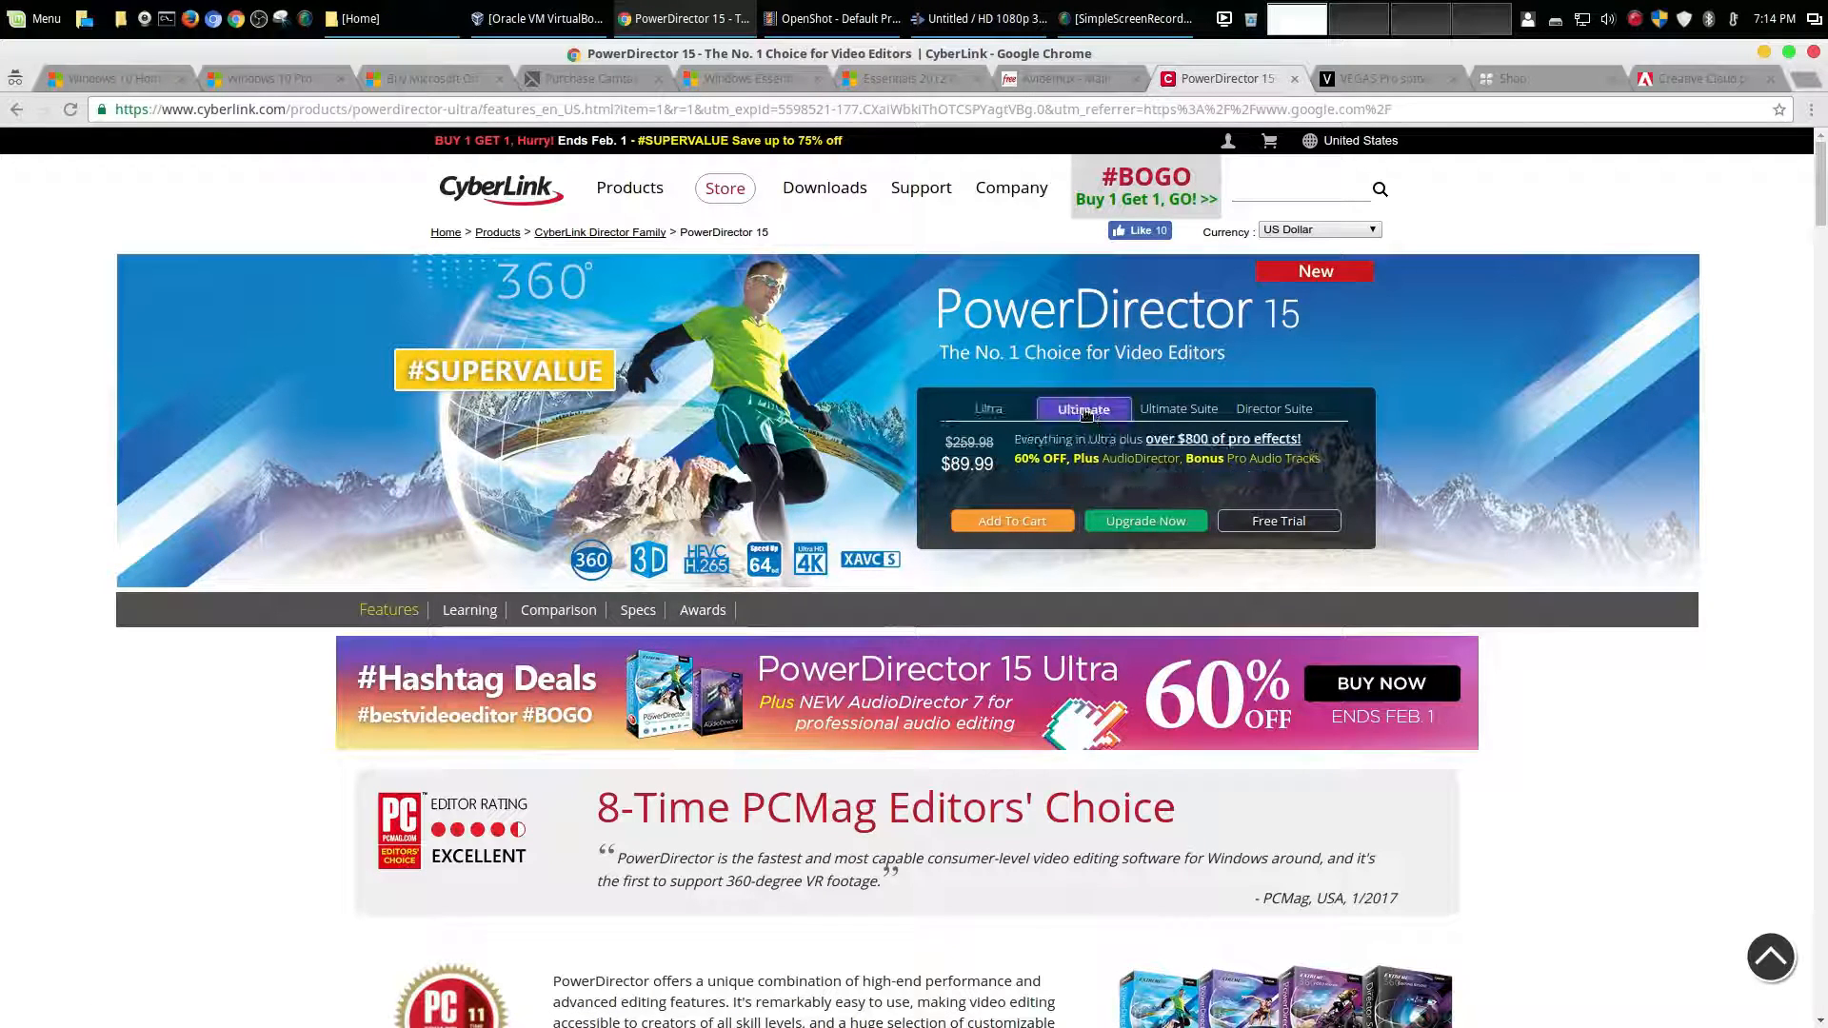
left_click(1272, 409)
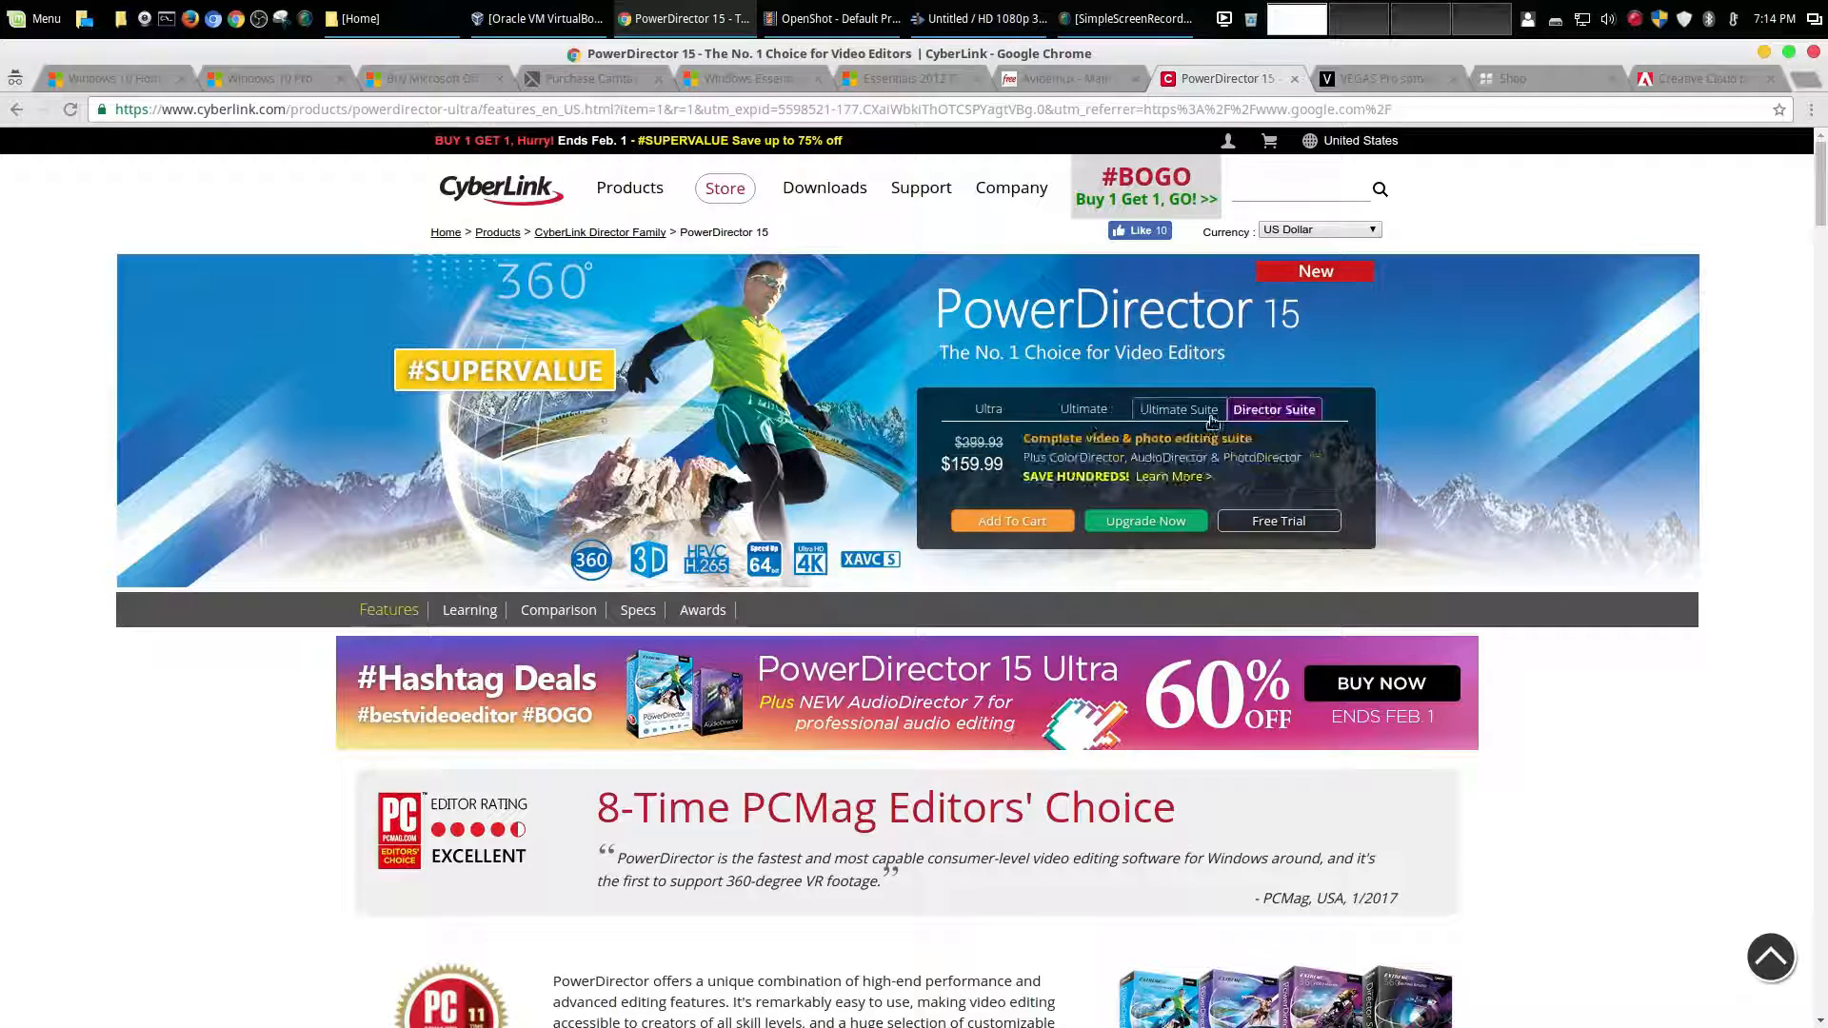
left_click(987, 409)
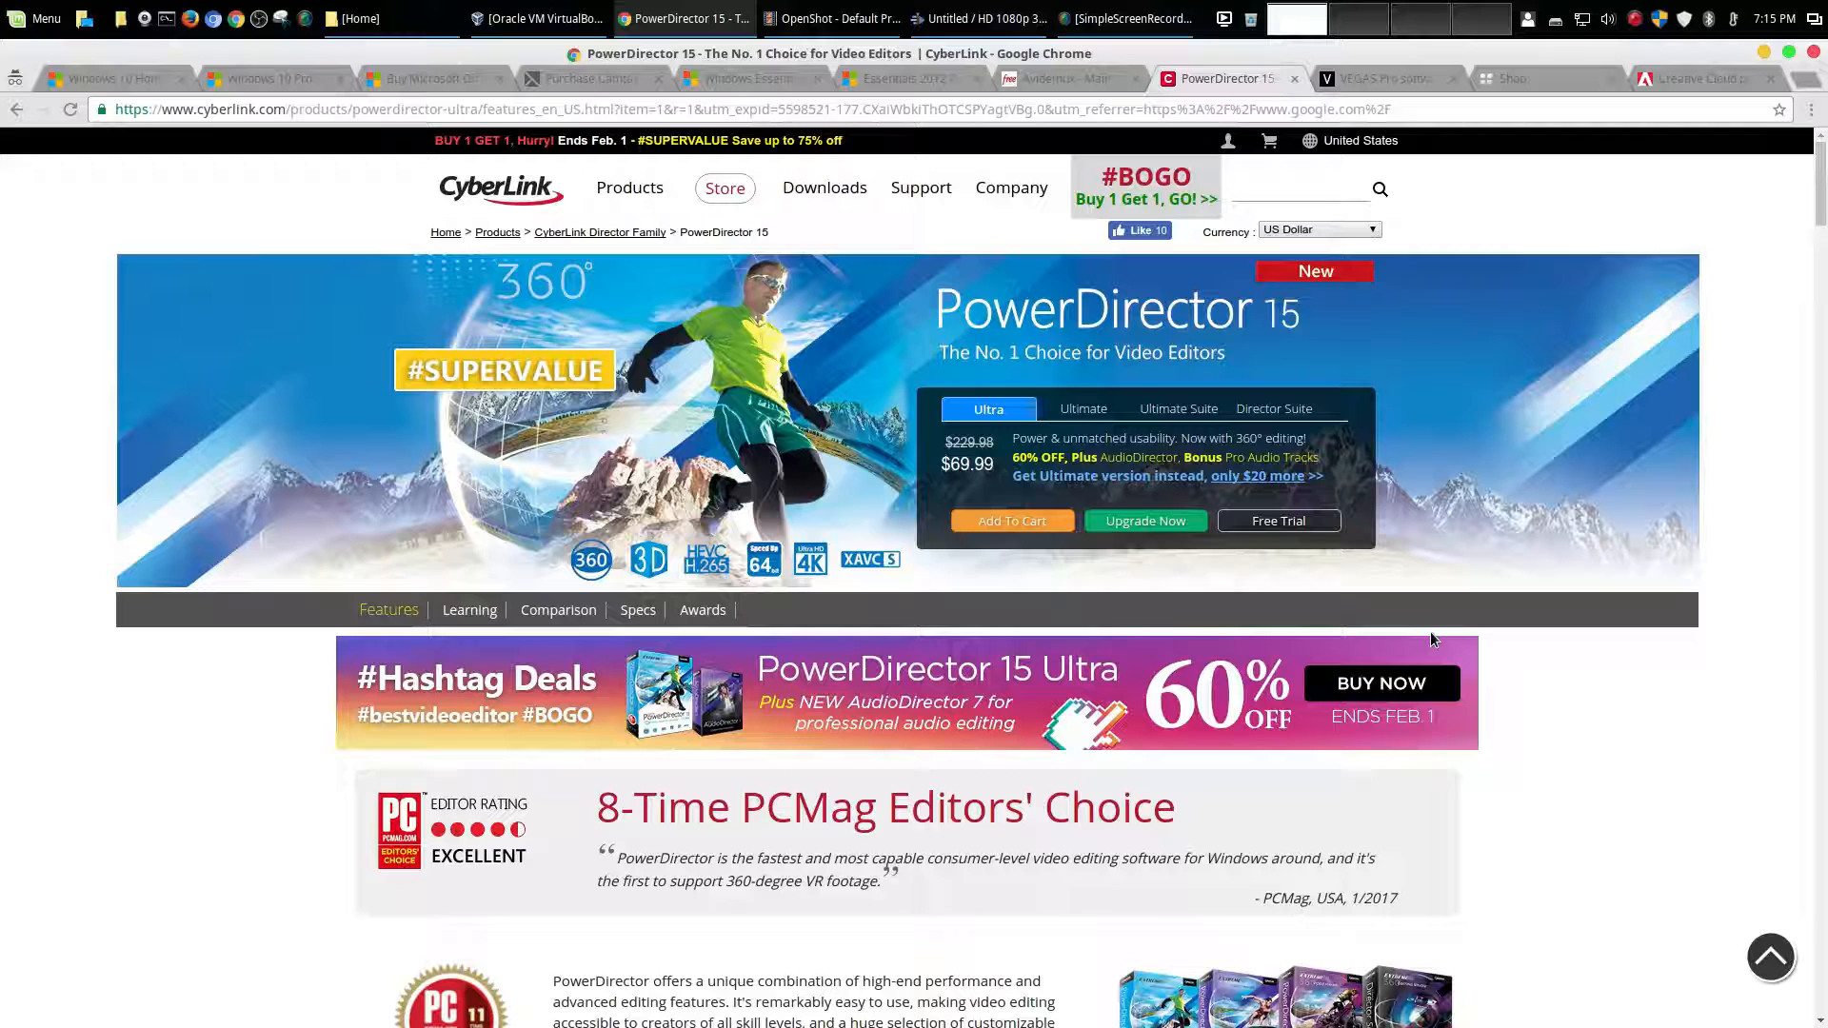
mouse_move(1704, 624)
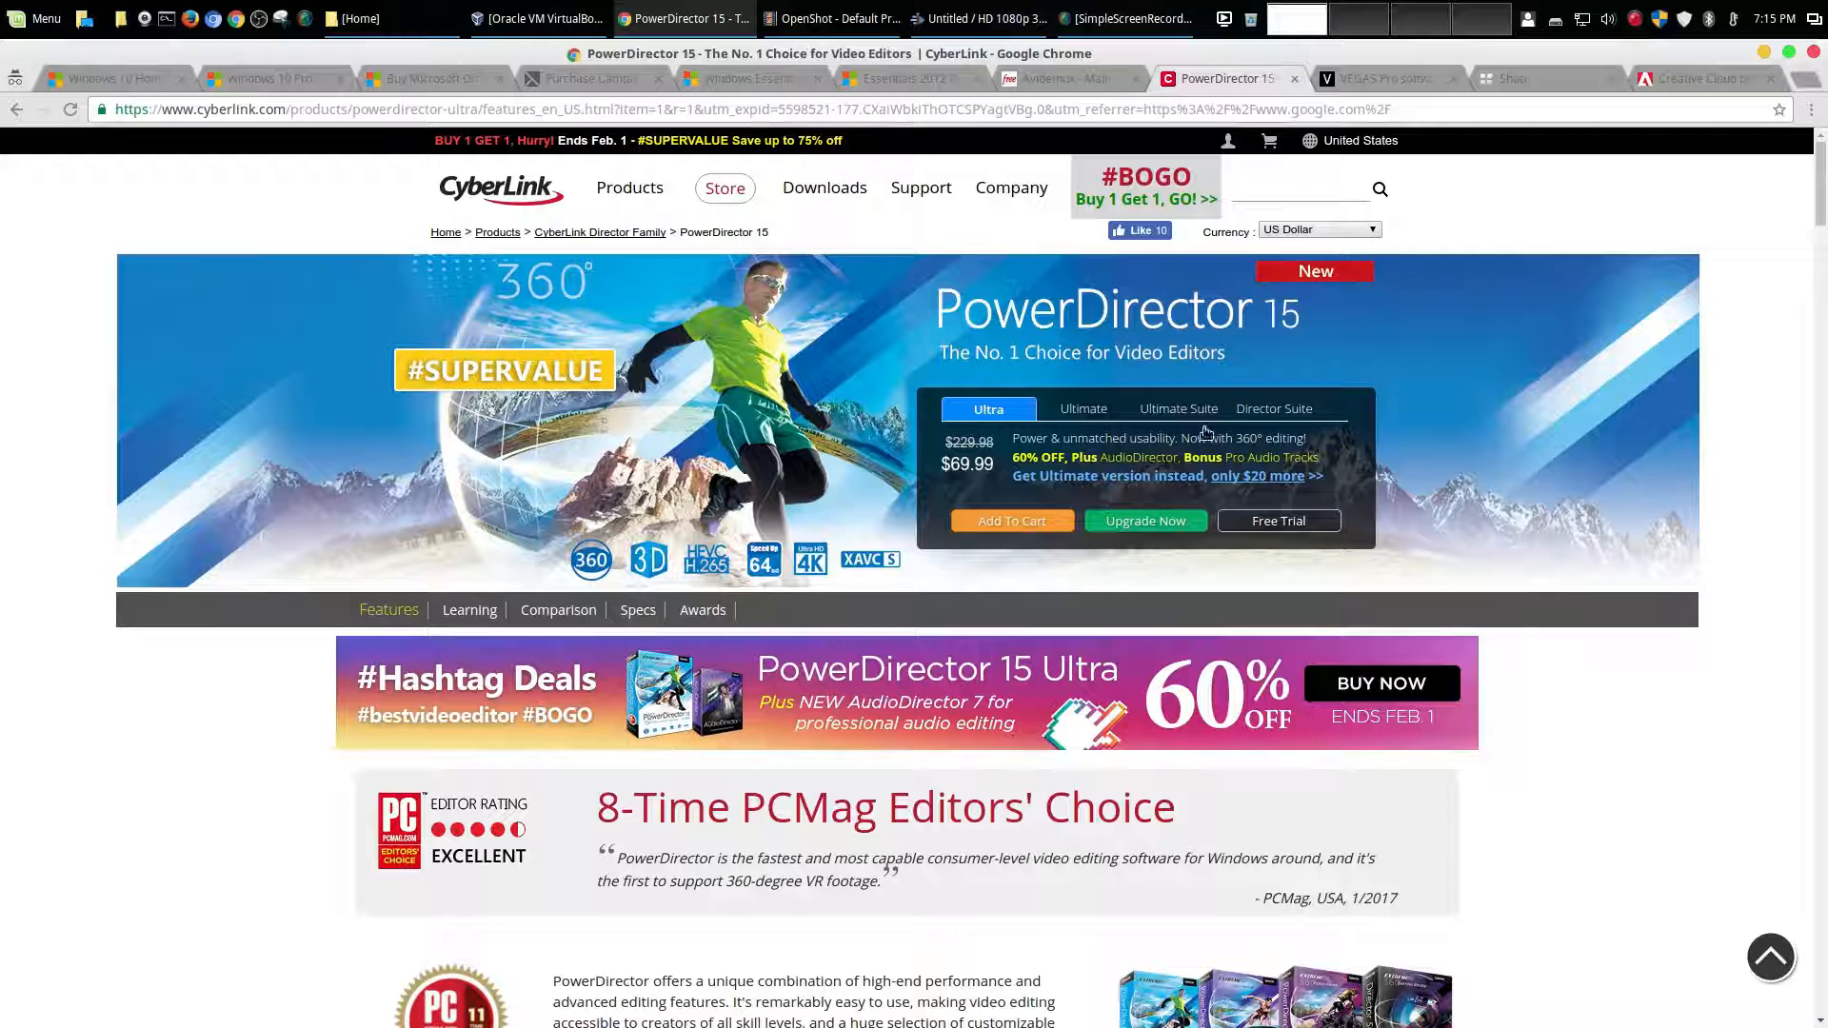
left_click(1381, 78)
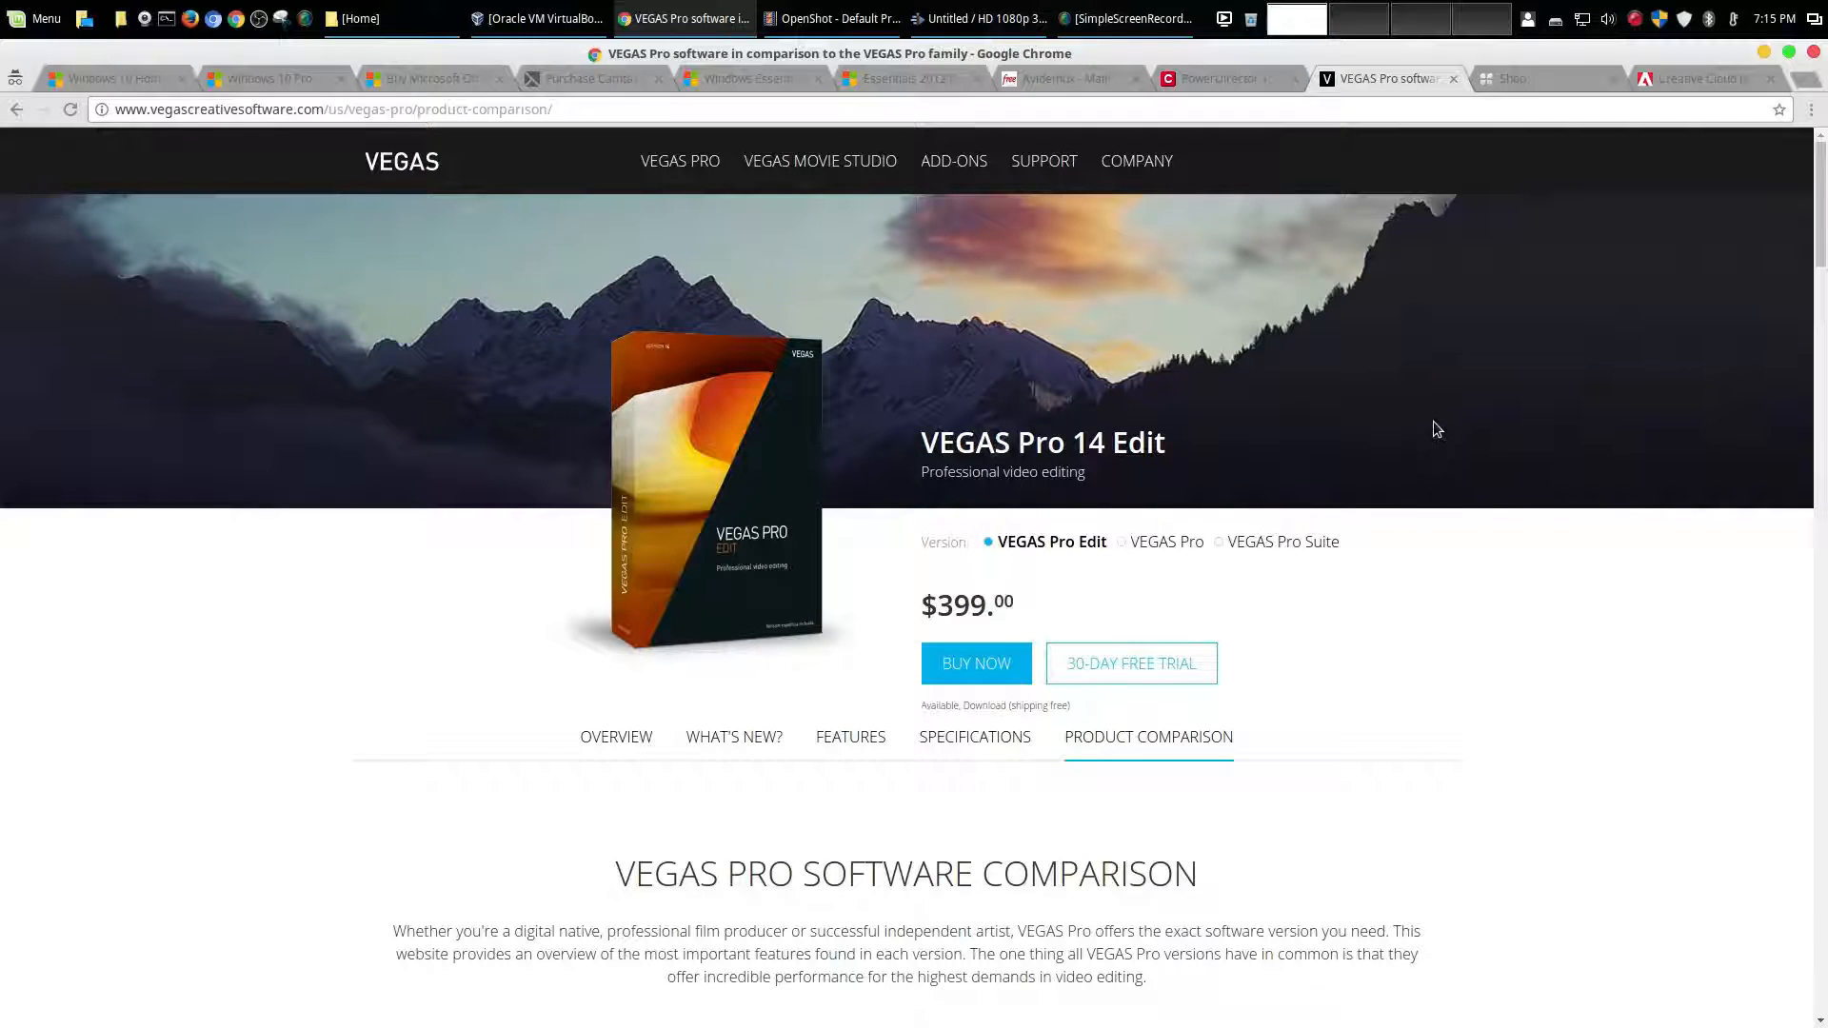
mouse_move(1409, 401)
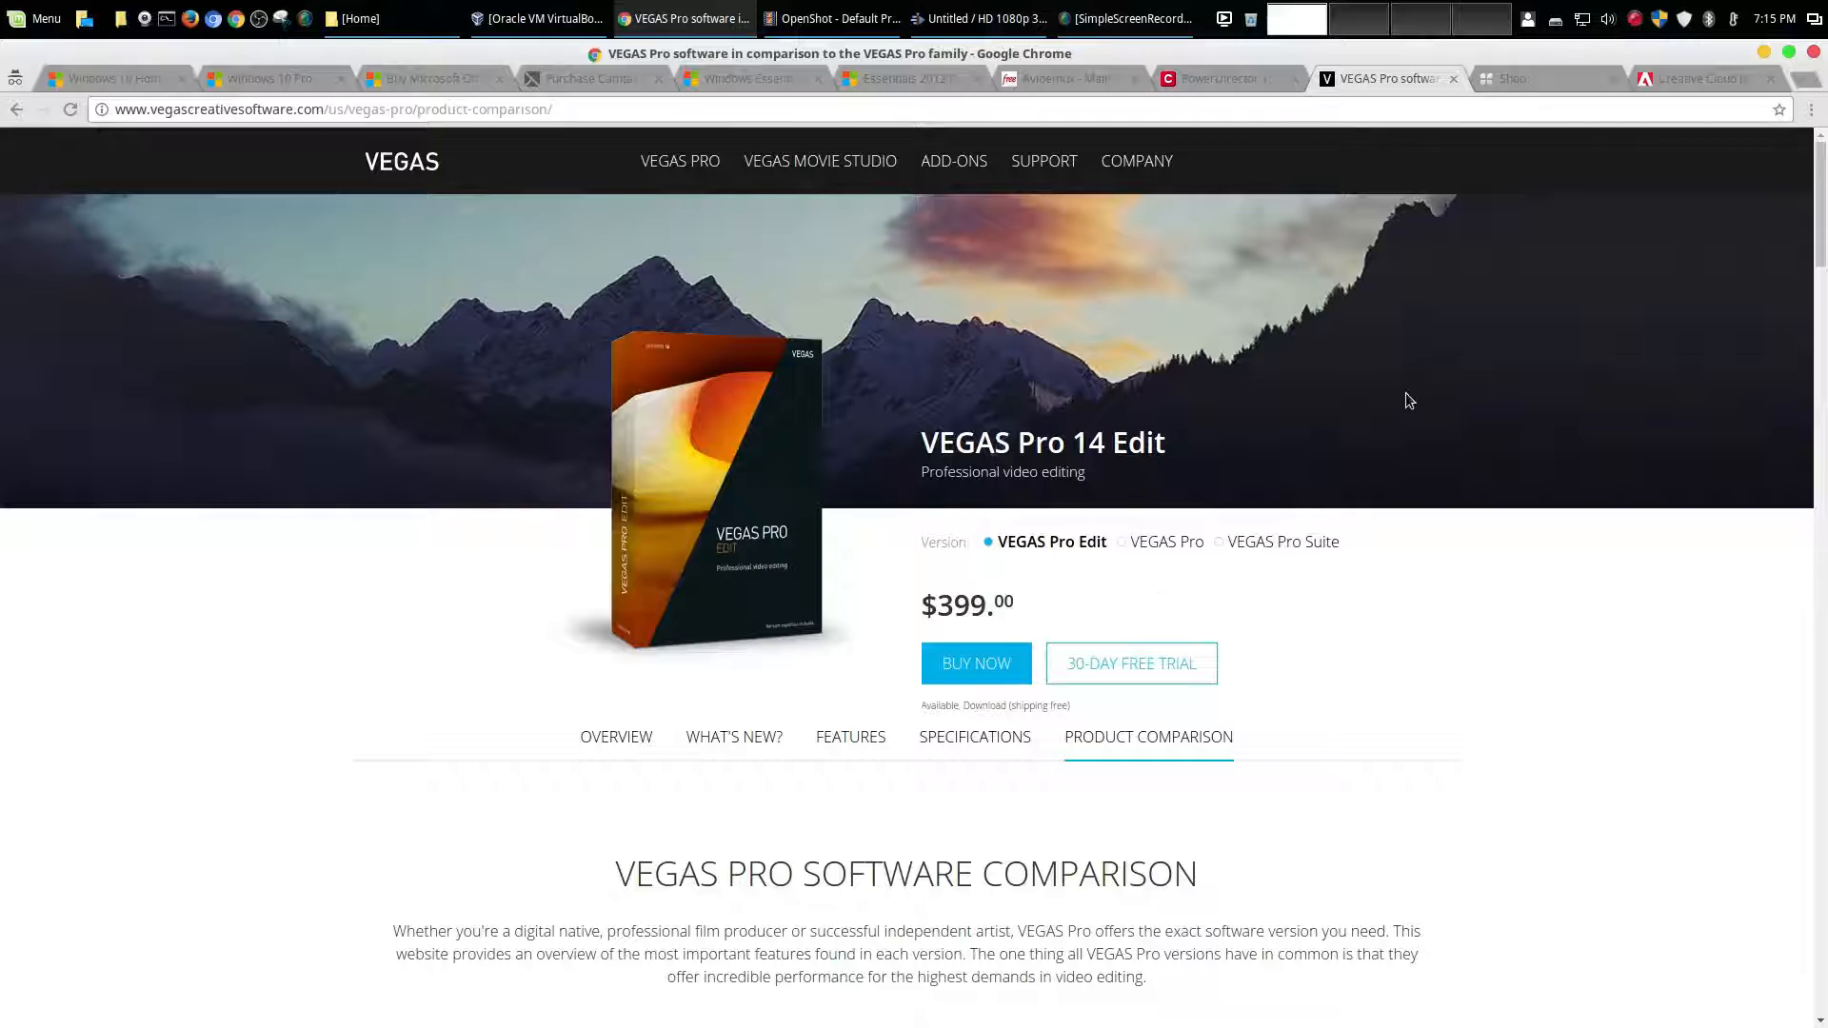
Scroll through the Lightworks shop's Pro license pricing
left_click(1539, 79)
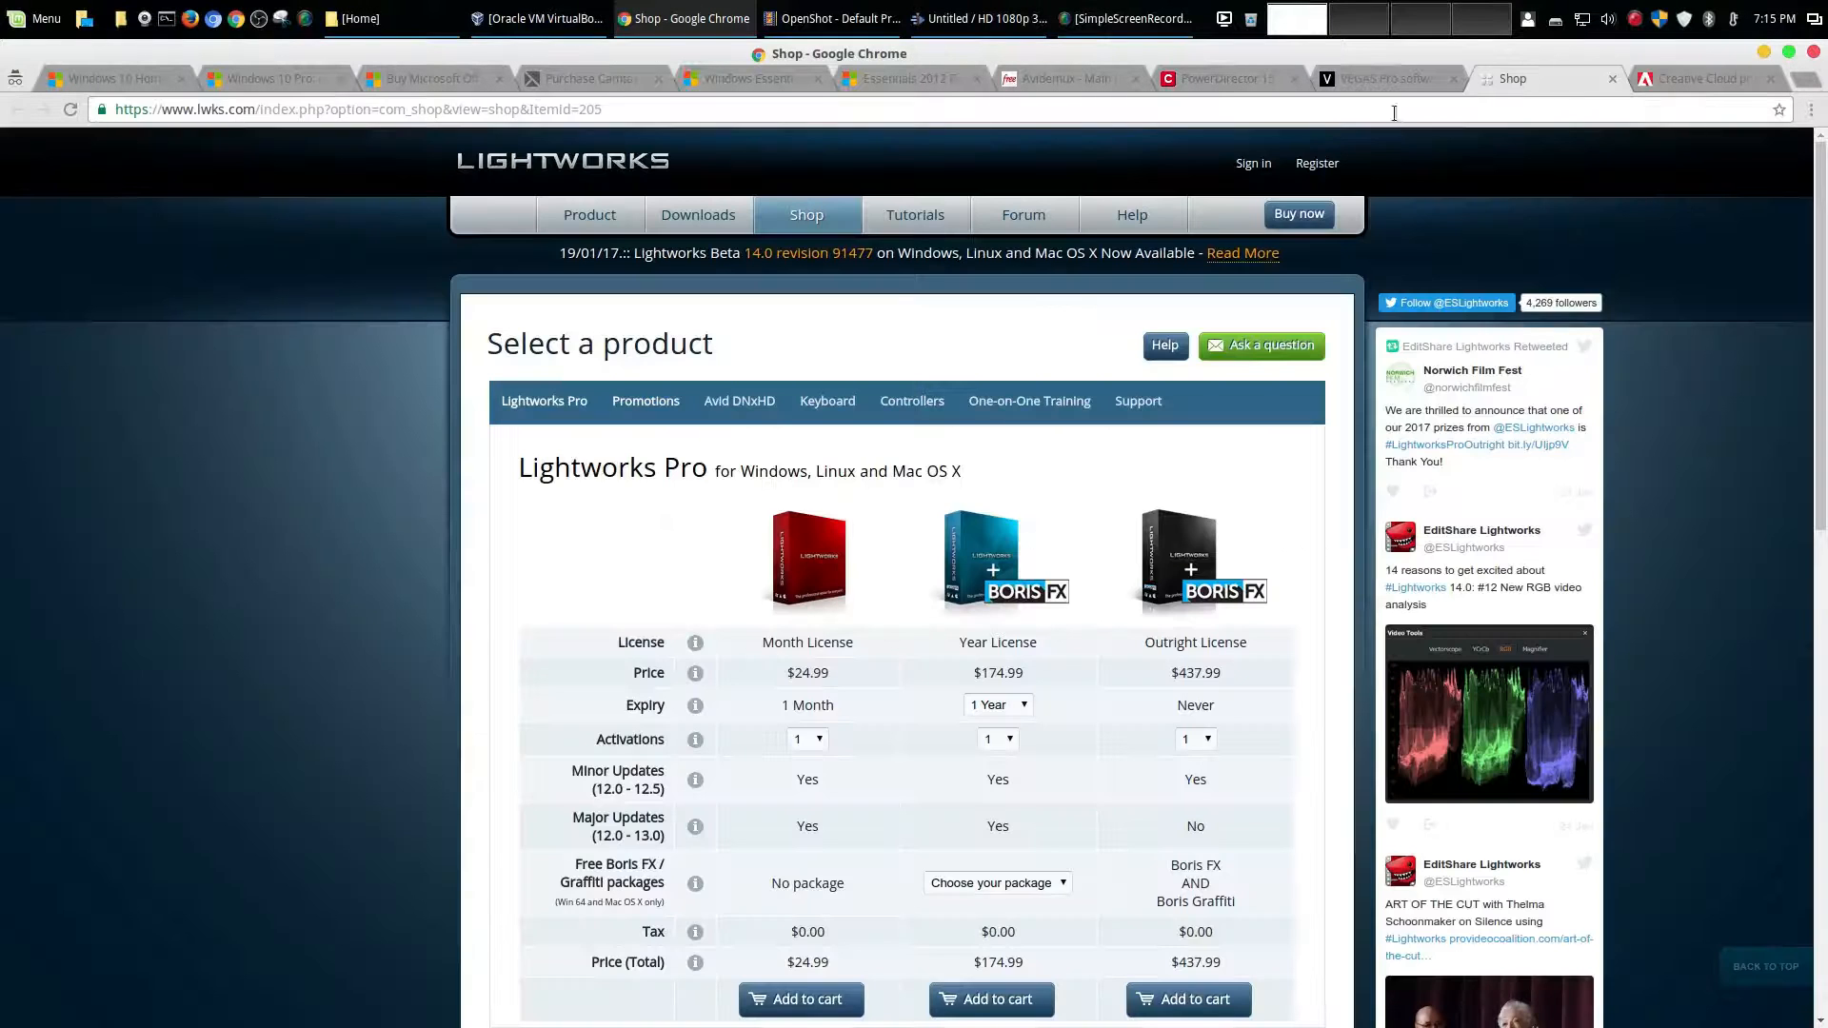
scroll("down", 3)
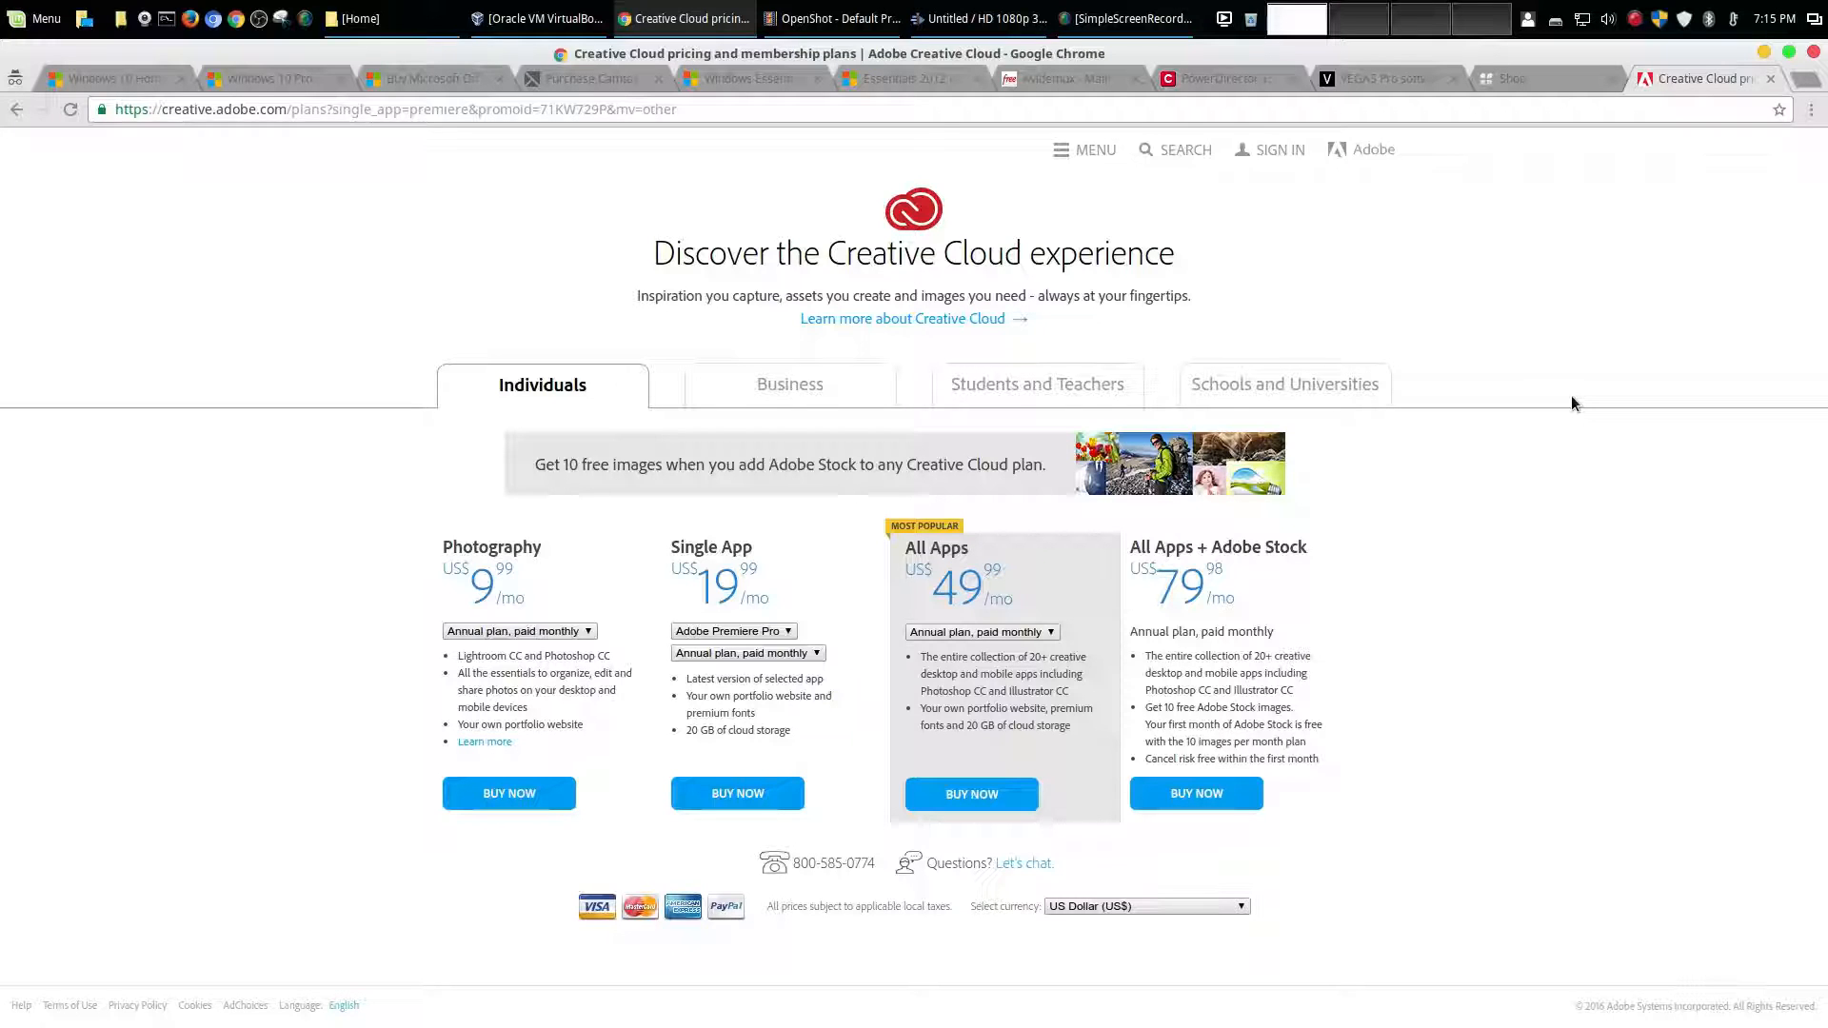
mouse_move(716, 592)
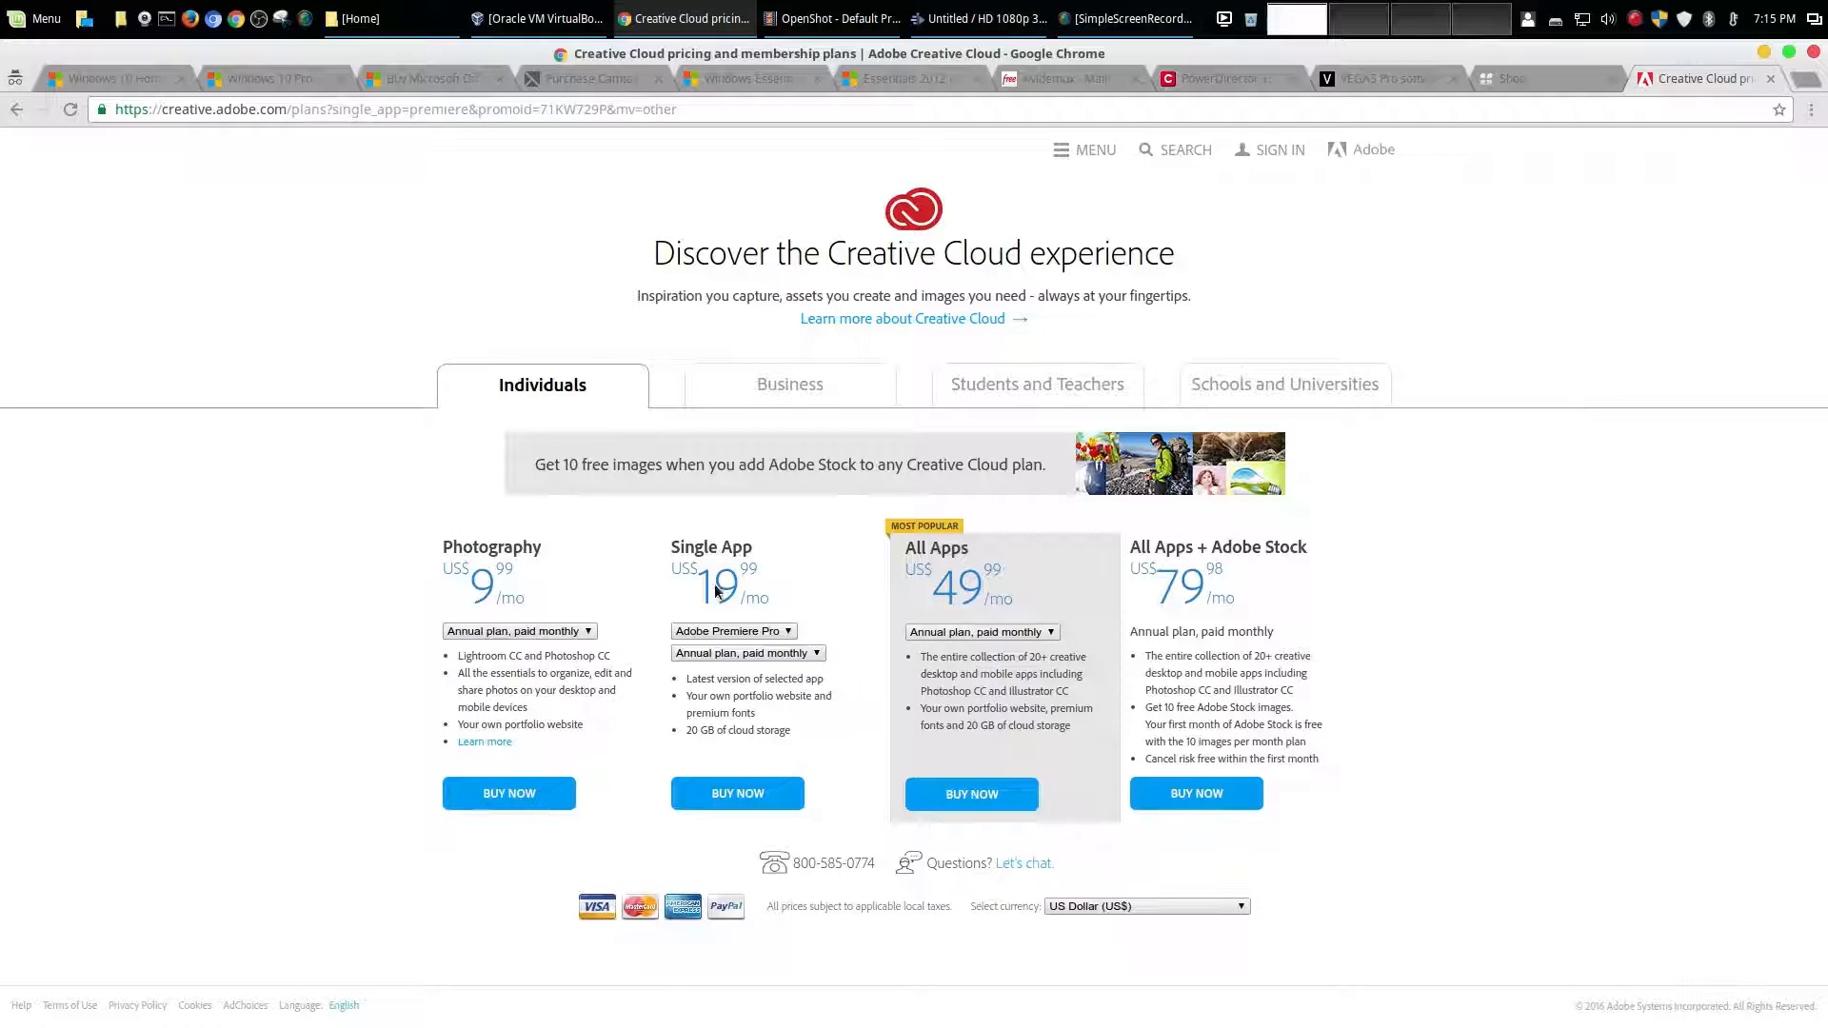
mouse_move(1315, 734)
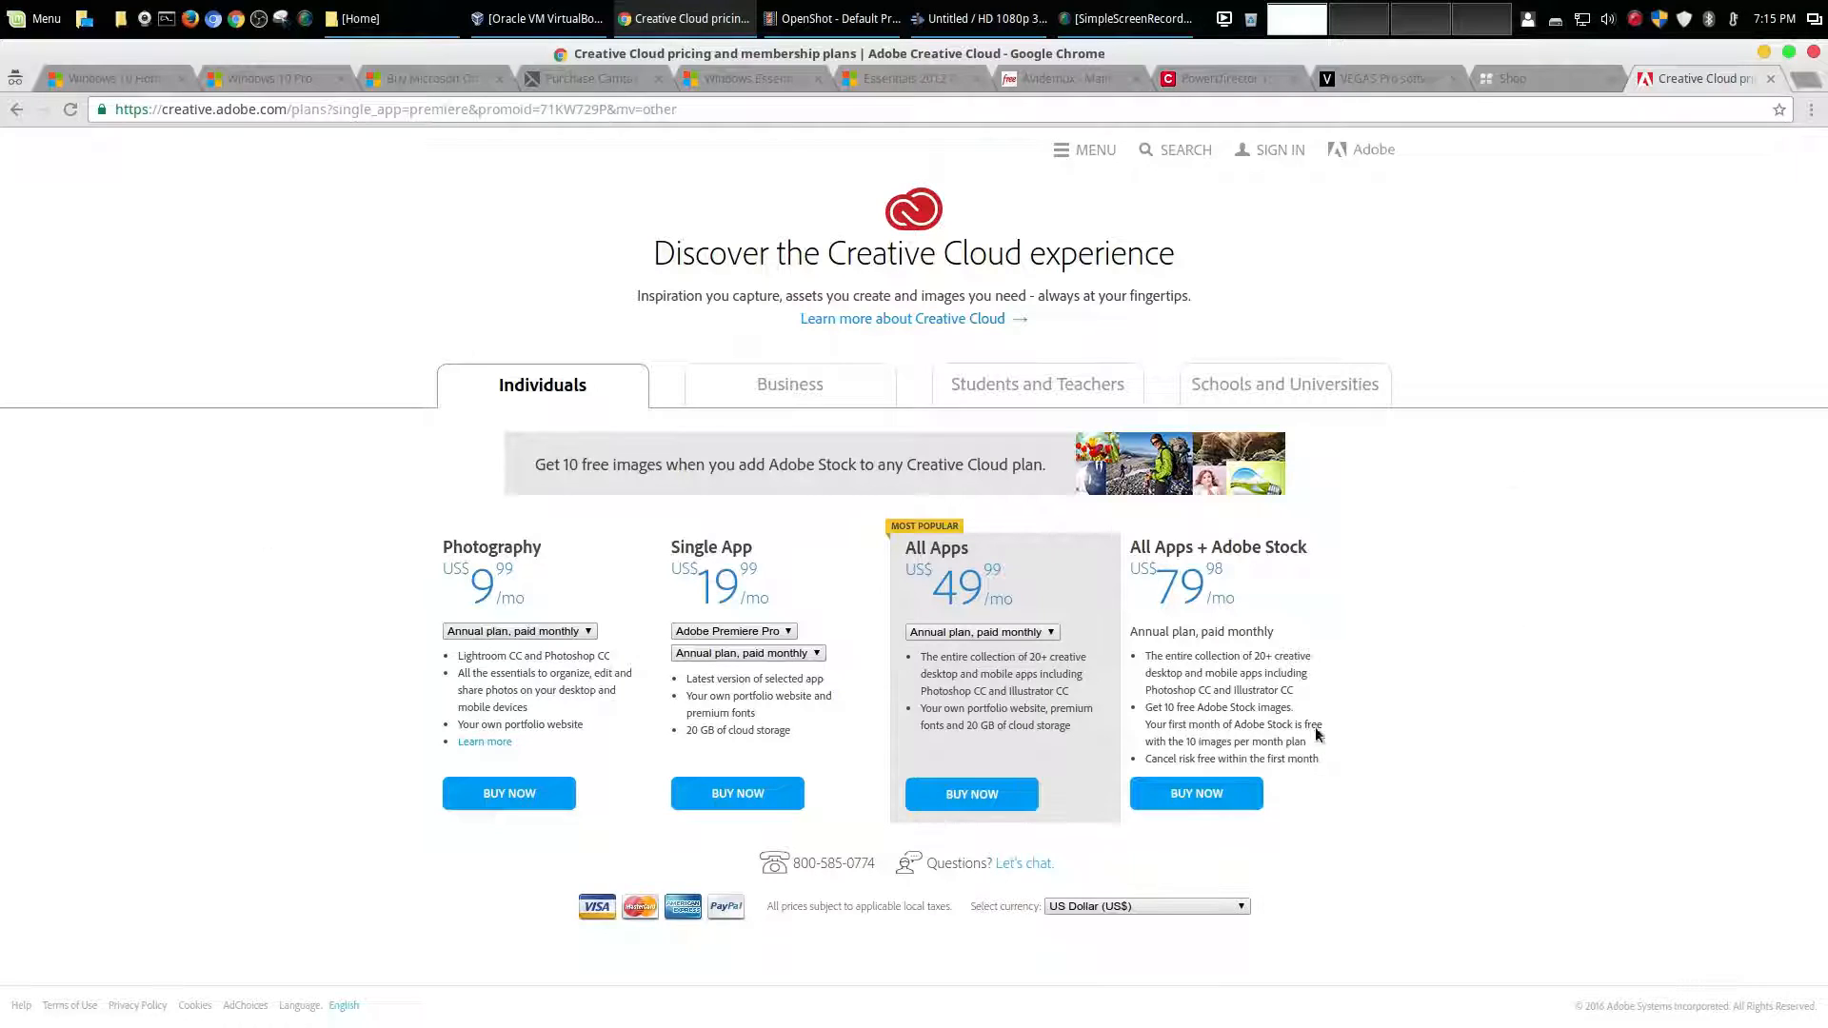
mouse_move(746, 578)
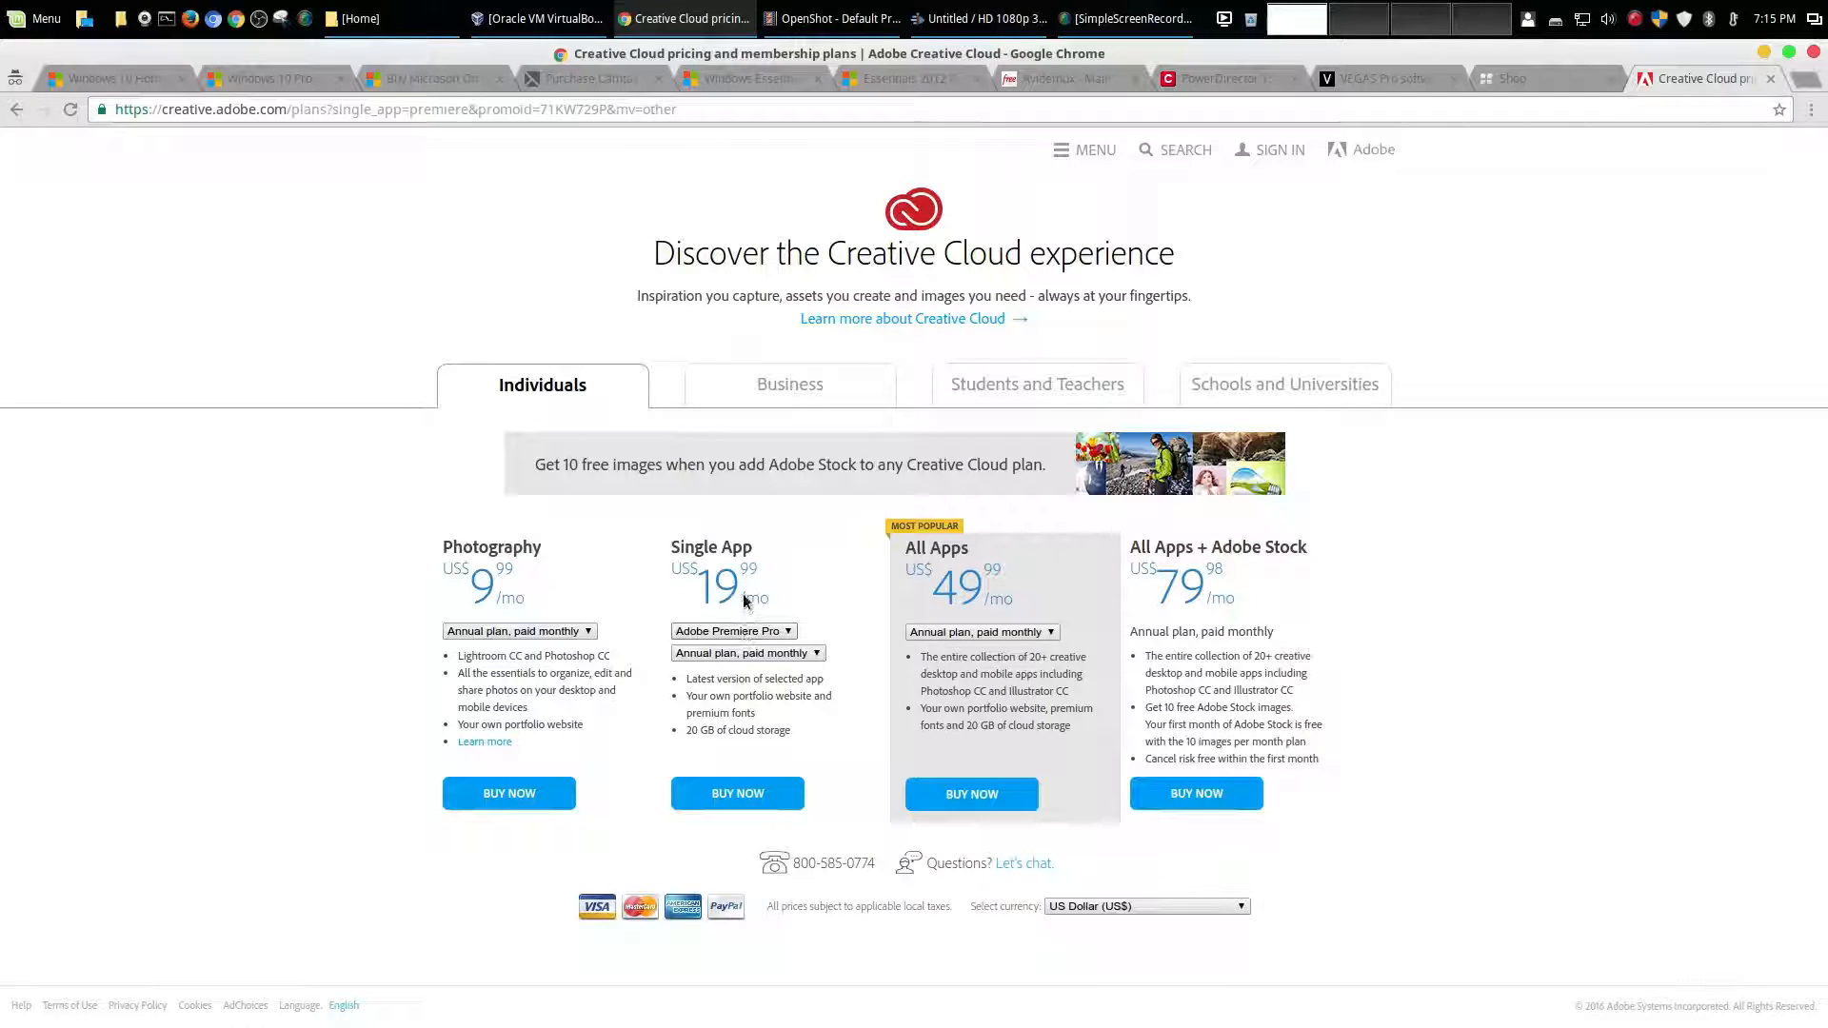
mouse_move(772, 669)
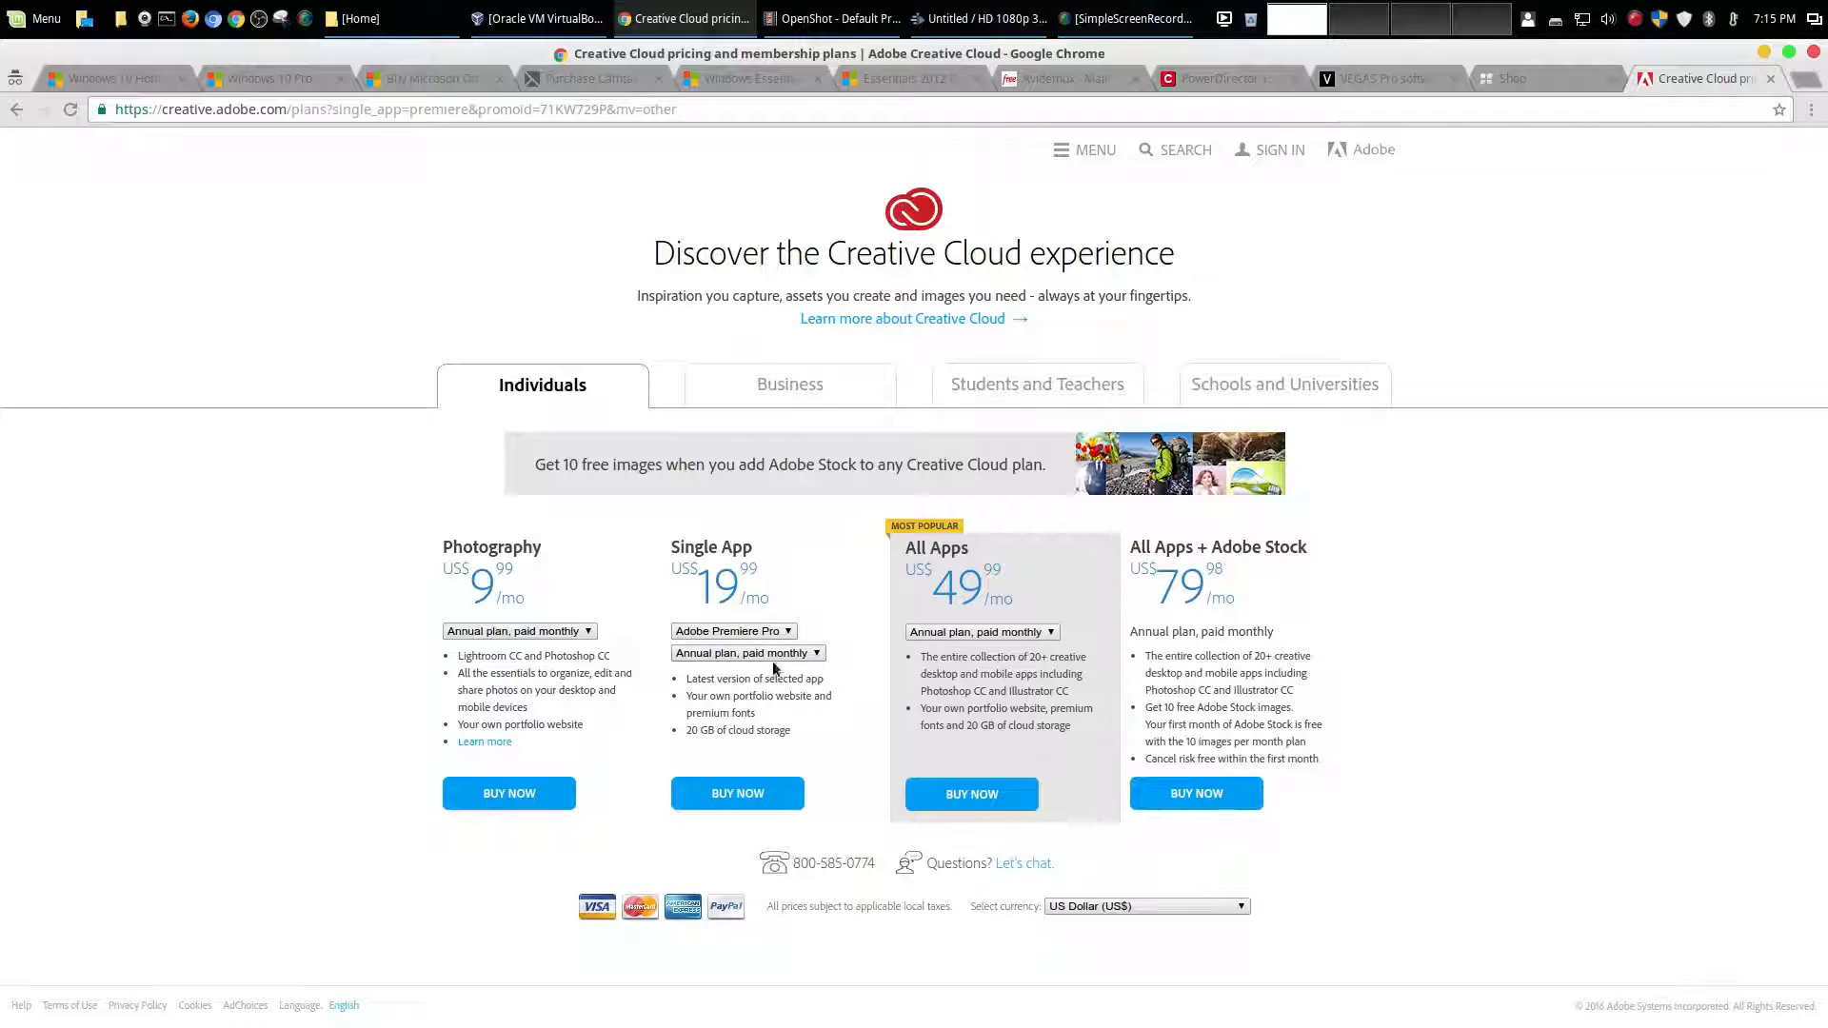
Switch the Single App plan to annual prepaid billing, showing US$239.88 per year
left_click(746, 651)
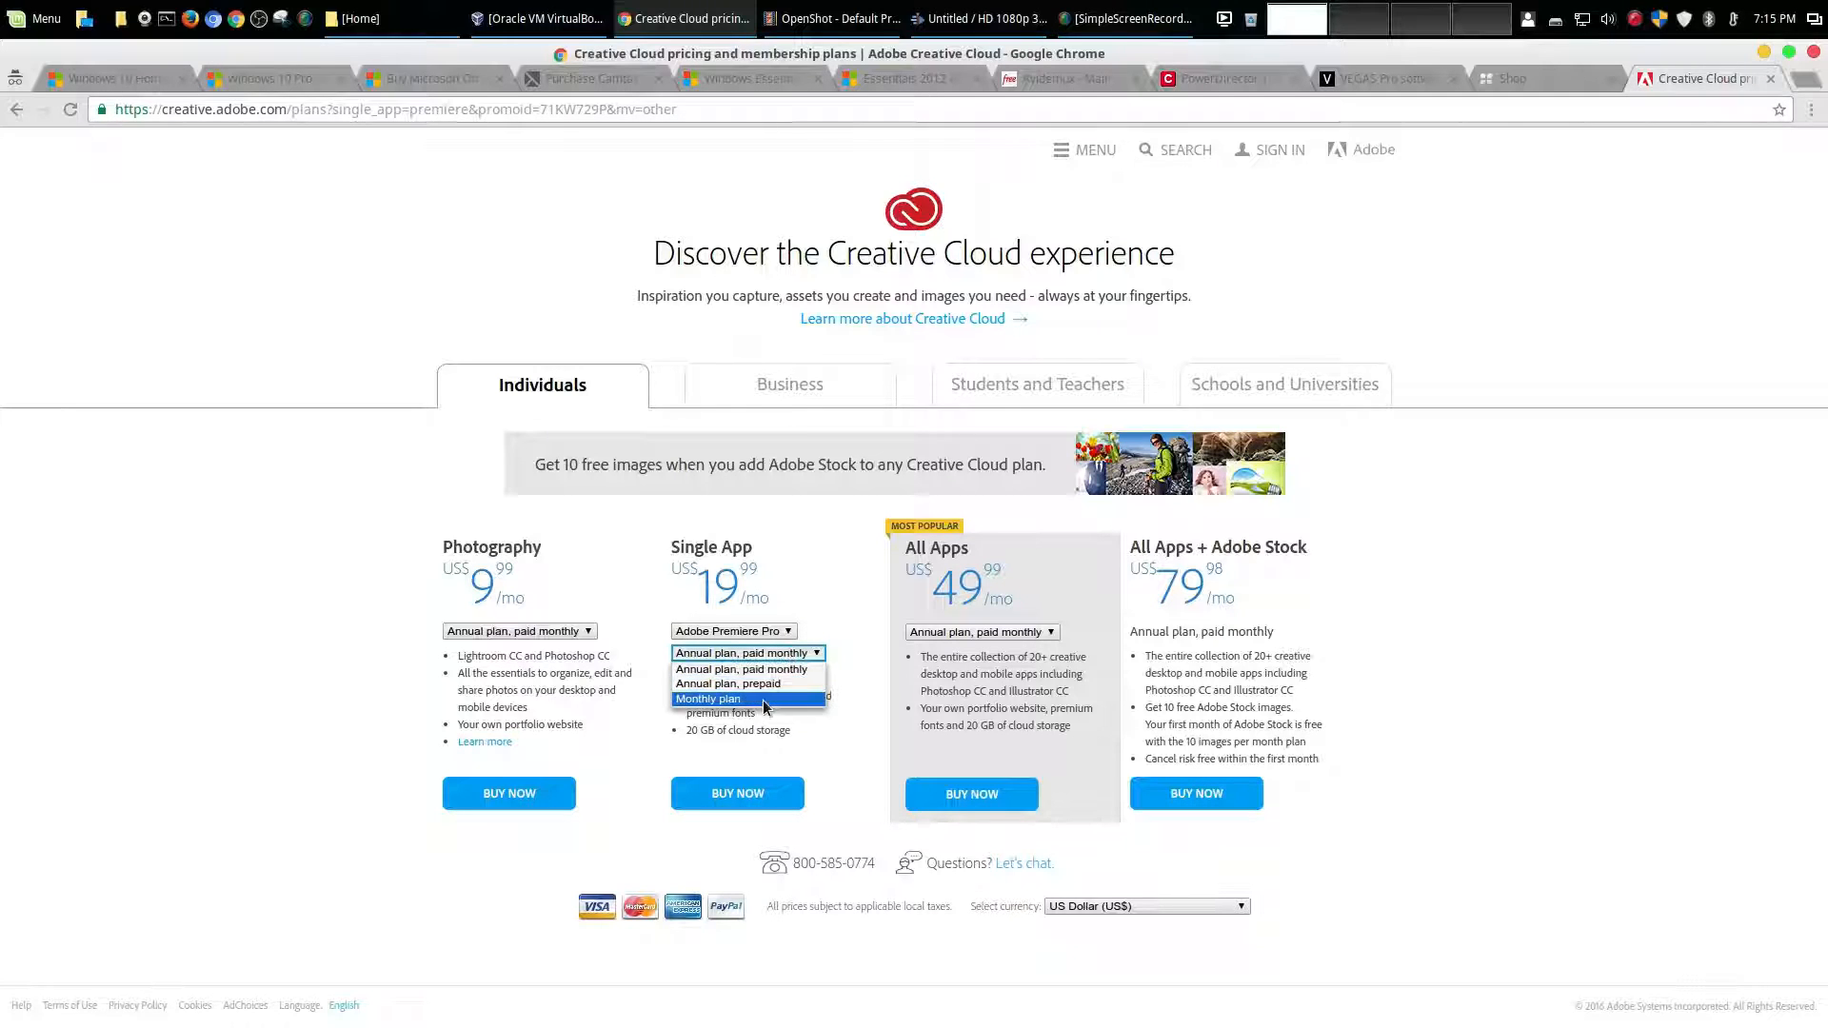
left_click(723, 684)
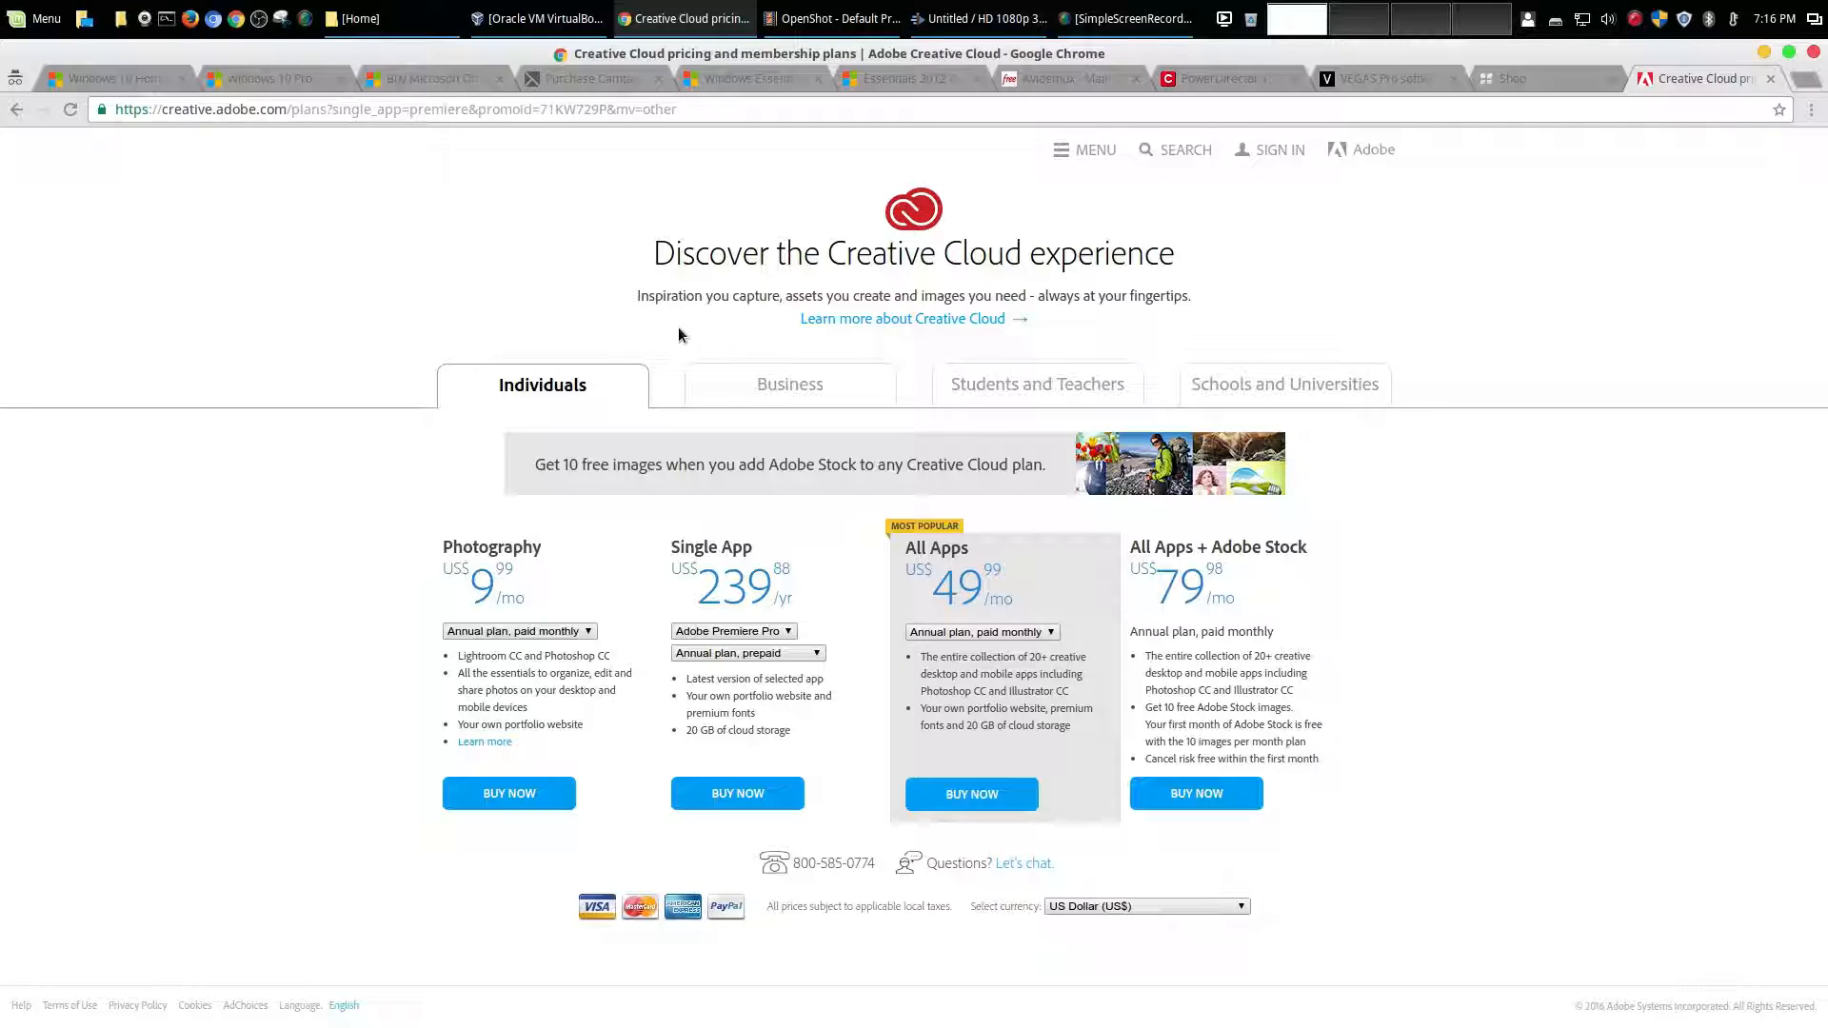
mouse_move(280, 183)
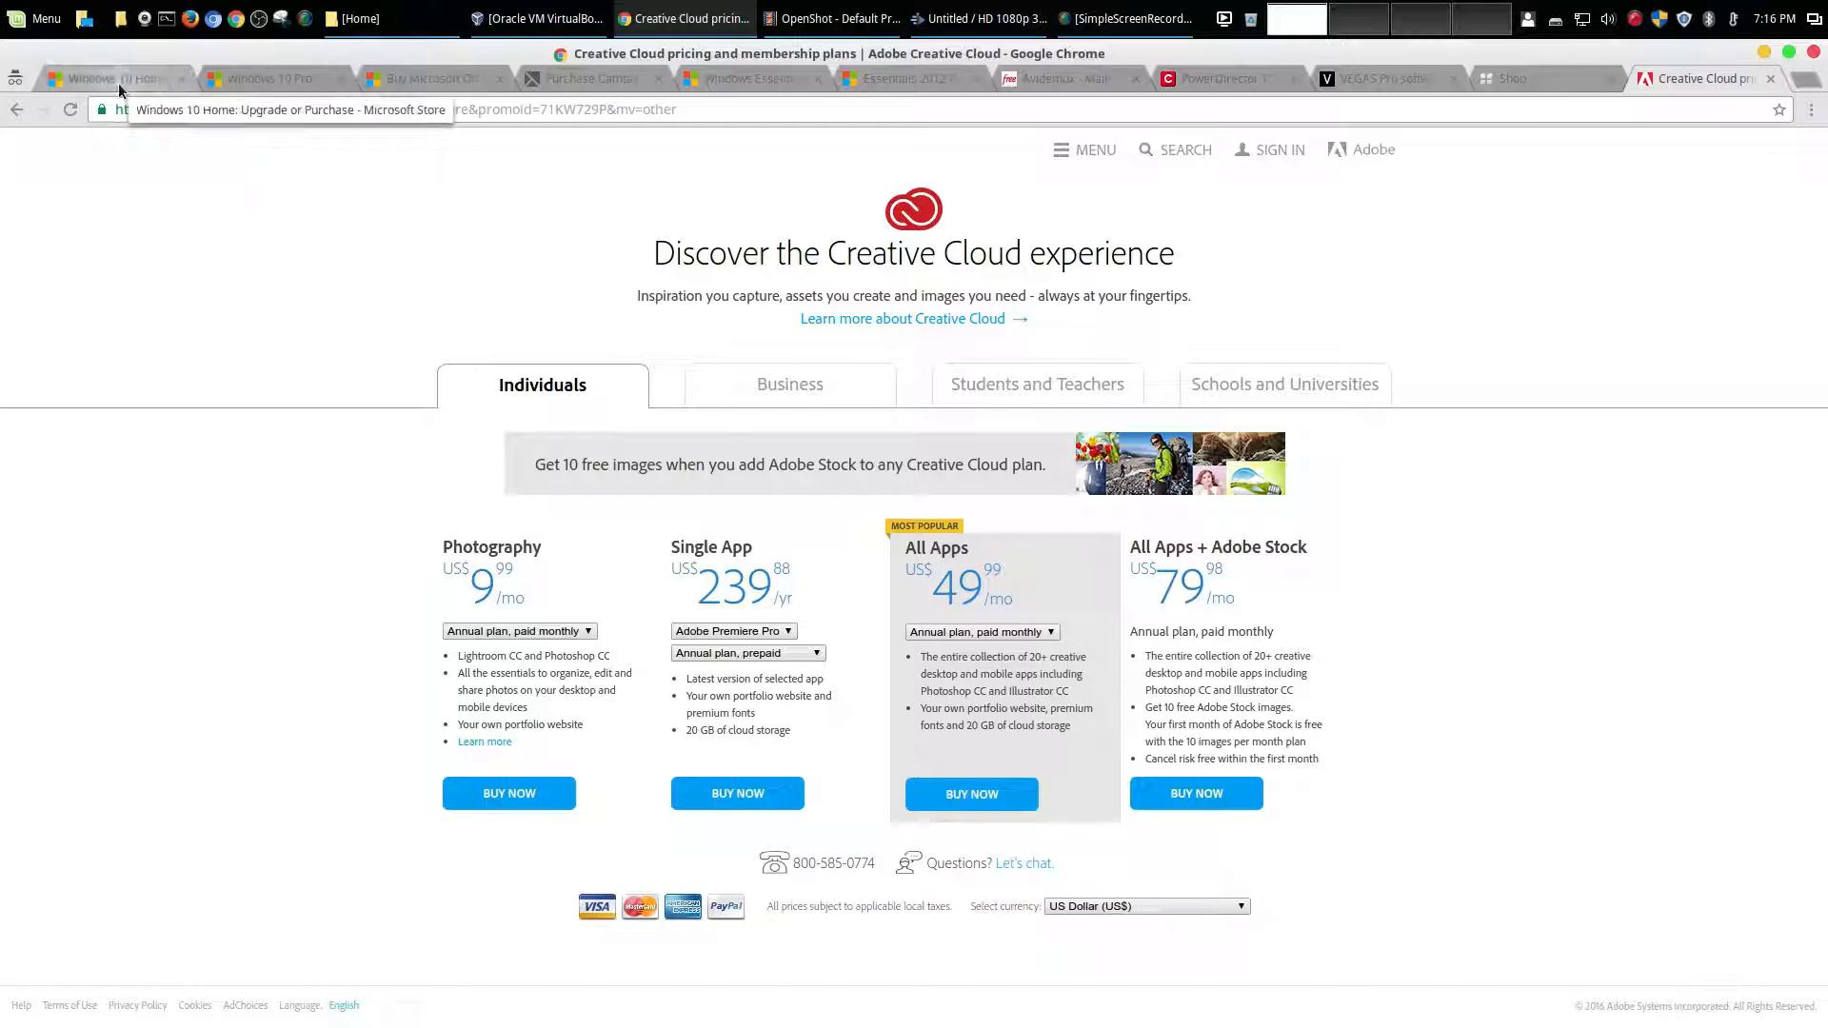
Return to the Windows 10 Home store page priced at $119.99
left_click(105, 78)
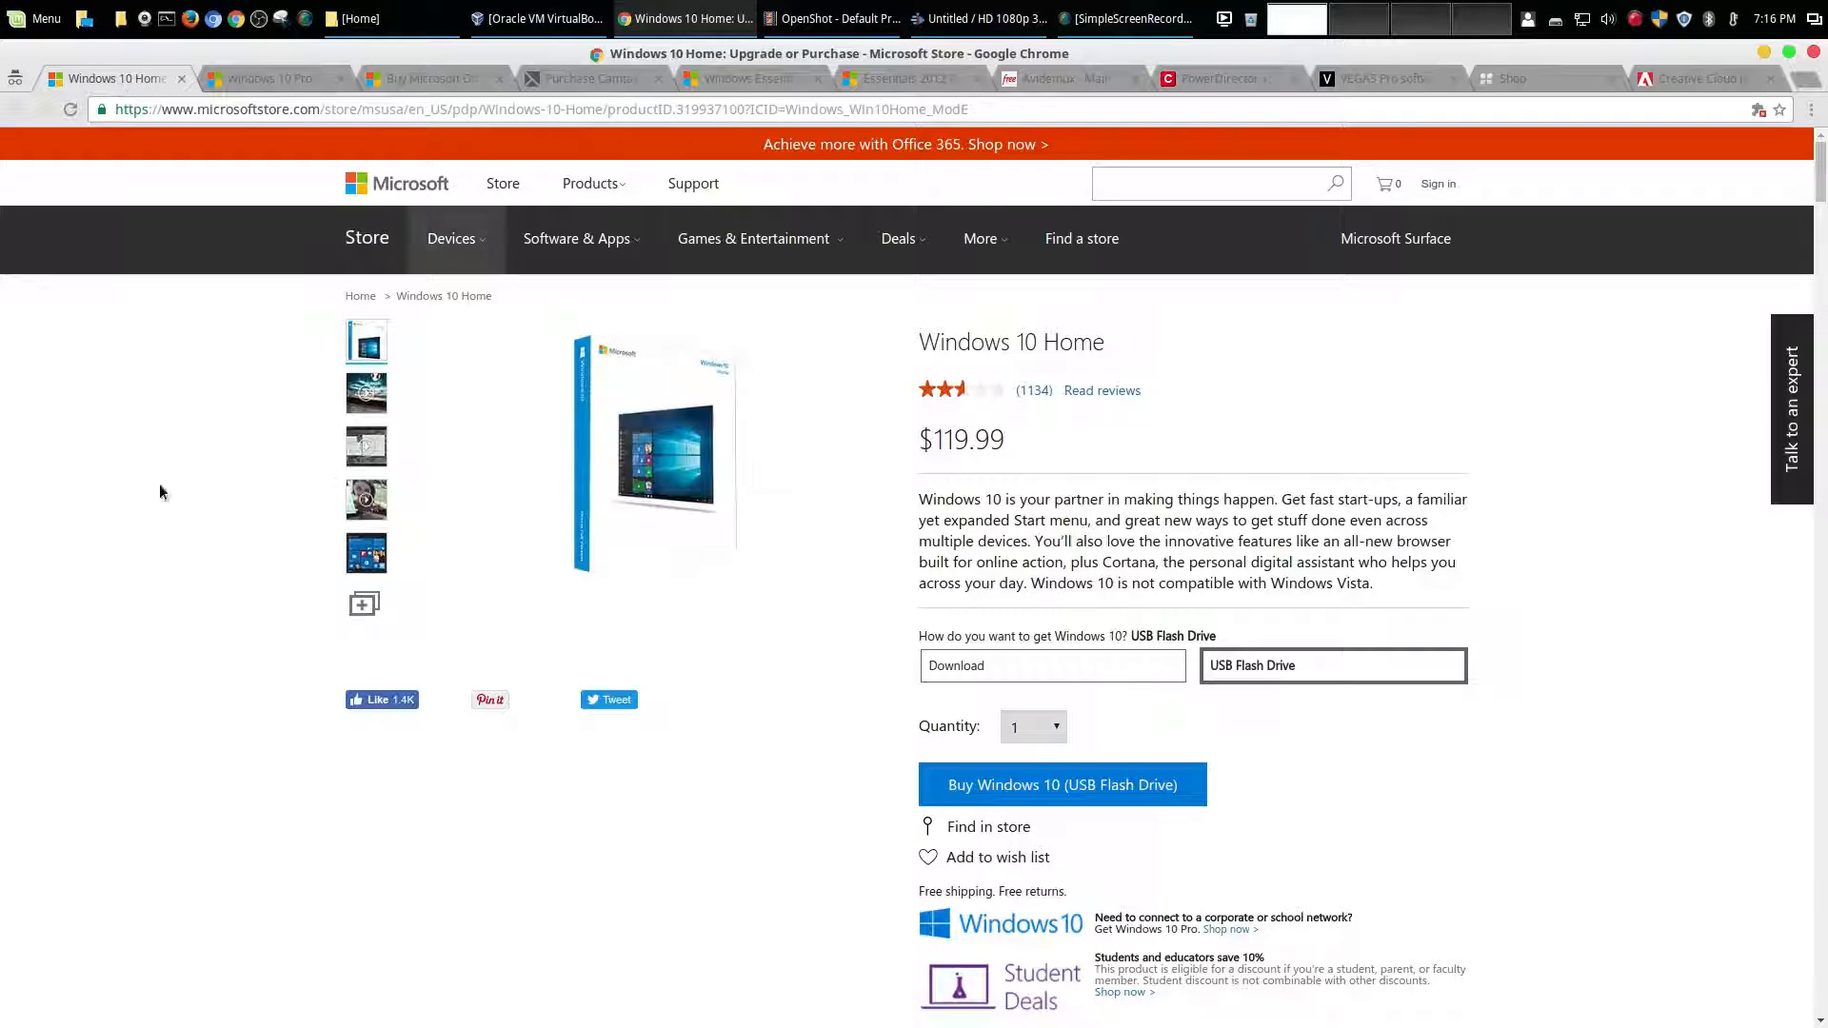
mouse_move(1507, 519)
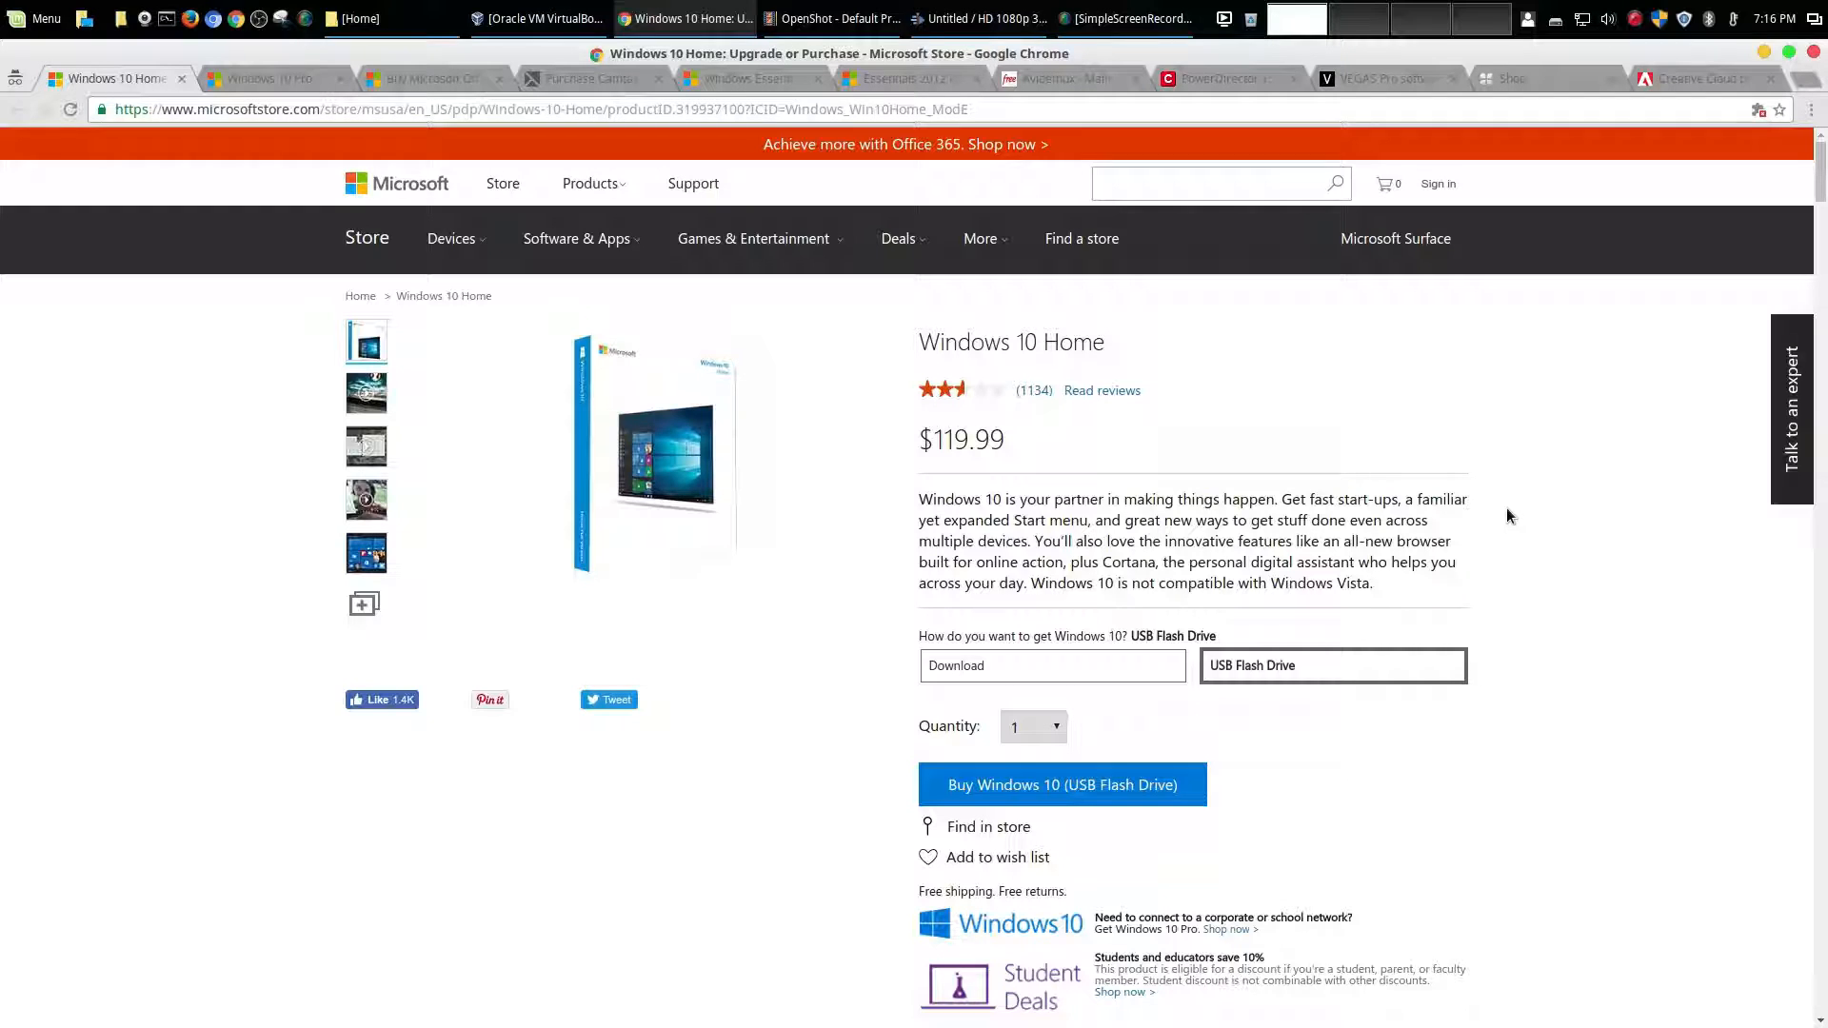
mouse_move(1475, 427)
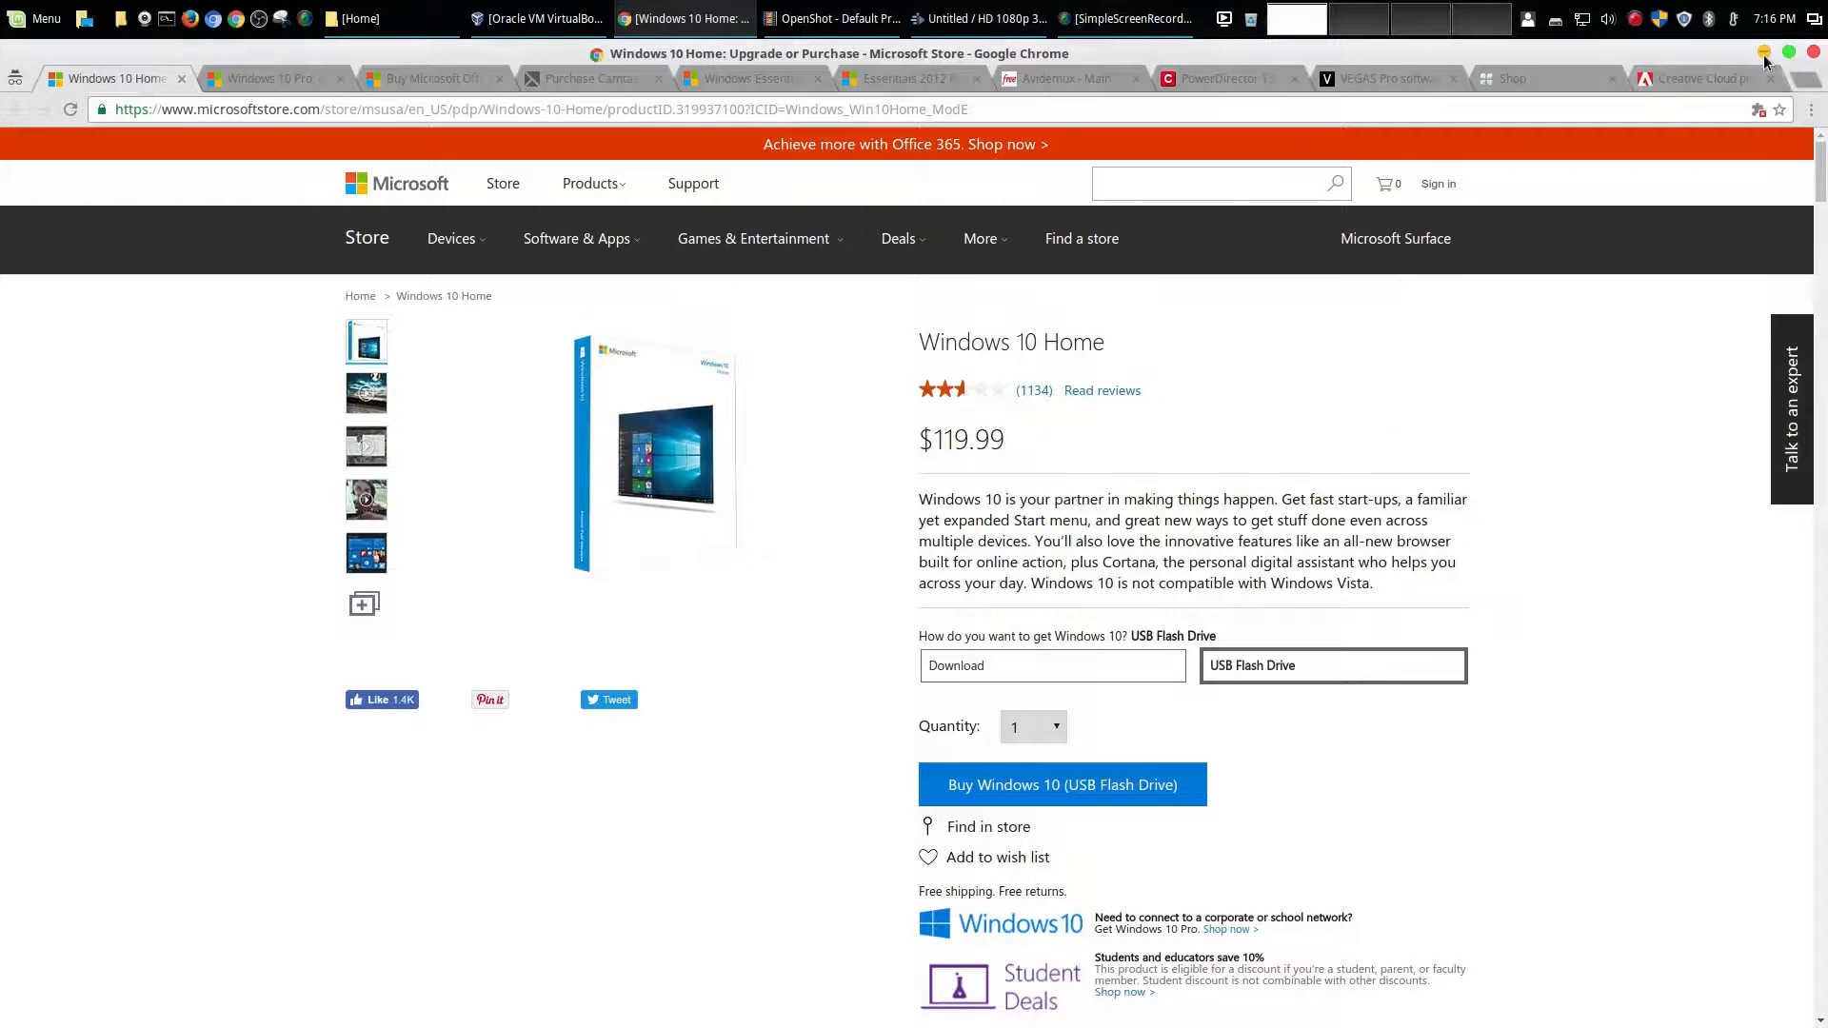
Minimise Chrome and browse the Office menu's LibreOffice programs
left_click(1764, 53)
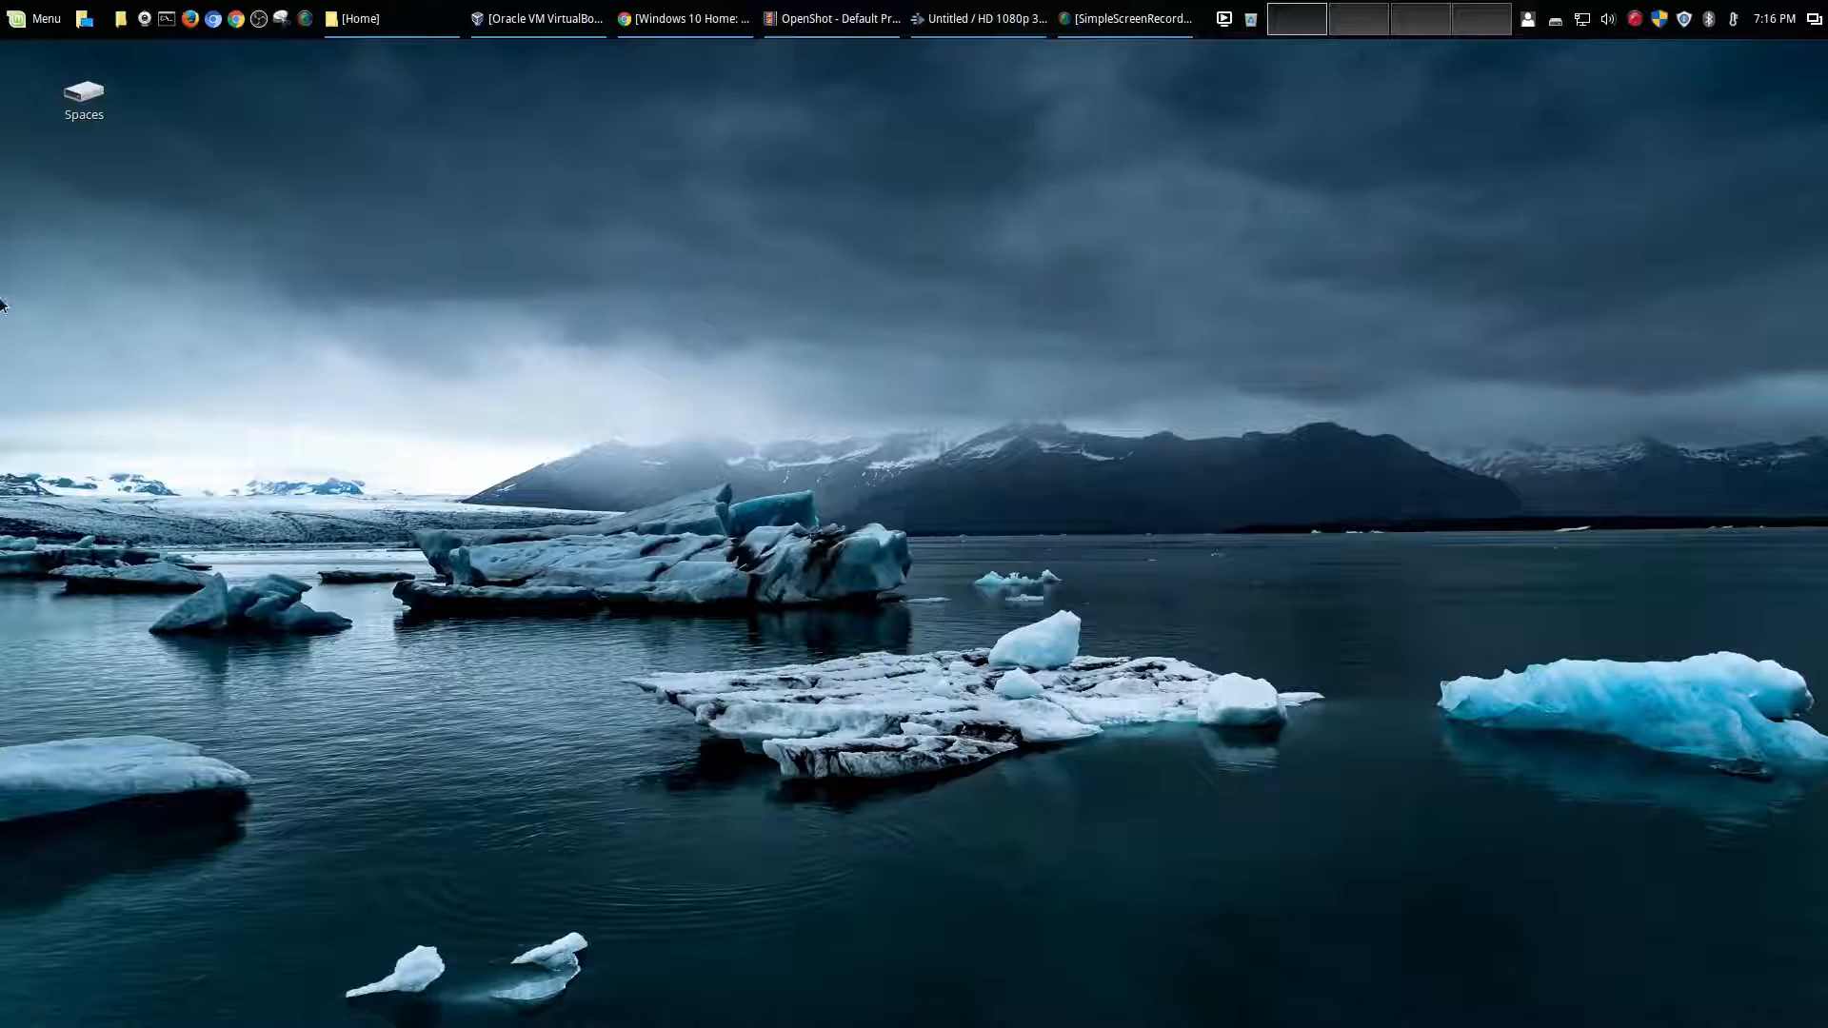
mouse_move(850, 344)
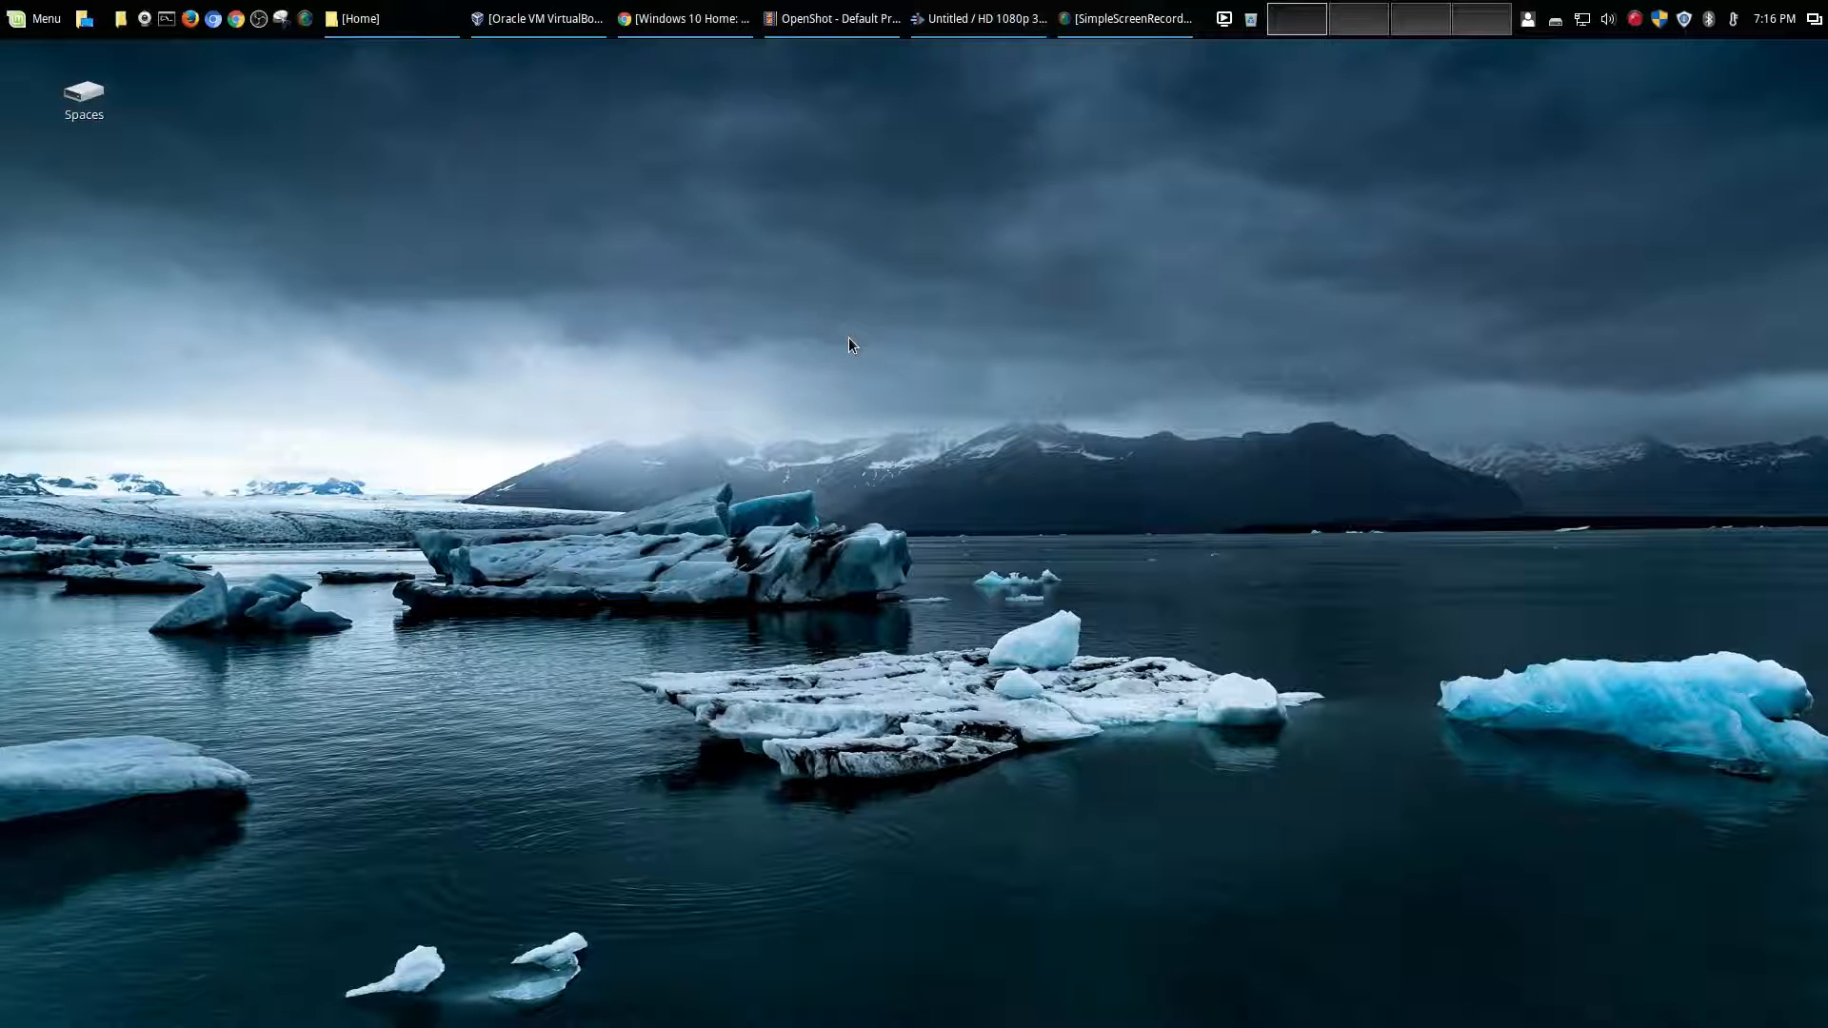
mouse_move(36, 69)
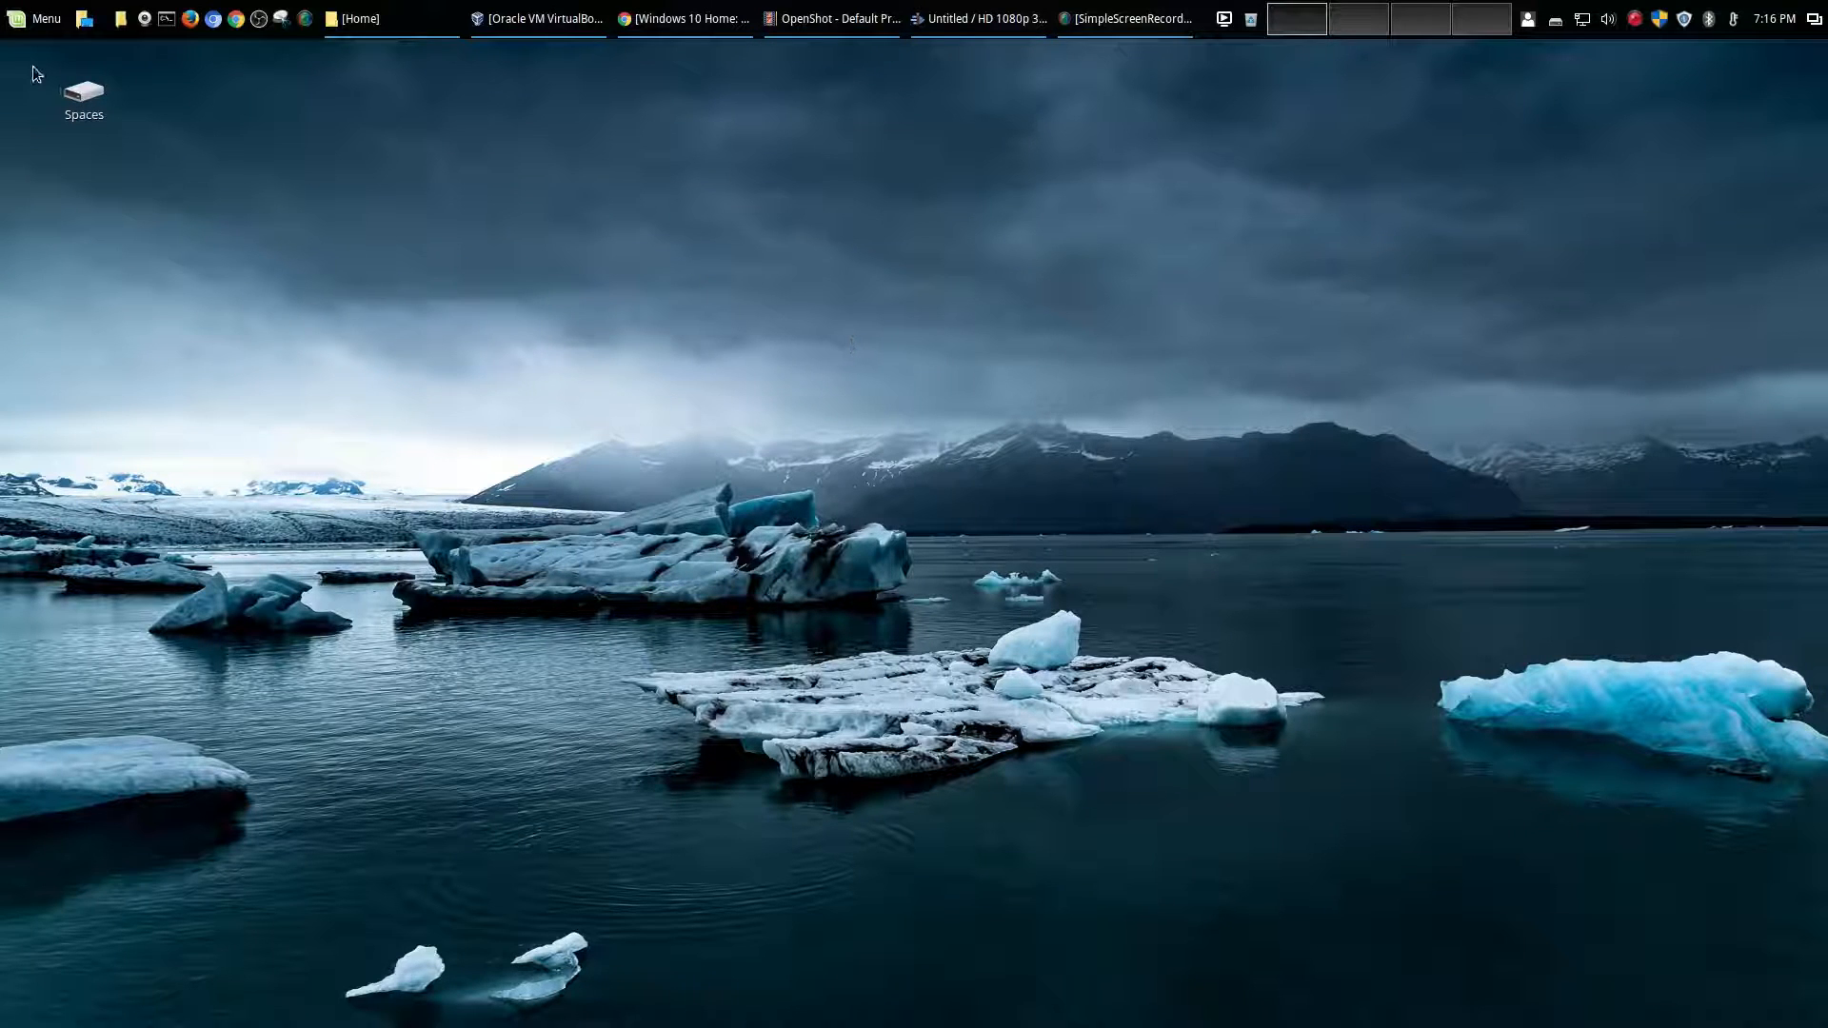
mouse_move(99, 114)
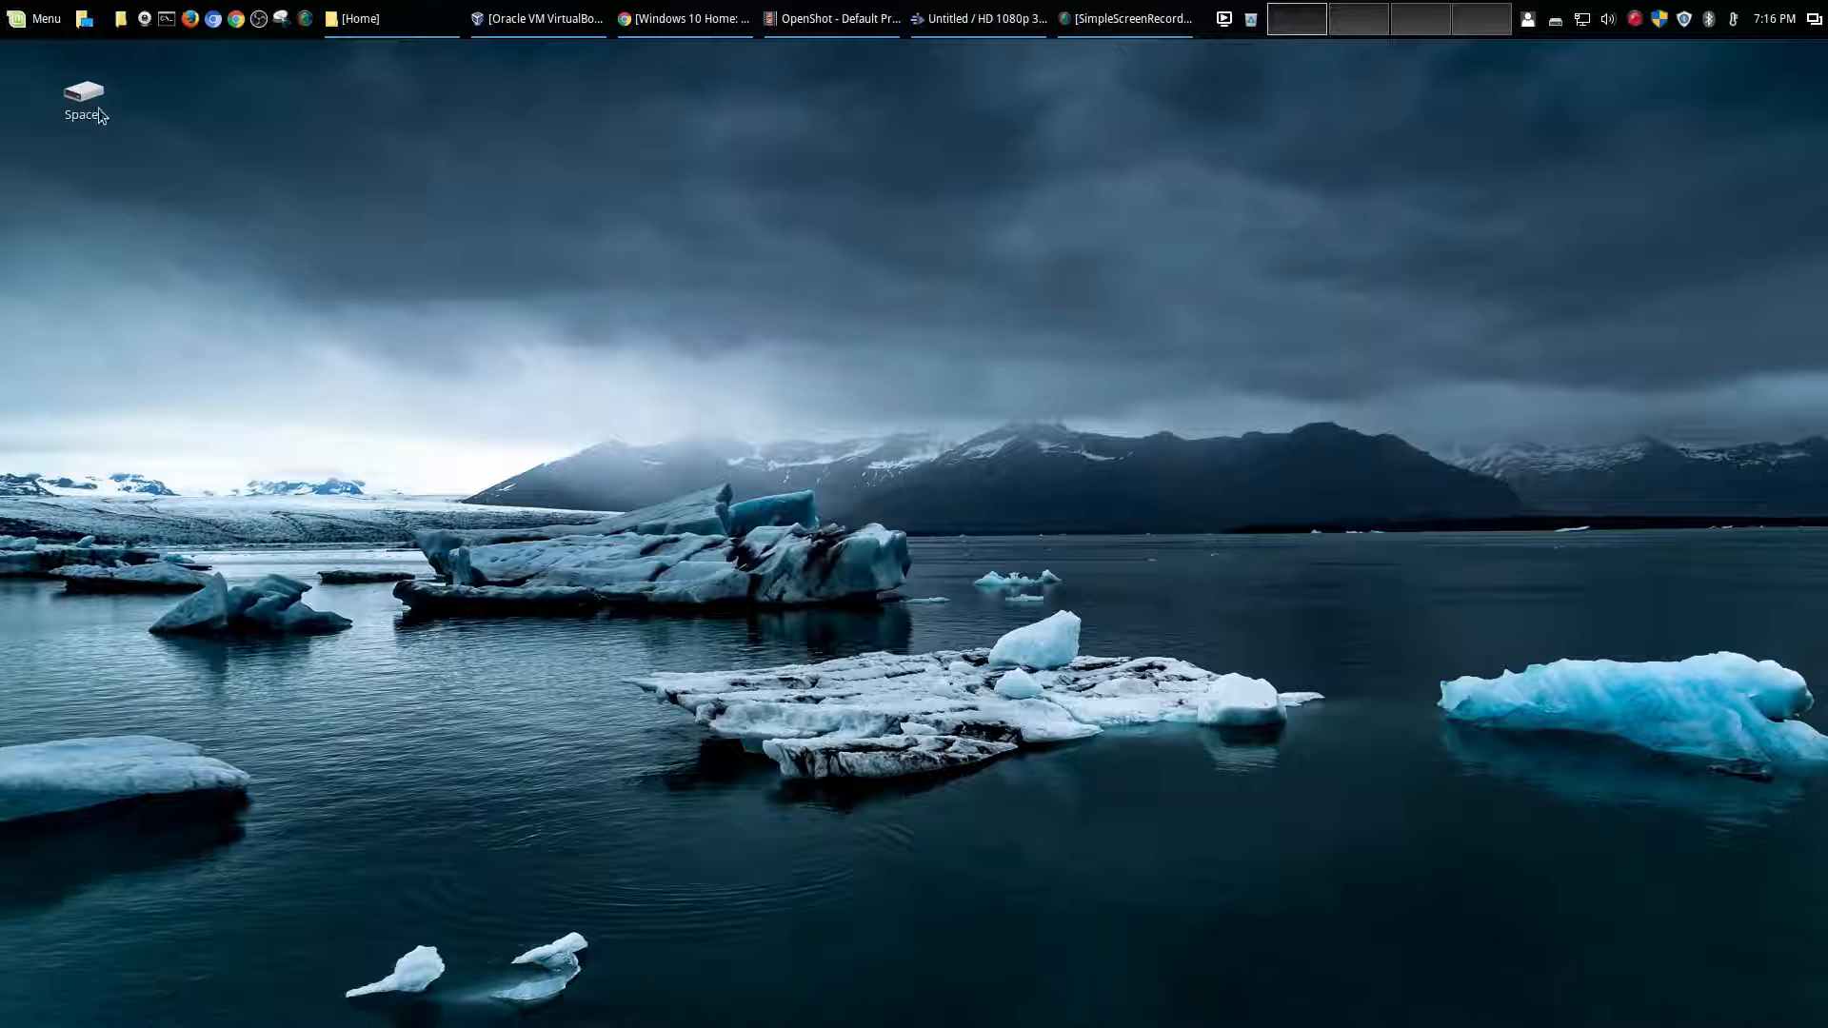
left_click(37, 17)
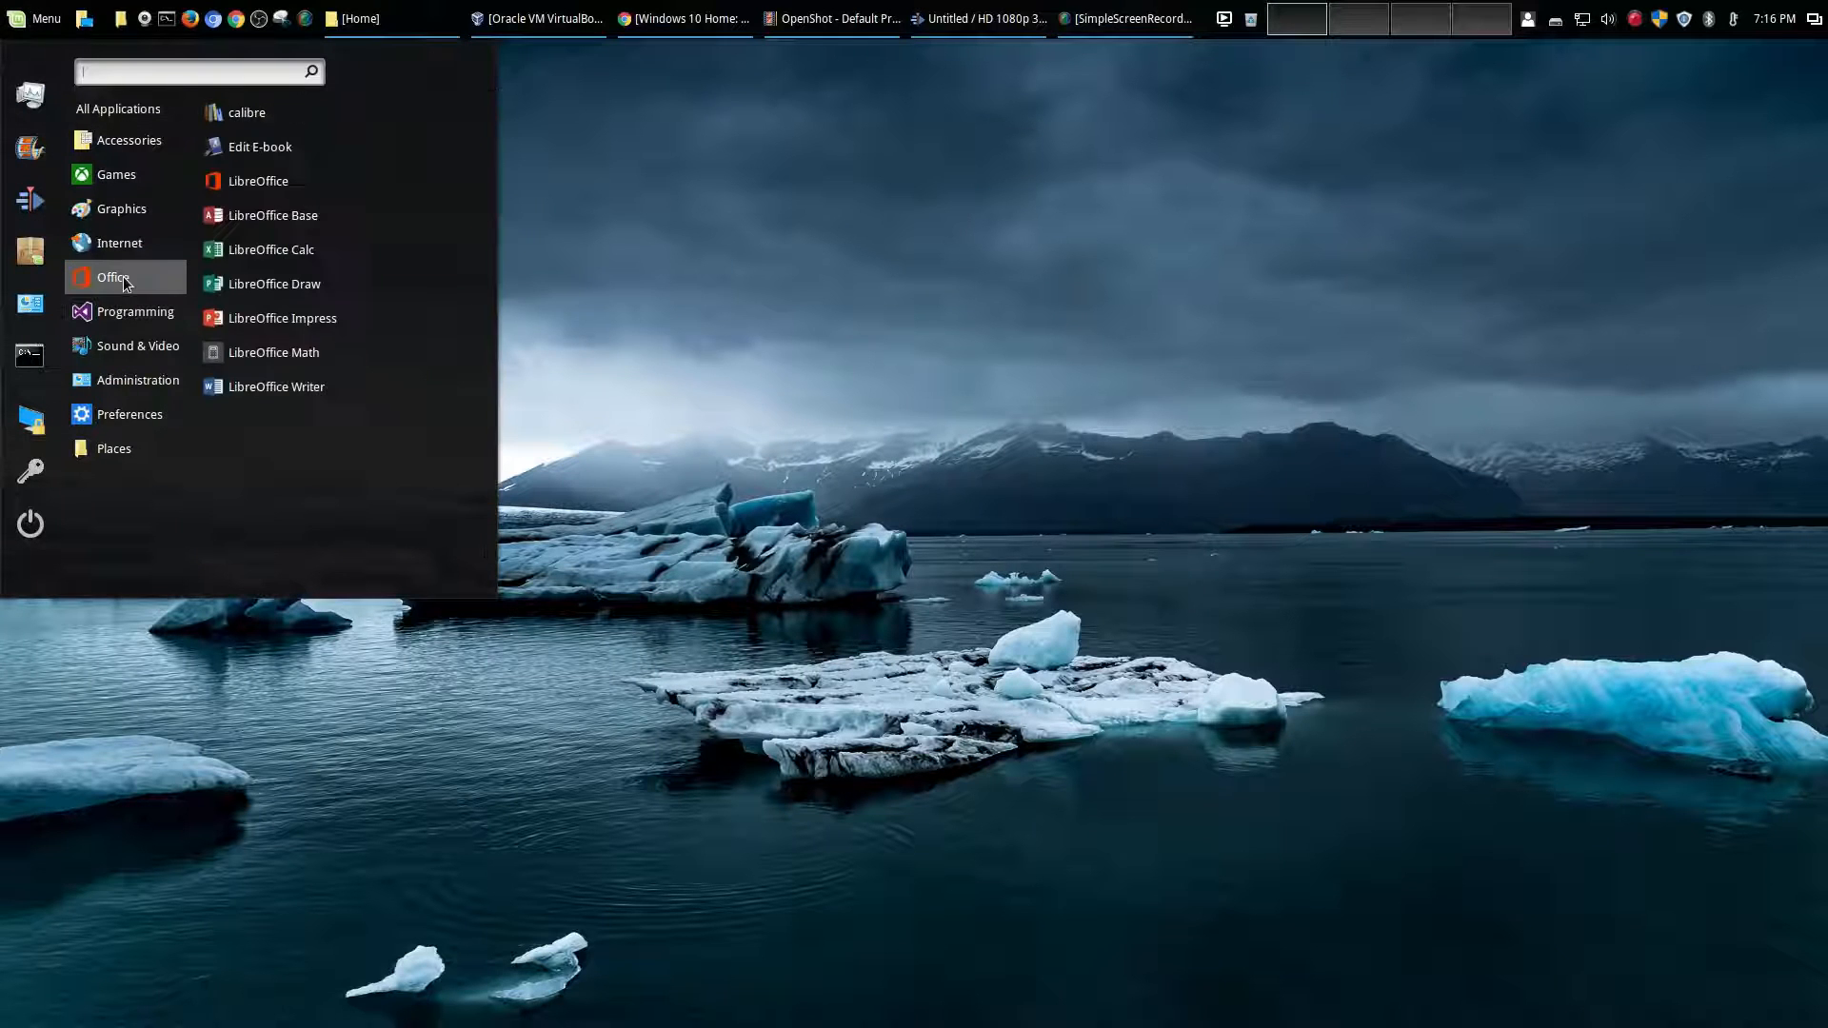
mouse_move(274, 284)
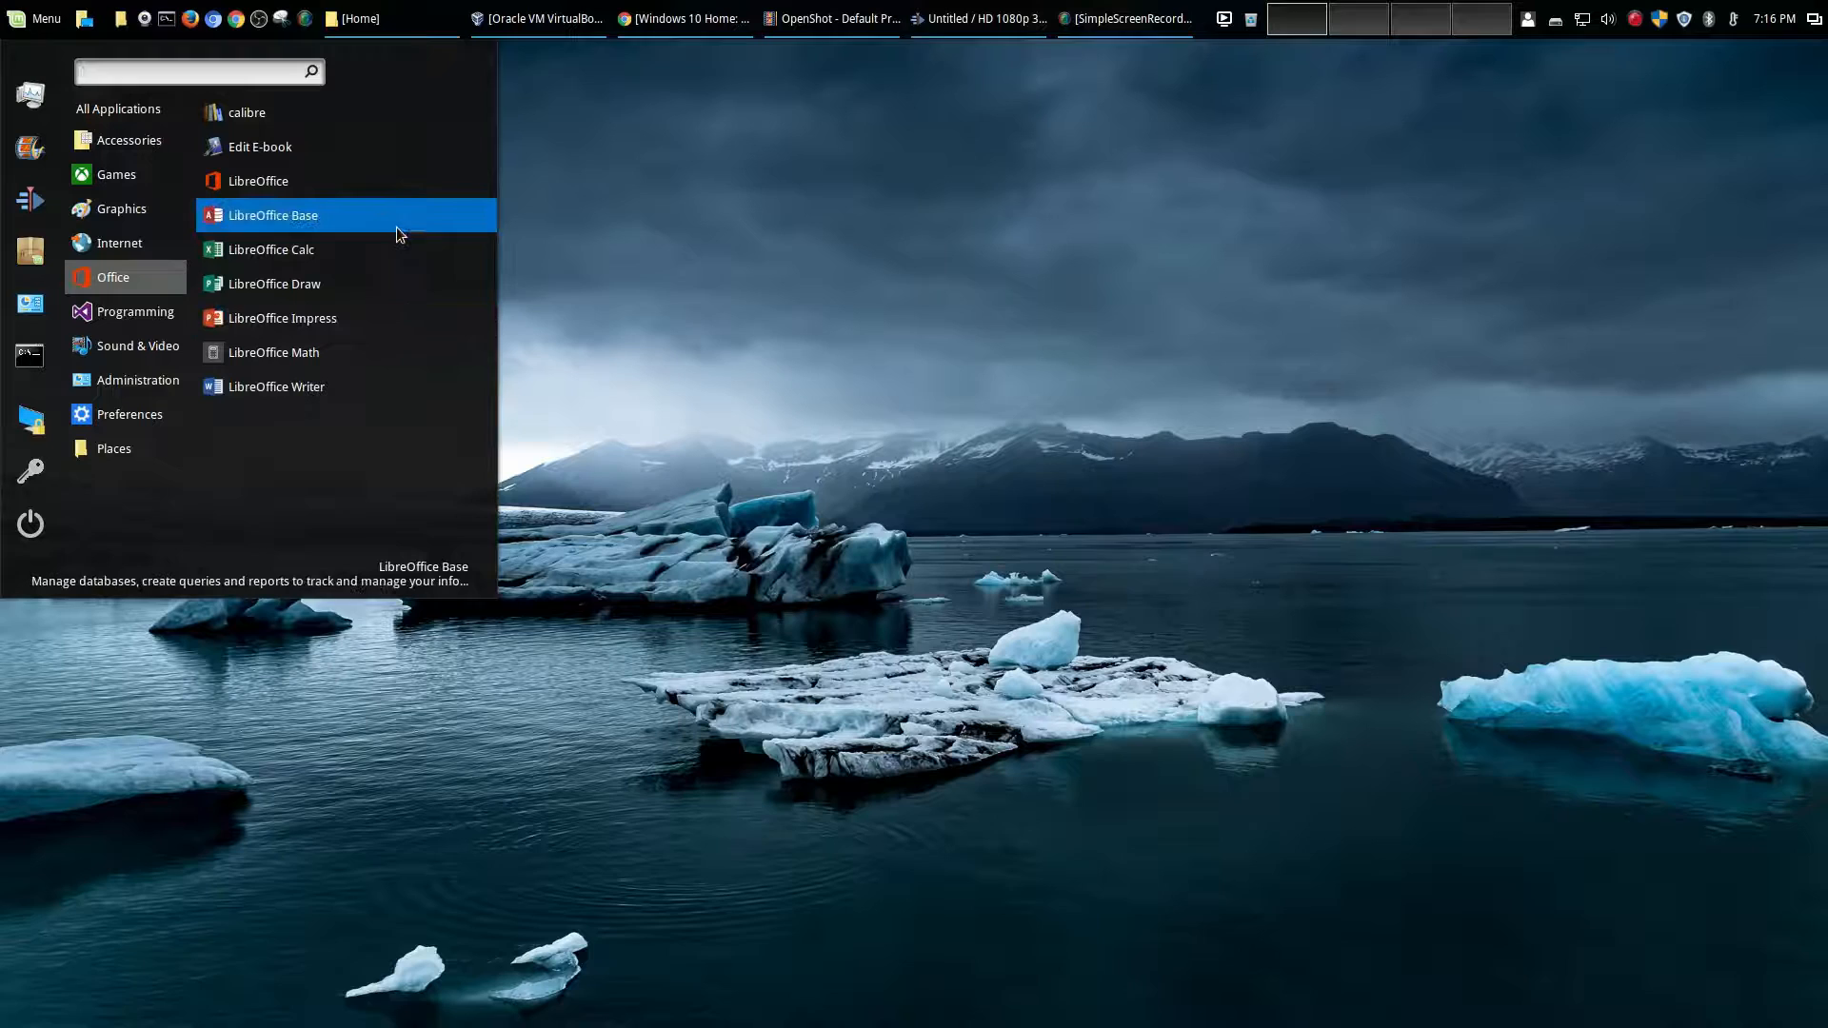
mouse_move(404, 228)
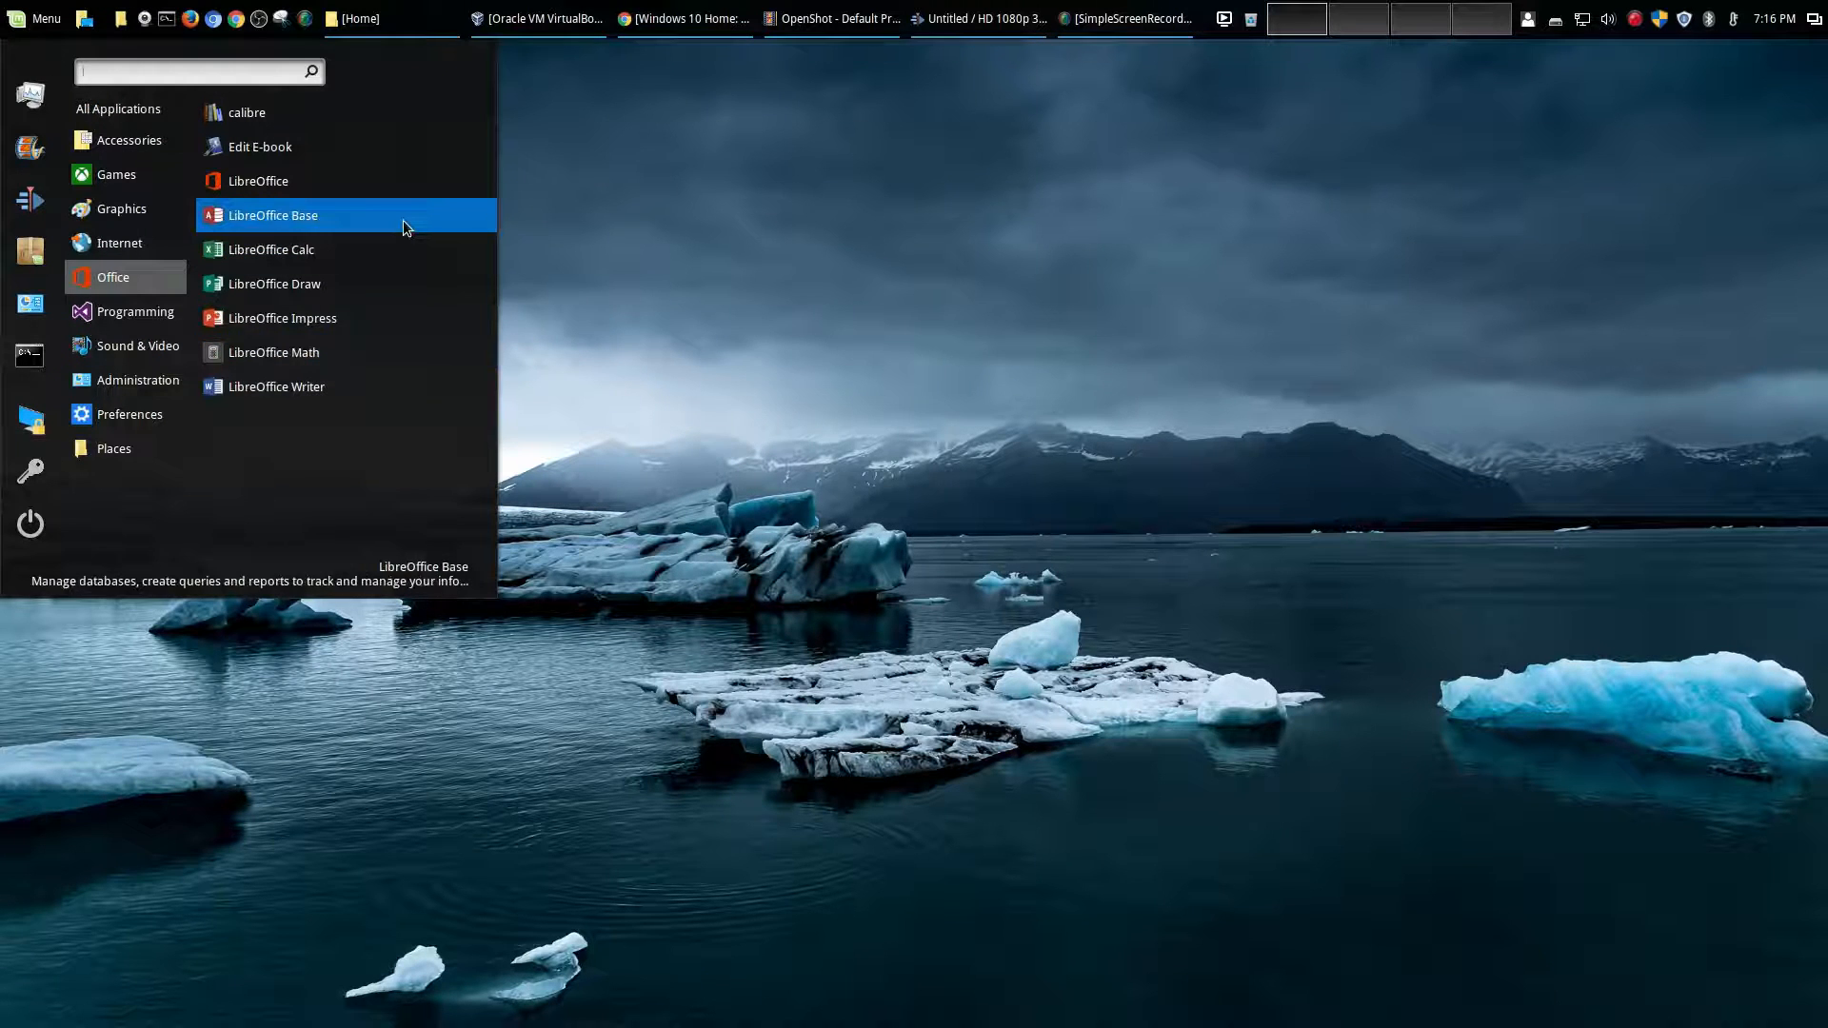
mouse_move(270, 250)
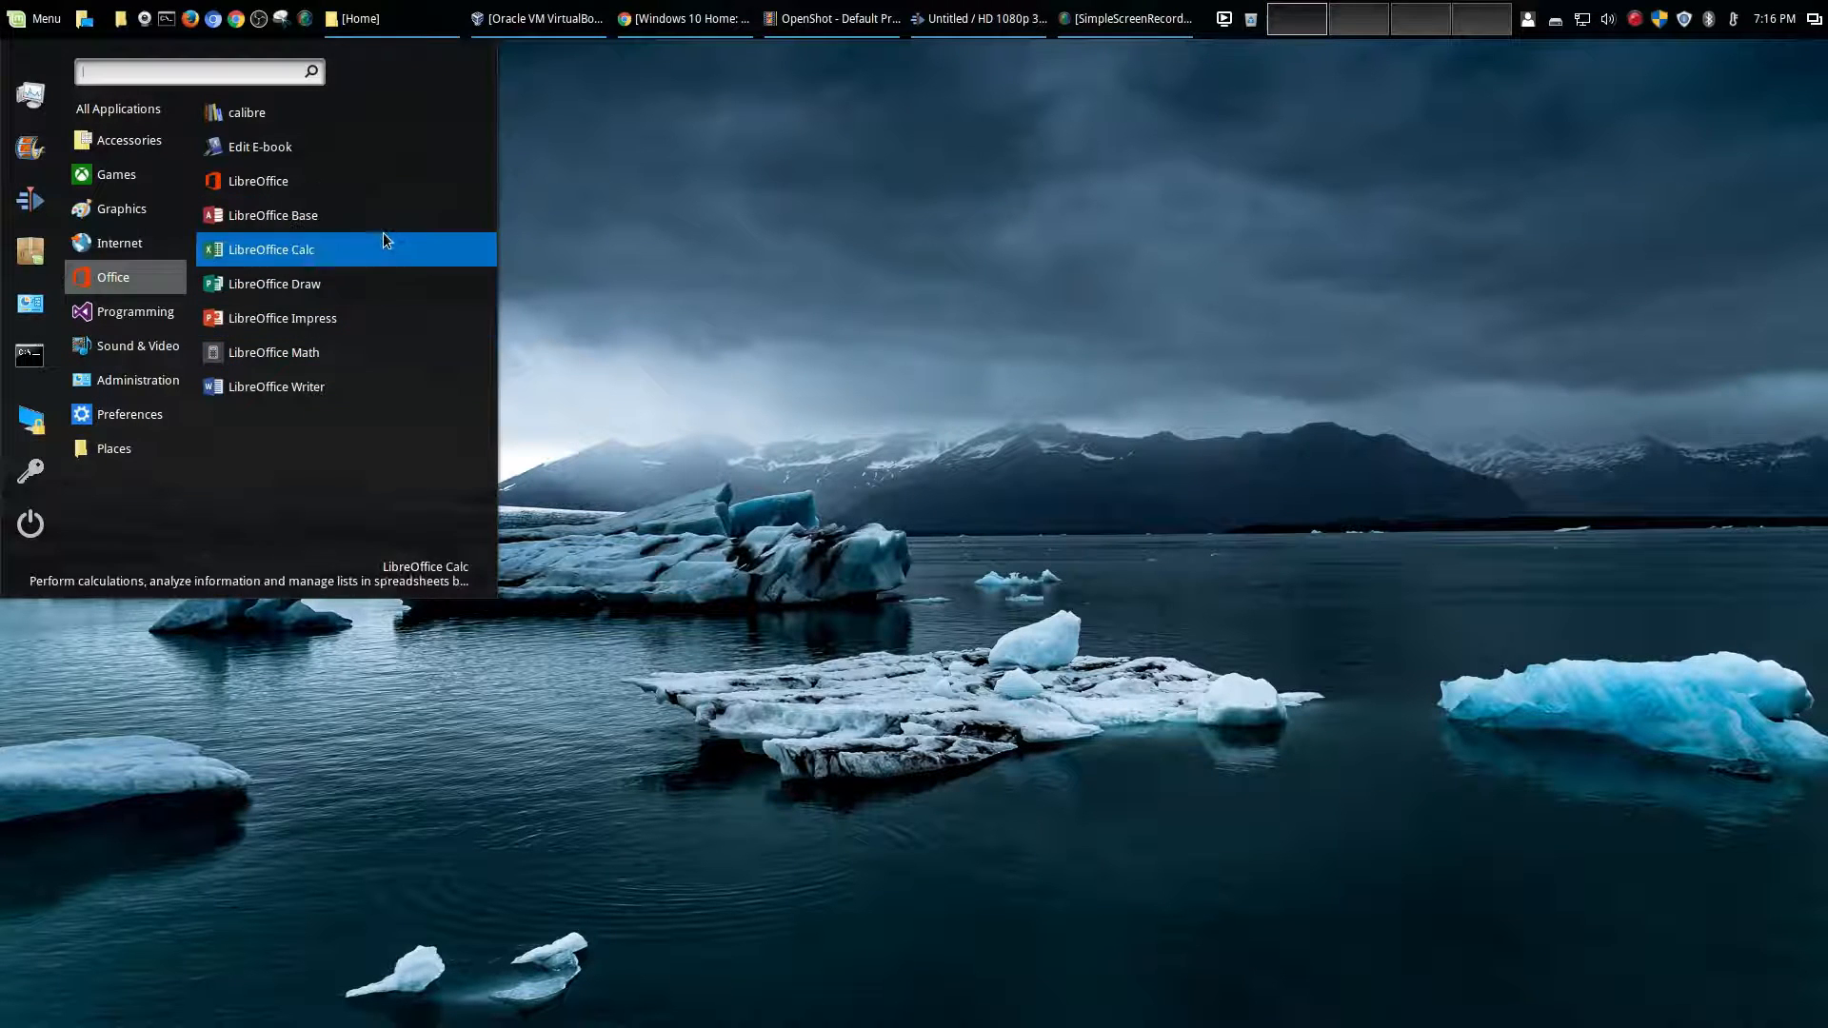
mouse_move(276, 216)
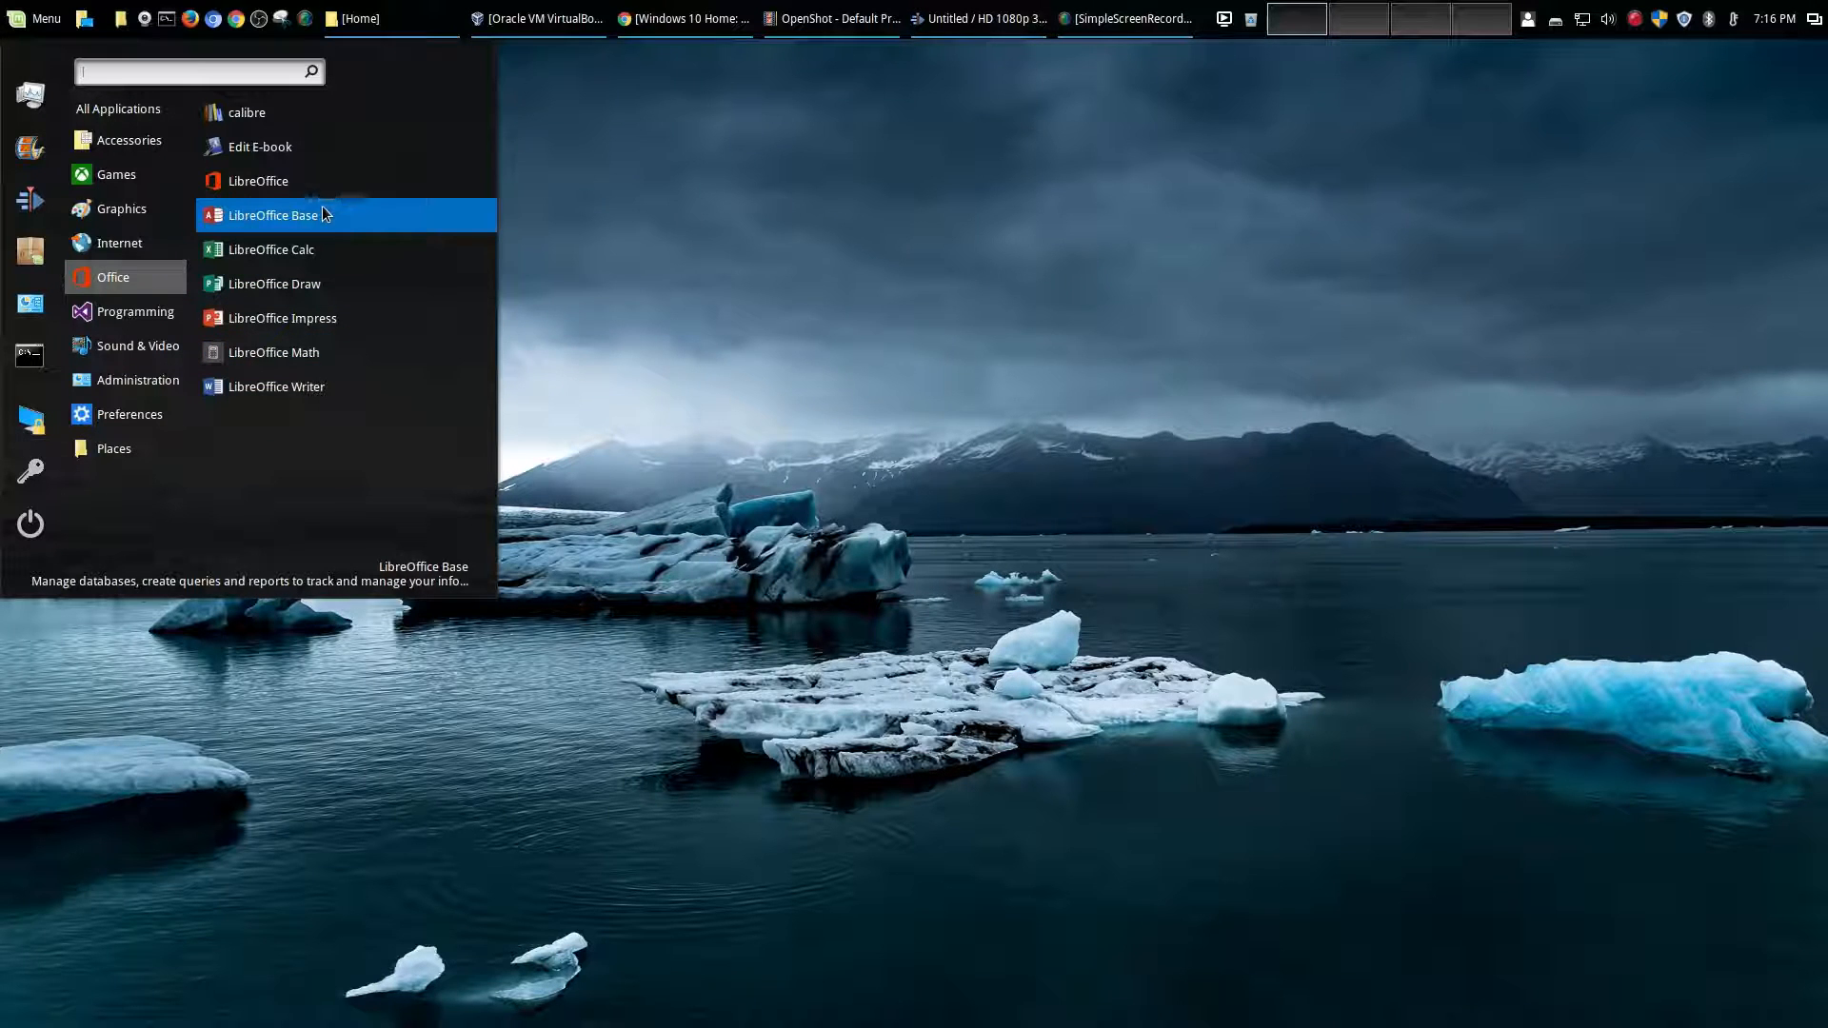
mouse_move(270, 249)
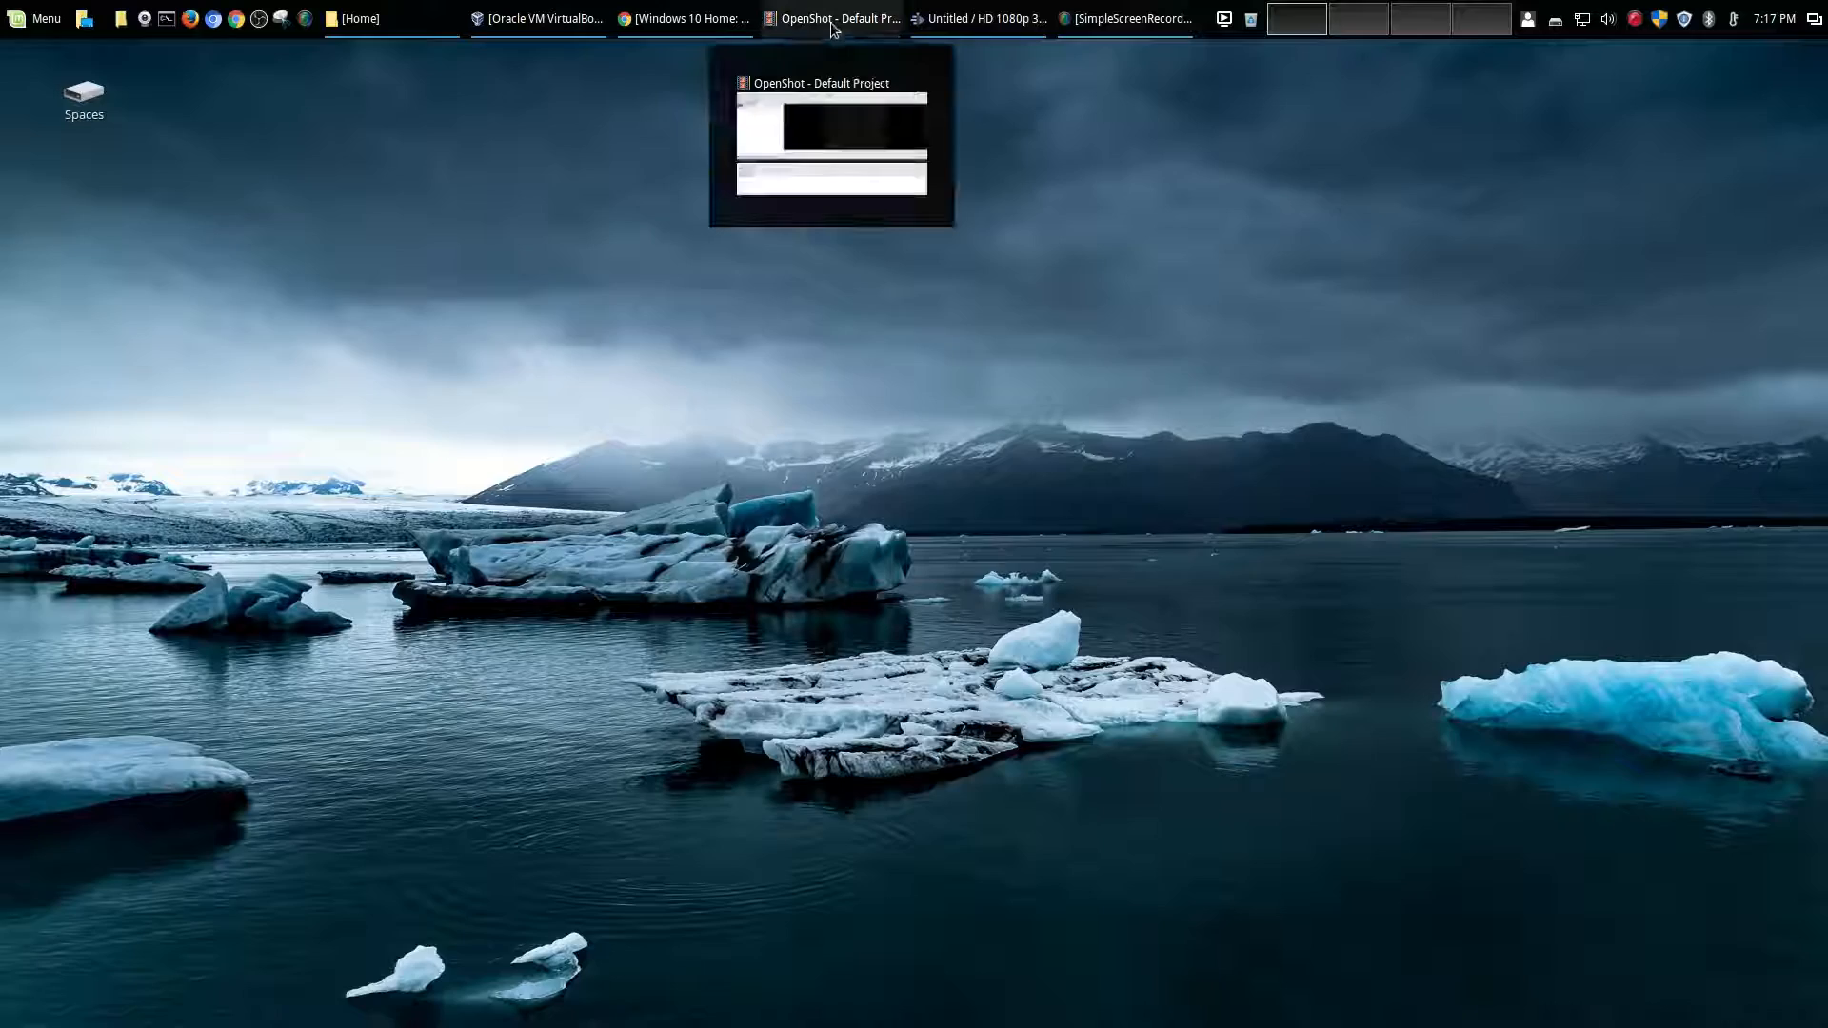
left_click(830, 19)
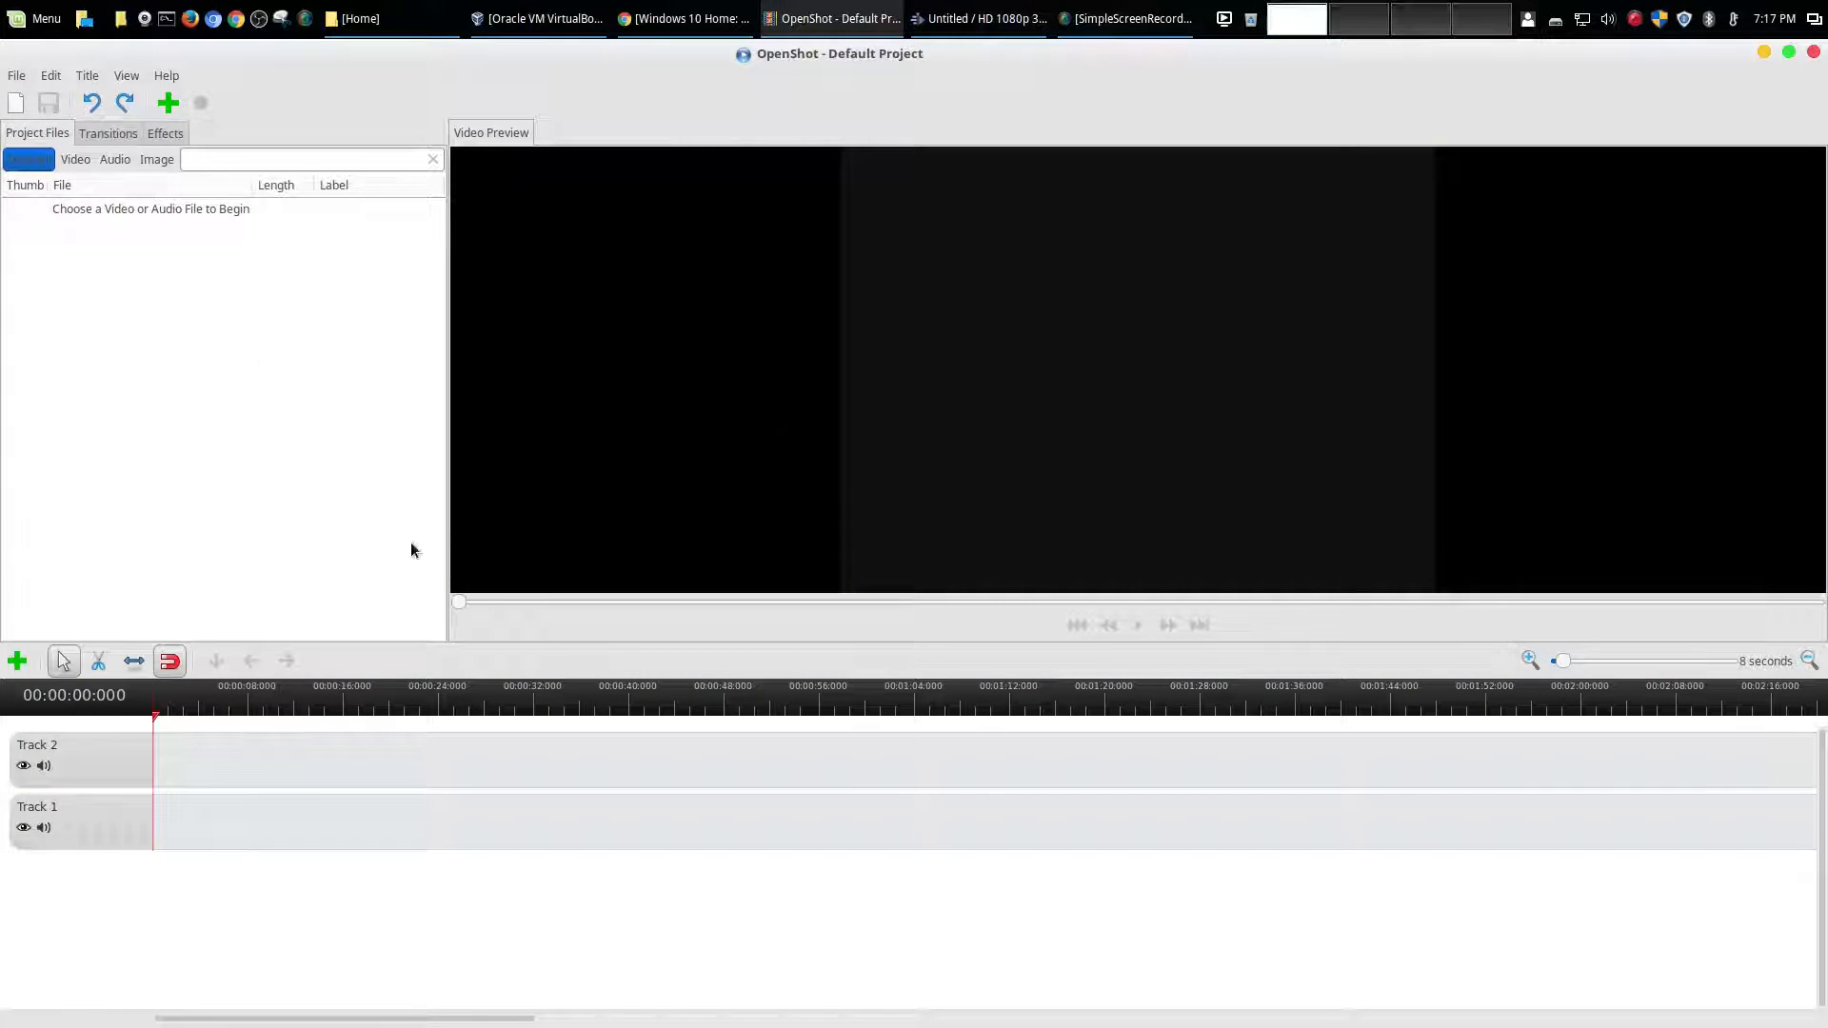
mouse_move(391, 694)
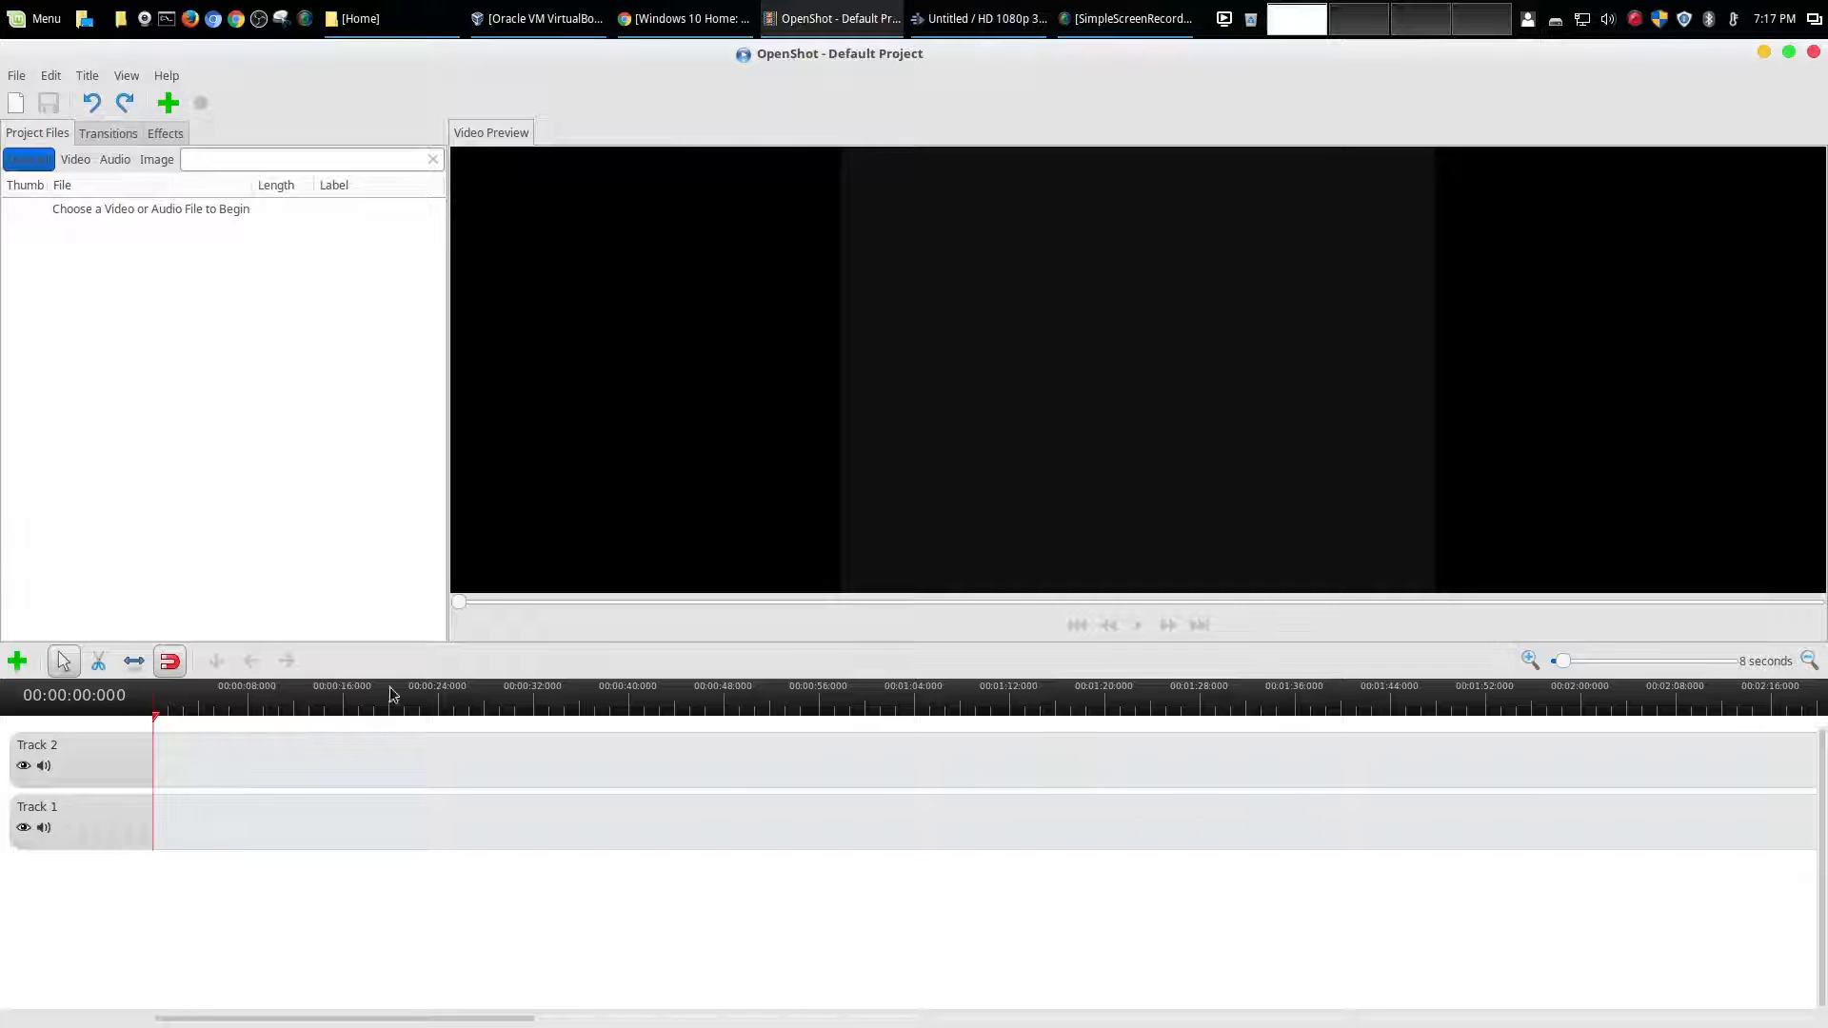
mouse_move(38, 289)
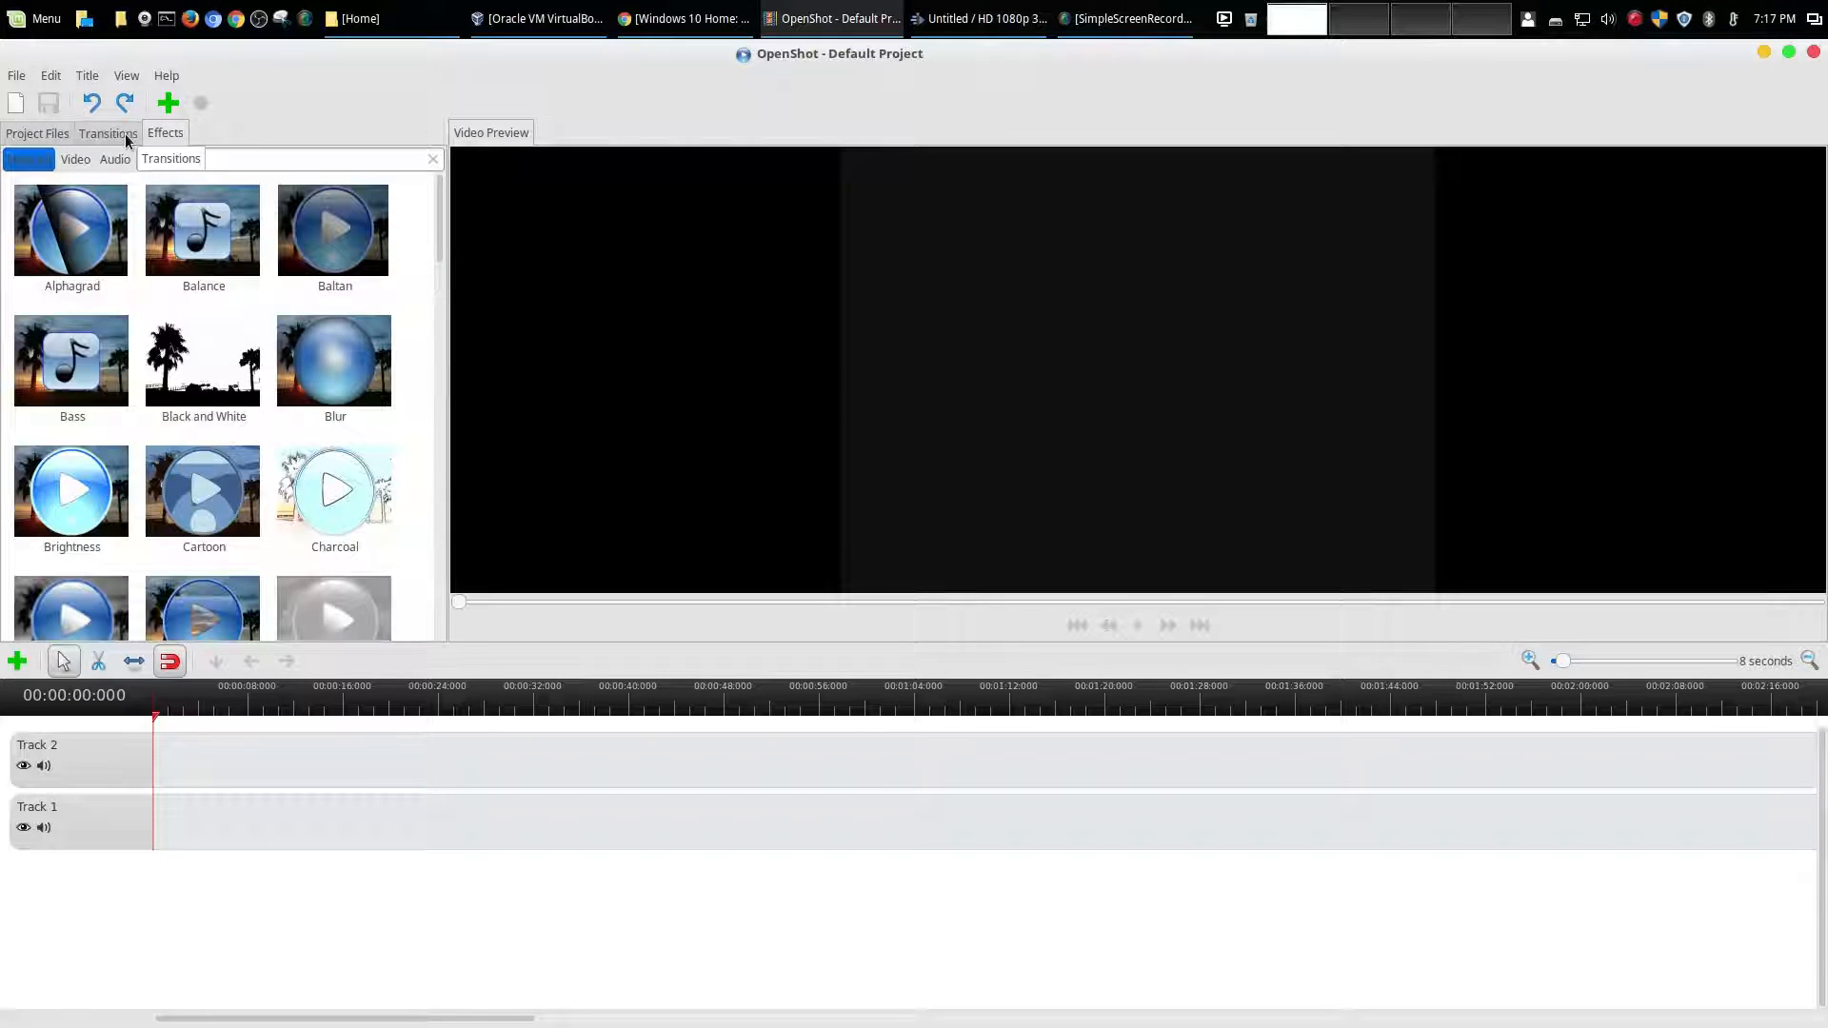
left_click(165, 132)
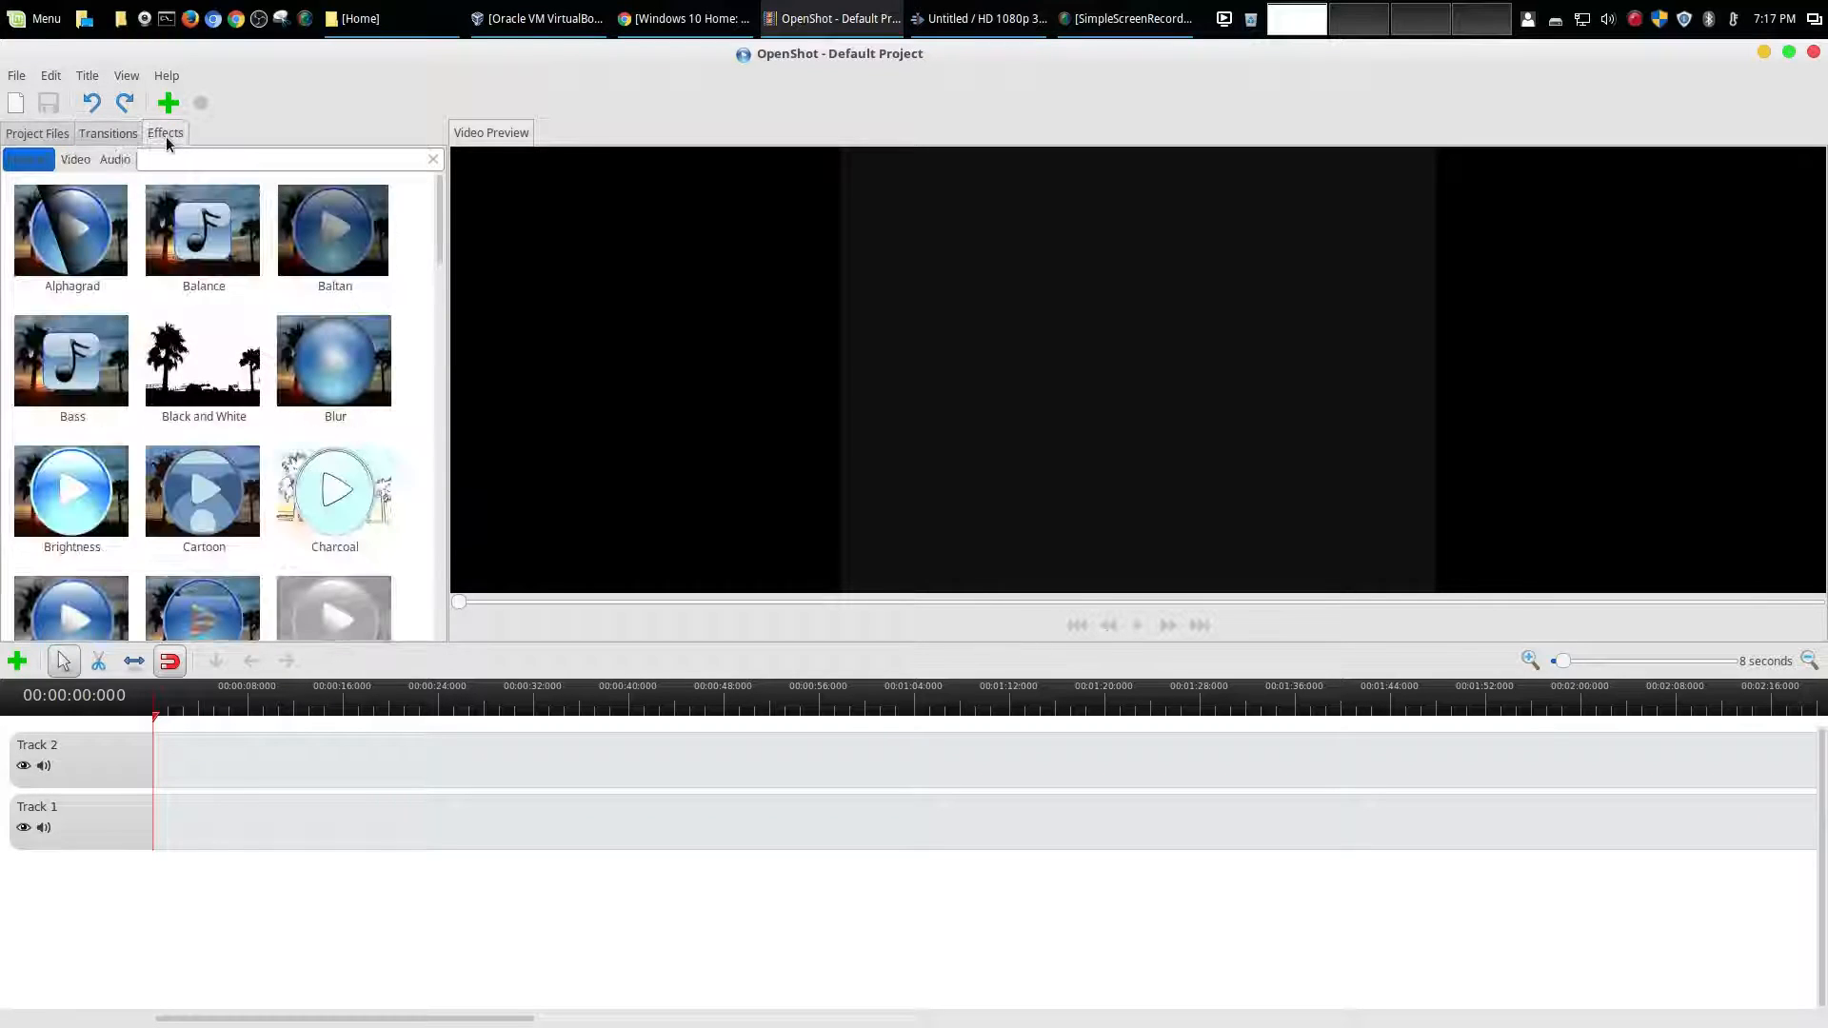
scroll("down", 3)
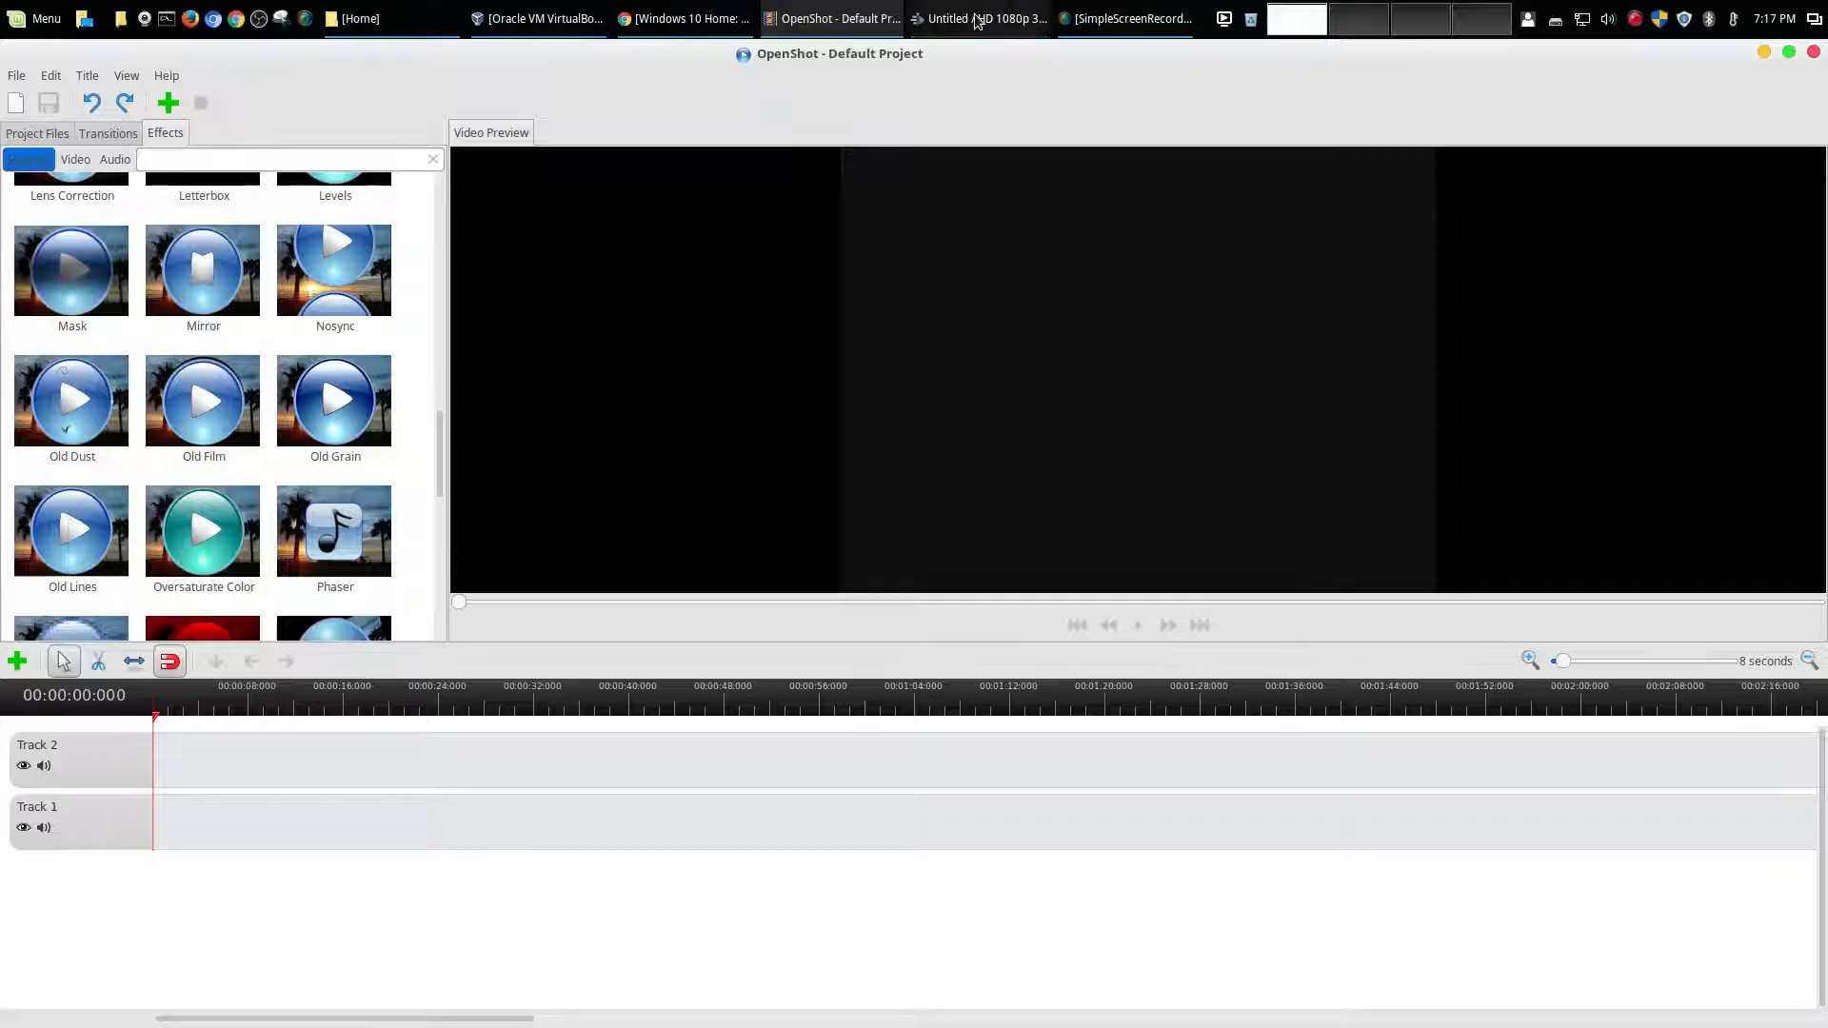
left_click(980, 17)
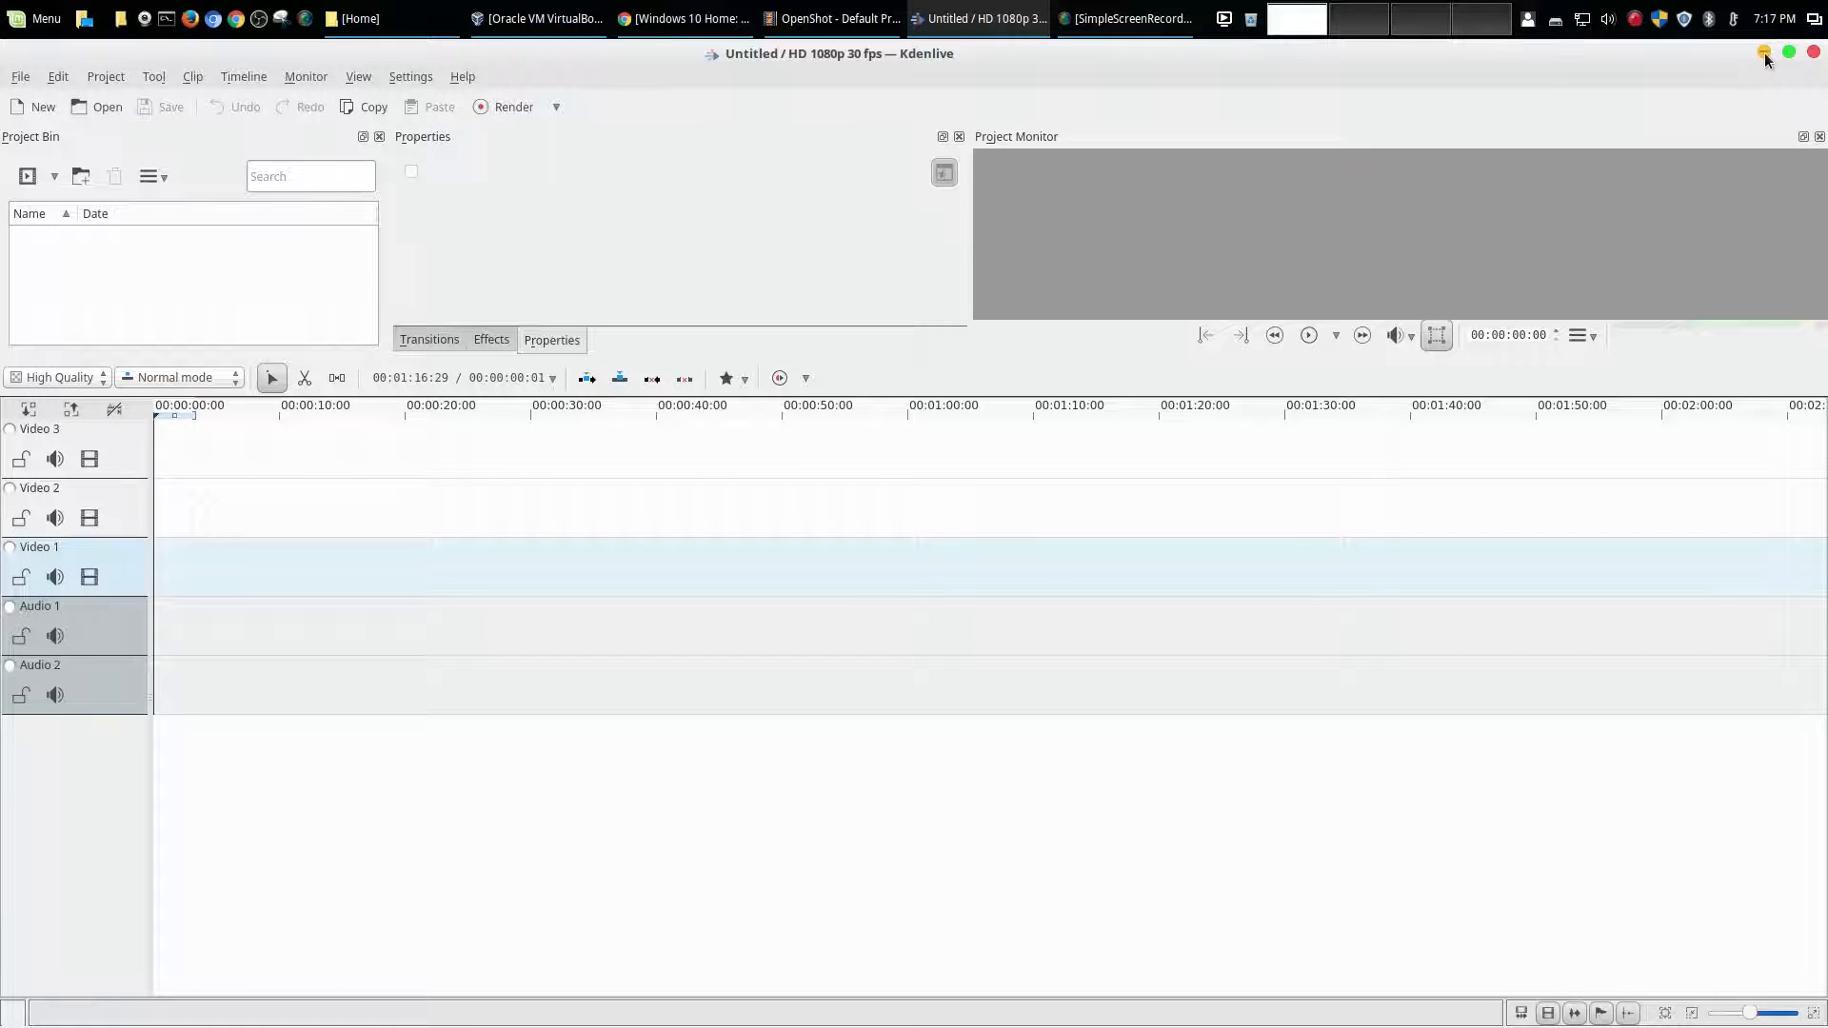
left_click(832, 19)
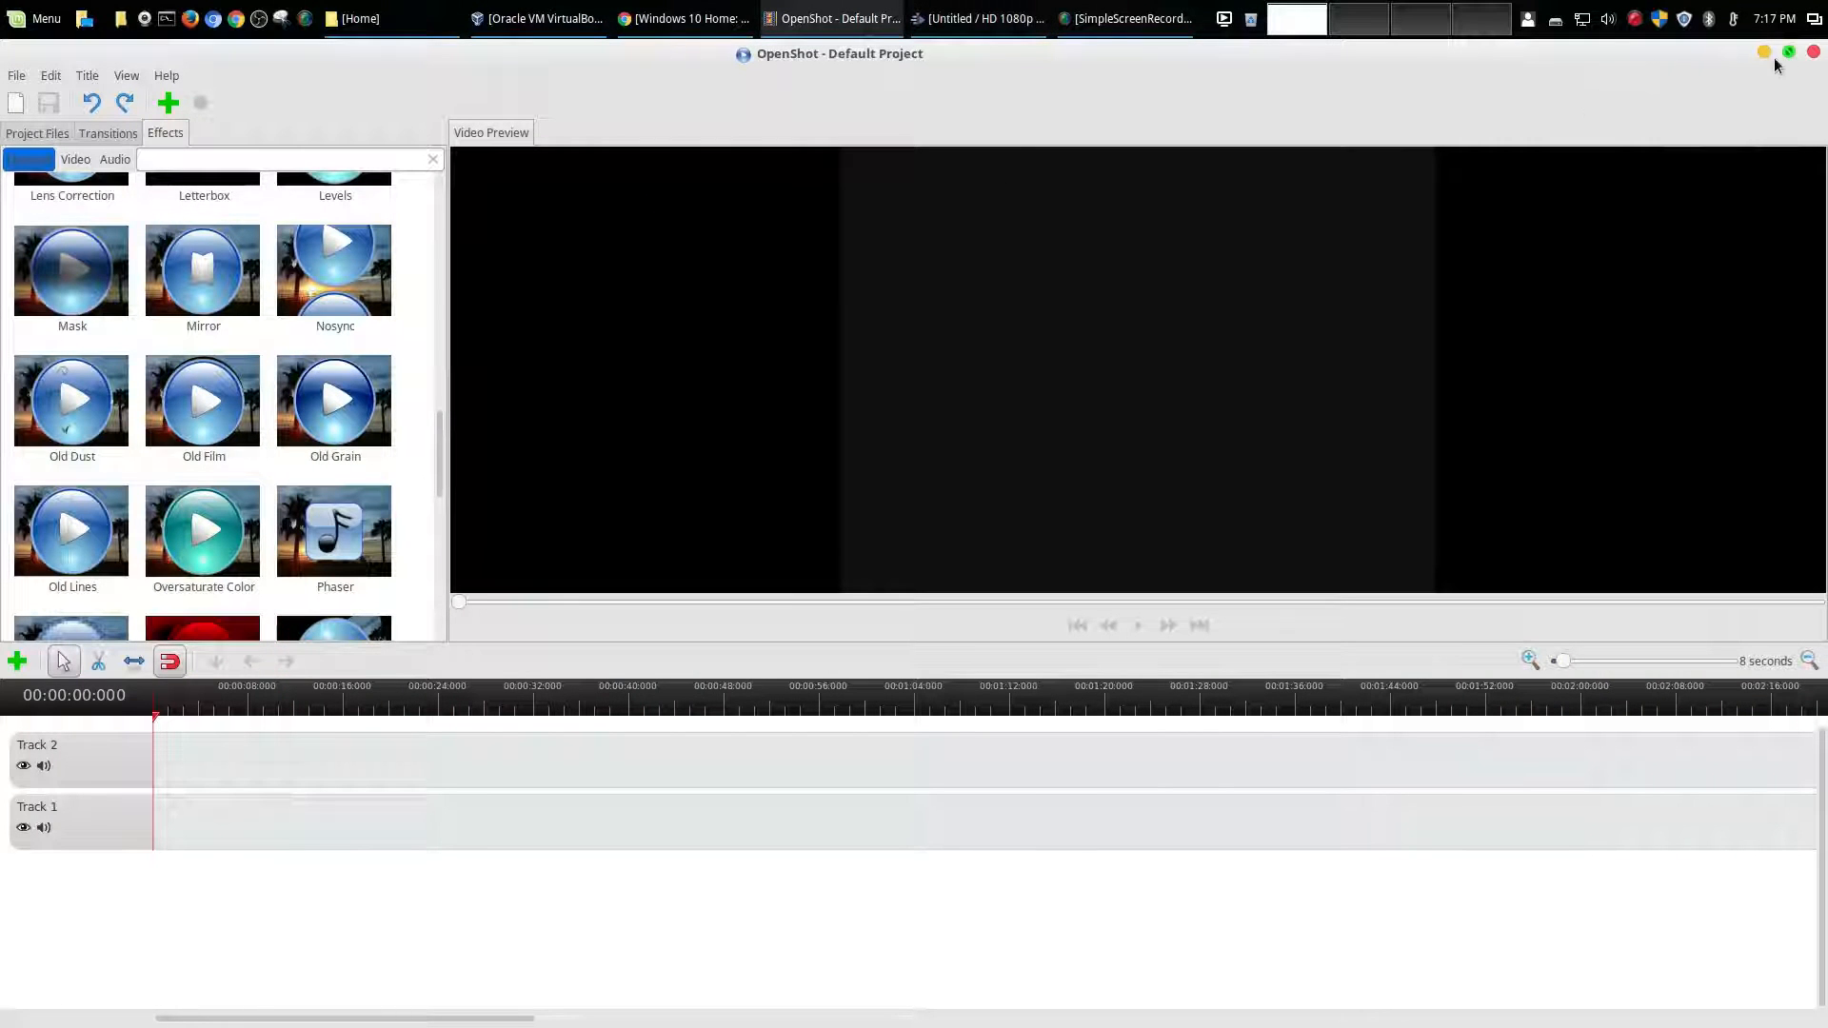
left_click(1122, 19)
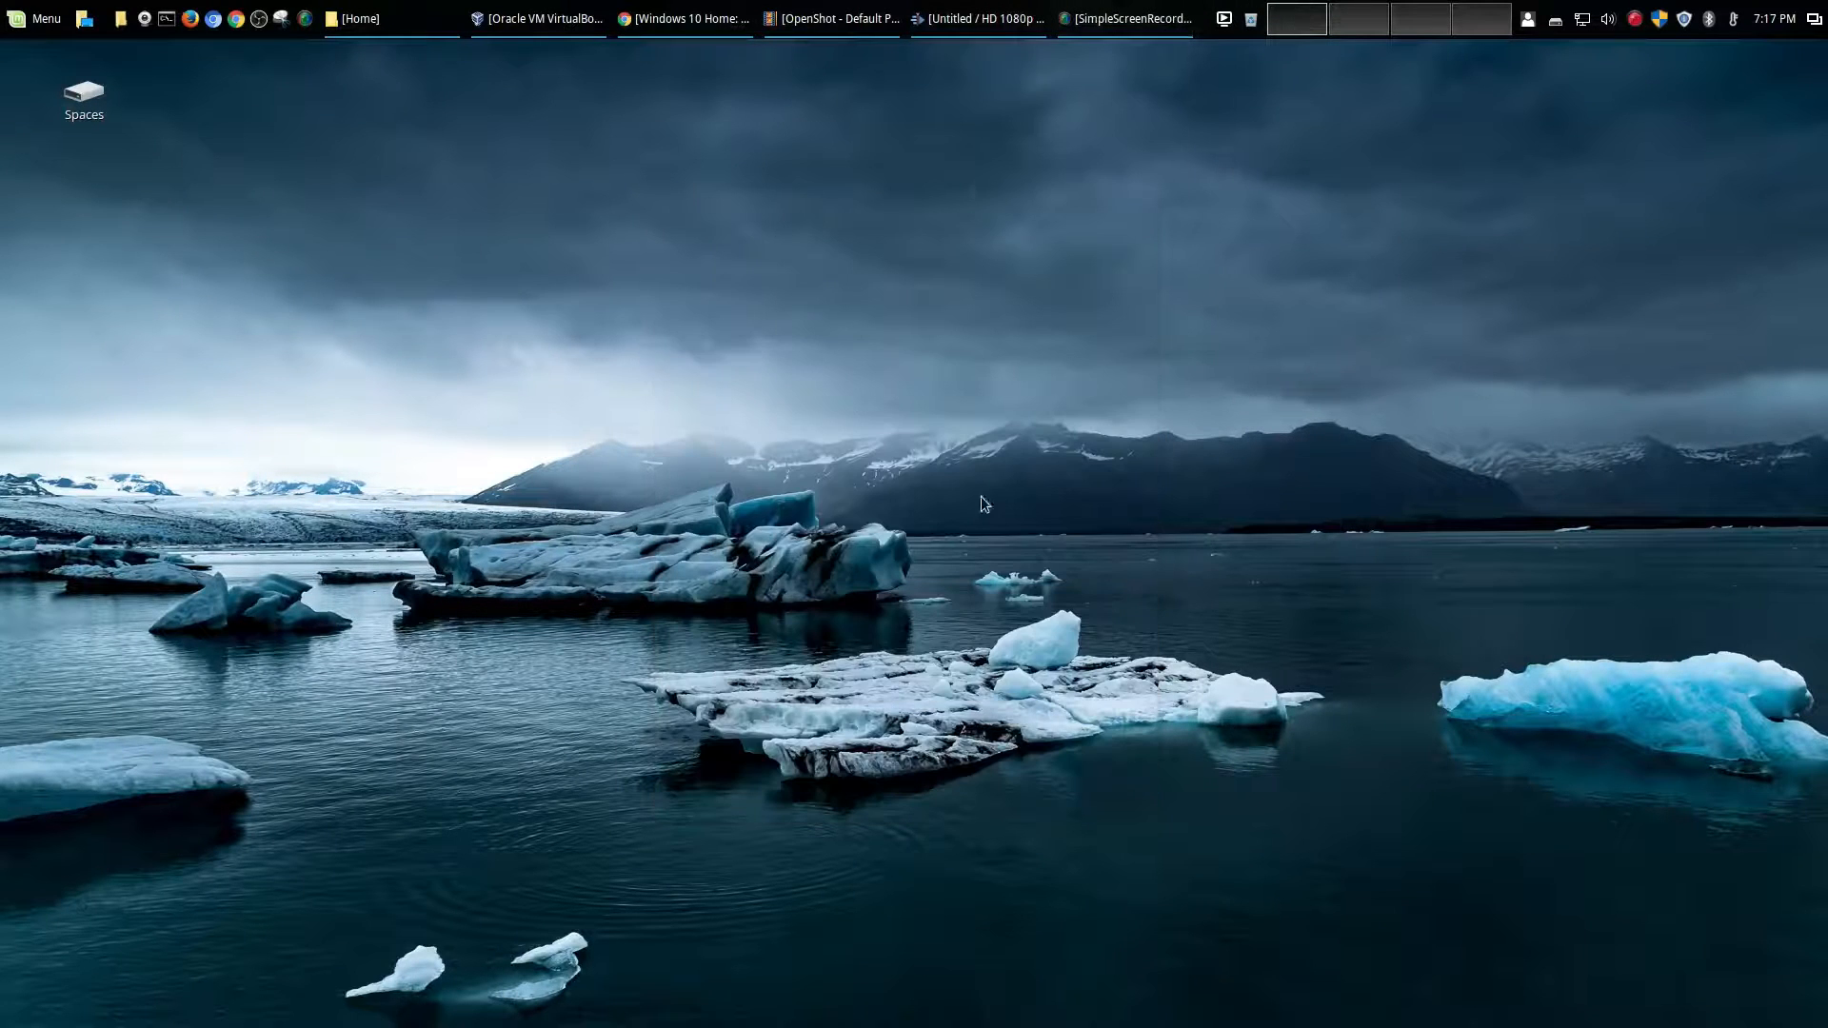
mouse_move(269, 199)
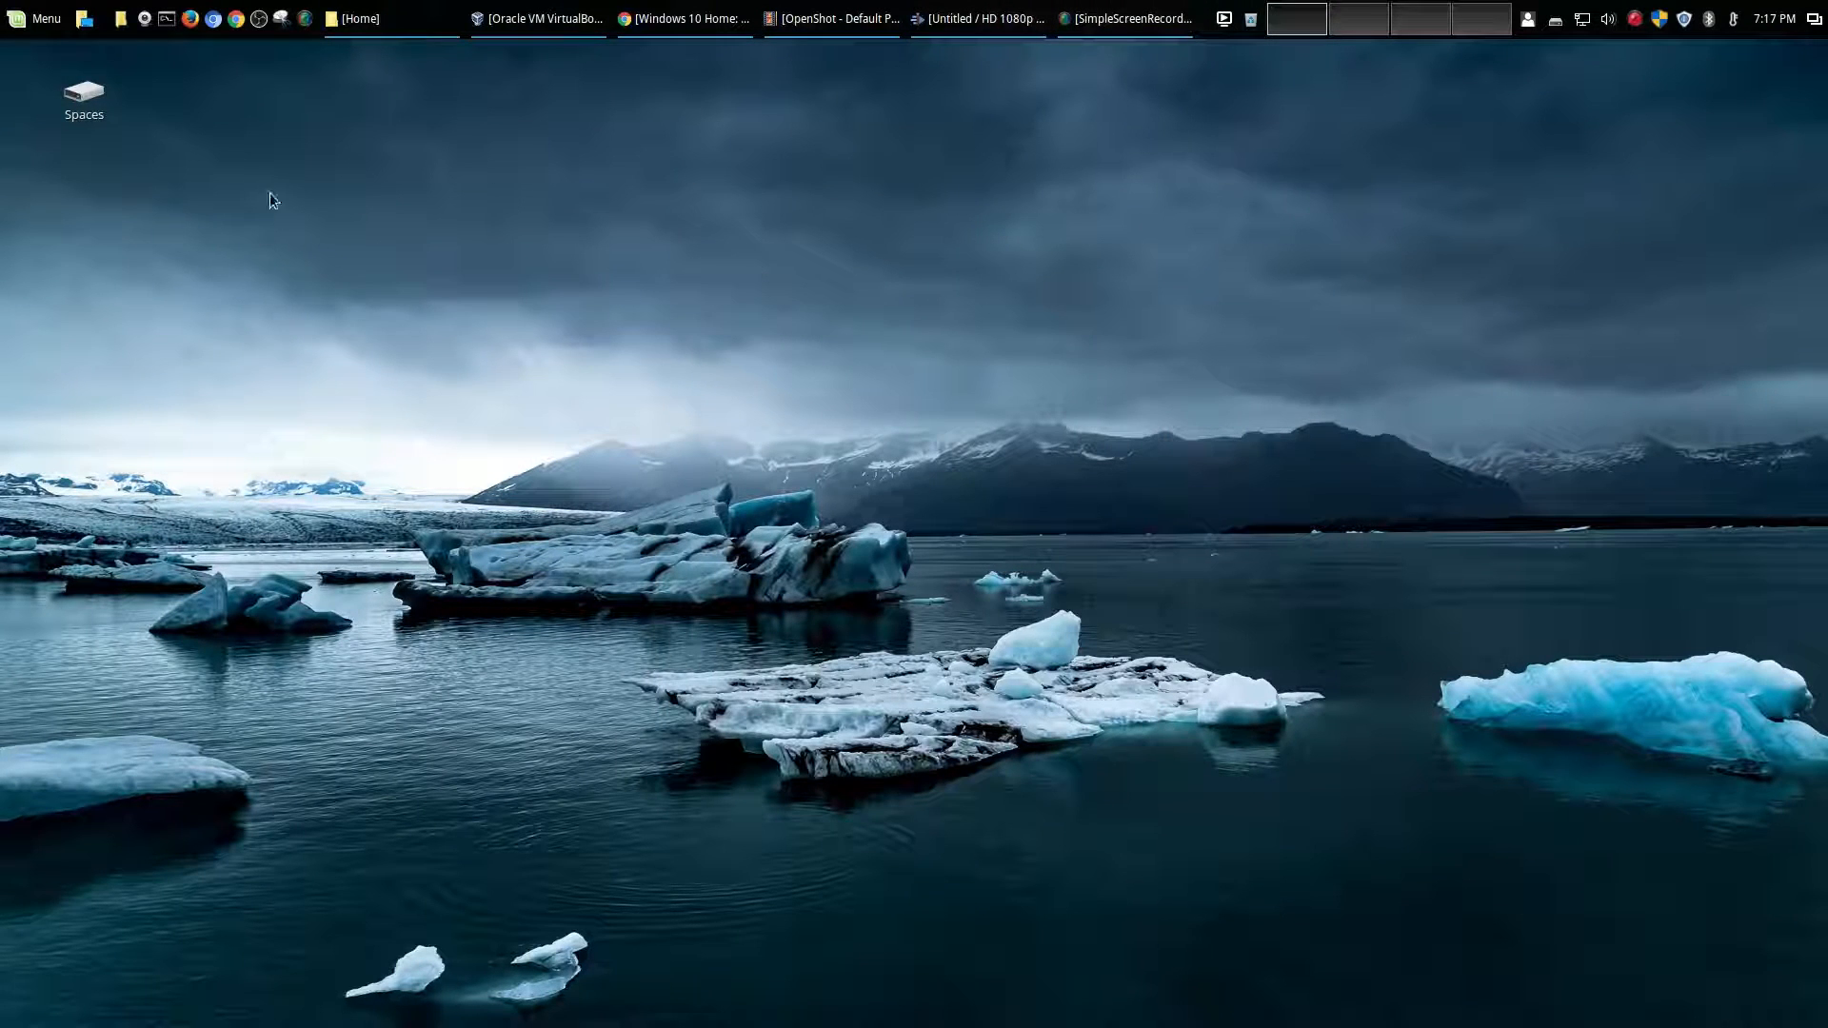
Browse the Cinnamon menu's Games category, listing Borderlands 2, Cities: Skylines and LASTFIGHT
left_click(38, 17)
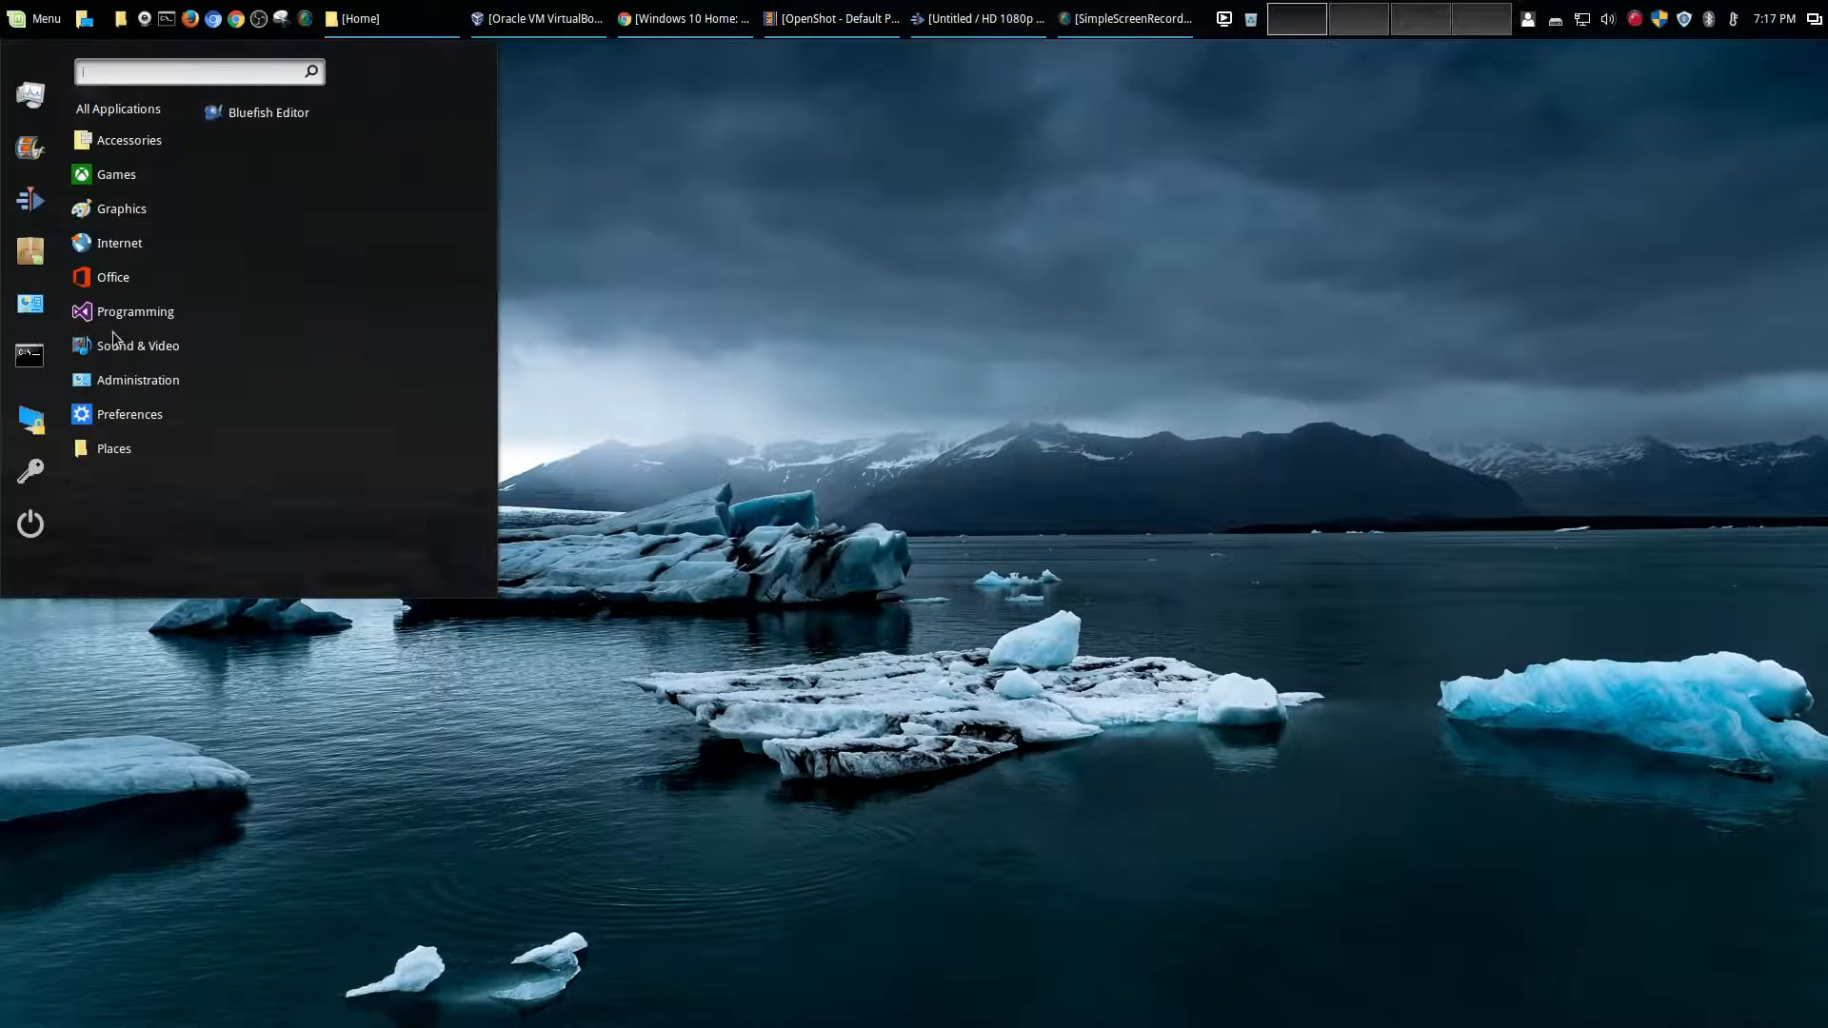
mouse_move(134, 312)
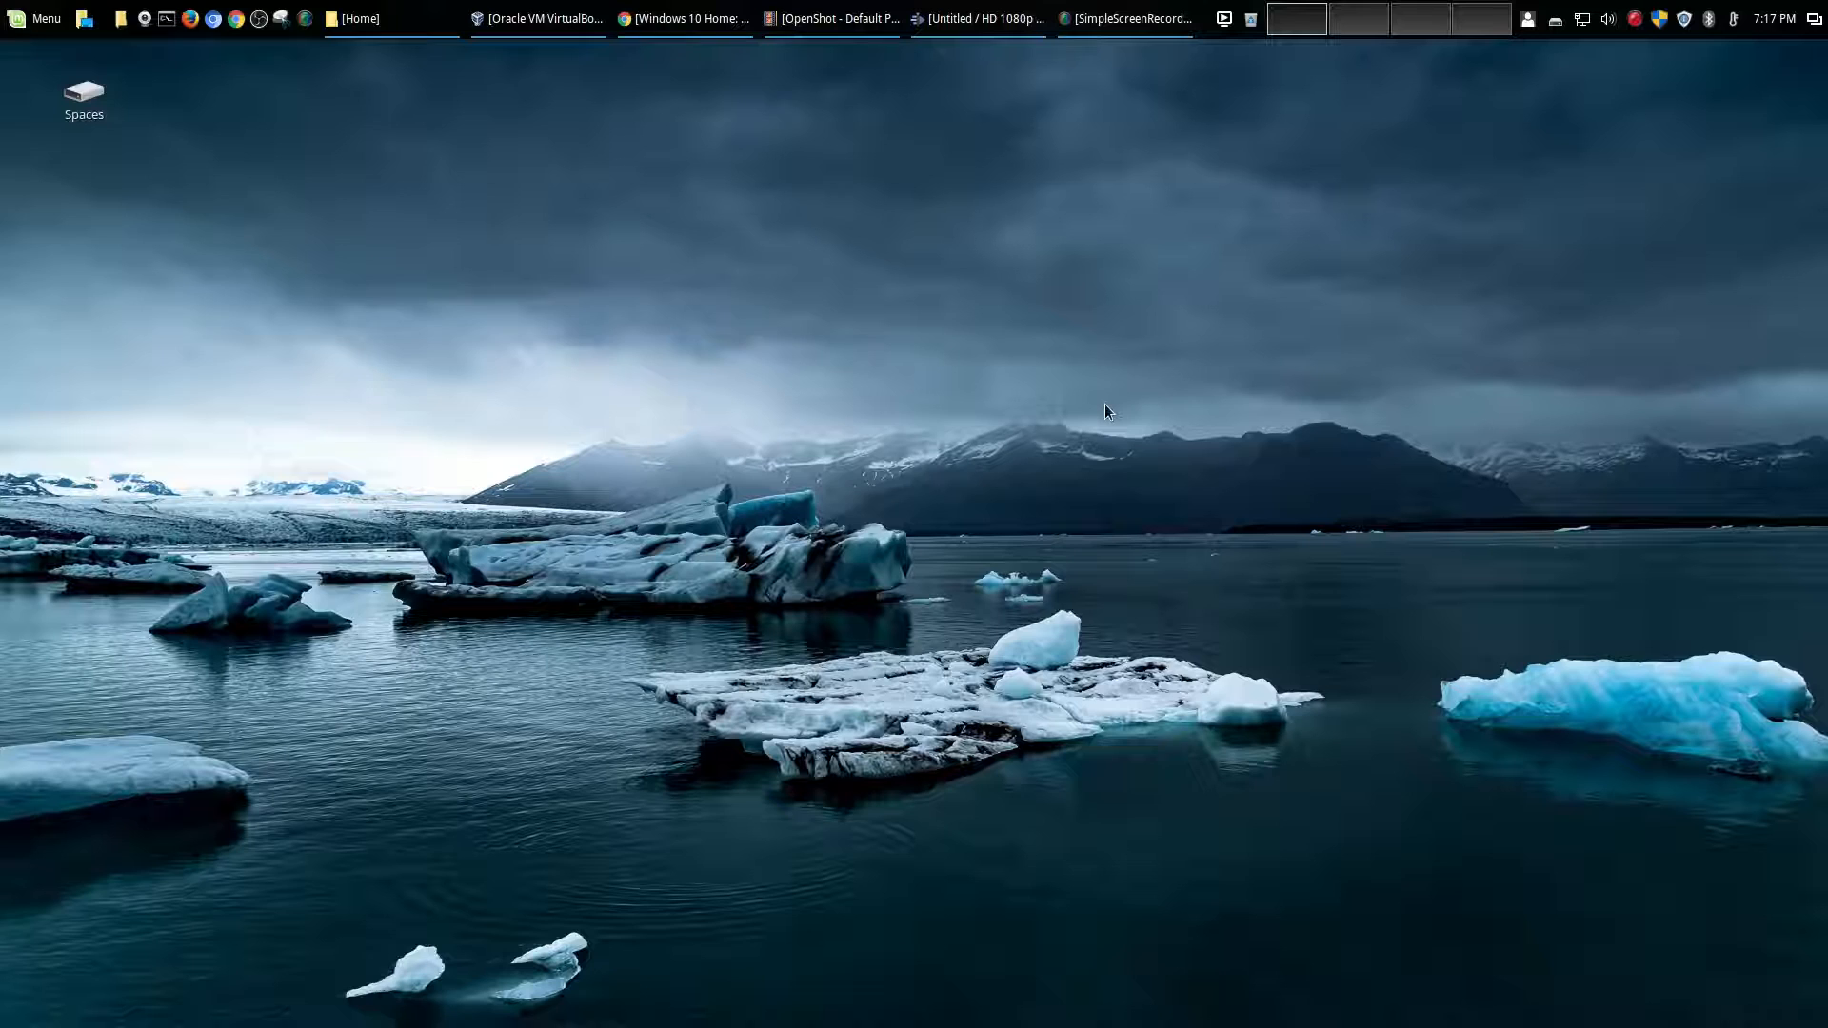
mouse_move(1104, 409)
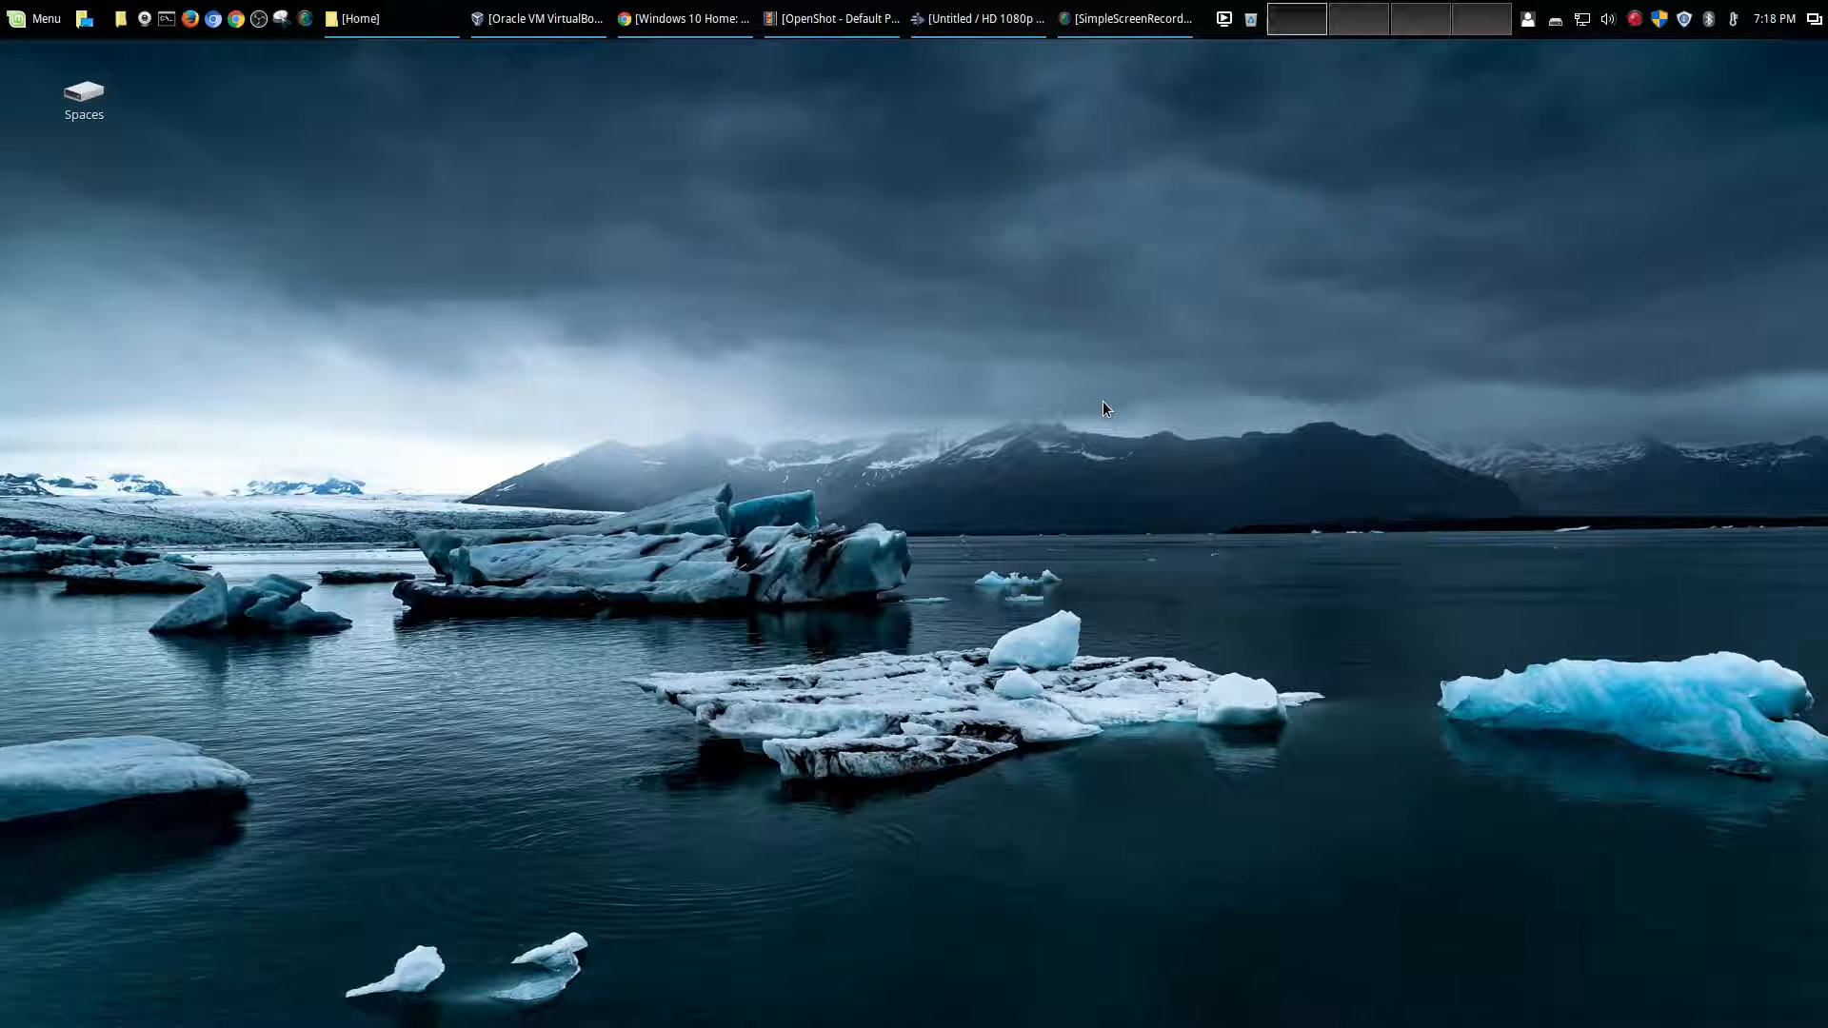
left_click(40, 17)
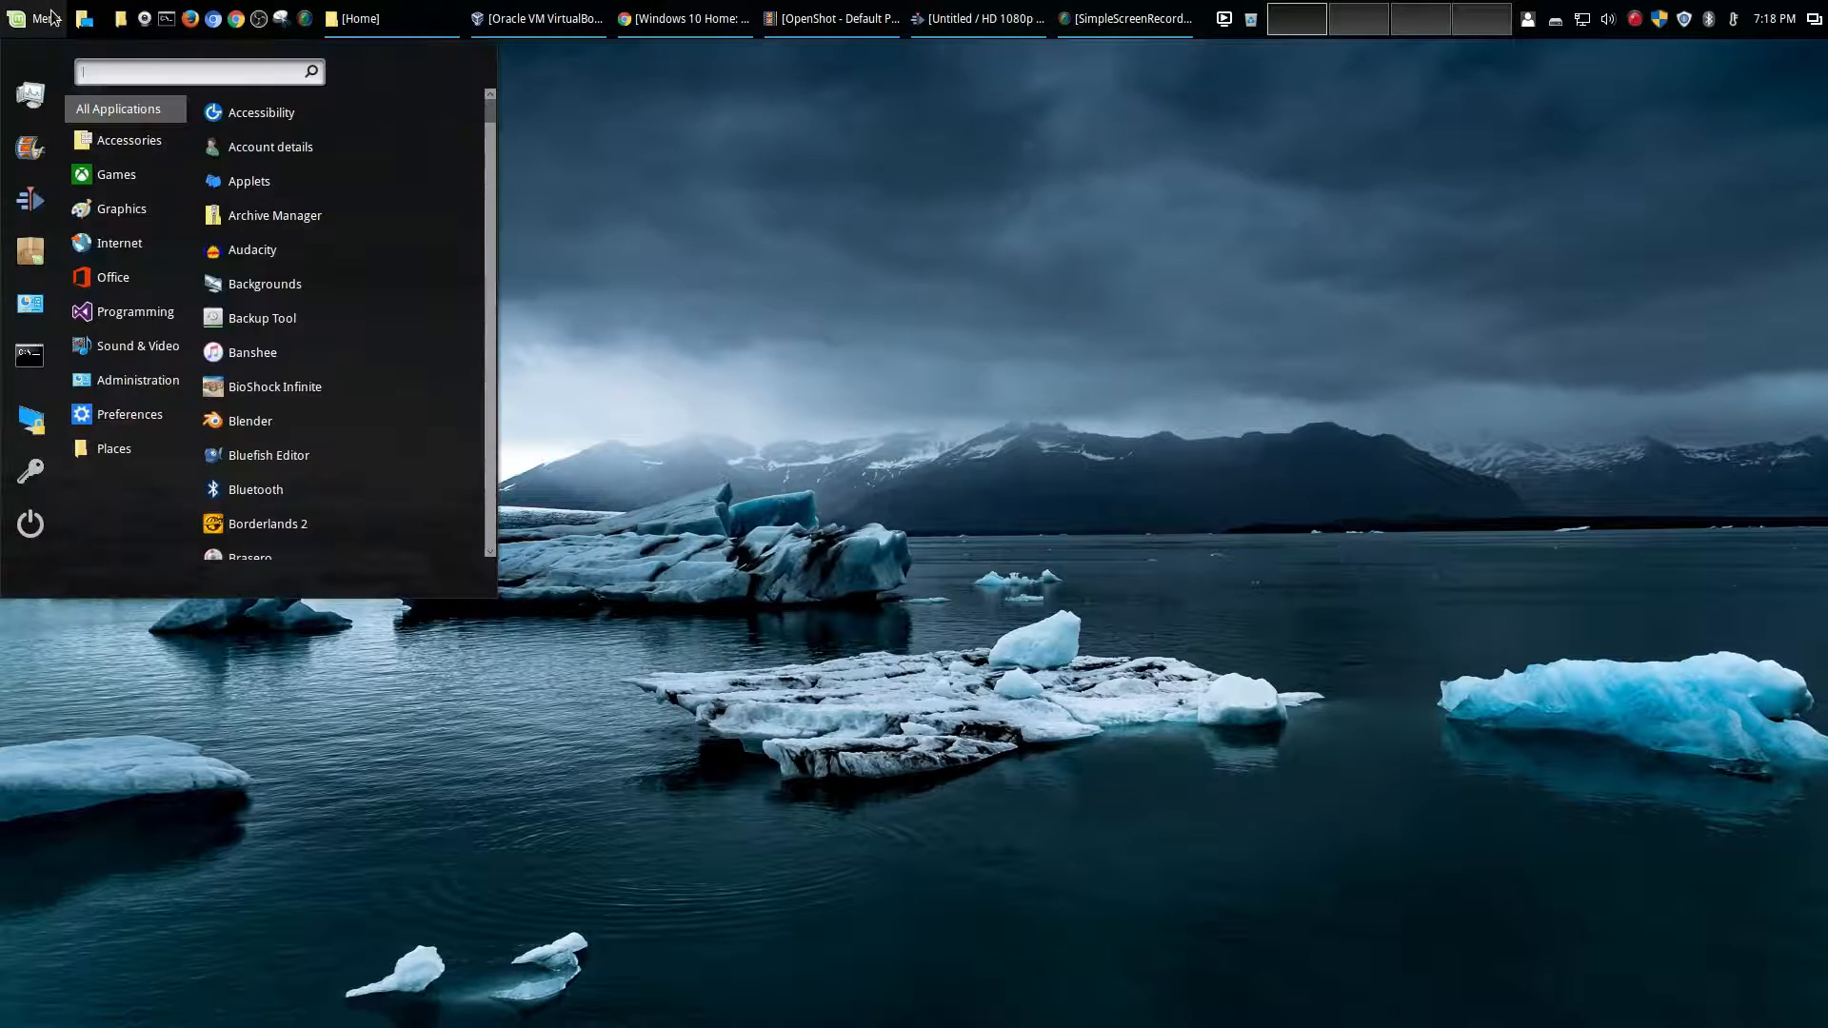
left_click(115, 173)
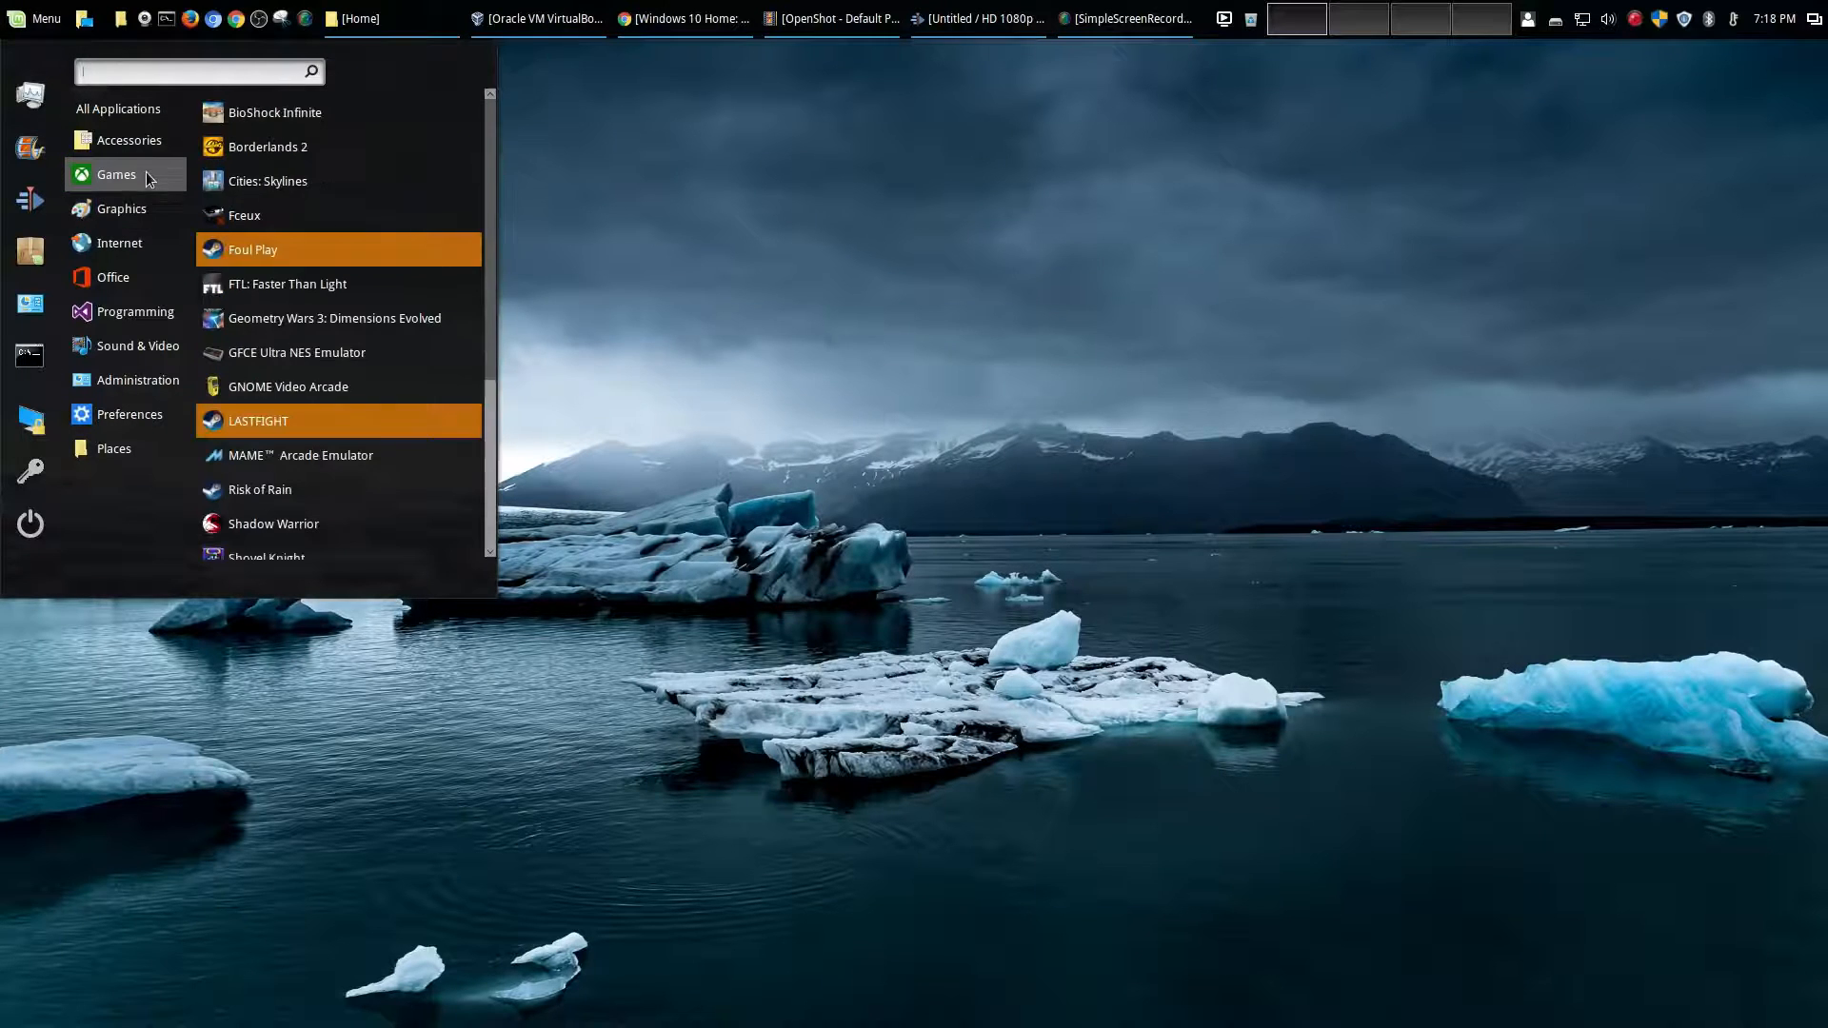